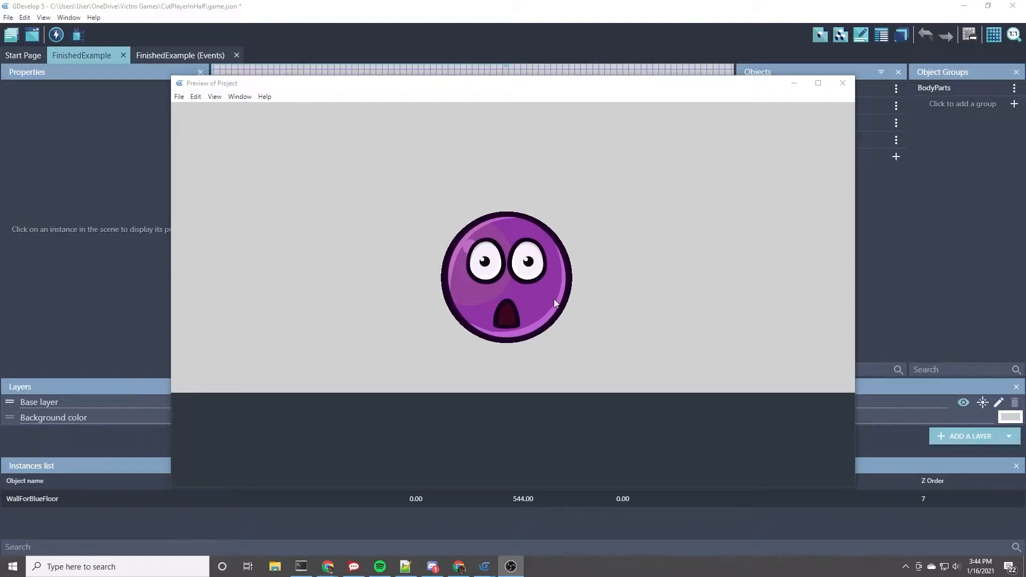
{"action": "mouse_move", "coordinate": [370, 220]}
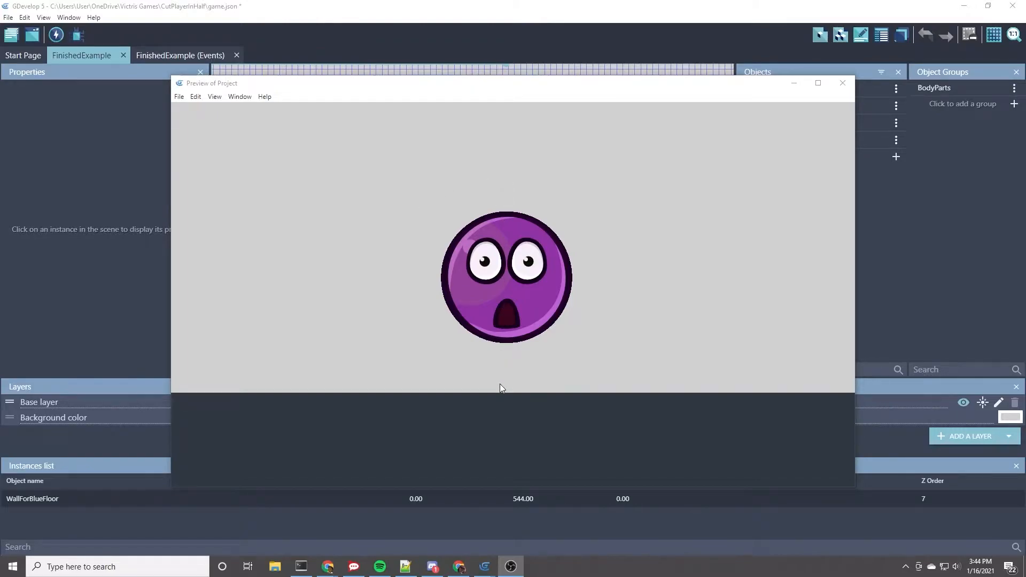
{"action": "mouse_move", "coordinate": [350, 213]}
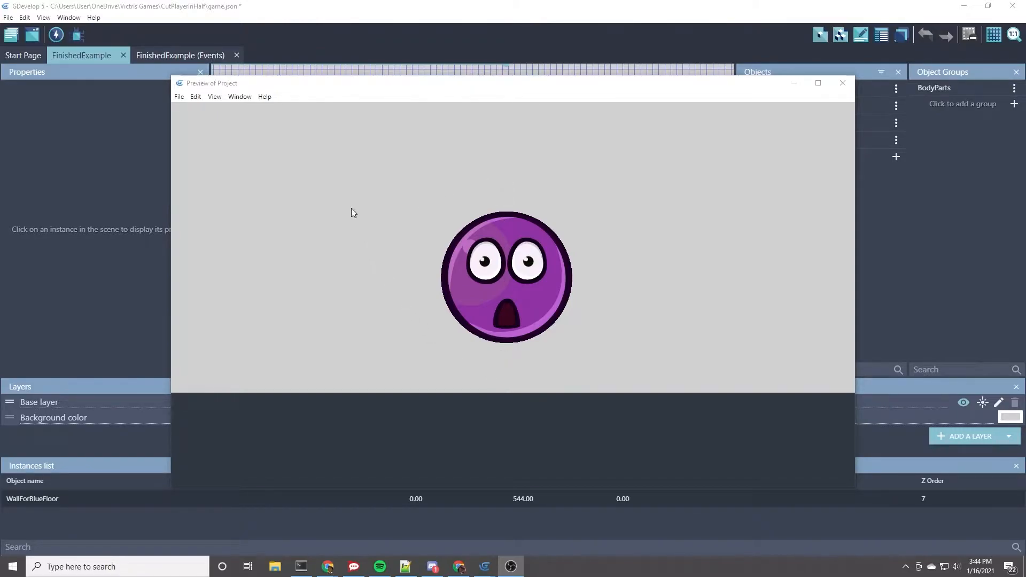
{"action": "mouse_move", "coordinate": [438, 184]}
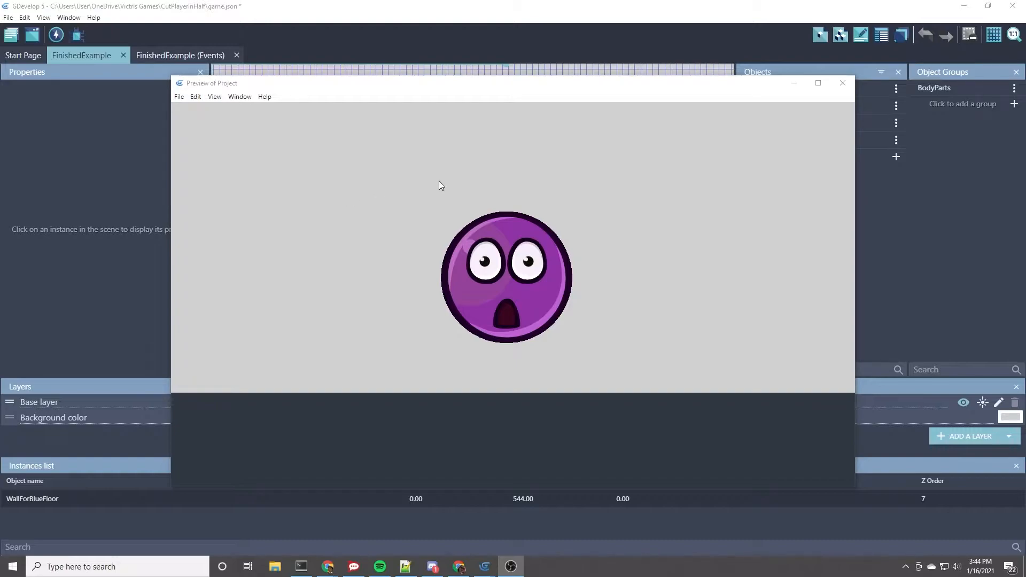
{"action": "mouse_move", "coordinate": [442, 219]}
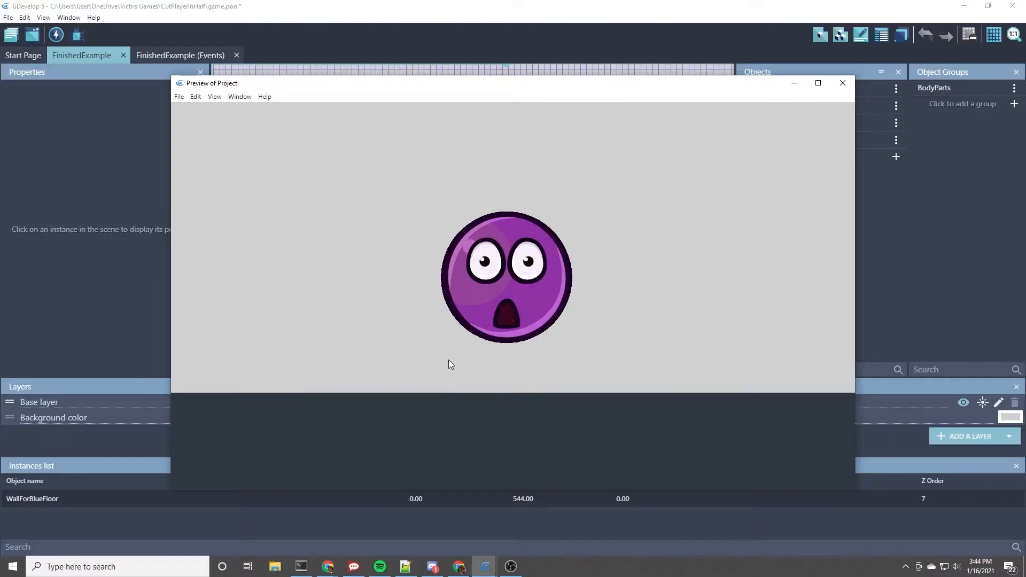
{"action": "mouse_move", "coordinate": [843, 84]}
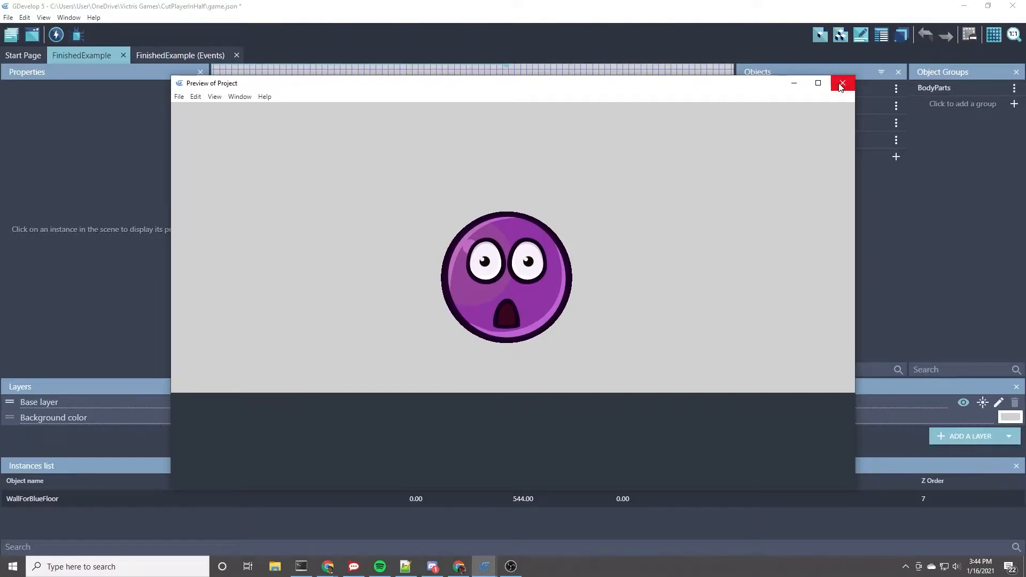
Close the preview, add a new scene and start a Sprite object named FullObject
{"action": "left_click", "coordinate": [843, 83]}
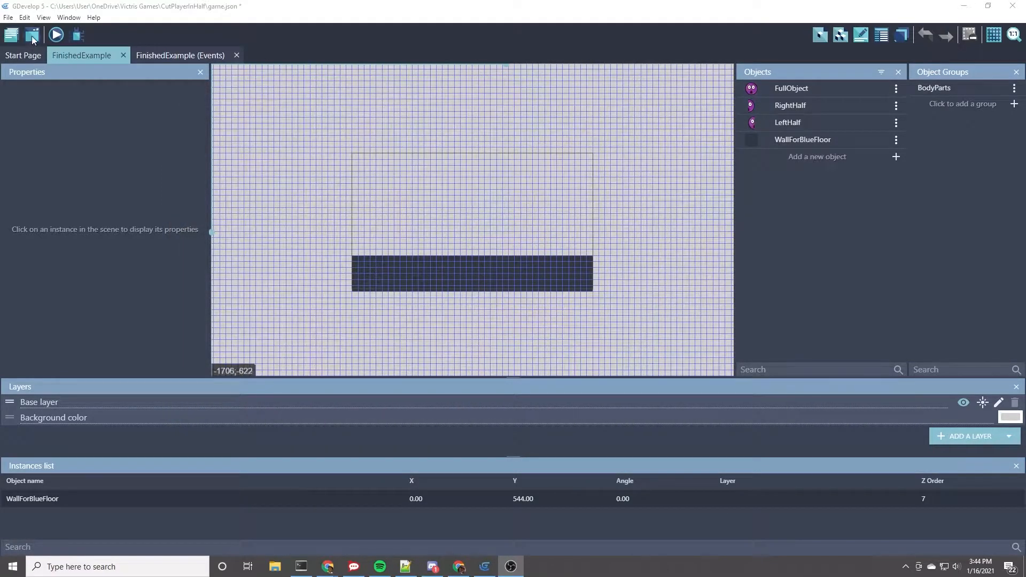
{"action": "left_click", "coordinate": [11, 34]}
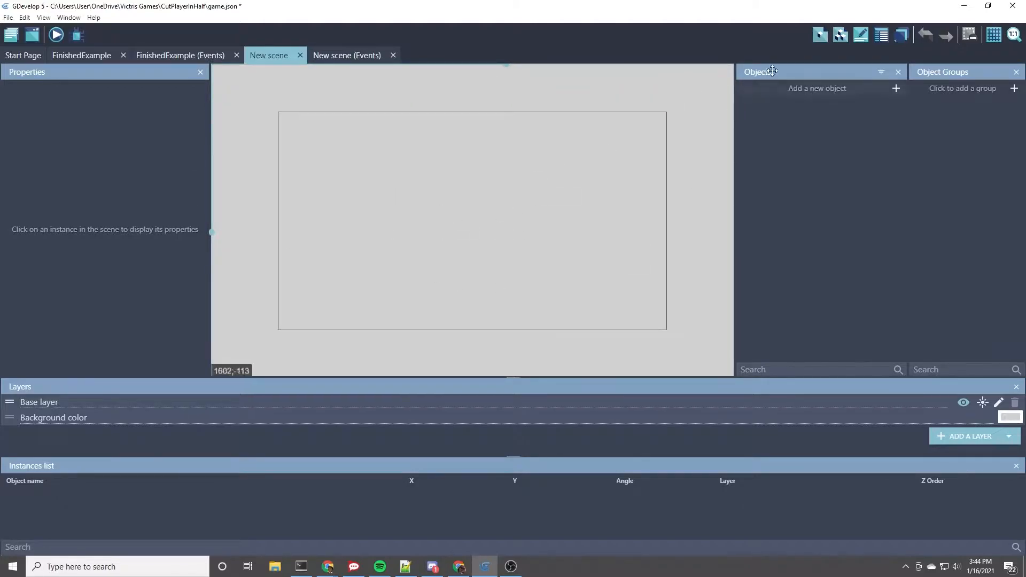
{"action": "left_click", "coordinate": [896, 89]}
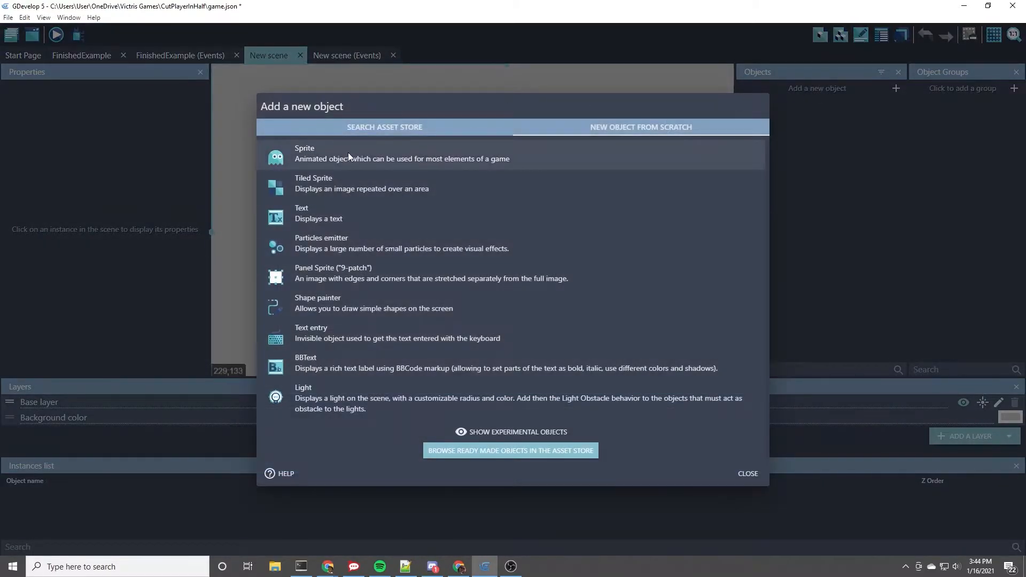
{"action": "mouse_move", "coordinate": [313, 156]}
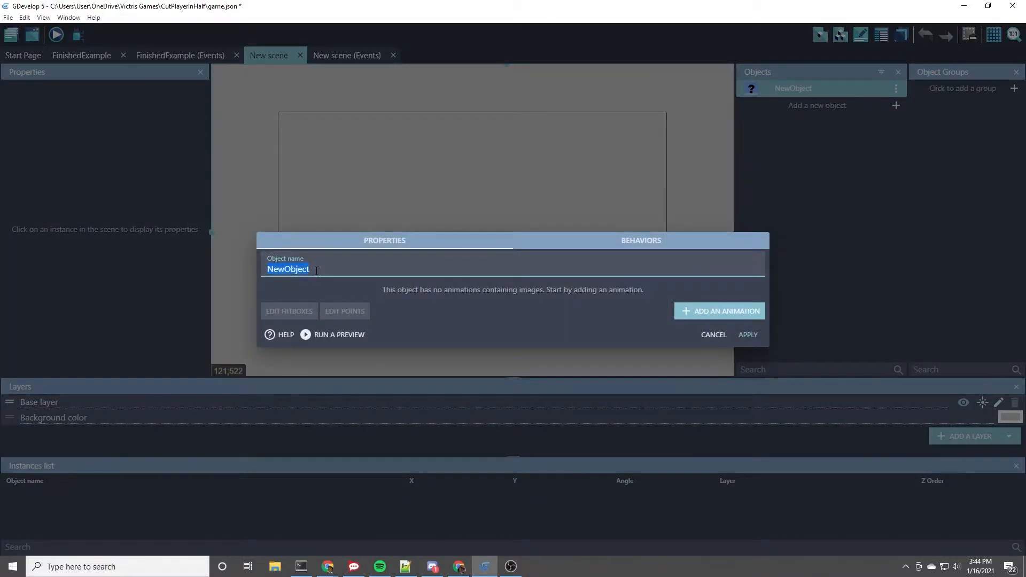
{"action": "type", "text": "FullObject"}
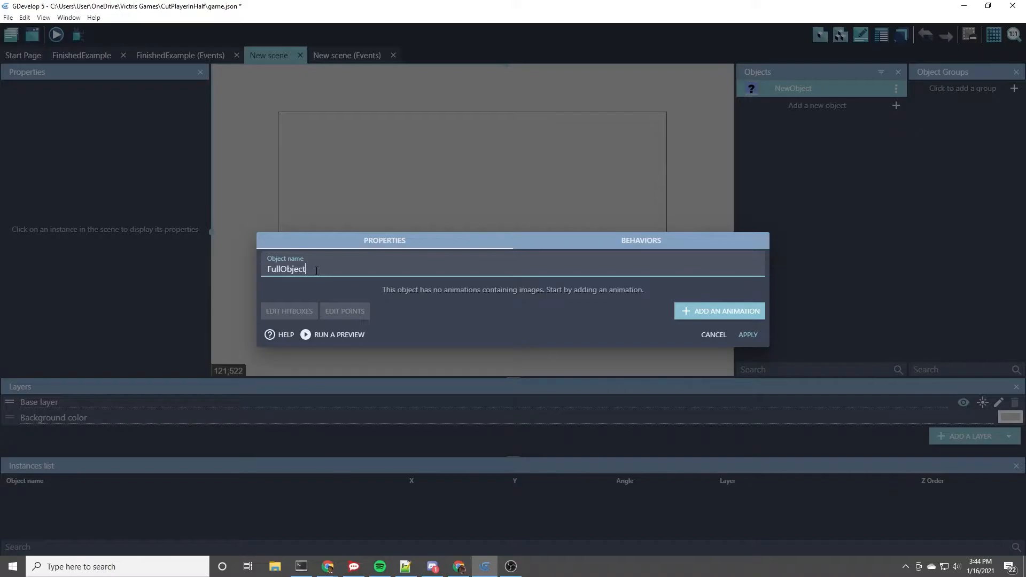
Give FullObject an animation using surprised.png and confirm the new sprite
{"action": "left_click", "coordinate": [718, 311]}
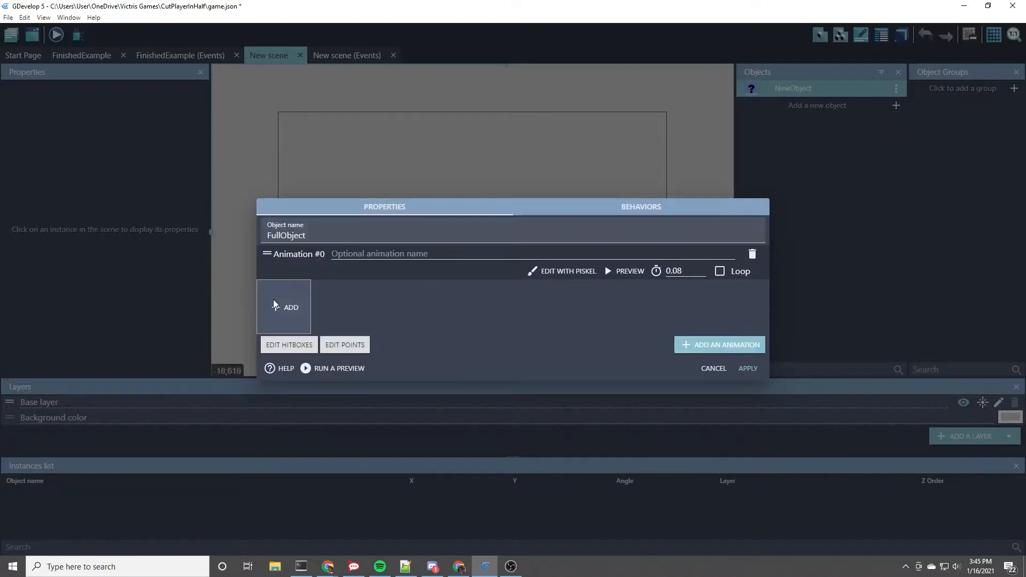
{"action": "left_click", "coordinate": [283, 305]}
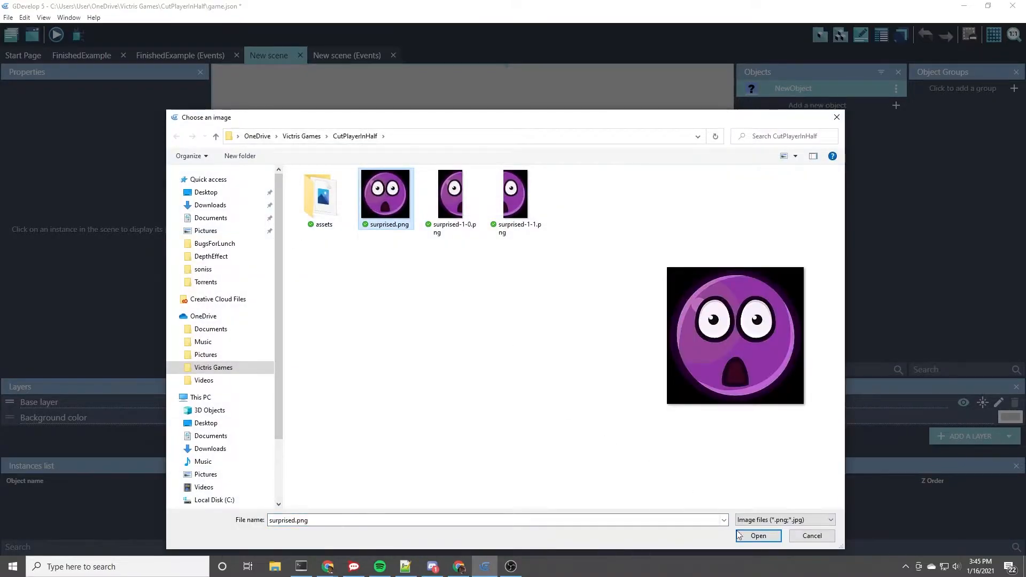
{"action": "left_click", "coordinate": [757, 535]}
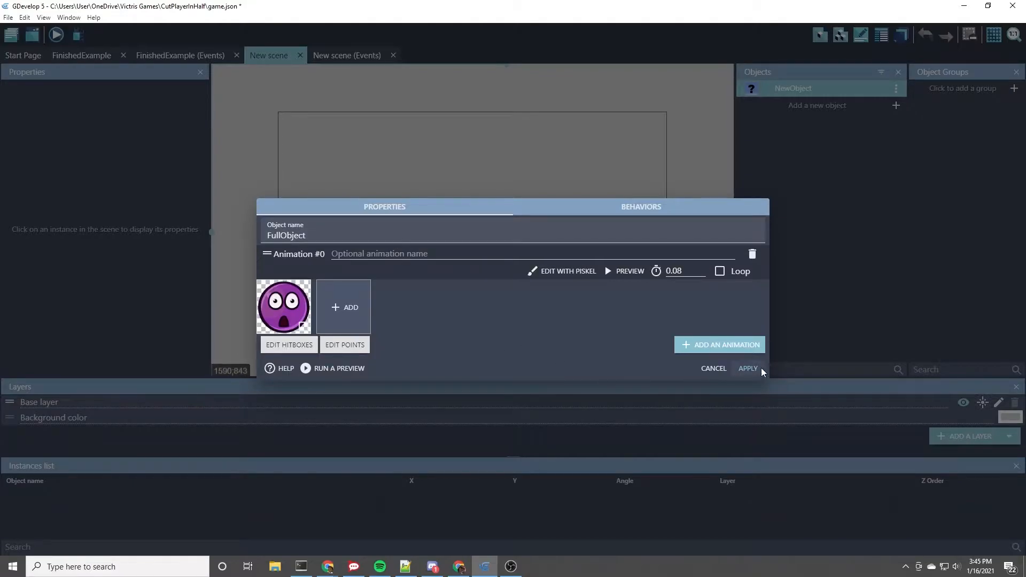
{"action": "left_click", "coordinate": [748, 369]}
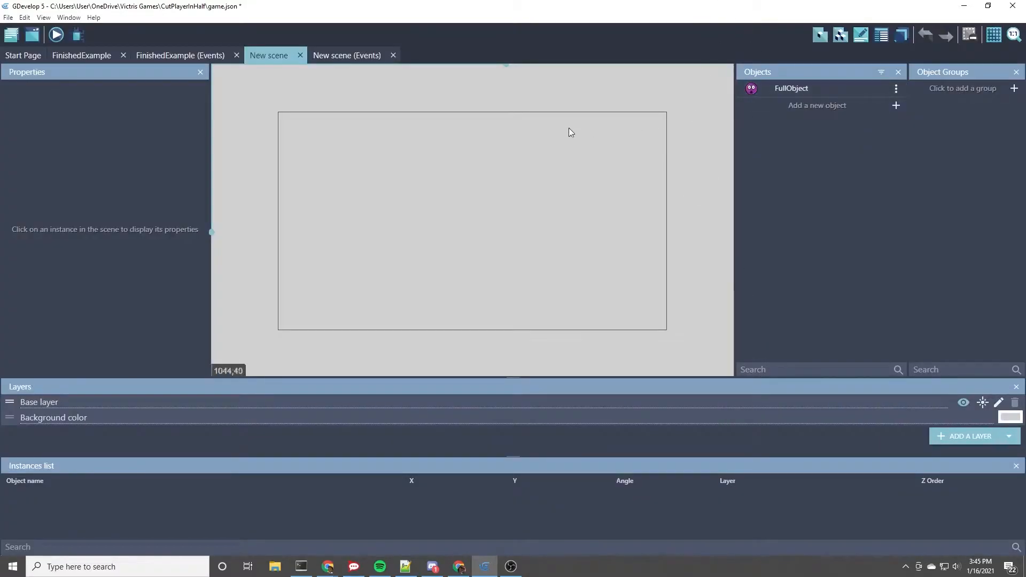
{"action": "mouse_move", "coordinate": [801, 95]}
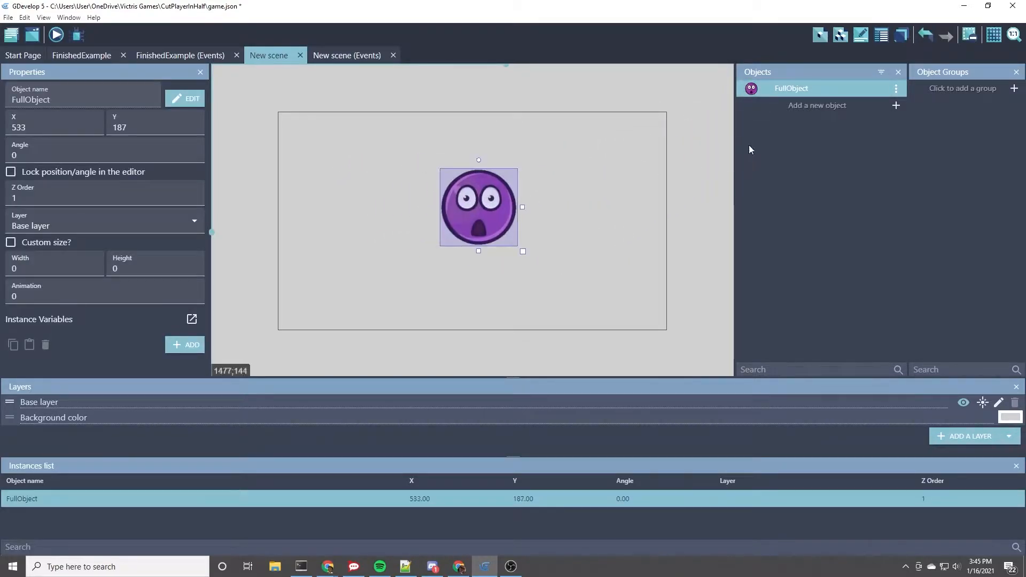
{"action": "mouse_move", "coordinate": [578, 210]}
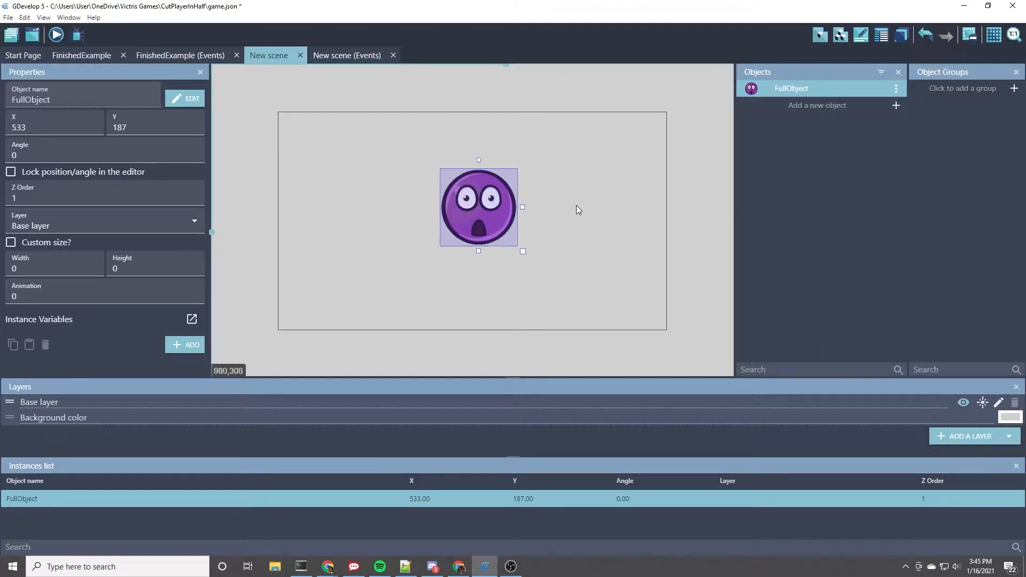
Duplicate FullObject and name the copy LeftHalf
{"action": "left_click", "coordinate": [578, 210]}
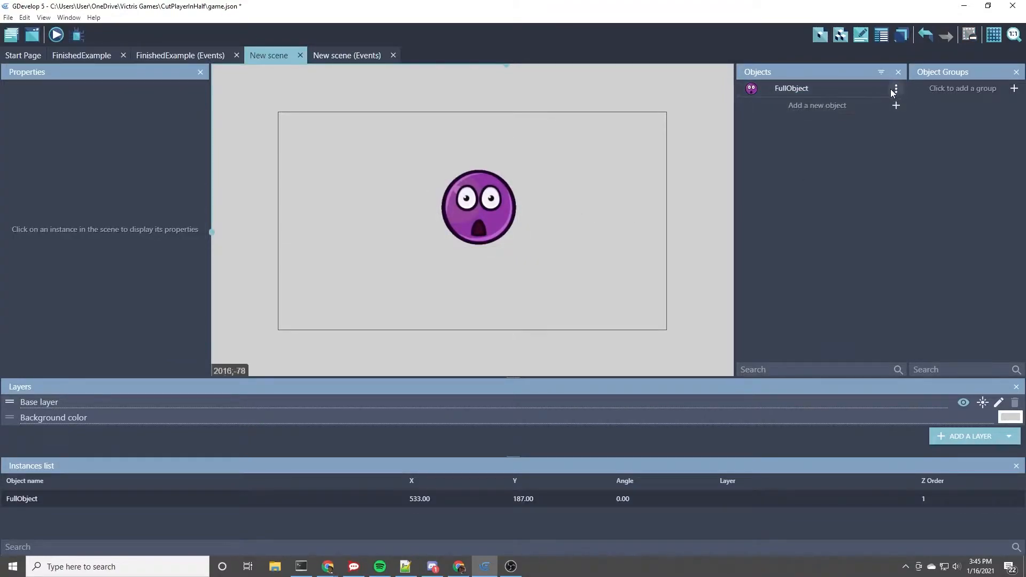
{"action": "left_click", "coordinate": [895, 89]}
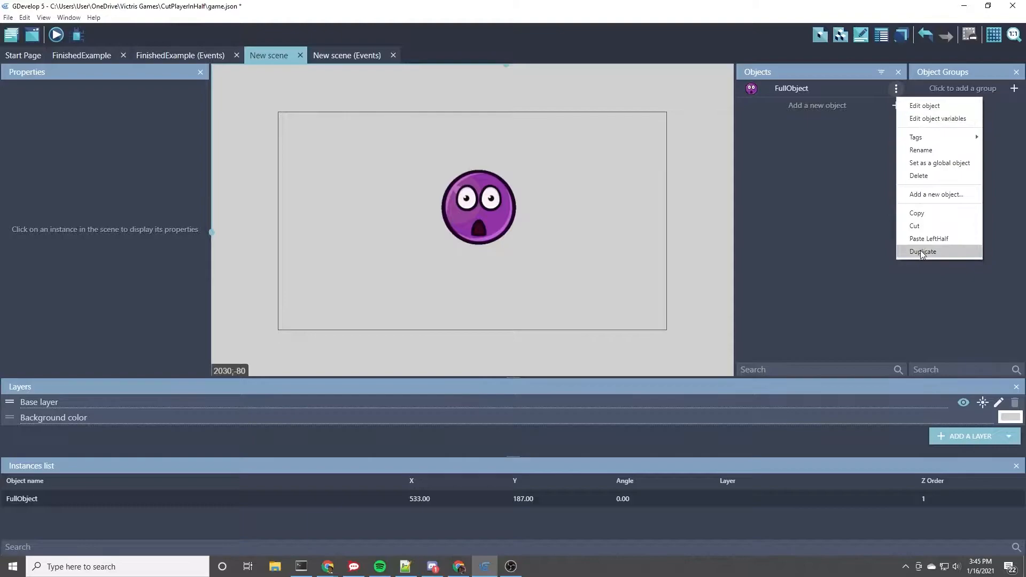
{"action": "left_click", "coordinate": [922, 252]}
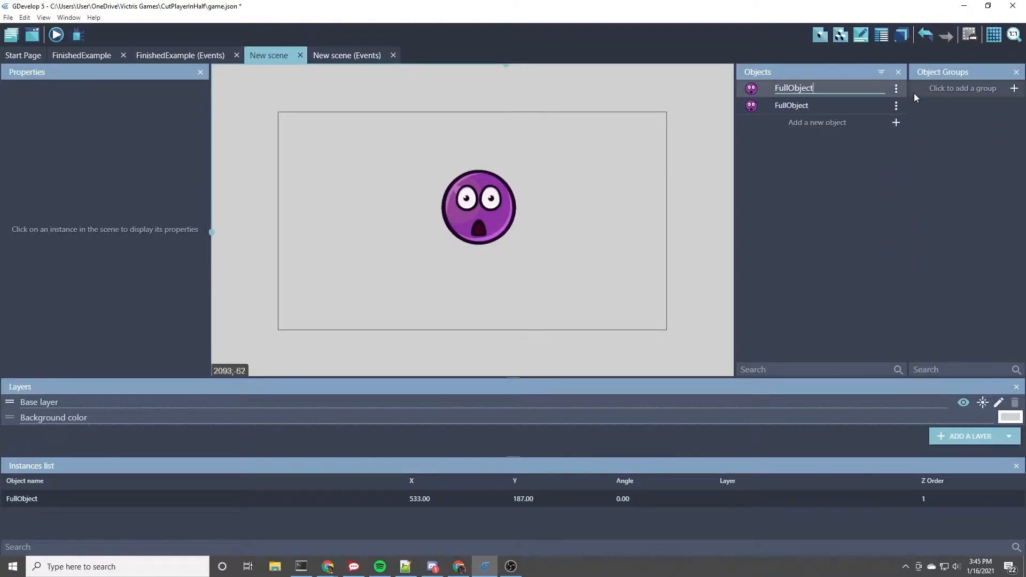
{"action": "type", "text": "LeftHalf"}
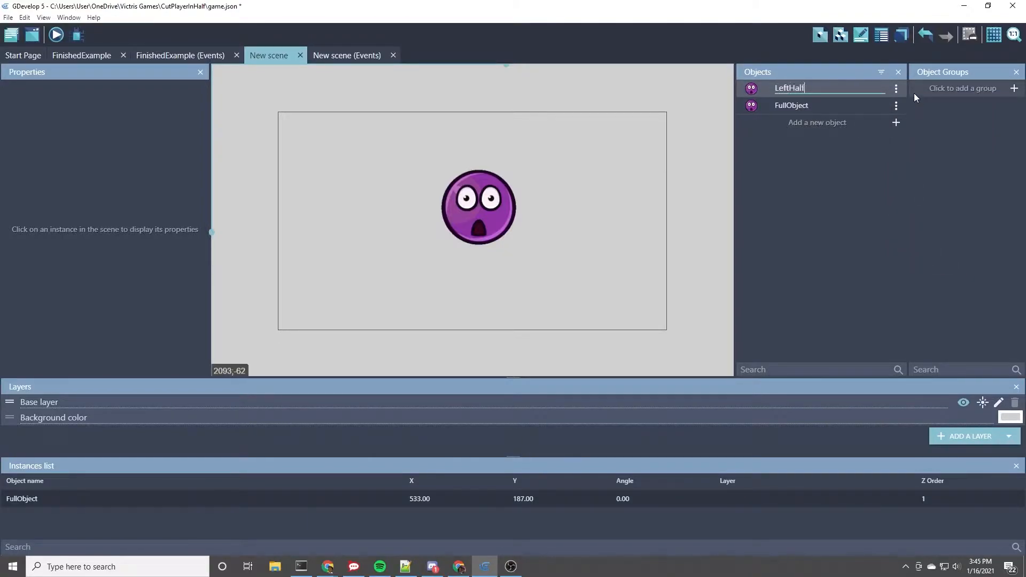
Duplicate FullObject again as RightHalf and open RightHalf for editing
{"action": "left_click", "coordinate": [896, 106]}
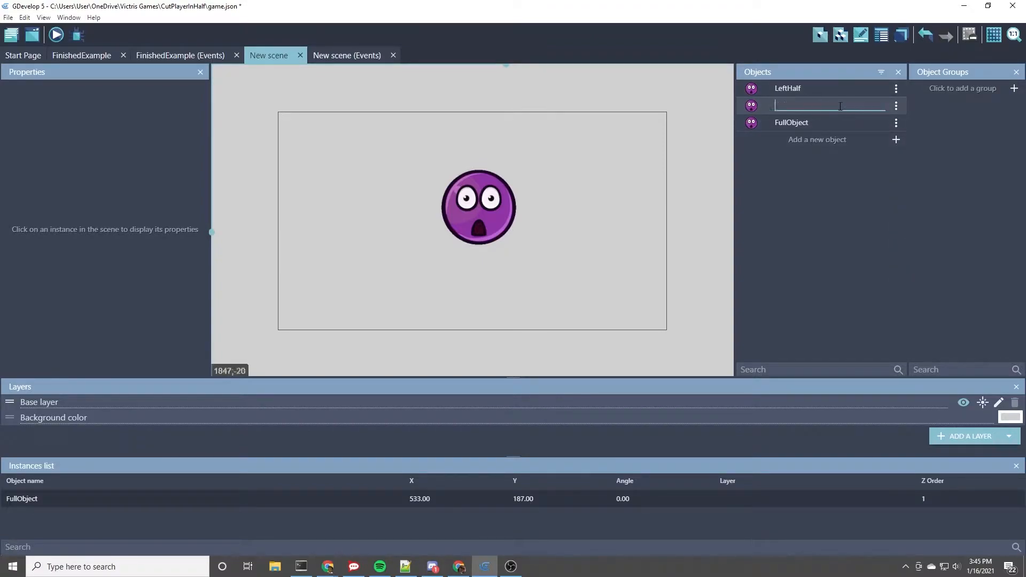
{"action": "type", "text": "RightHalf"}
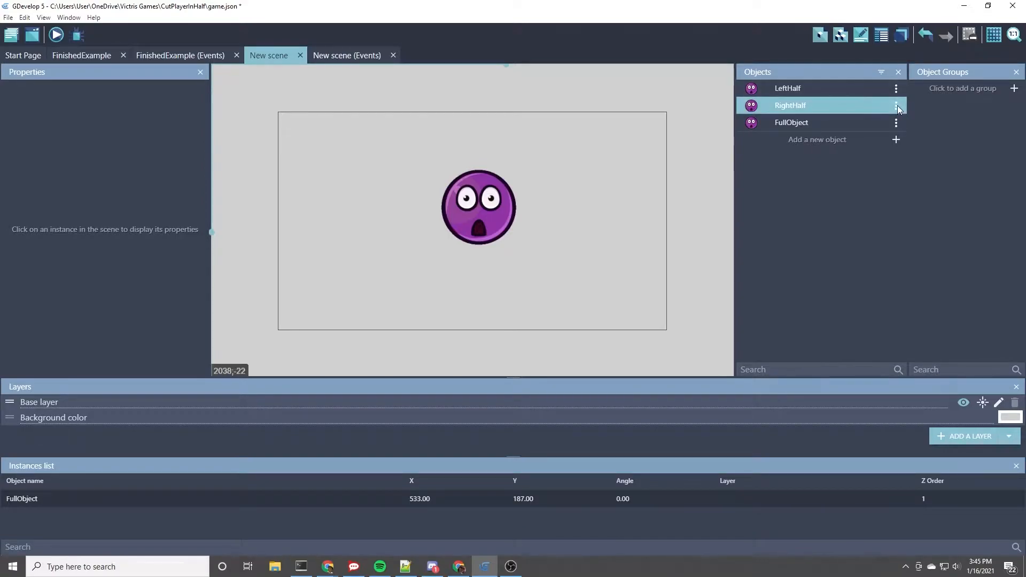
{"action": "left_click", "coordinate": [896, 106]}
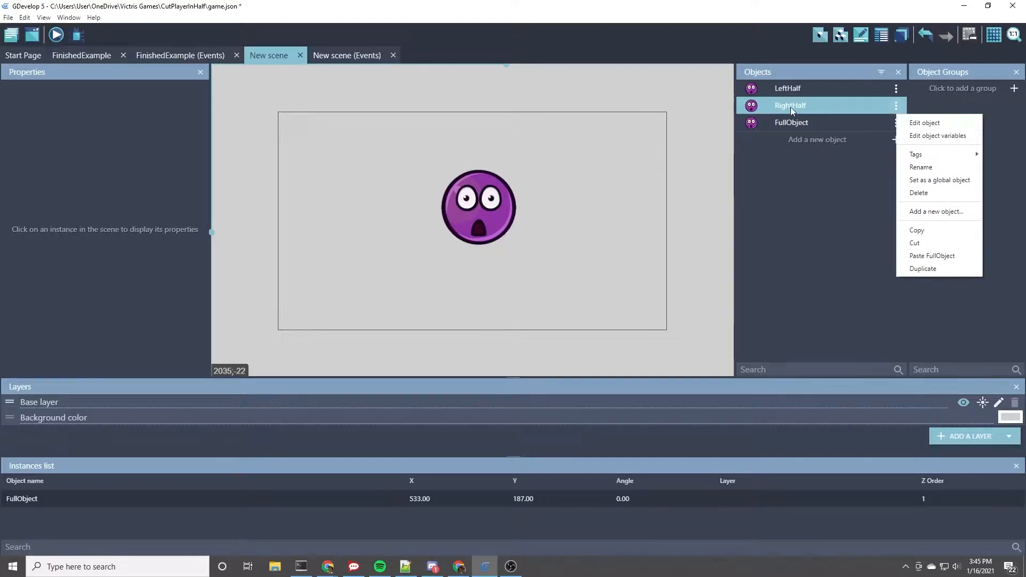
{"action": "left_click", "coordinate": [923, 123]}
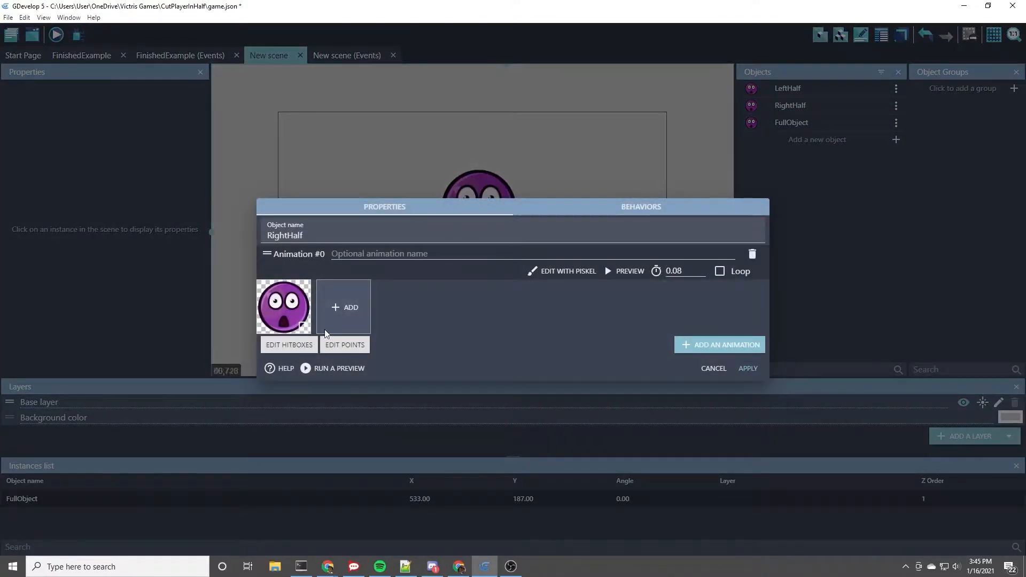
Open RightHalf's surprised face image in the Piskel pixel editor
{"action": "left_click", "coordinate": [567, 270]}
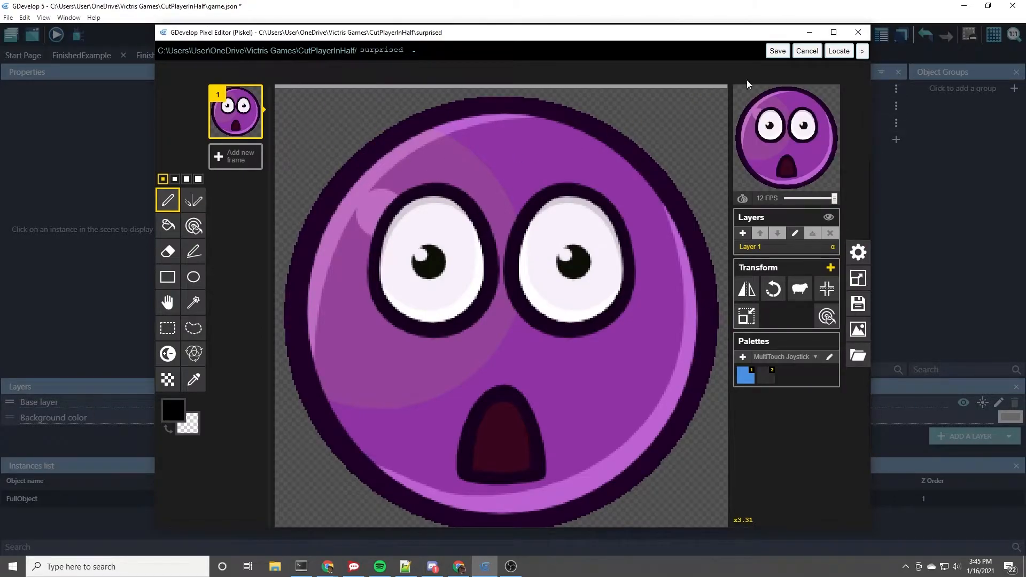
{"action": "left_click", "coordinate": [777, 51]}
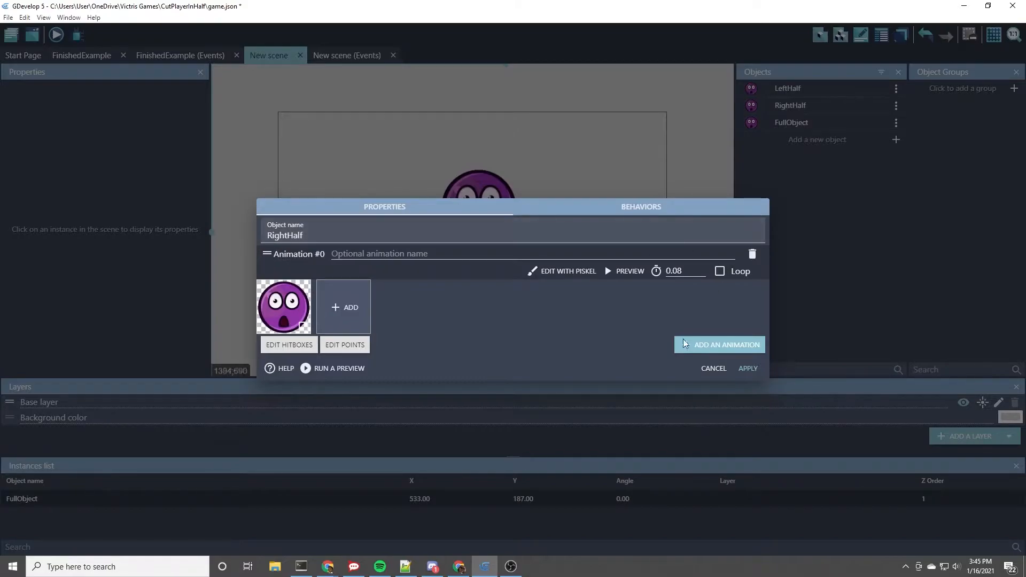
{"action": "left_click", "coordinate": [567, 271]}
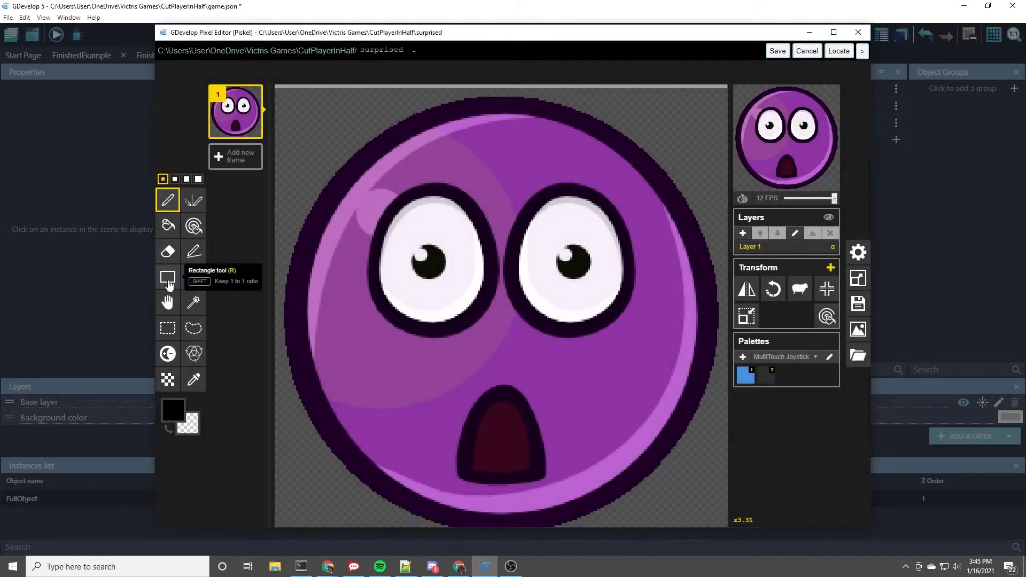
Select the left half of the face with the rectangle selection tool
{"action": "left_click", "coordinate": [167, 328]}
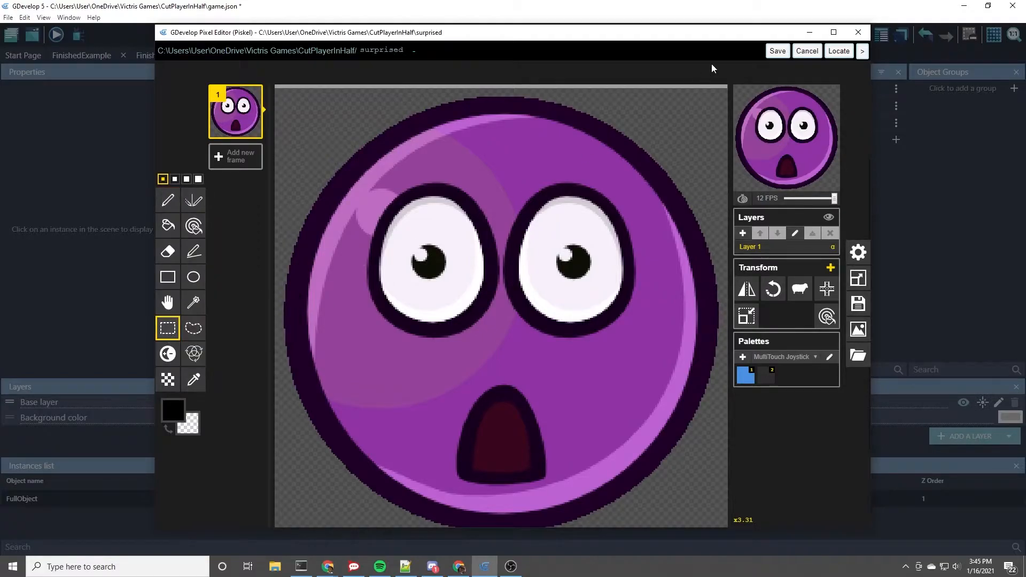
{"action": "scroll", "scroll_direction": "down", "scroll_amount": 3}
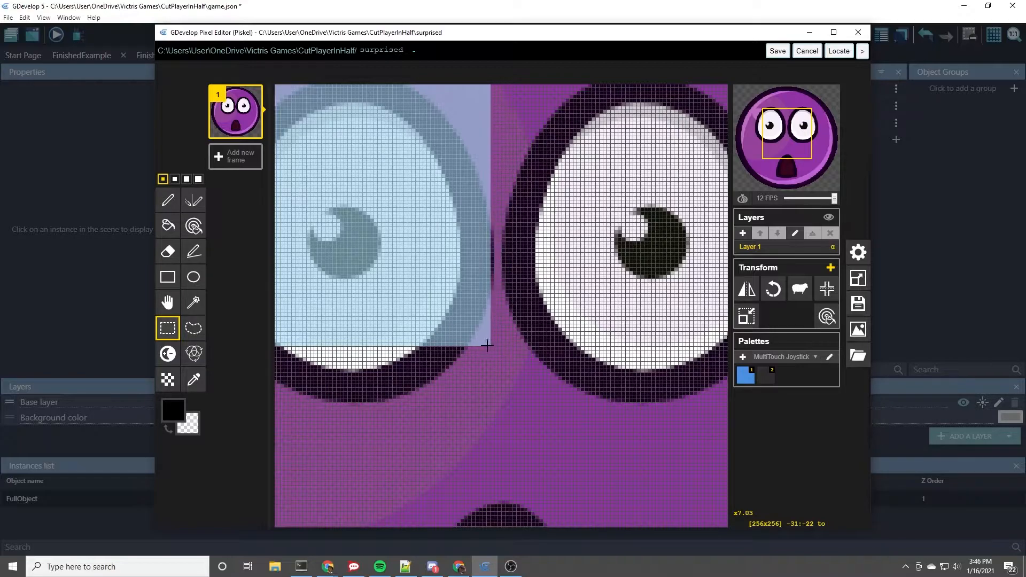
{"action": "scroll", "scroll_direction": "down", "scroll_amount": 3}
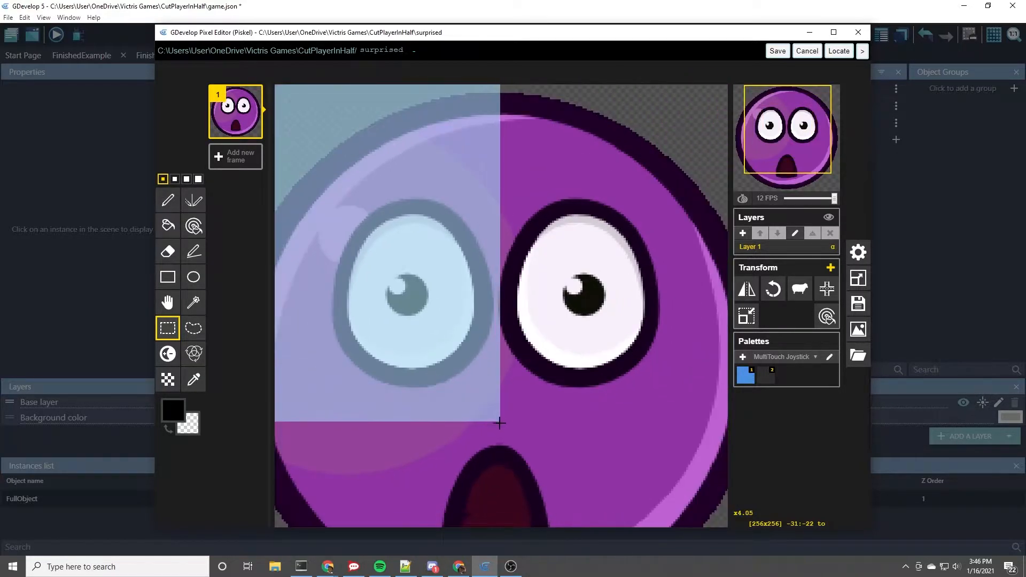
{"action": "scroll", "scroll_direction": "down", "scroll_amount": 3}
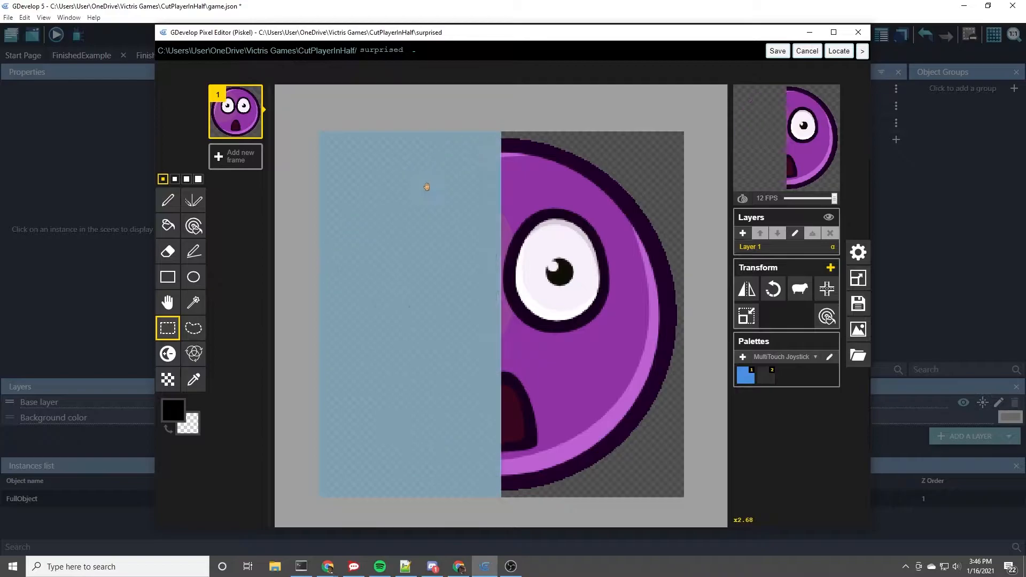
{"action": "mouse_move", "coordinate": [316, 389]}
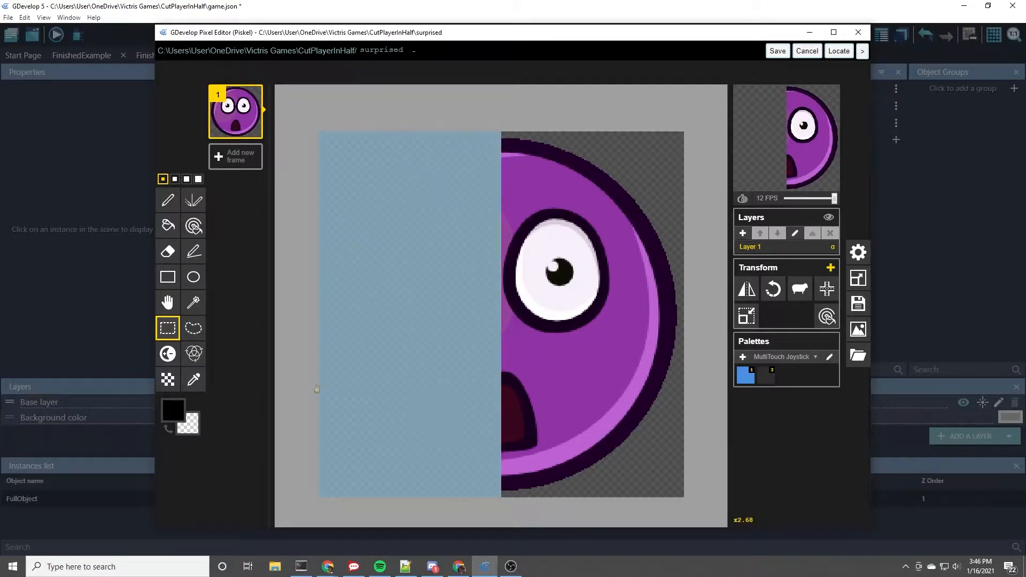
{"action": "mouse_move", "coordinate": [631, 114]}
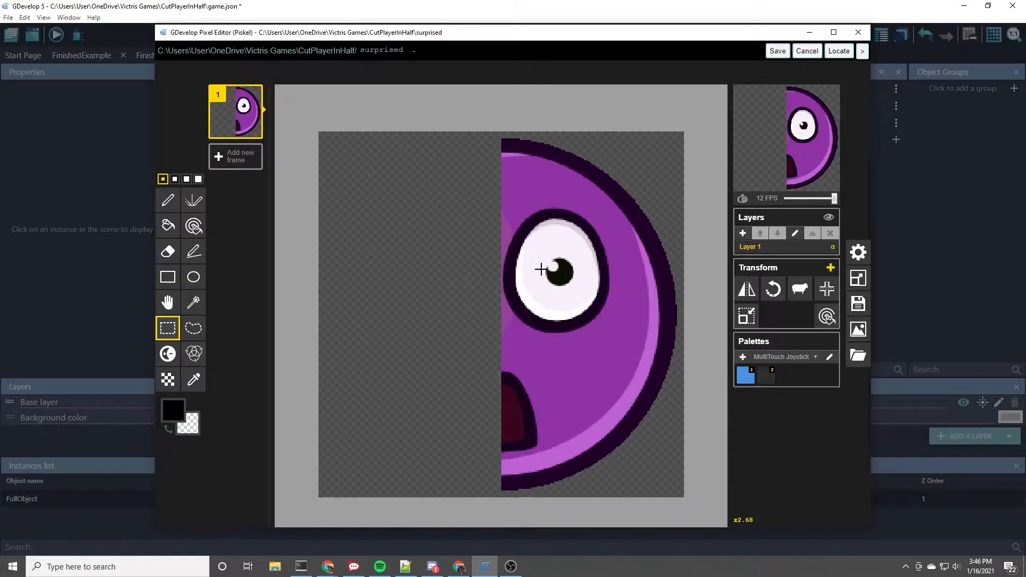
{"action": "mouse_move", "coordinate": [375, 201]}
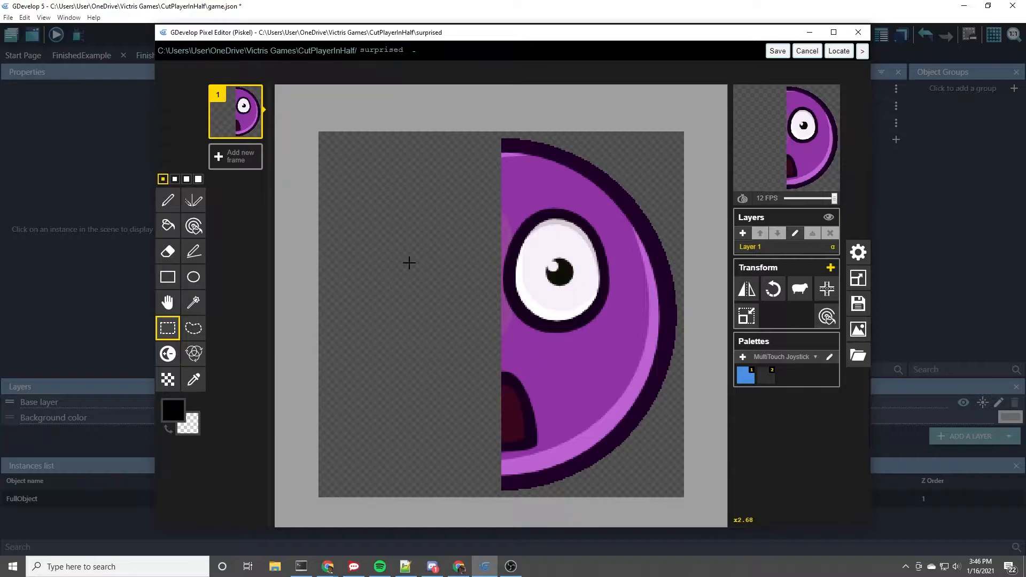
{"action": "mouse_move", "coordinate": [826, 288]}
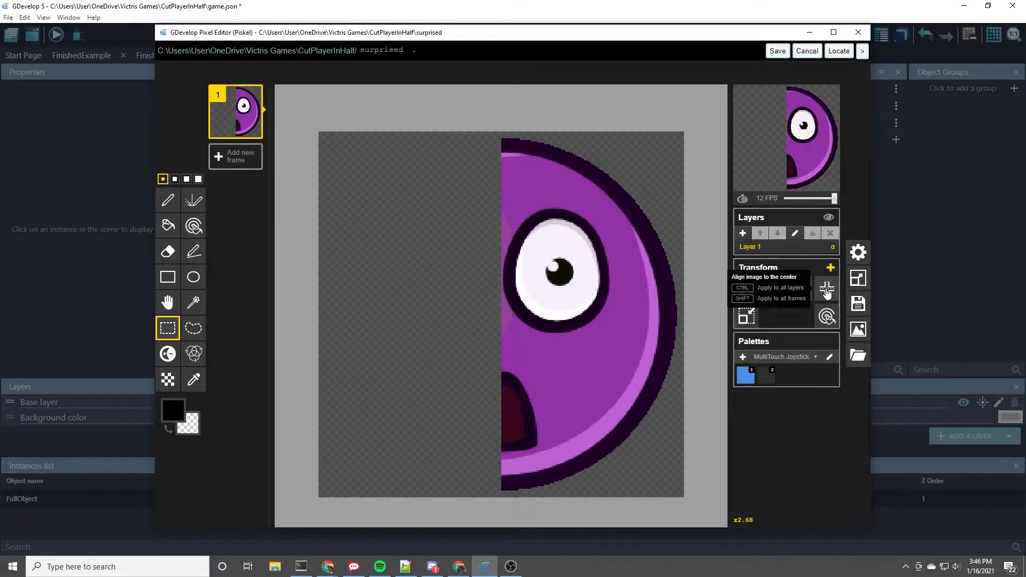
Centre the remaining right half of the face and save the image back to the scene
{"action": "left_click", "coordinate": [827, 288]}
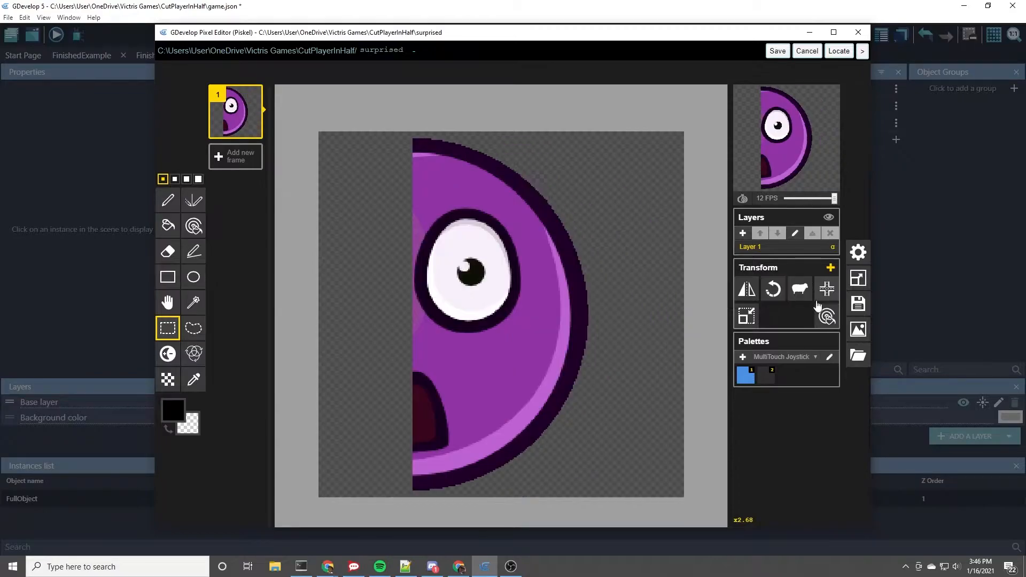
{"action": "scroll", "scroll_direction": "up", "scroll_amount": 3}
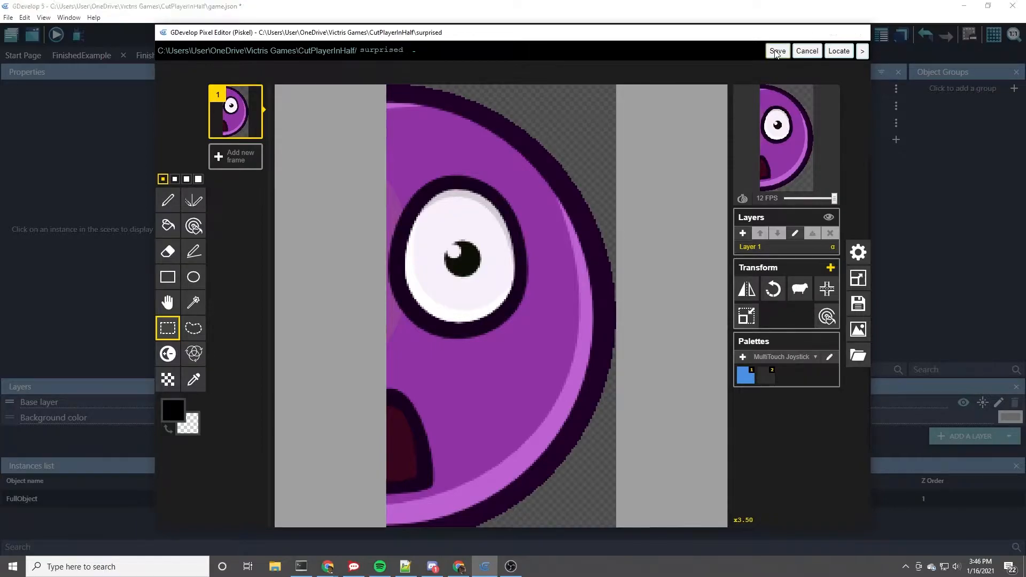
{"action": "left_click", "coordinate": [777, 51]}
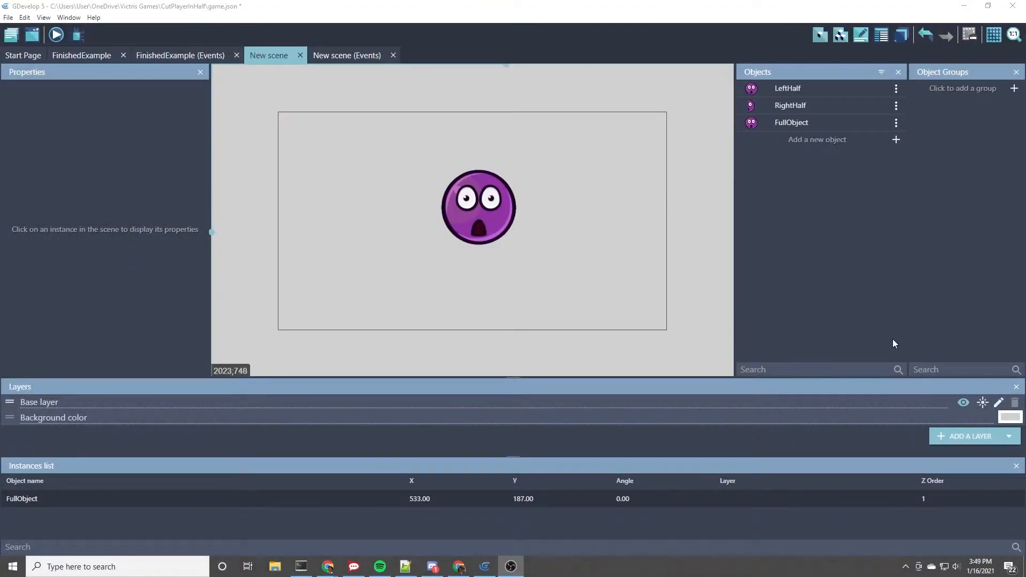
{"action": "mouse_move", "coordinate": [901, 157]}
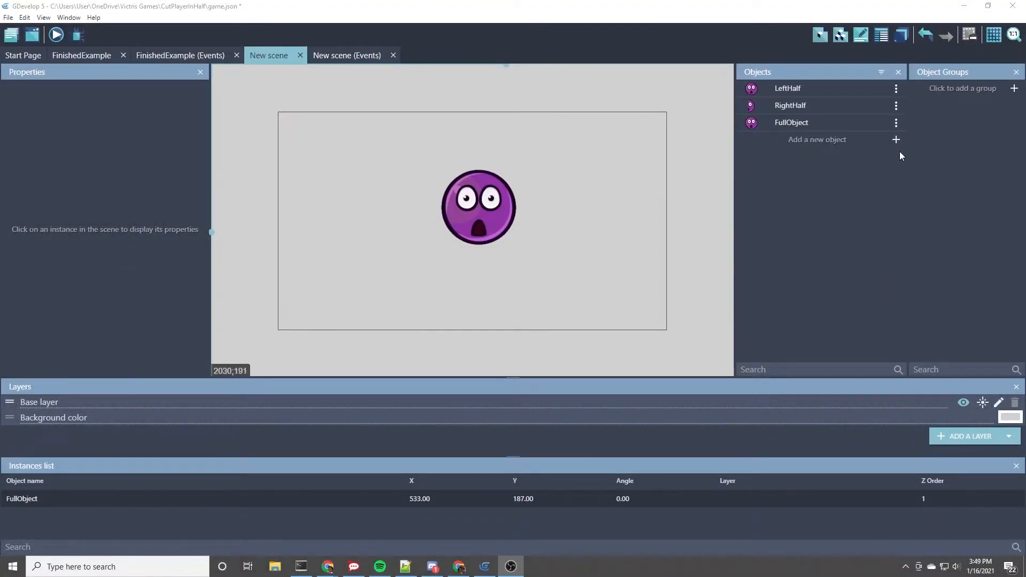
Open LeftHalf for editing and load its image in the Piskel pixel editor
{"action": "left_click", "coordinate": [896, 88]}
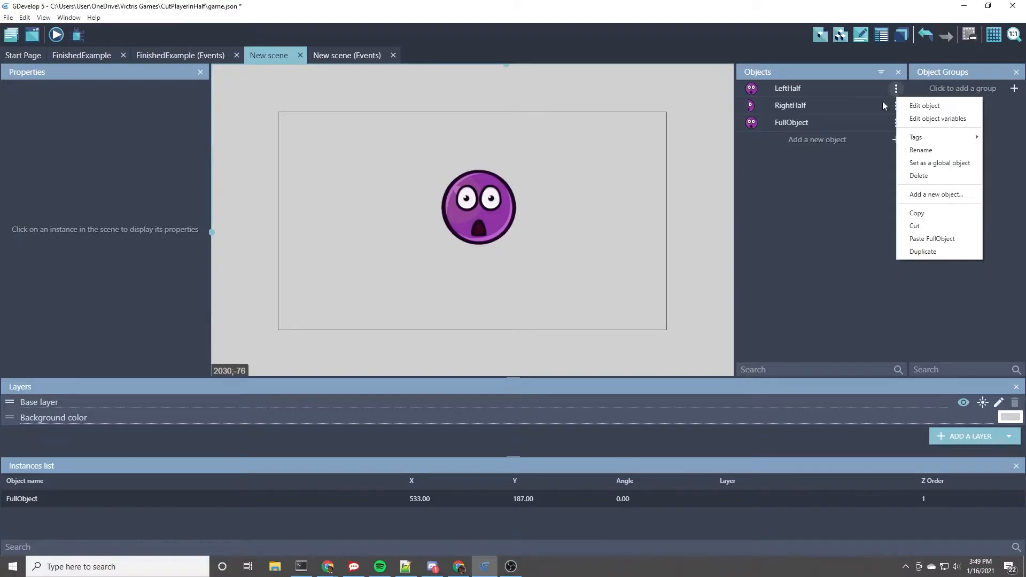
{"action": "left_click", "coordinate": [923, 106]}
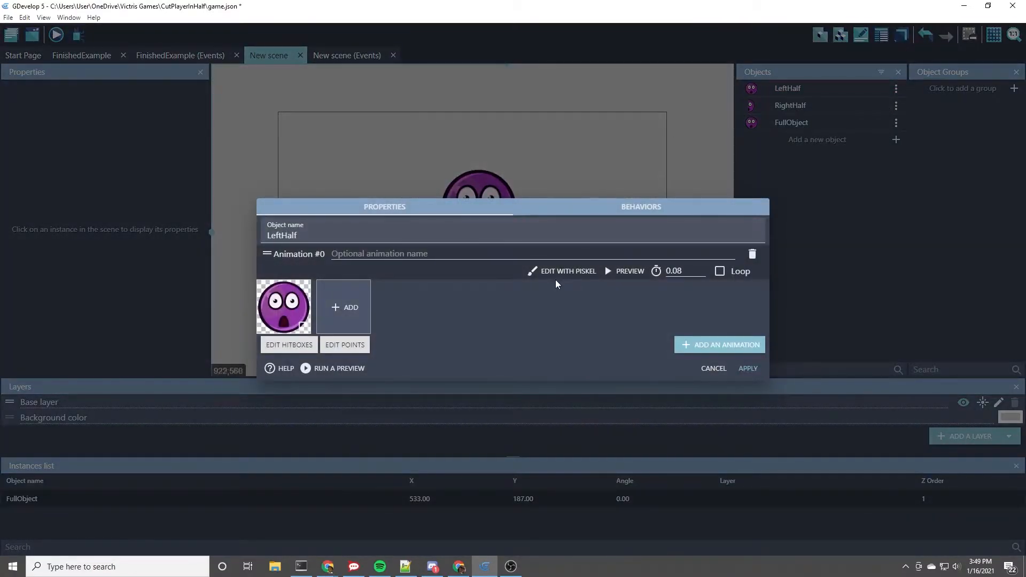
{"action": "left_click", "coordinate": [567, 270]}
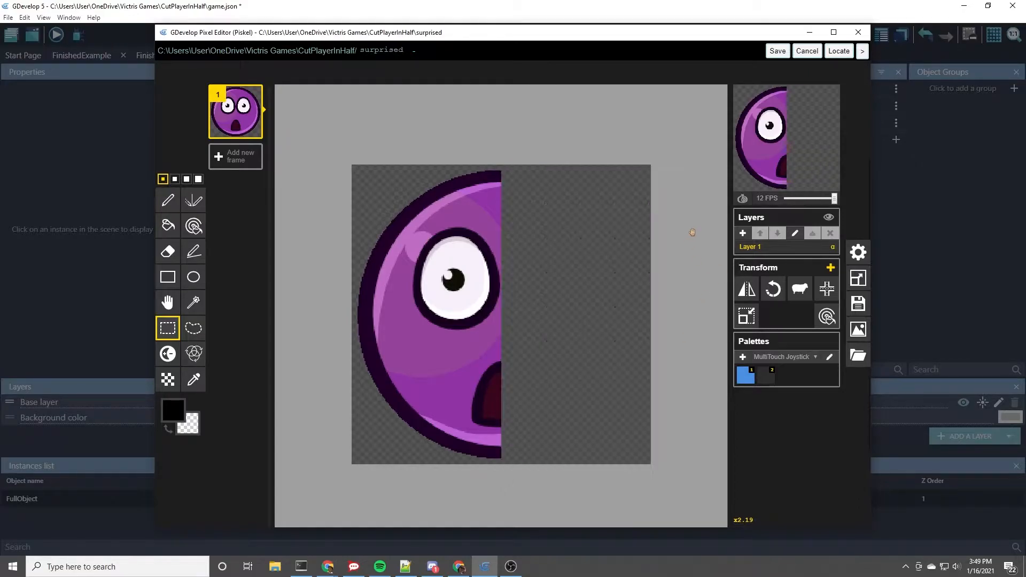
{"action": "mouse_move", "coordinate": [747, 316]}
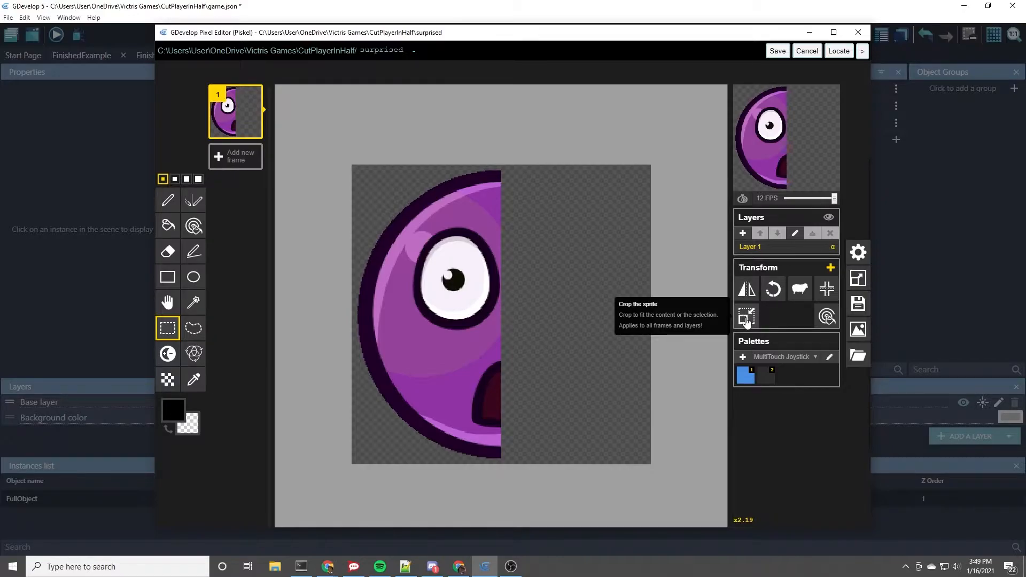
Save the cropped left-half face image back to LeftHalf
{"action": "scroll", "scroll_direction": "up", "scroll_amount": 3}
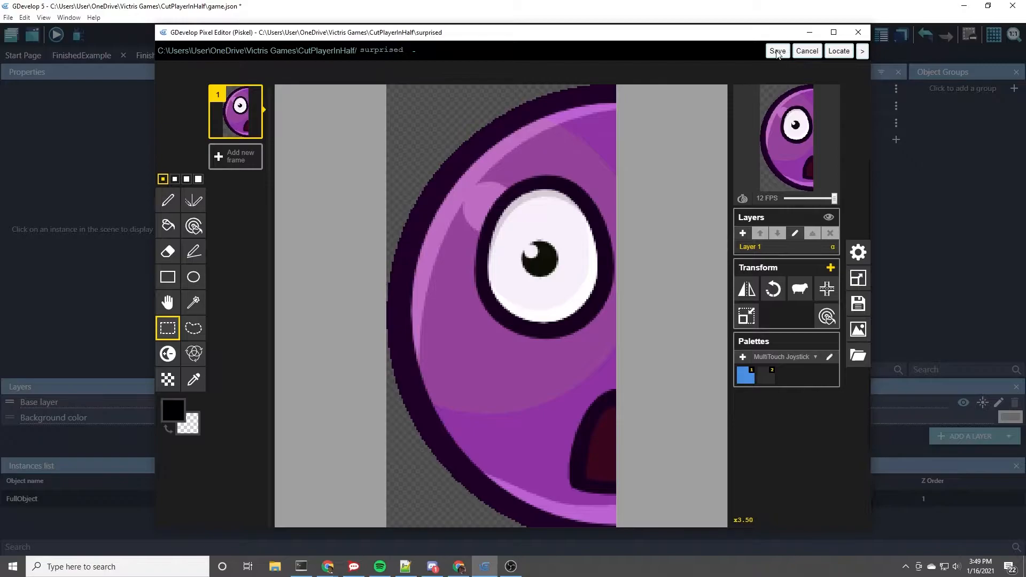
{"action": "left_click", "coordinate": [777, 51]}
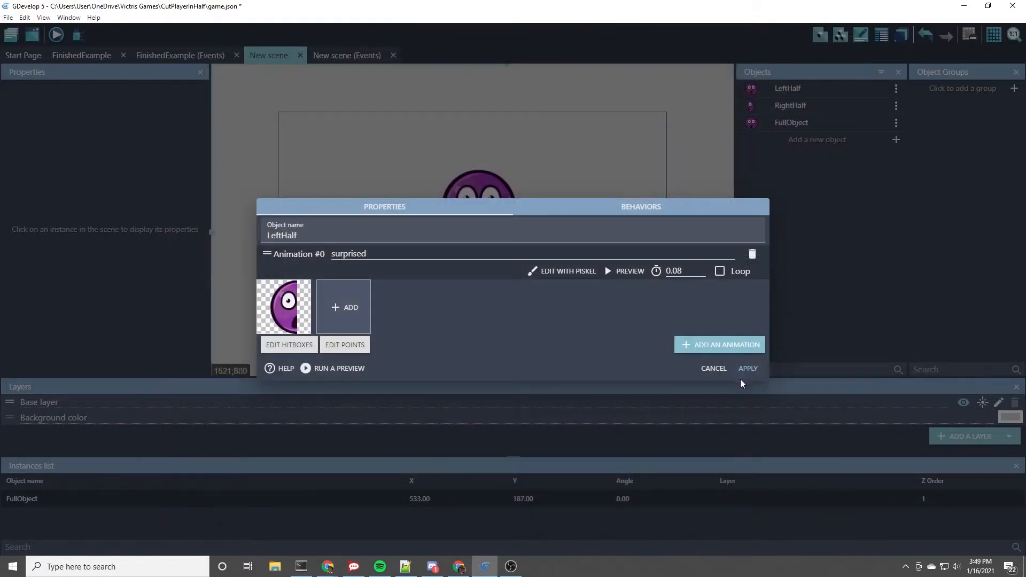
Apply LeftHalf's changes and place LeftHalf and RightHalf side by side beside FullObject
{"action": "left_click", "coordinate": [747, 367]}
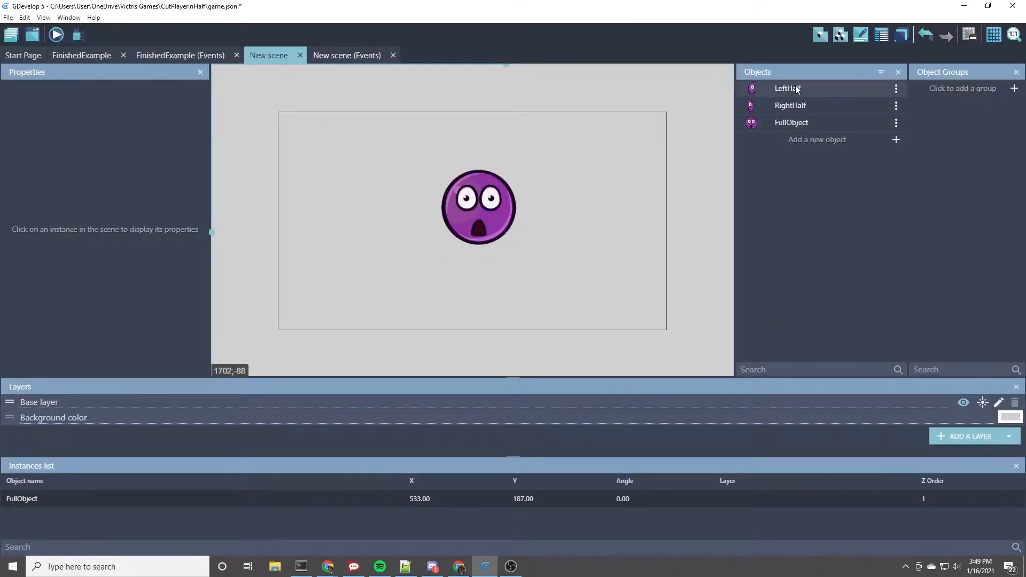
{"action": "mouse_move", "coordinate": [750, 130]}
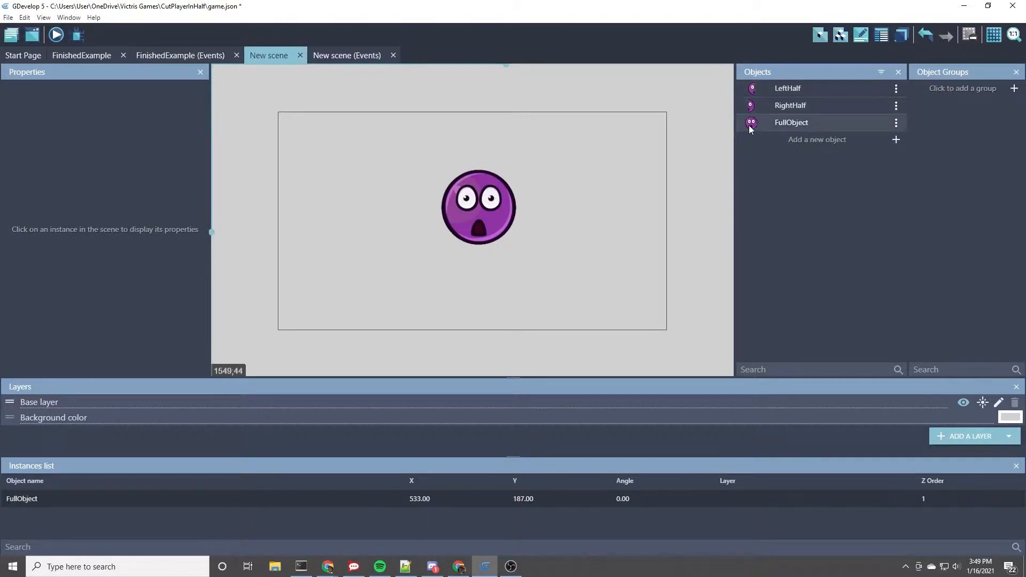
{"action": "mouse_move", "coordinate": [488, 208]}
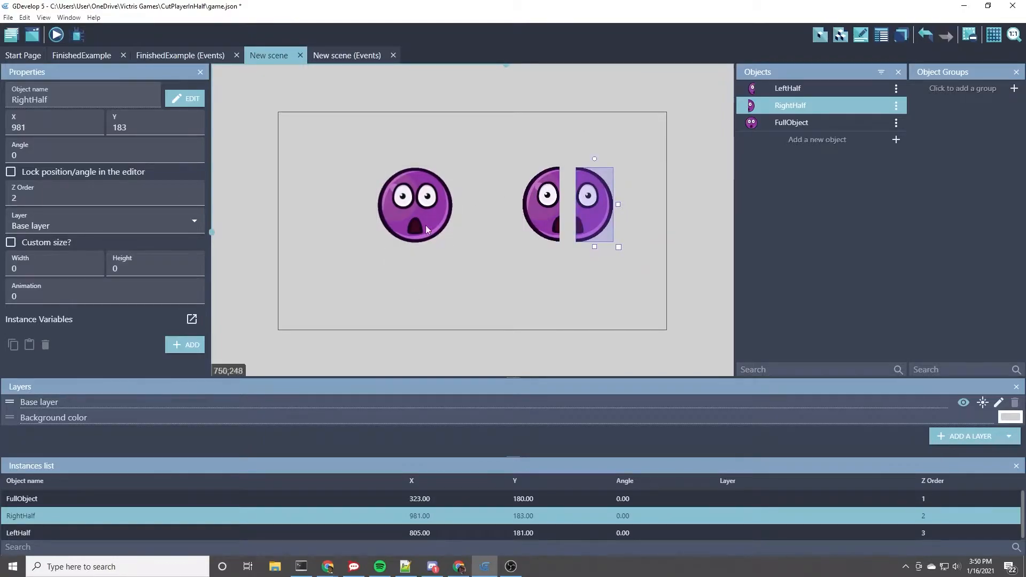
{"action": "mouse_move", "coordinate": [543, 212]}
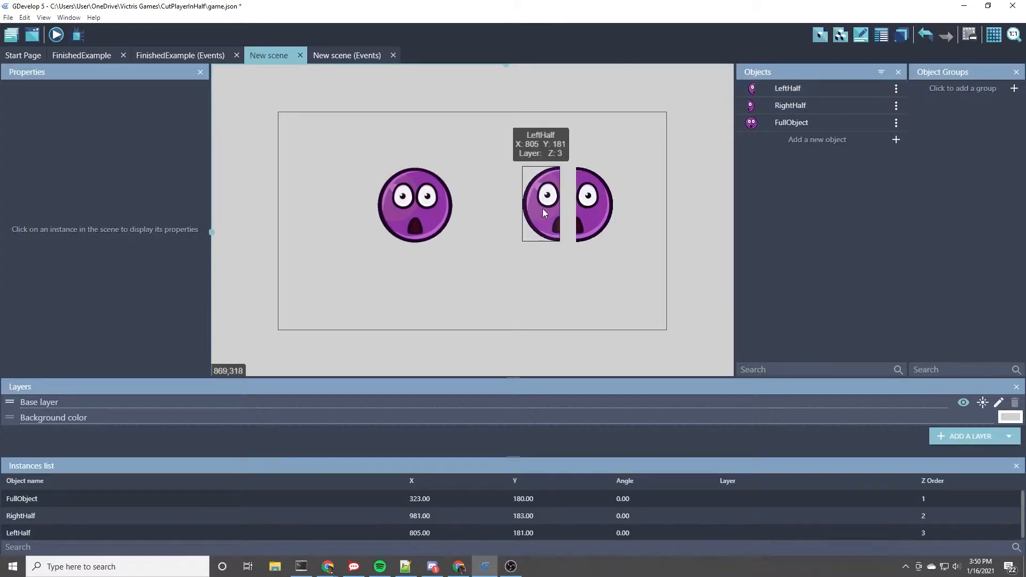
{"action": "left_click", "coordinate": [541, 204]}
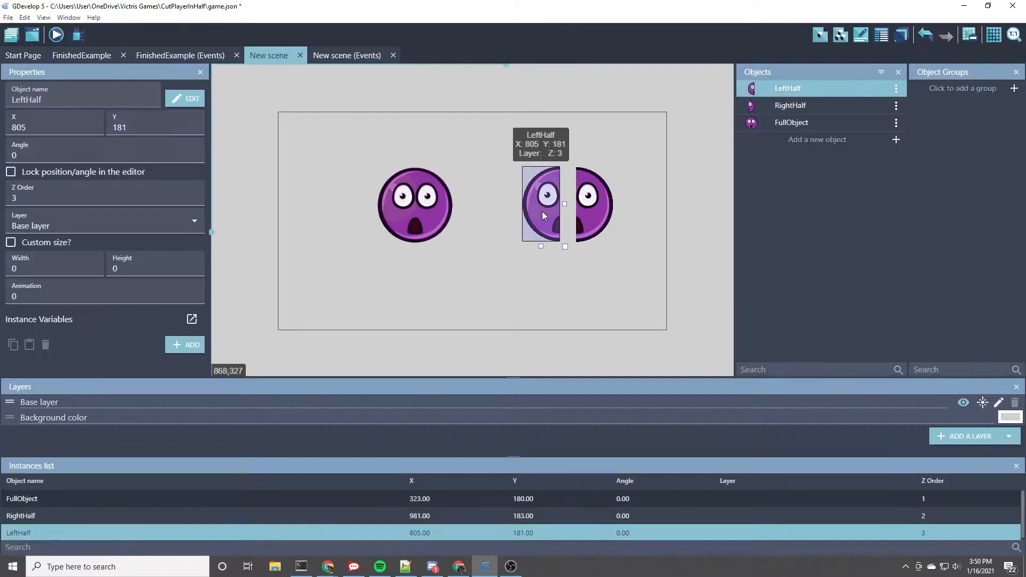
Attach a Physics Engine 2.0 behavior to LeftHalf with default settings
{"action": "double_click", "coordinate": [540, 205]}
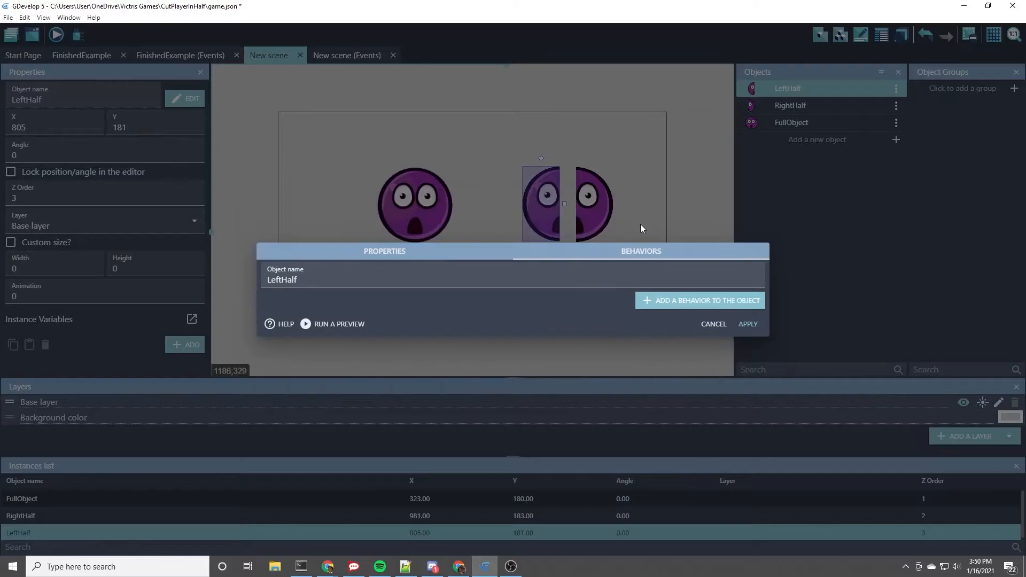
{"action": "left_click", "coordinate": [699, 301]}
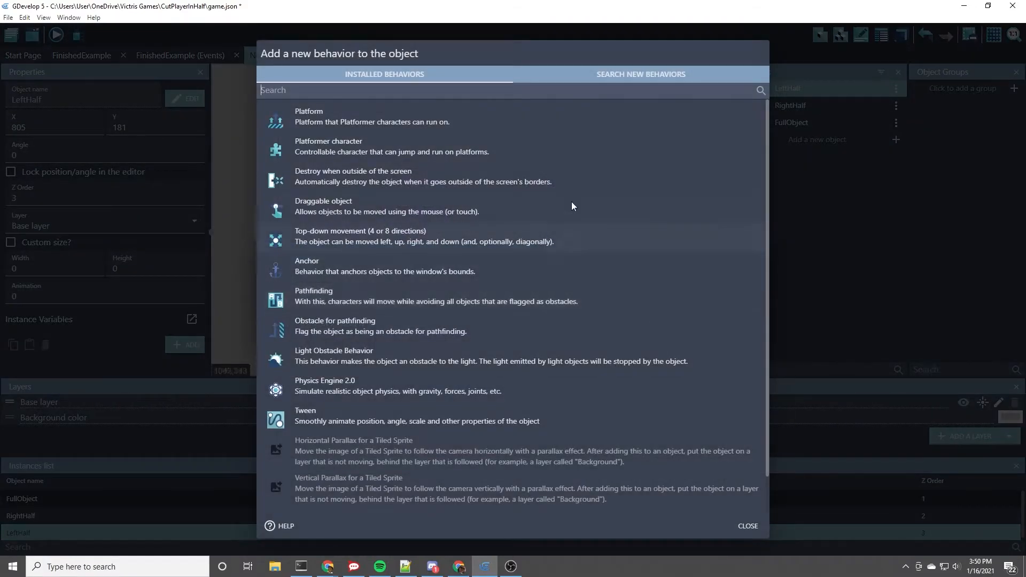
{"action": "mouse_move", "coordinate": [330, 385]}
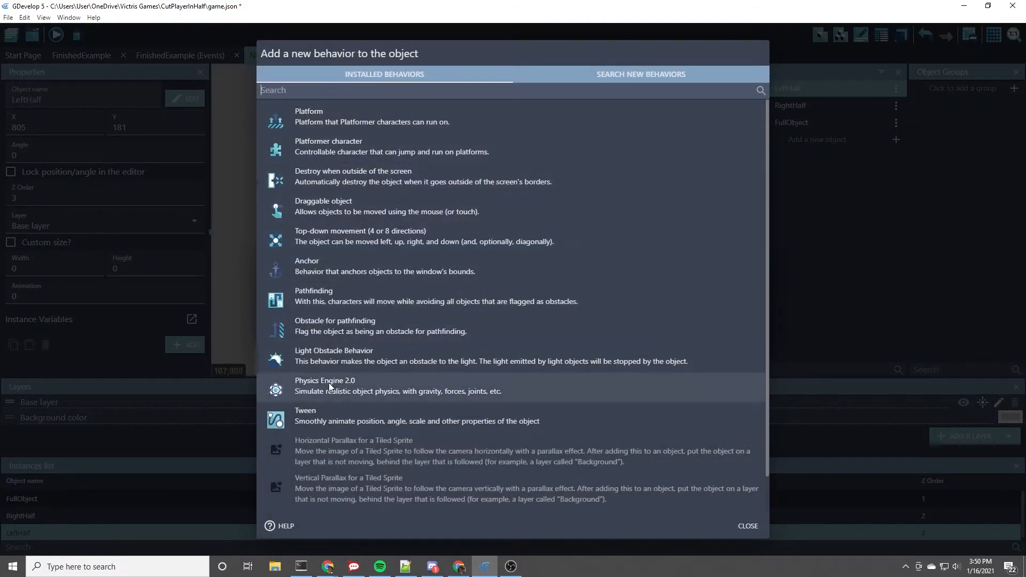
{"action": "left_click", "coordinate": [325, 386]}
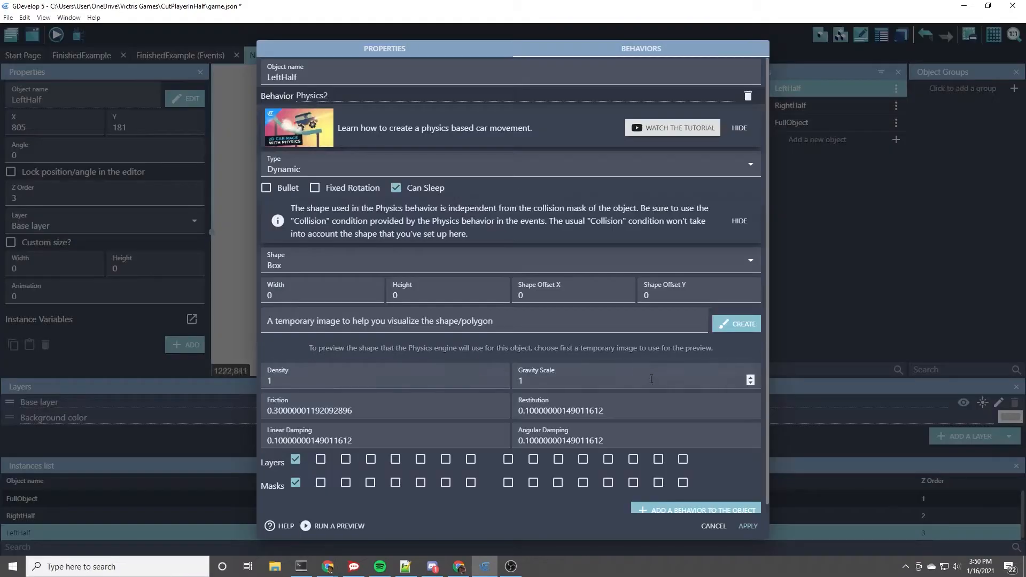
{"action": "mouse_move", "coordinate": [555, 369]}
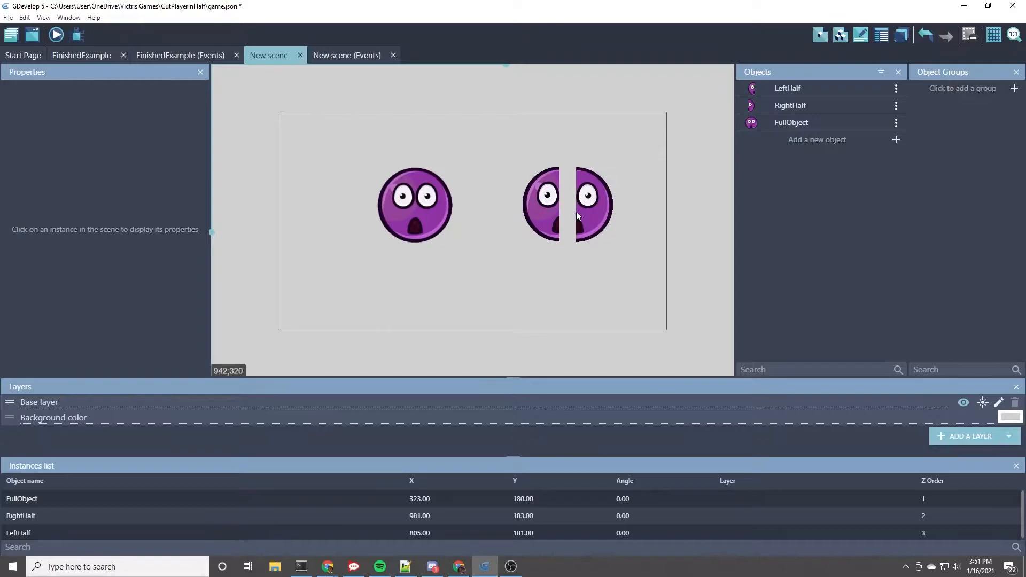
{"action": "left_click", "coordinate": [414, 205]}
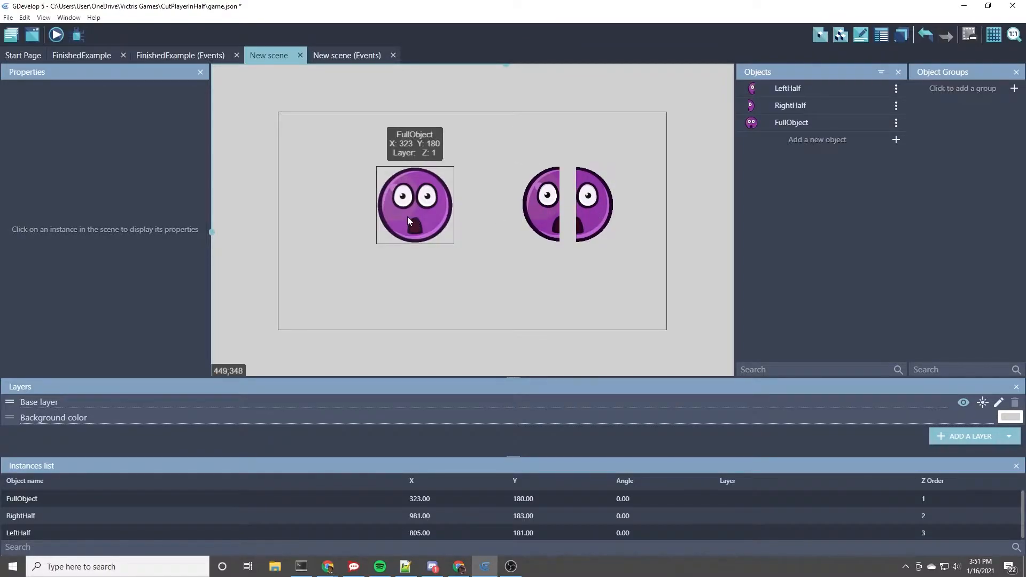
{"action": "left_click", "coordinate": [56, 34]}
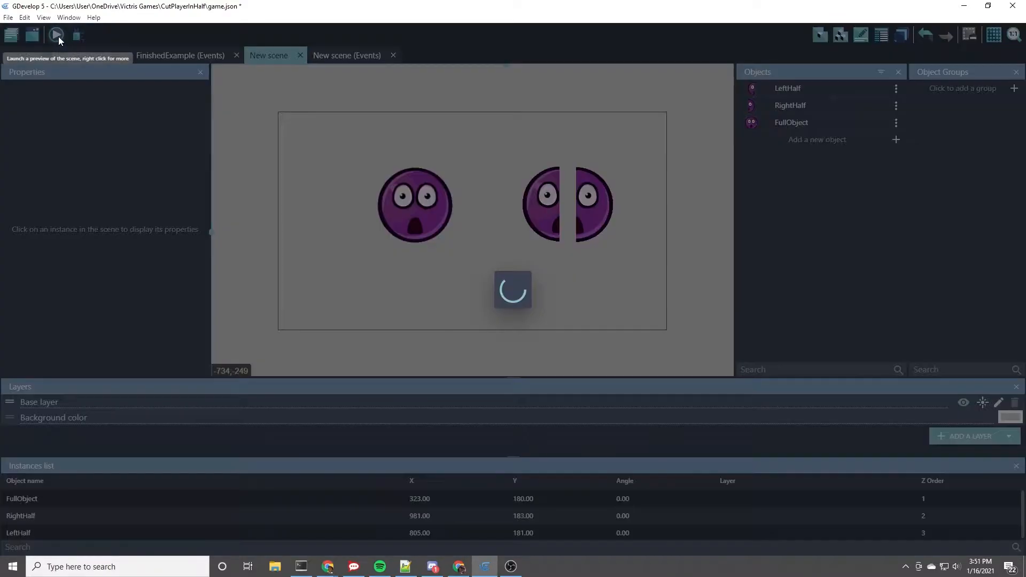
{"action": "left_click", "coordinate": [55, 34]}
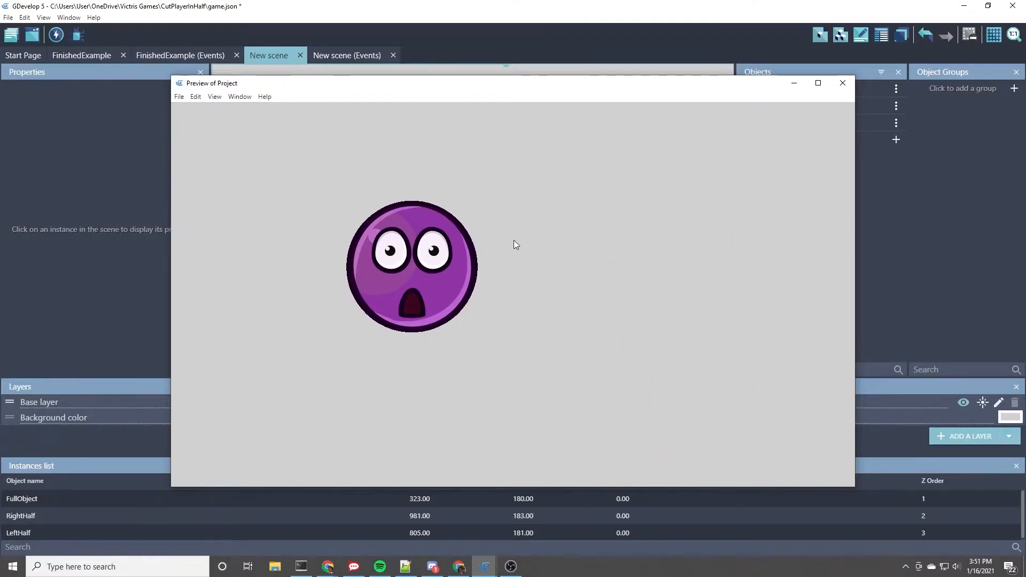
{"action": "left_click", "coordinate": [843, 83]}
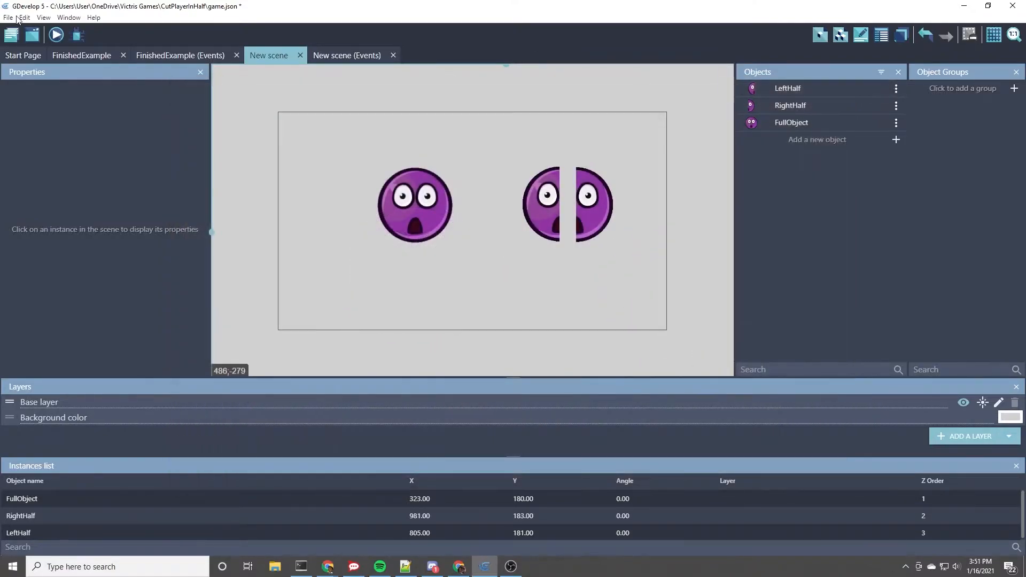
{"action": "left_click", "coordinate": [55, 35]}
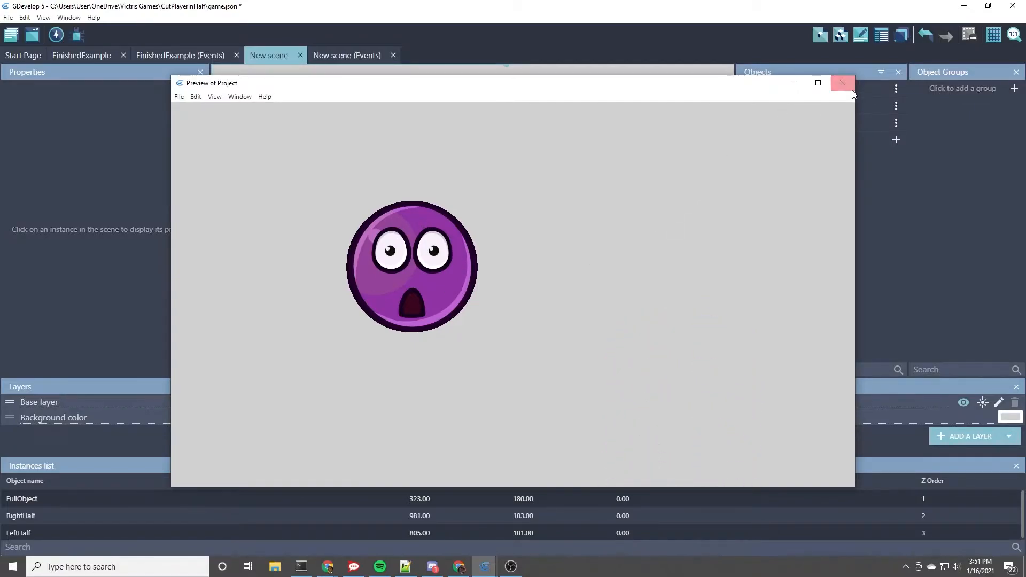
{"action": "left_click", "coordinate": [843, 83]}
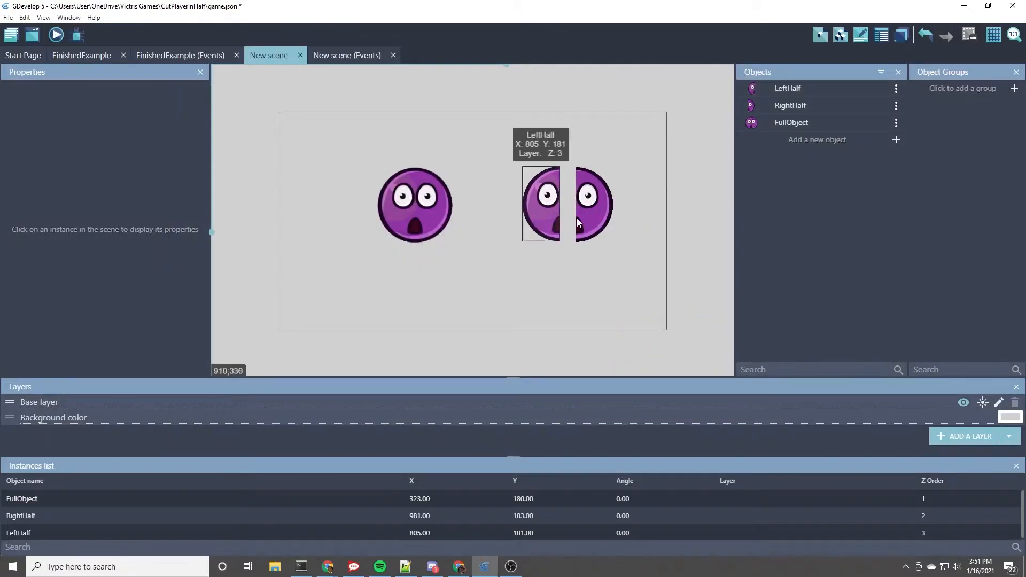
Add the Wall for Blue Floor tiled sprite asset to the scene's objects
{"action": "left_click", "coordinate": [816, 139]}
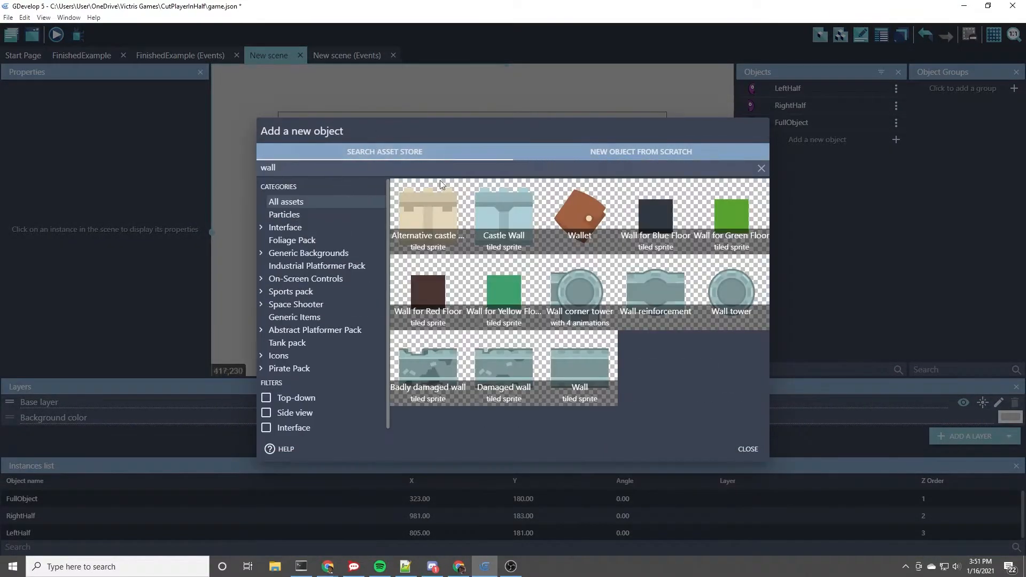
{"action": "left_click", "coordinate": [655, 213]}
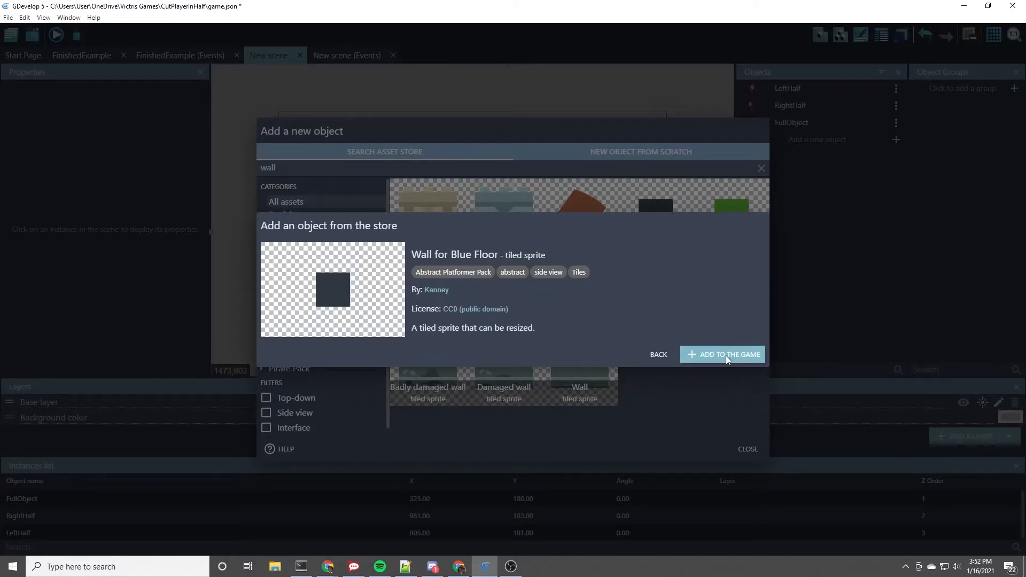
{"action": "left_click", "coordinate": [728, 353]}
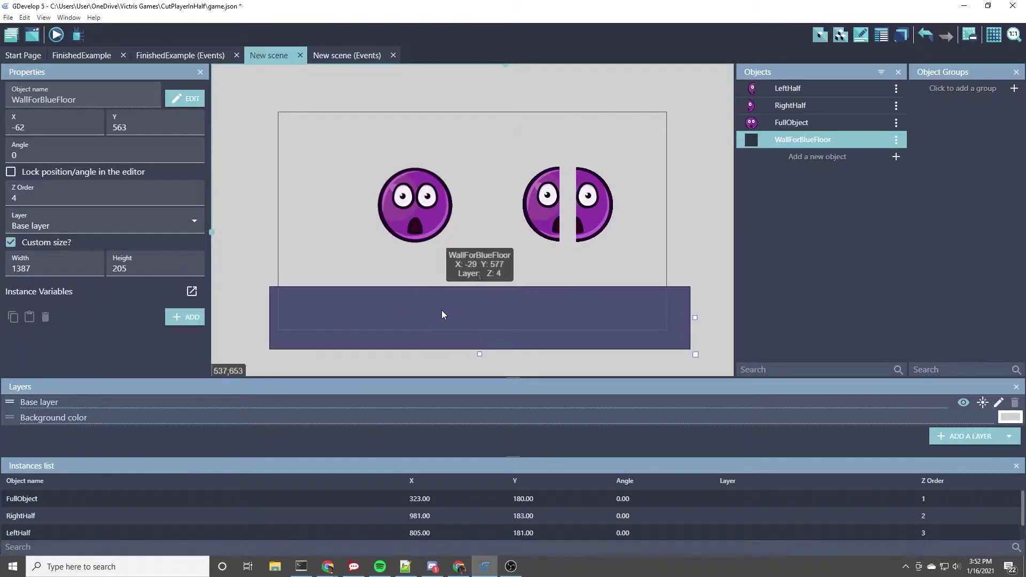
Stretch the floor to 1707×261 across the scene bottom and preview the scene
{"action": "left_click", "coordinate": [597, 231]}
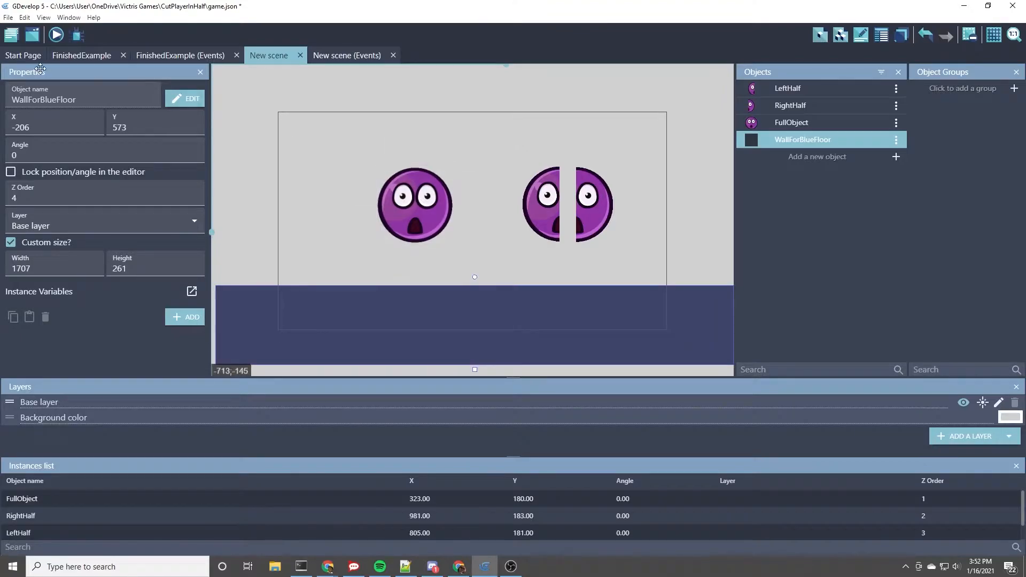
{"action": "mouse_move", "coordinate": [259, 281]}
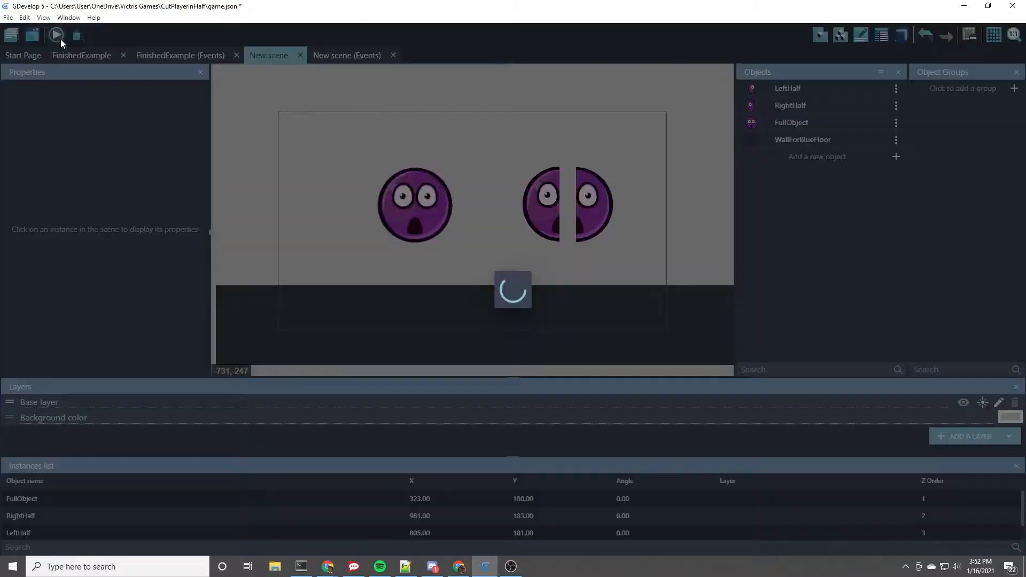
{"action": "left_click", "coordinate": [56, 35]}
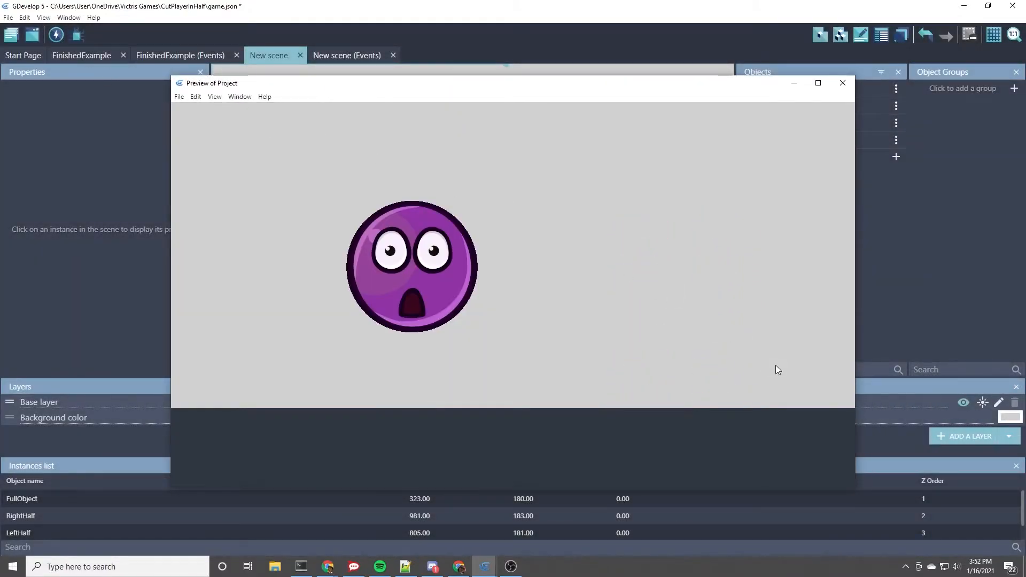
{"action": "left_click", "coordinate": [841, 82]}
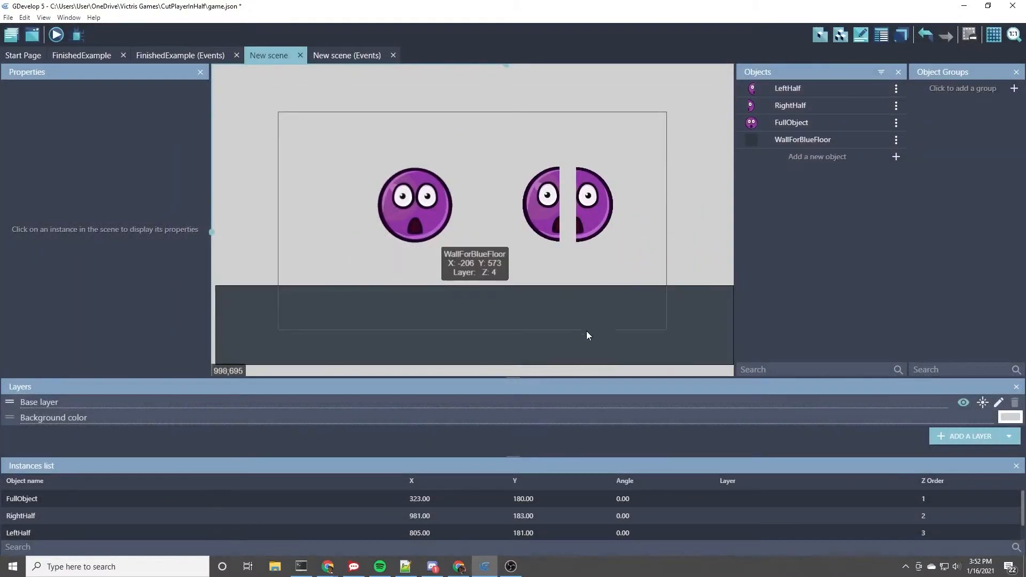
Give WallForBlueFloor a Physics Engine 2.0 behavior with Type set to Static
{"action": "double_click", "coordinate": [803, 139]}
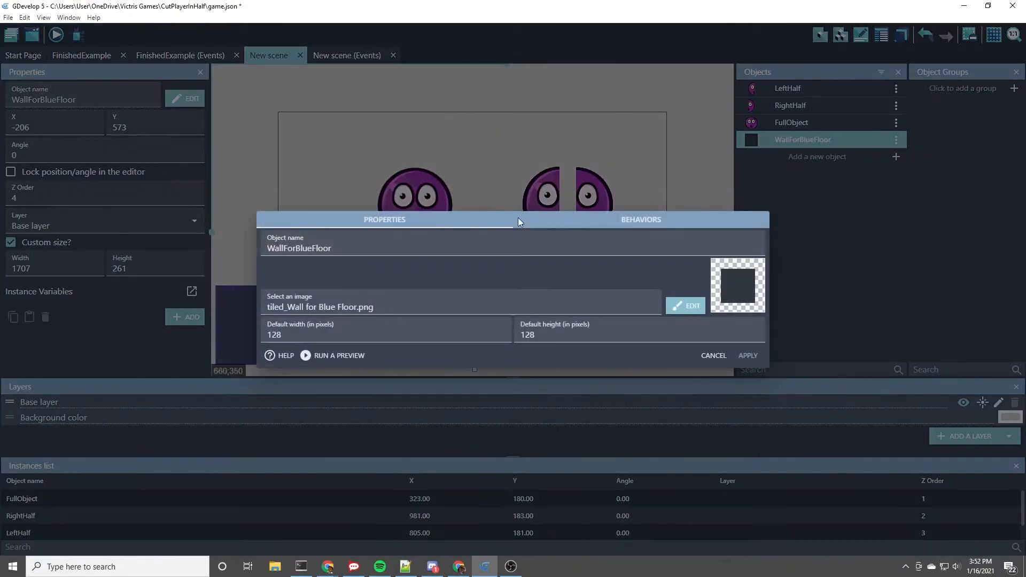
{"action": "left_click", "coordinate": [640, 219]}
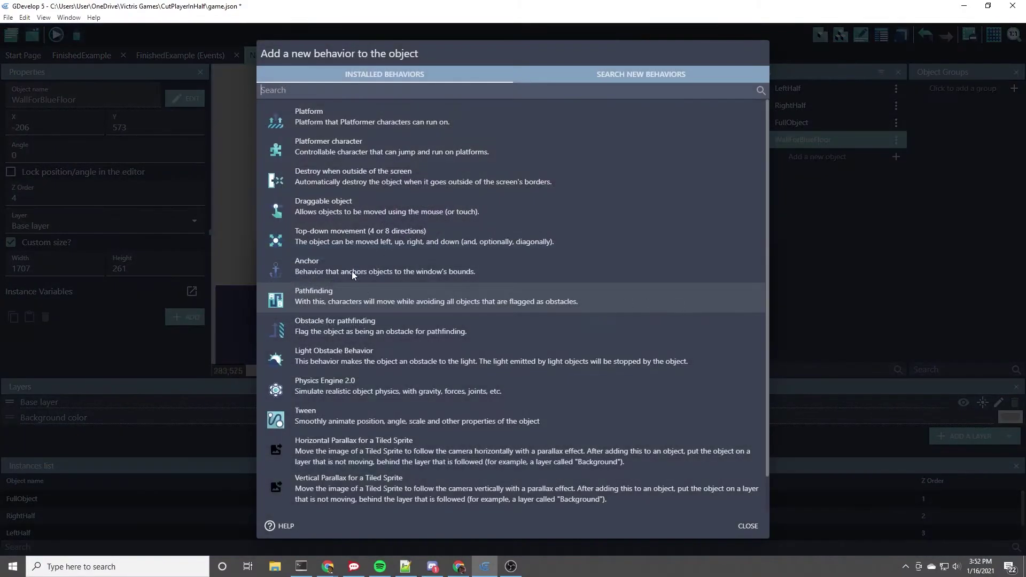
{"action": "mouse_move", "coordinate": [340, 387]}
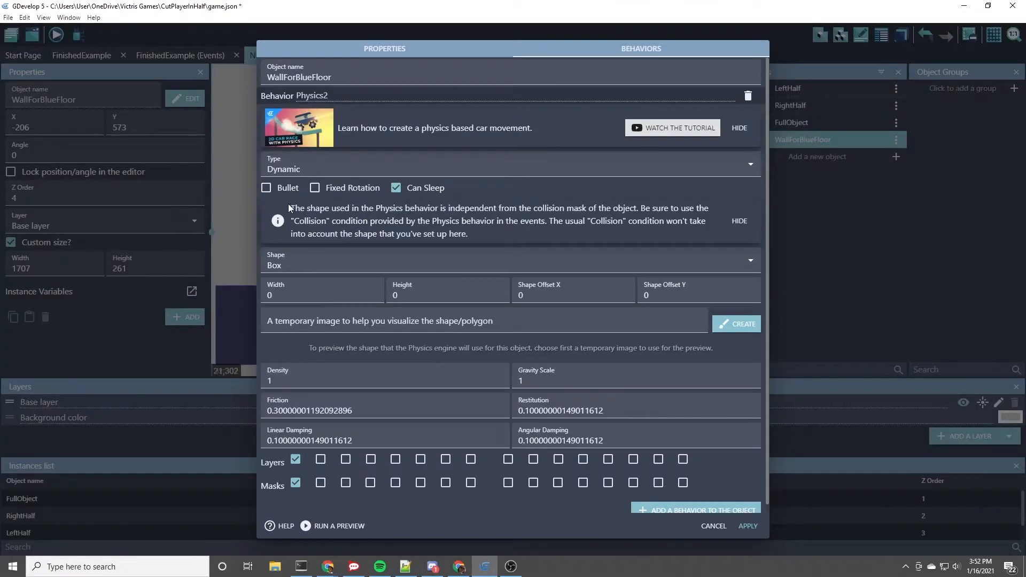
{"action": "mouse_move", "coordinate": [341, 217]}
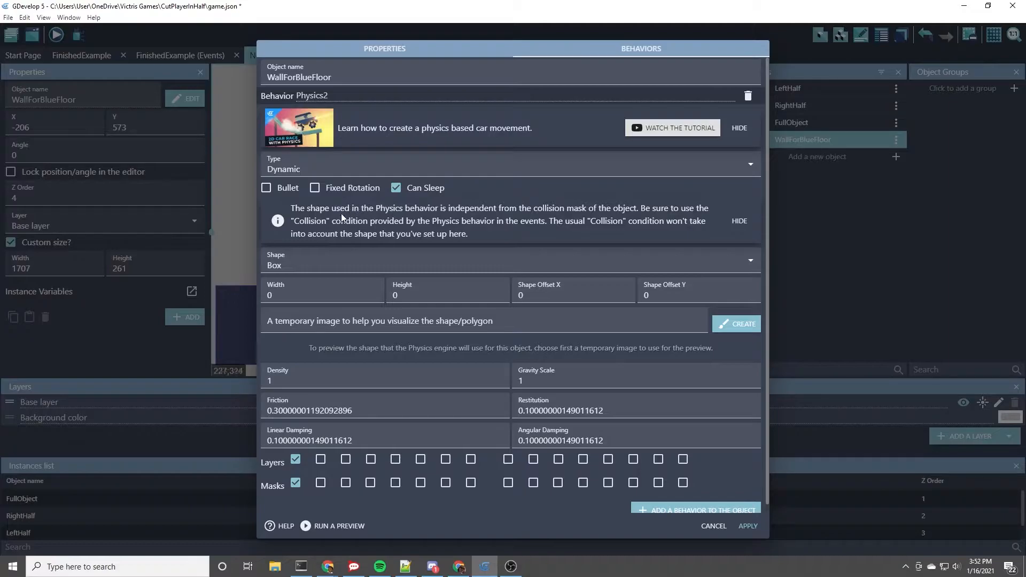
{"action": "mouse_move", "coordinate": [415, 204]}
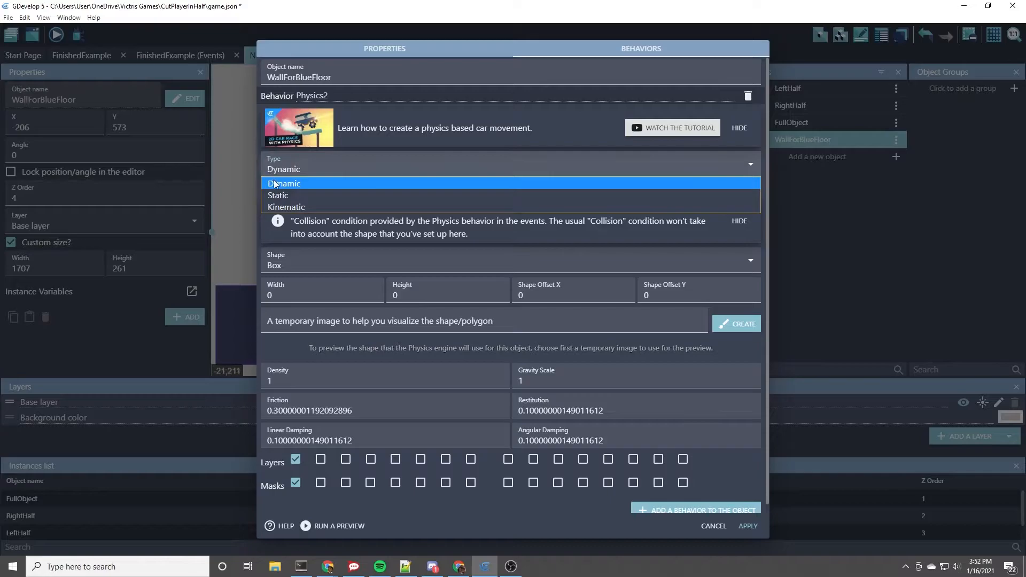
{"action": "left_click", "coordinate": [278, 195]}
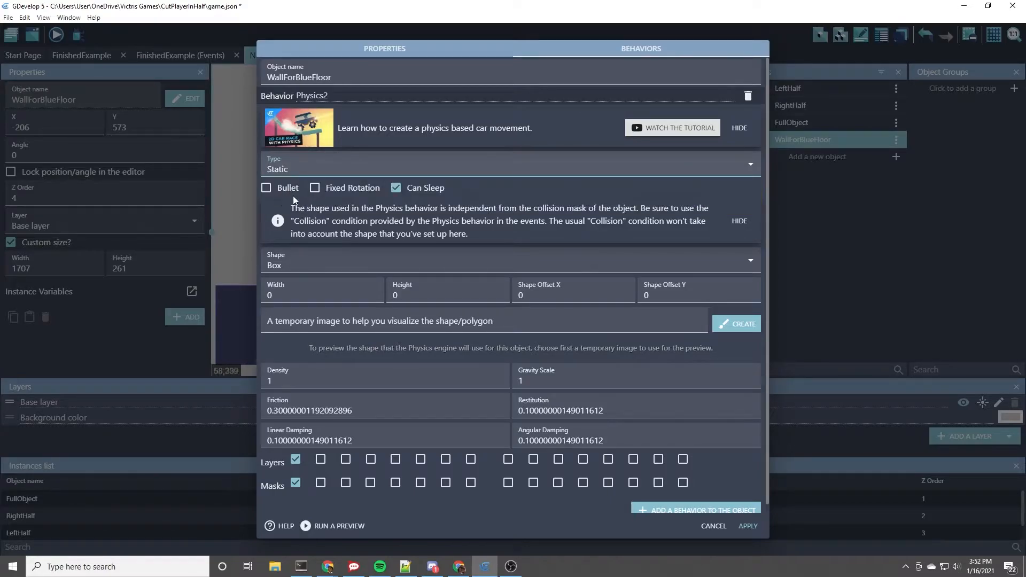
{"action": "mouse_move", "coordinate": [607, 483]}
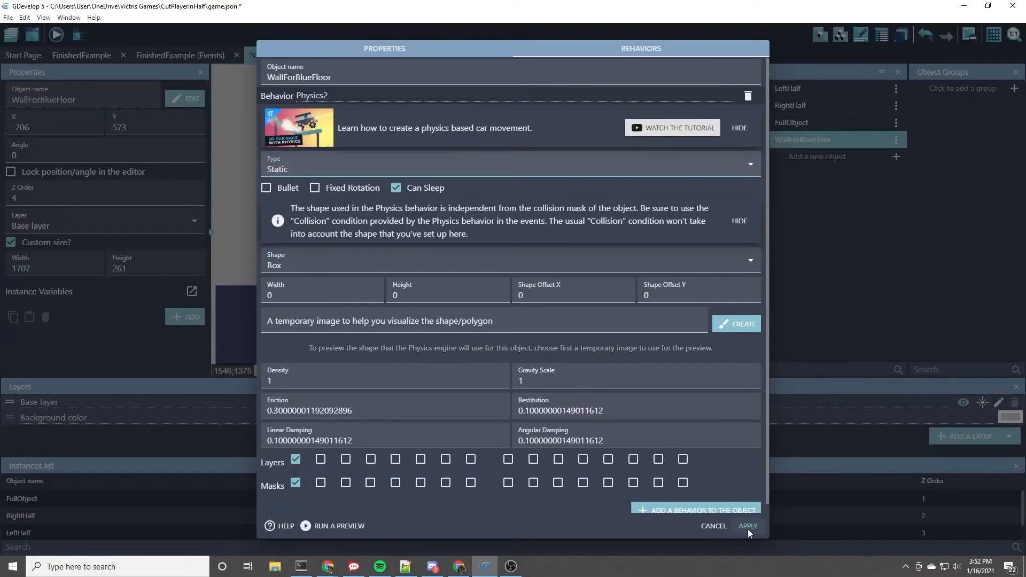
{"action": "left_click", "coordinate": [747, 526]}
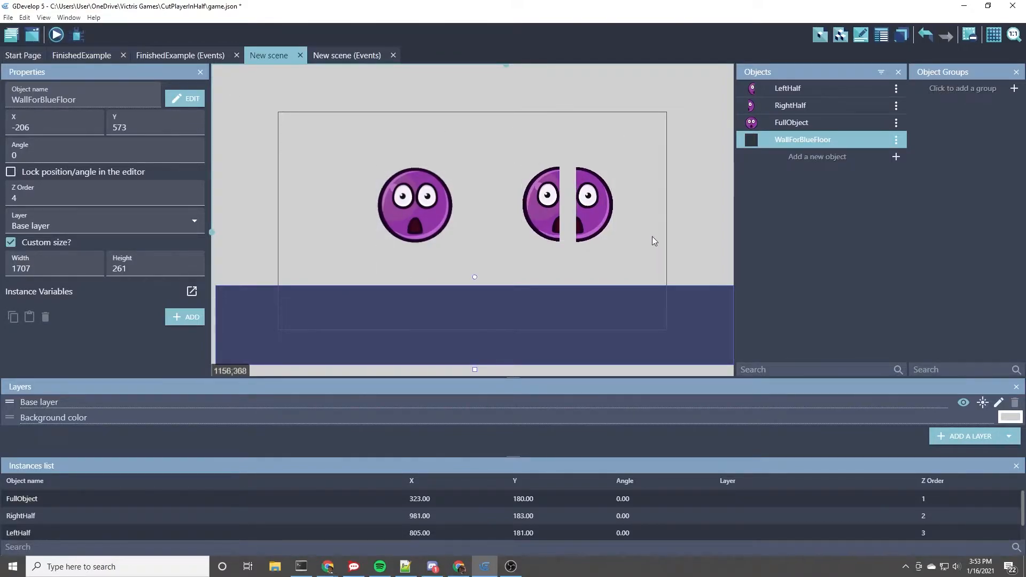
Preview the scene to test the static floor, then close the preview
{"action": "left_click", "coordinate": [55, 34]}
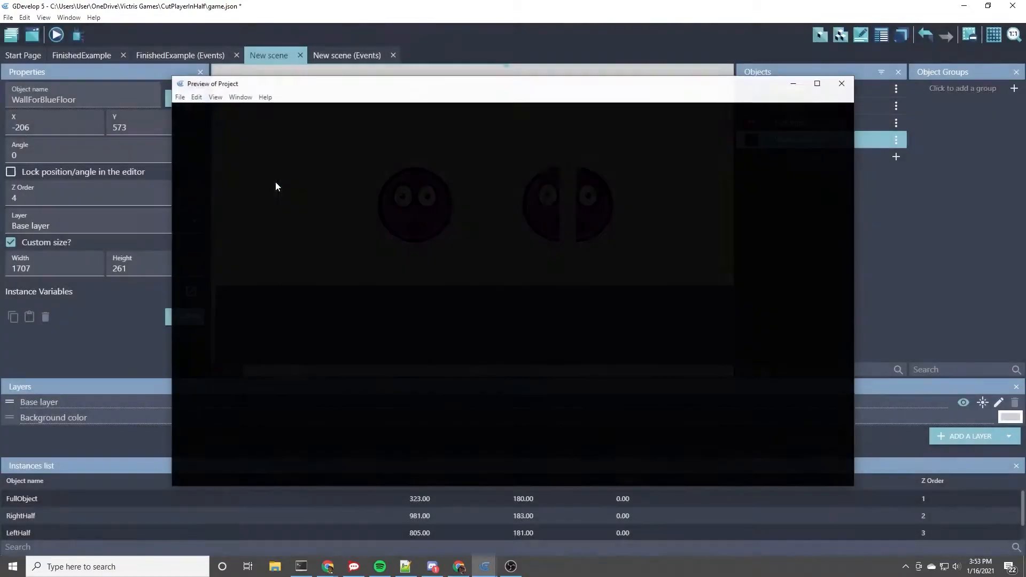
{"action": "left_click", "coordinate": [843, 84]}
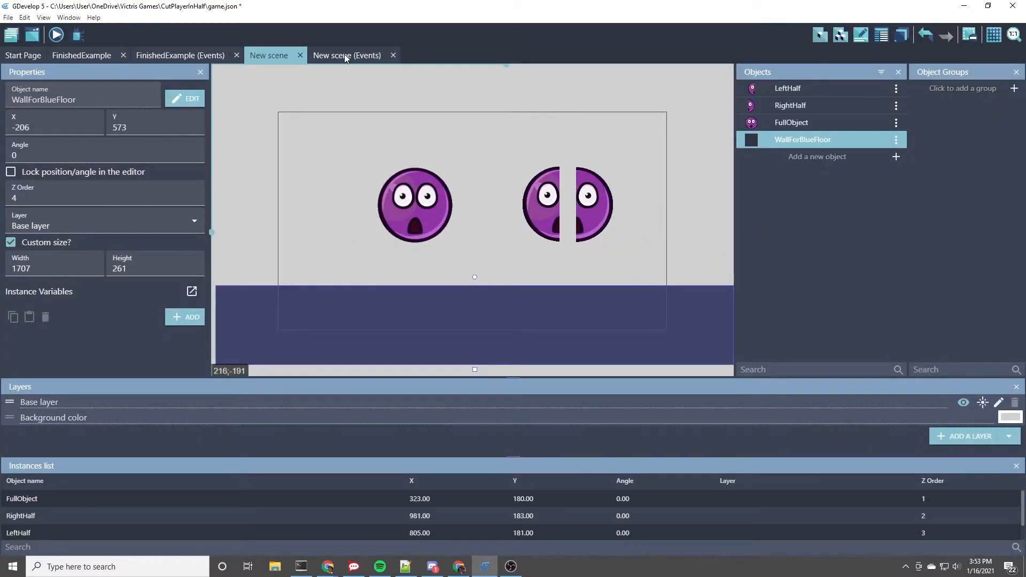
In the scene's events sheet, add an event with the 'Any key pressed' condition
{"action": "left_click", "coordinate": [347, 54]}
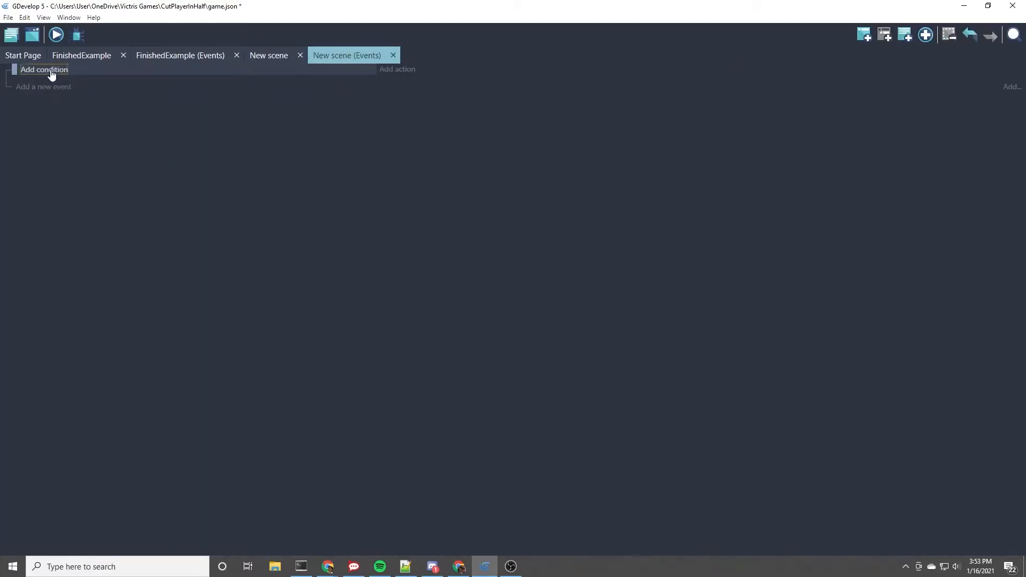
{"action": "left_click", "coordinate": [44, 69]}
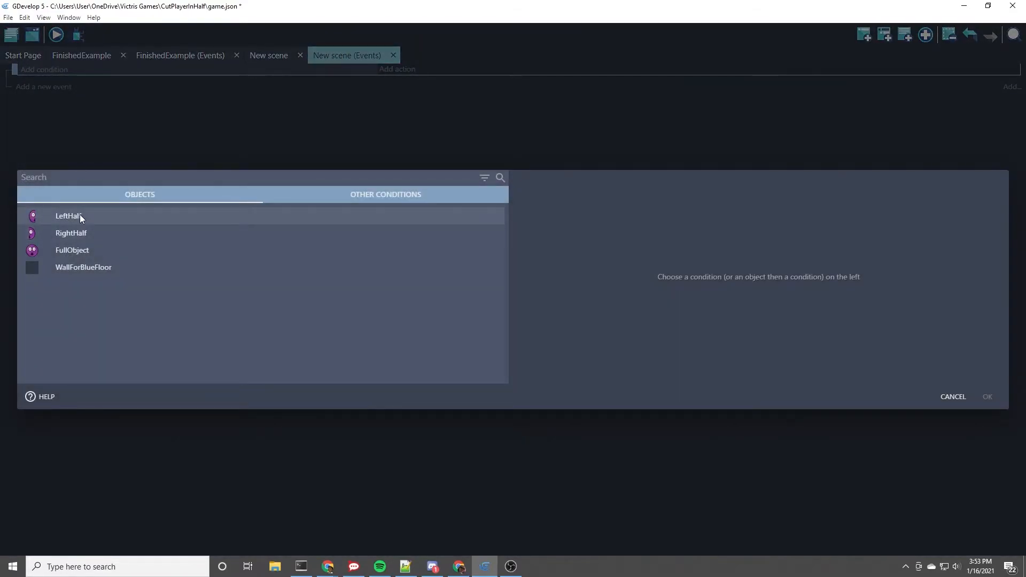
{"action": "type", "text": "any"}
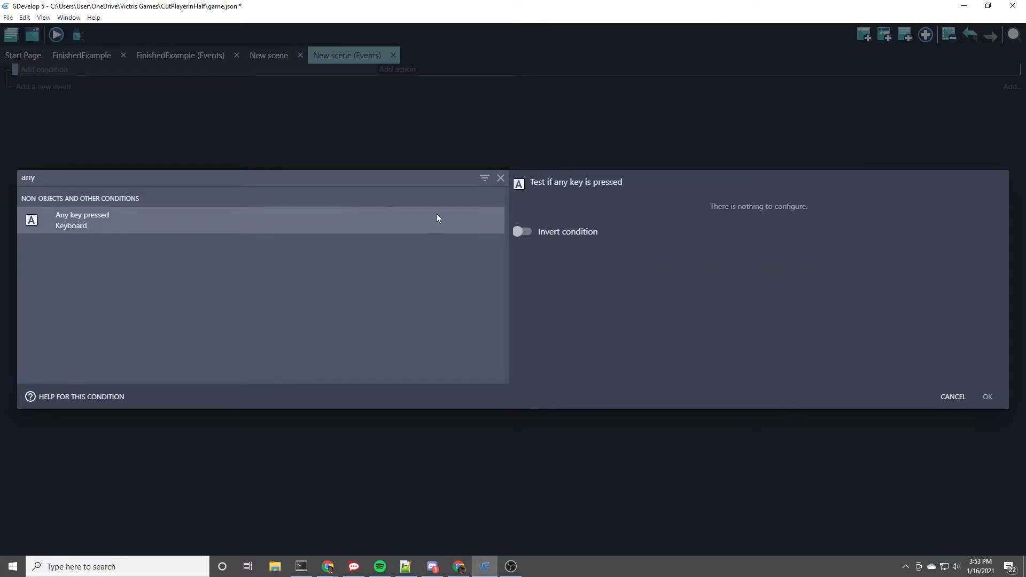
{"action": "left_click", "coordinate": [986, 396]}
{"action": "type", "text": "tri"}
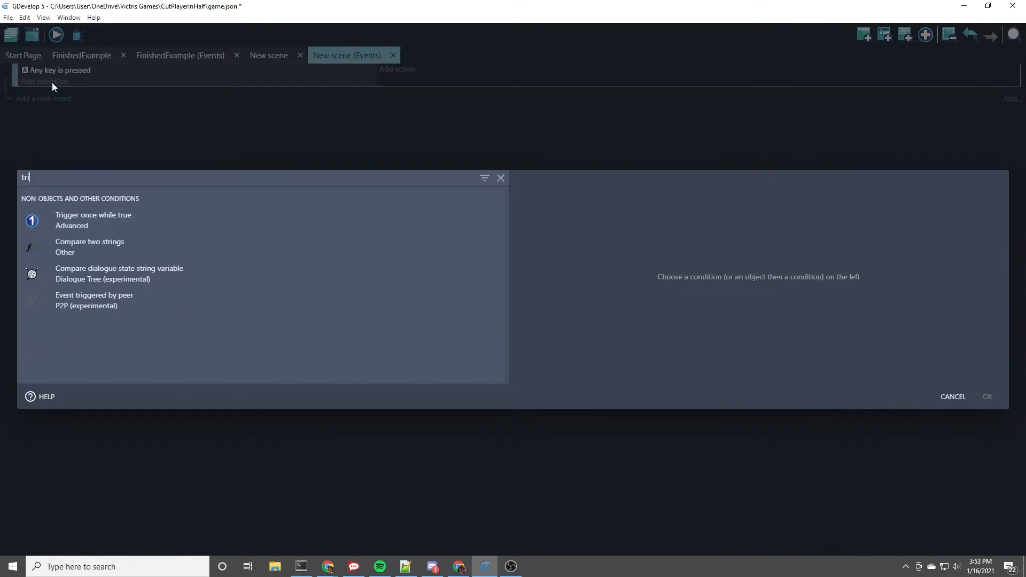
Add a 'Trigger once while true' condition and start adding the event's action
{"action": "left_click", "coordinate": [987, 397]}
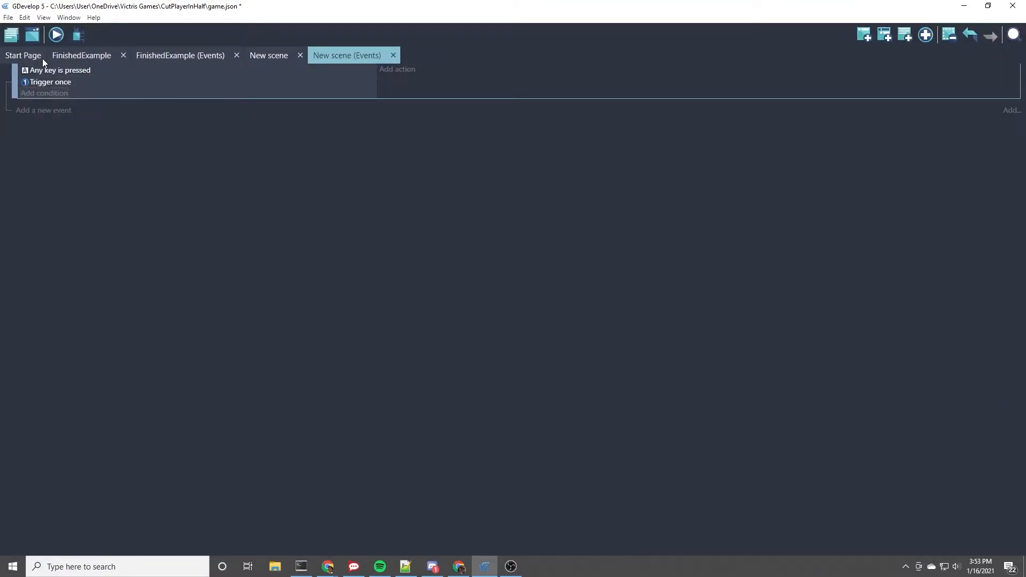
{"action": "mouse_move", "coordinate": [137, 97]}
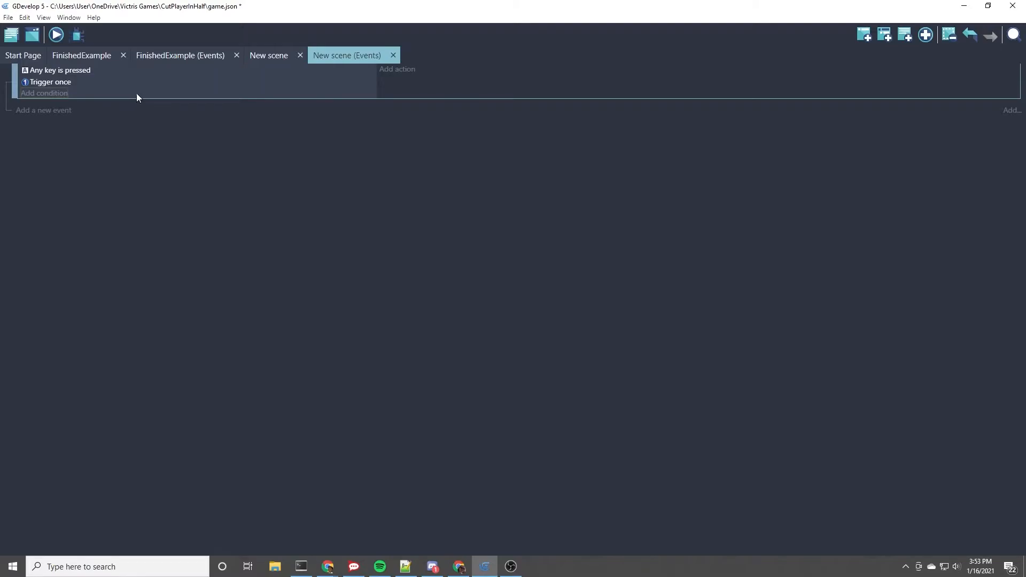
{"action": "mouse_move", "coordinate": [142, 91]}
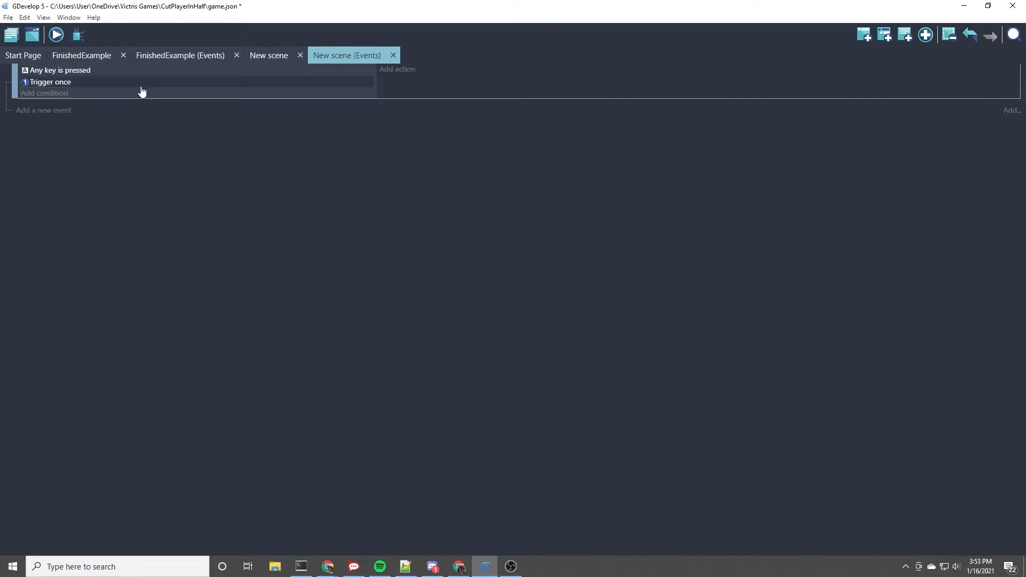
{"action": "mouse_move", "coordinate": [71, 71]}
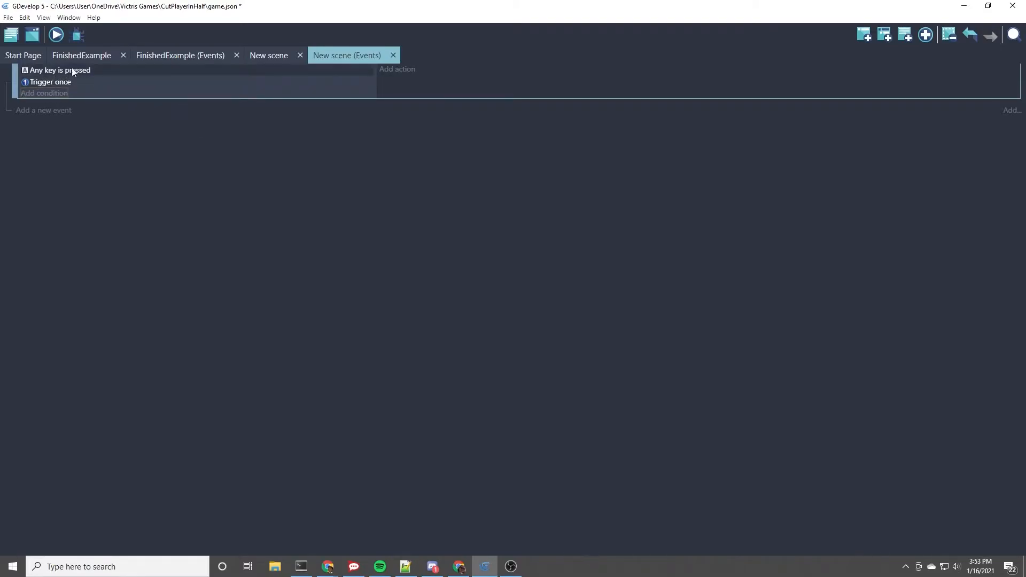
{"action": "mouse_move", "coordinate": [77, 77]}
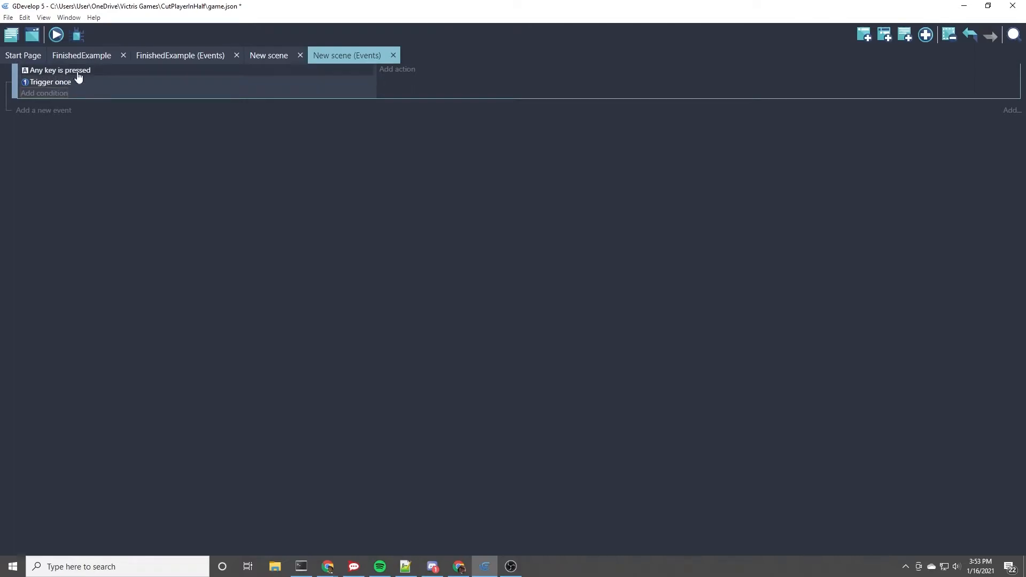
{"action": "left_click", "coordinate": [396, 68]}
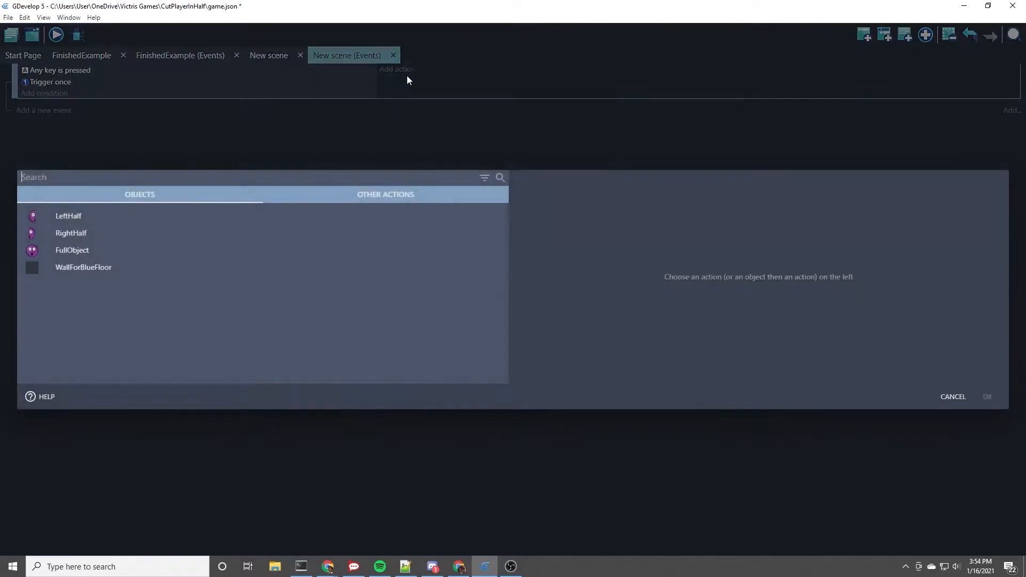
Add an action creating LeftHalf at FullObject.X() and FullObject.Y()
{"action": "left_click", "coordinate": [69, 215]}
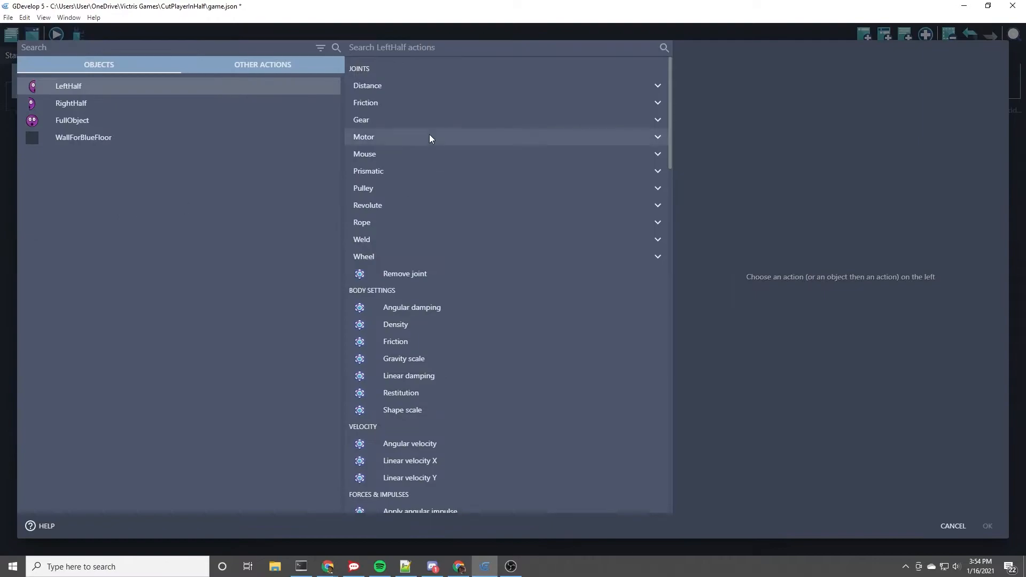
{"action": "type", "text": "cre"}
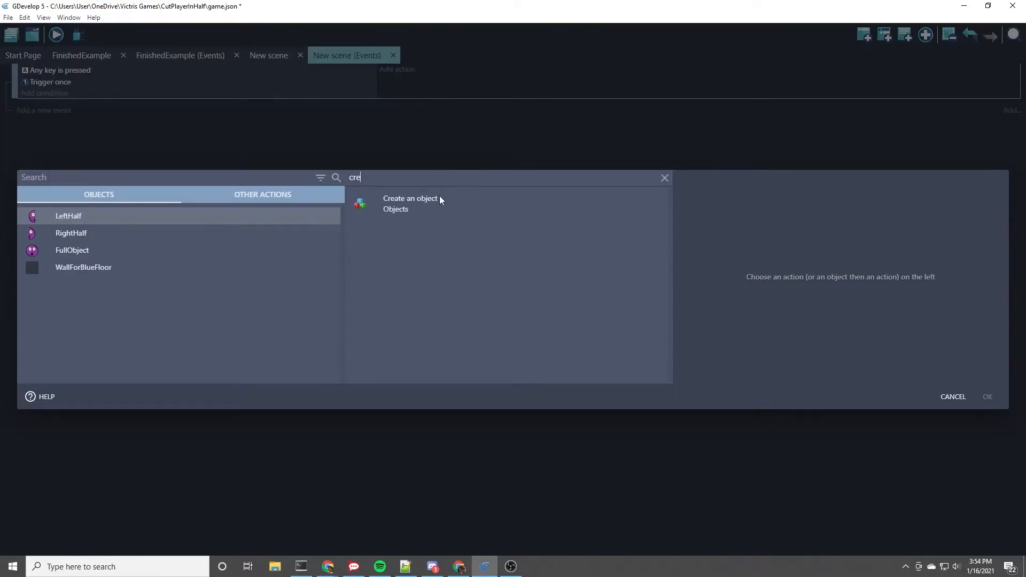
{"action": "left_click", "coordinate": [409, 203]}
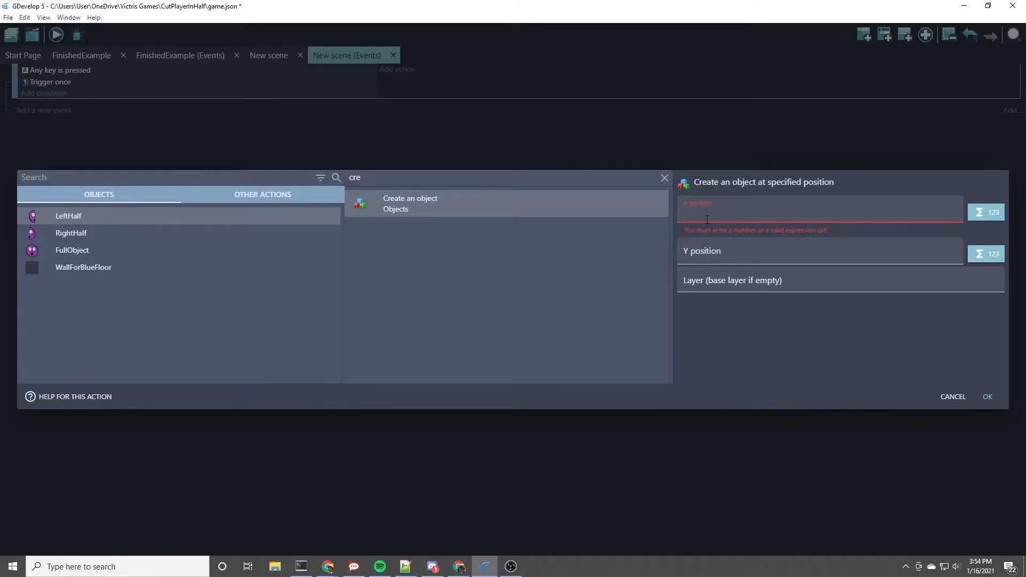
{"action": "type", "text": "FullObject.X("}
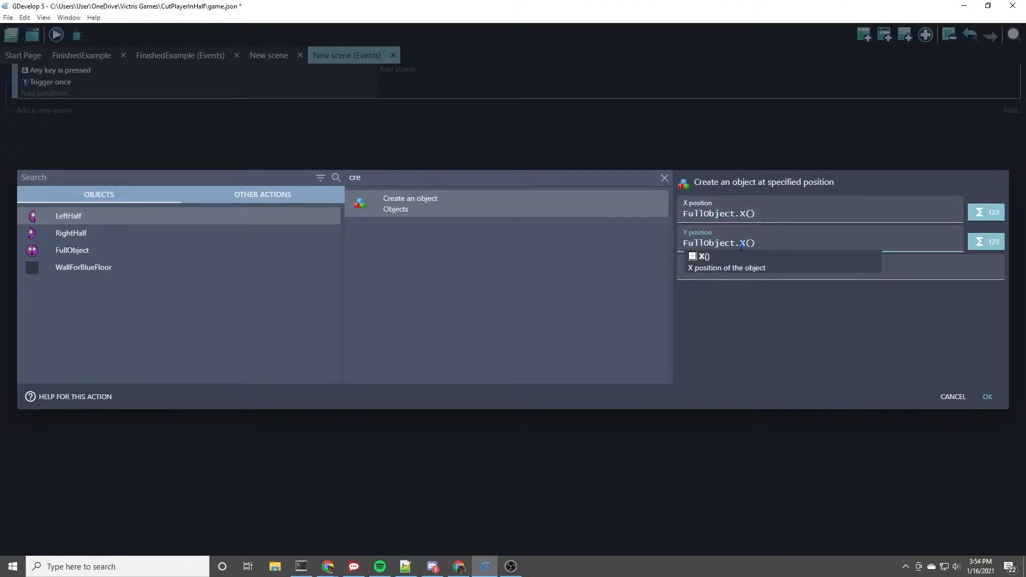
{"action": "left_click", "coordinate": [986, 397]}
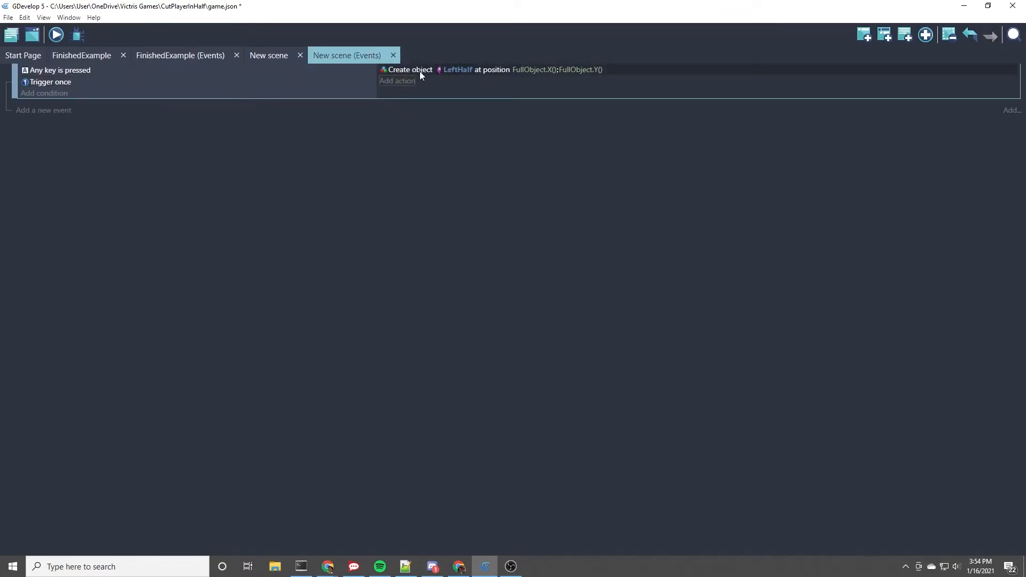
{"action": "mouse_move", "coordinate": [402, 74]}
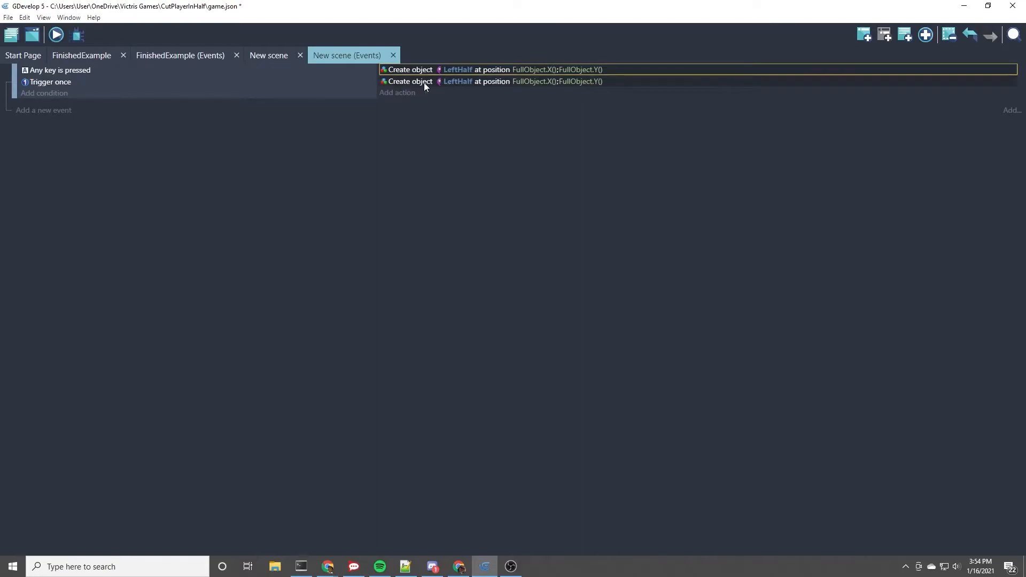
Rewrite the duplicated action to create RightHalf at FullObject.X() + LeftHalf.Width()
{"action": "left_click", "coordinate": [458, 81]}
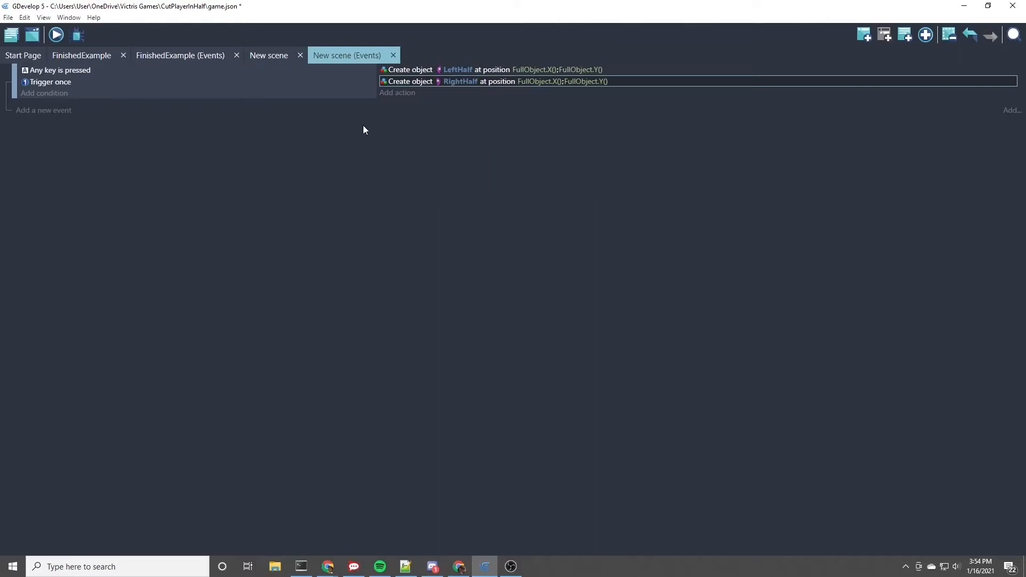
{"action": "mouse_move", "coordinate": [540, 89]}
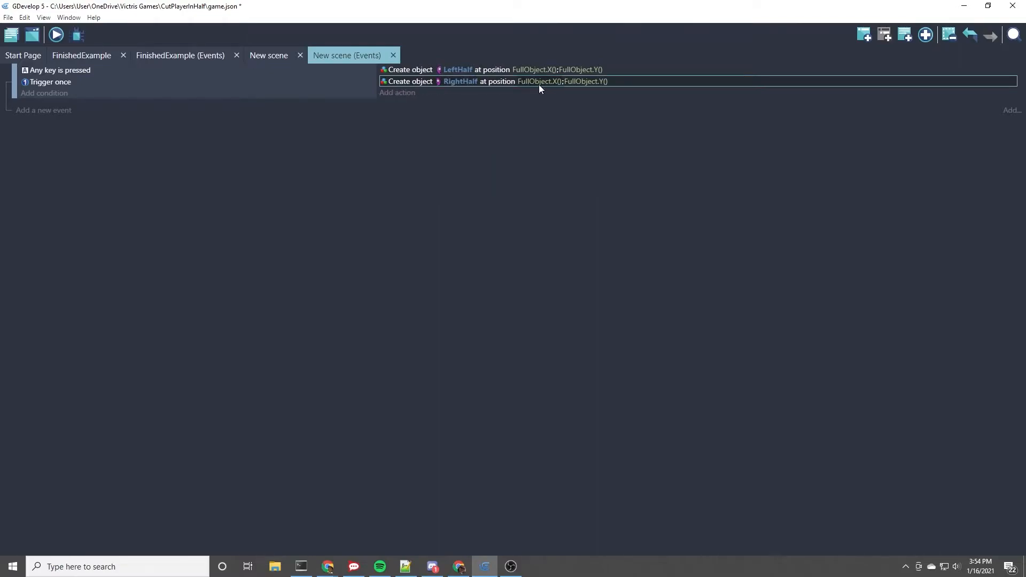
{"action": "left_click", "coordinate": [538, 82]}
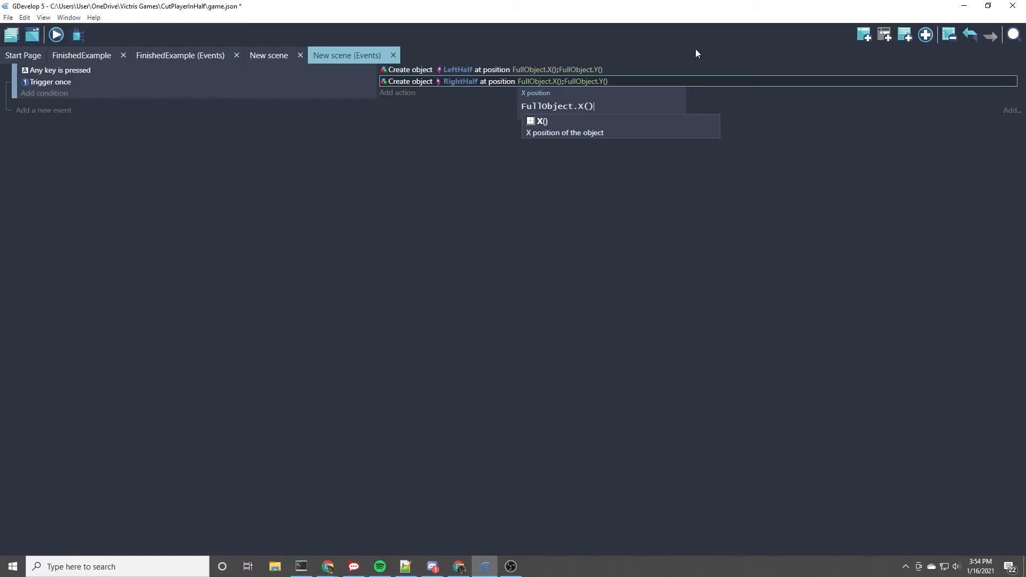
{"action": "type", "text": "+LeftHalf.Wi"}
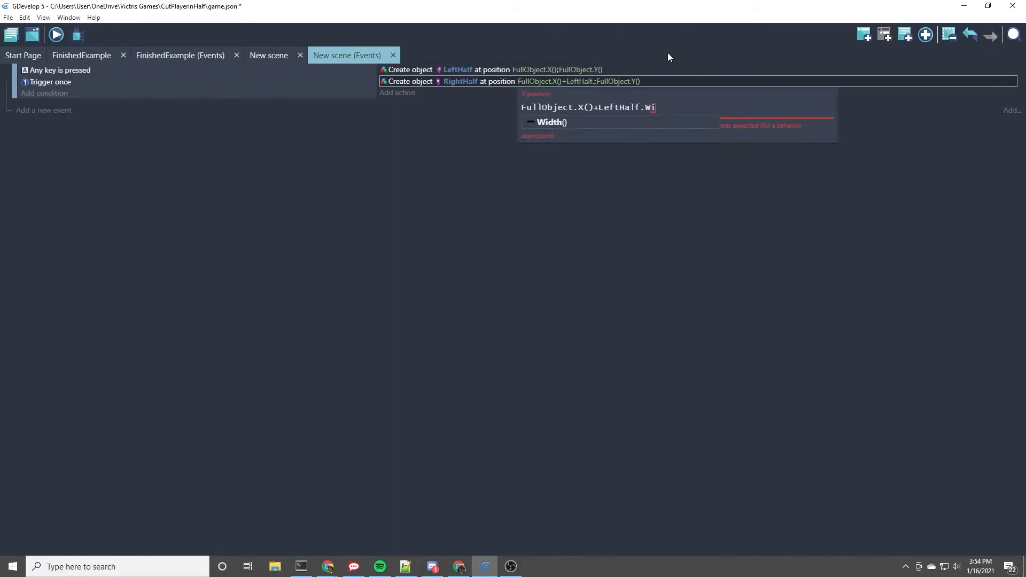
{"action": "left_click", "coordinate": [552, 122]}
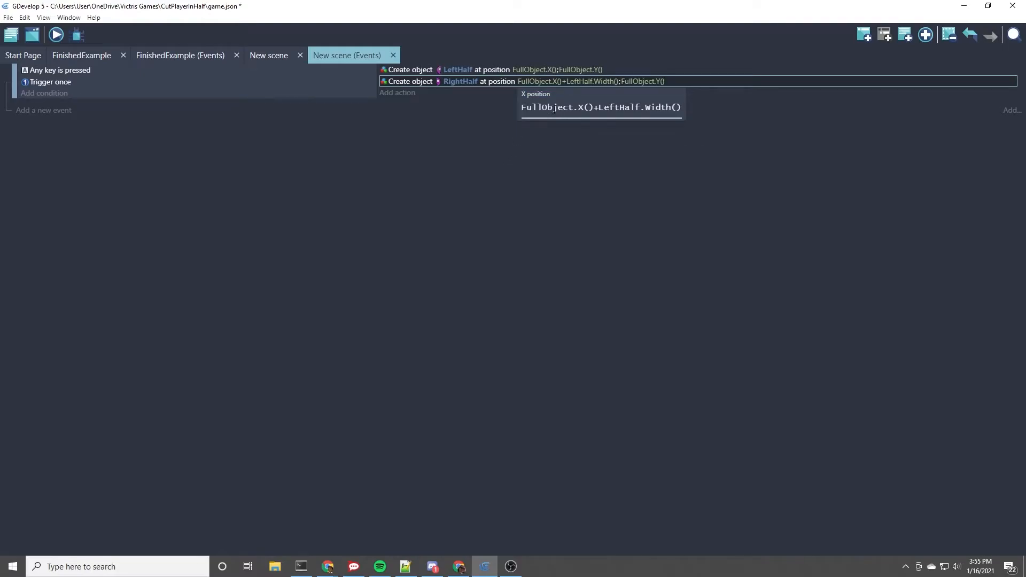
{"action": "double_click", "coordinate": [556, 107]}
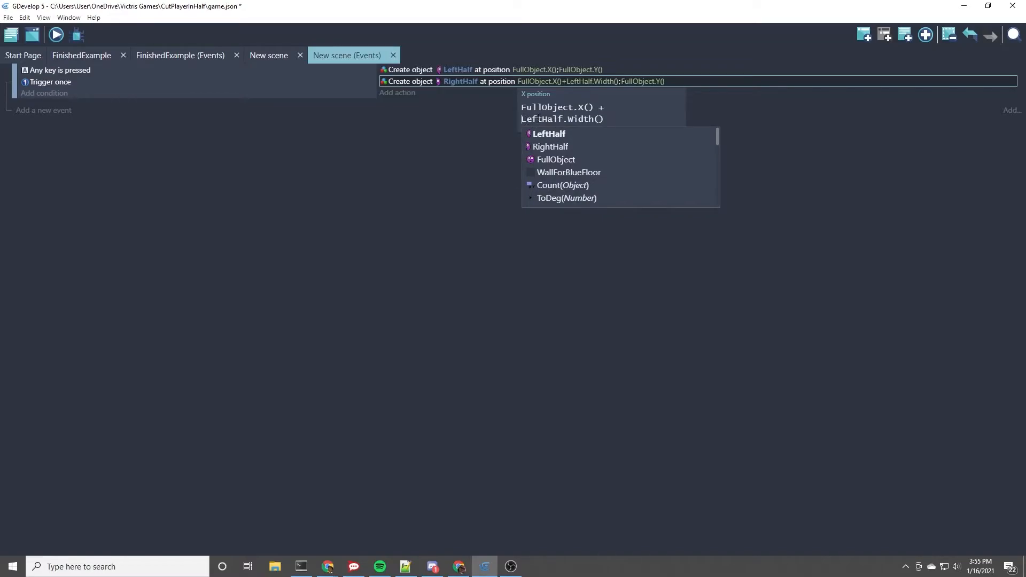
{"action": "mouse_move", "coordinate": [522, 142]}
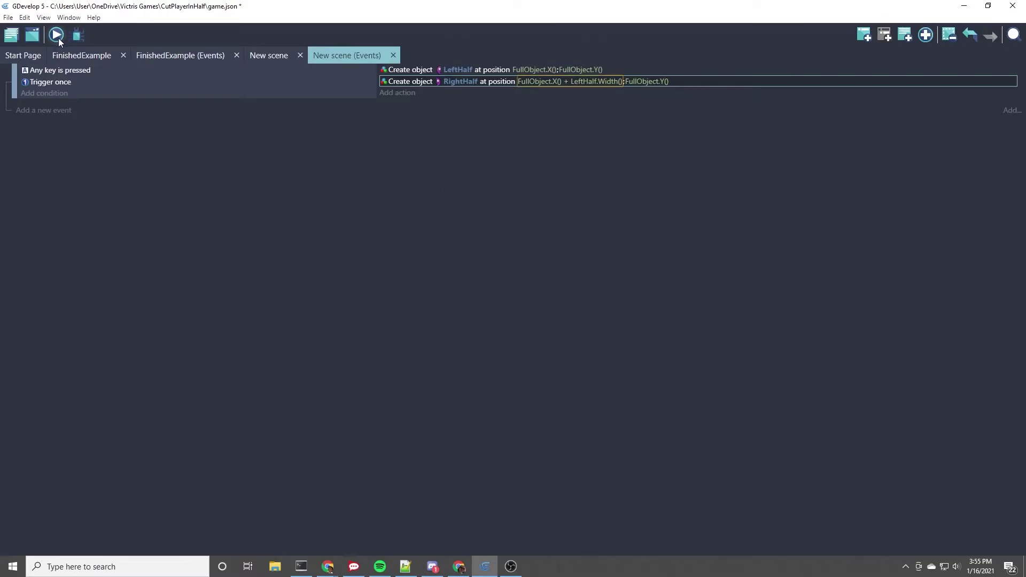
{"action": "left_click", "coordinate": [55, 34]}
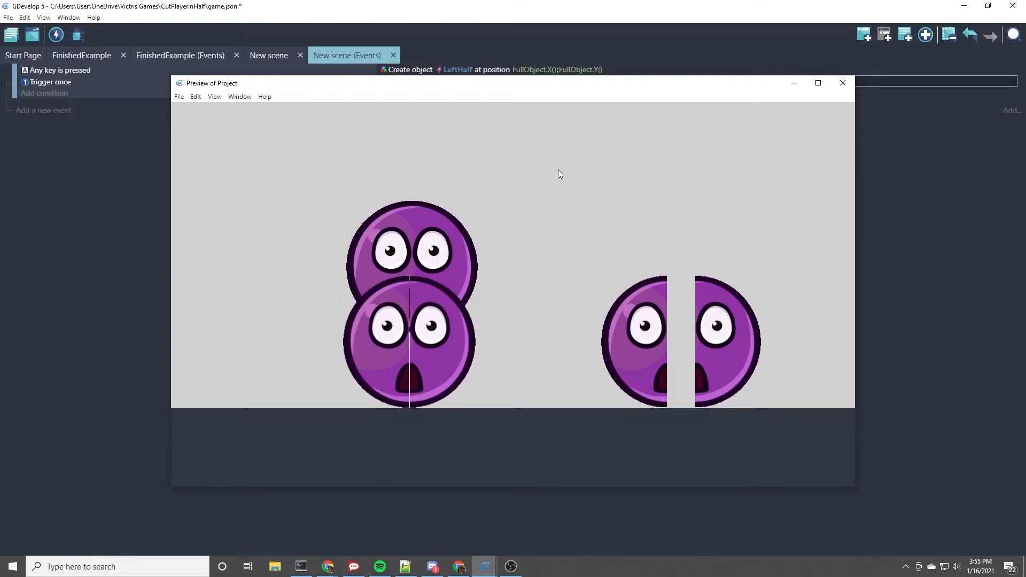
{"action": "mouse_move", "coordinate": [439, 220]}
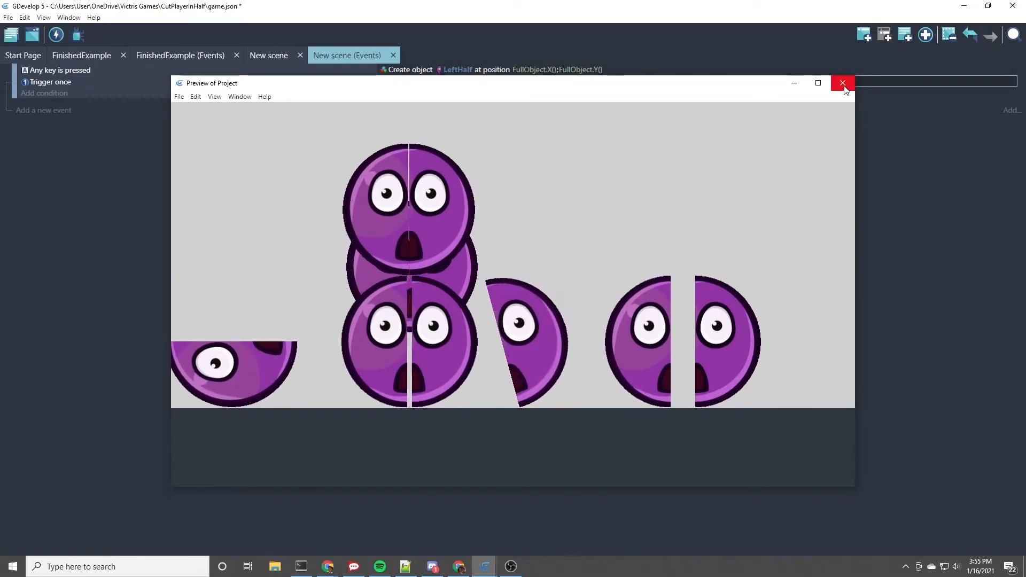
{"action": "mouse_move", "coordinate": [844, 83]}
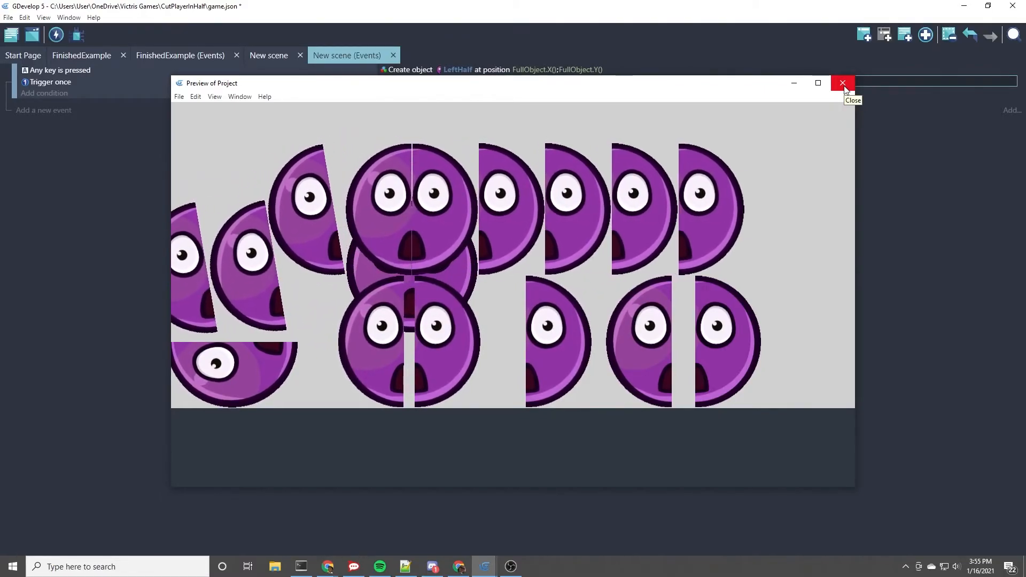
{"action": "left_click", "coordinate": [843, 83]}
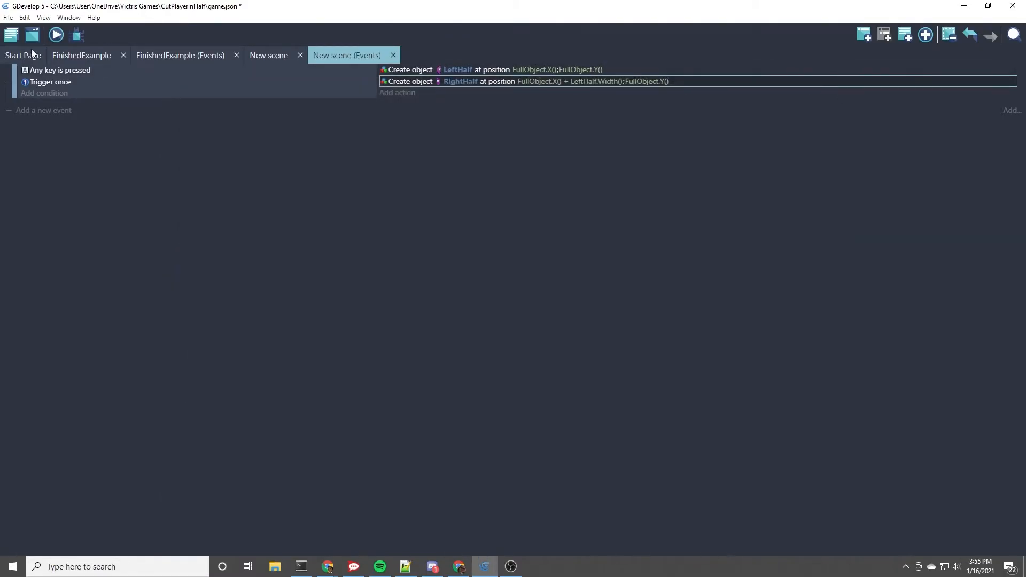
{"action": "left_click", "coordinate": [268, 55]}
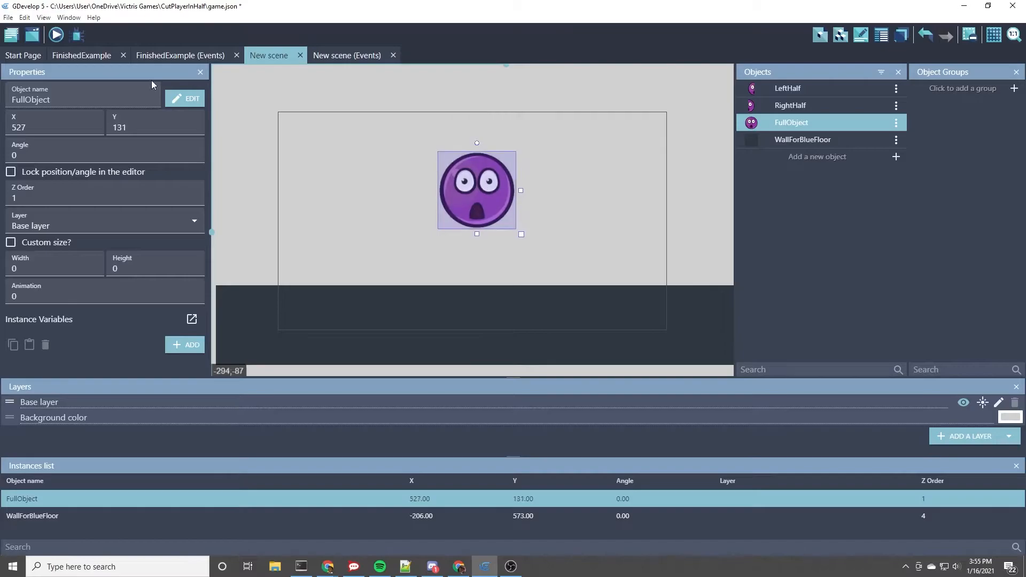
{"action": "mouse_move", "coordinate": [56, 34]}
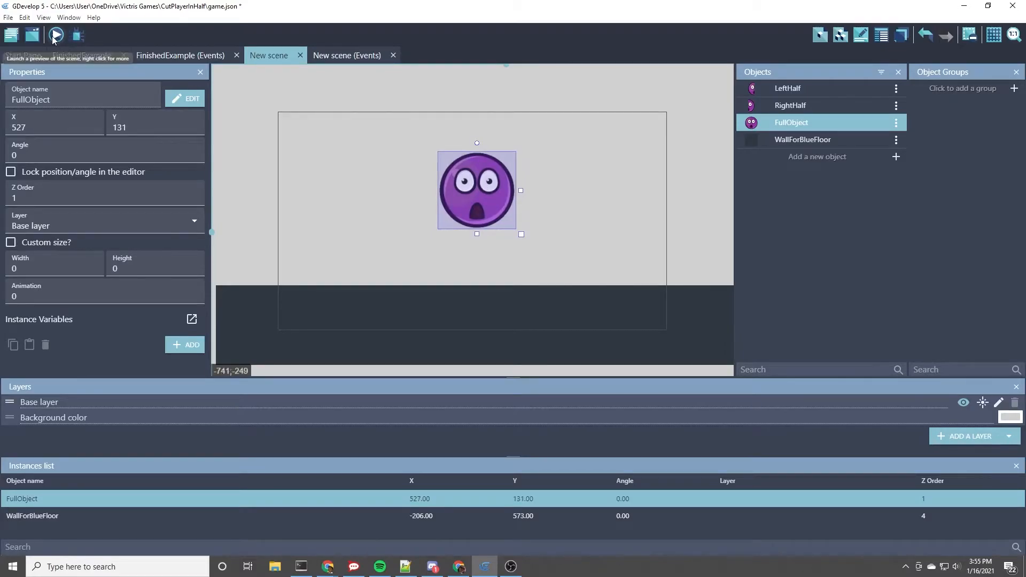
{"action": "left_click", "coordinate": [56, 35]}
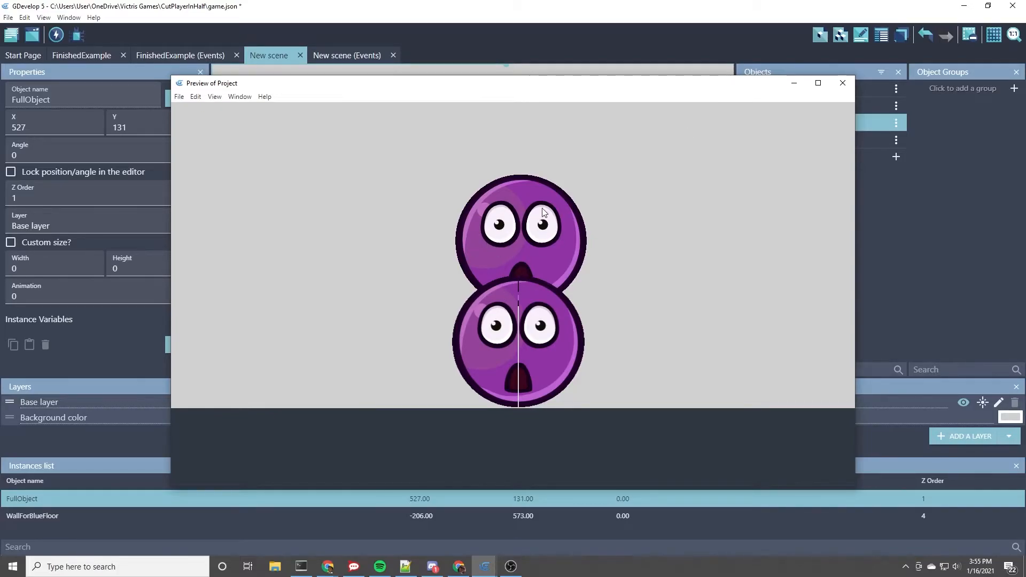
{"action": "mouse_move", "coordinate": [842, 83]}
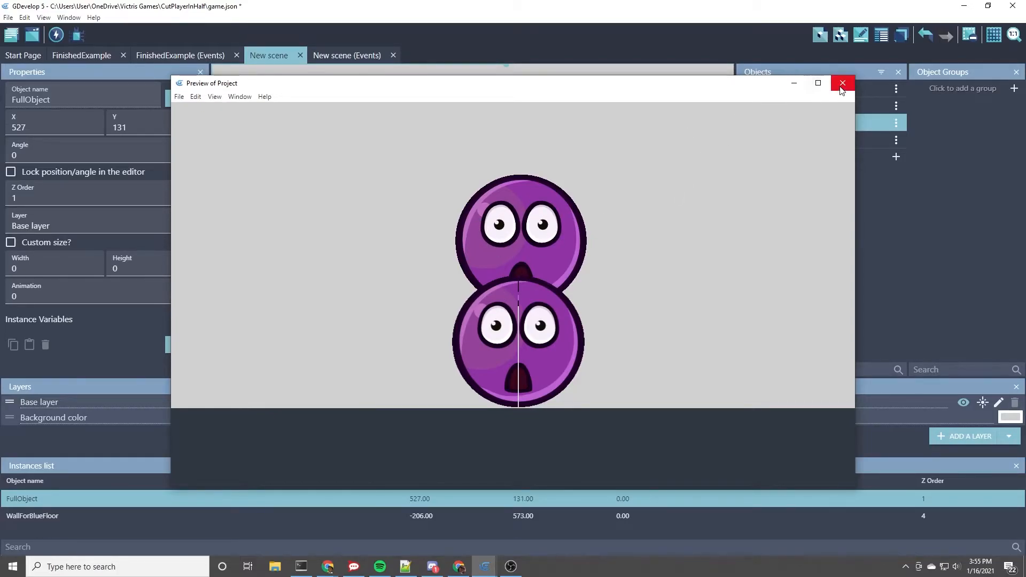
{"action": "left_click", "coordinate": [842, 84]}
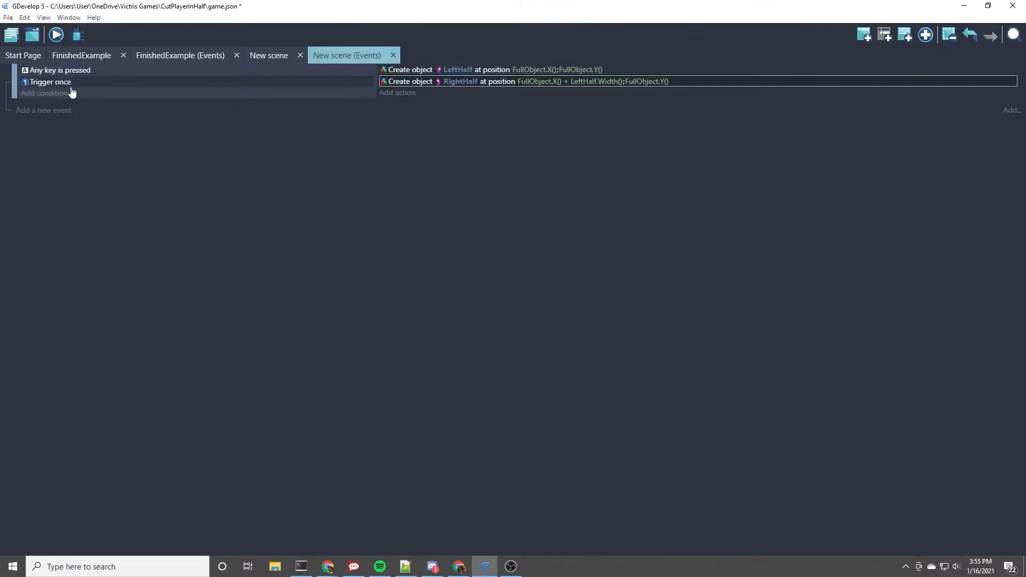
Add a Delete FullObject action to the event and check the split in a preview
{"action": "left_click", "coordinate": [397, 92]}
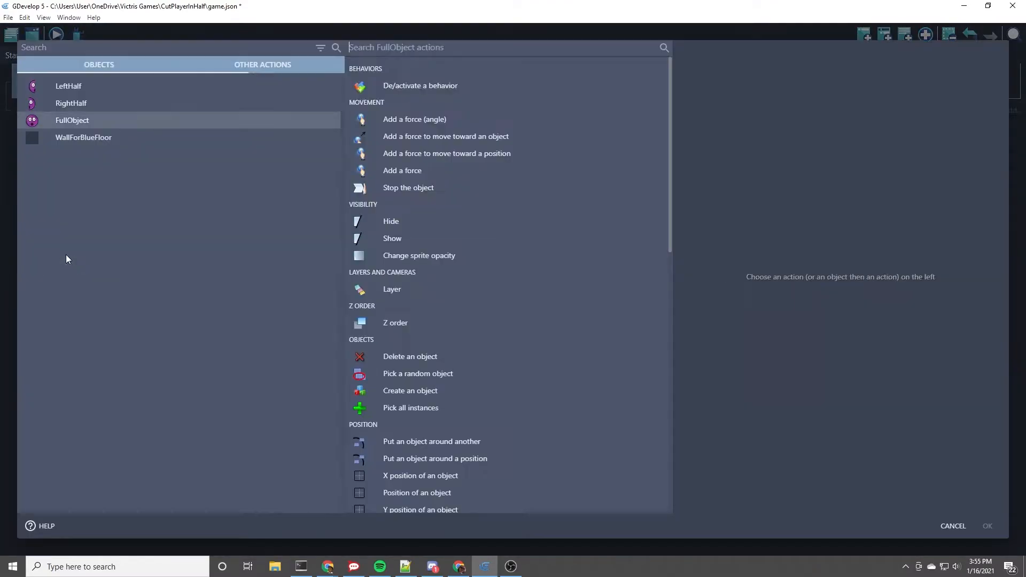
{"action": "type", "text": "del"}
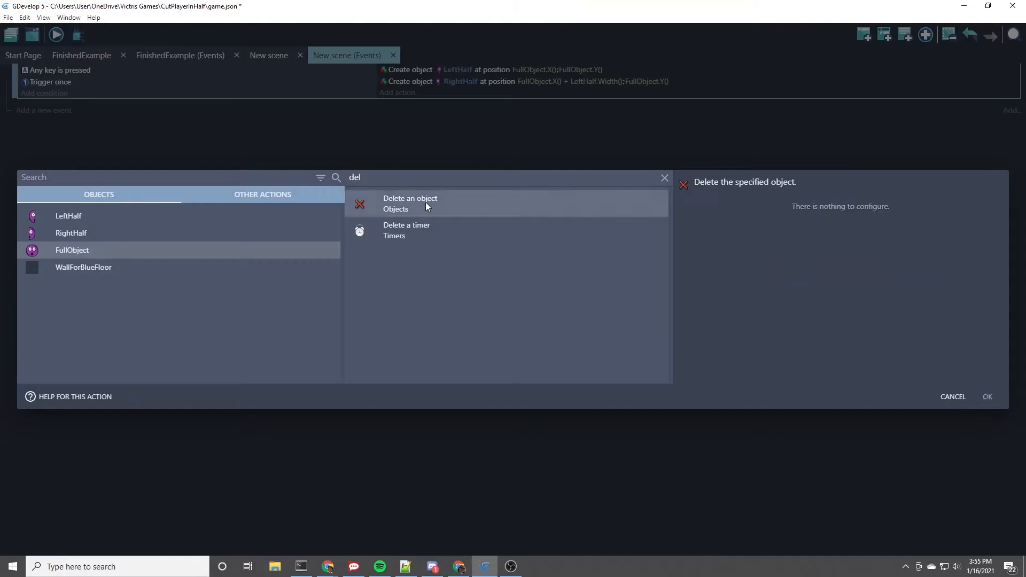
{"action": "left_click", "coordinate": [987, 396]}
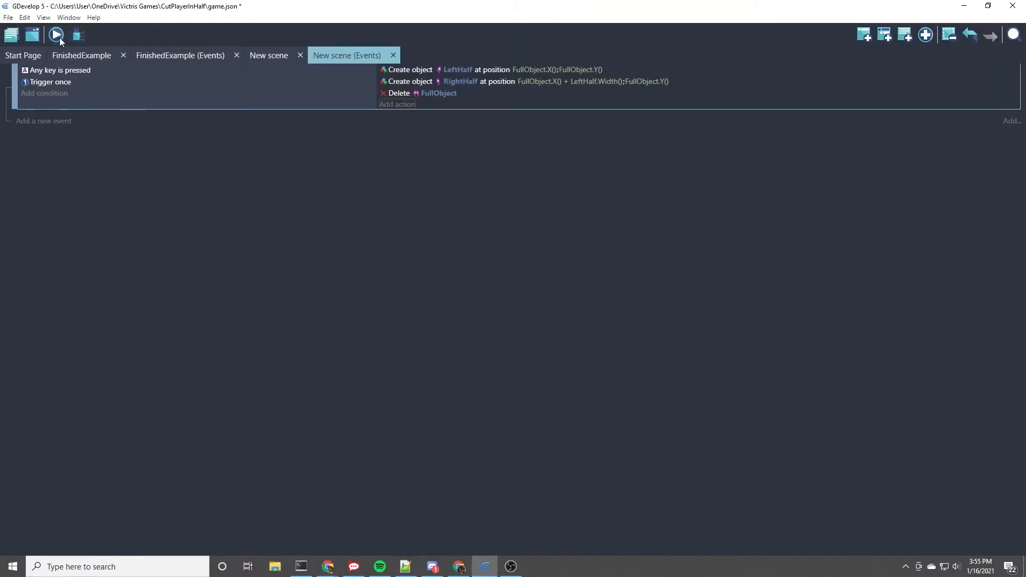
{"action": "left_click", "coordinate": [56, 35]}
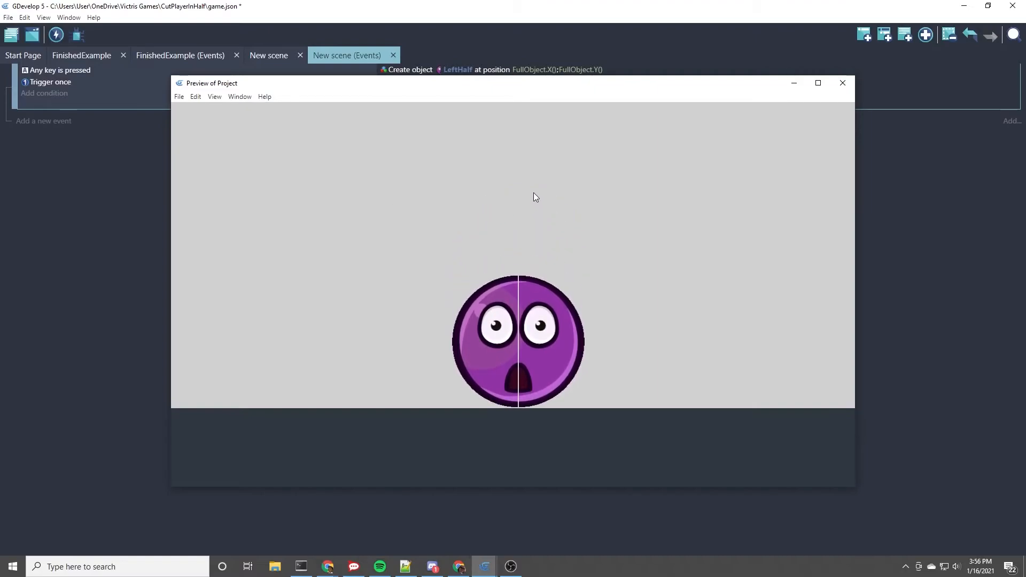
{"action": "mouse_move", "coordinate": [506, 281]}
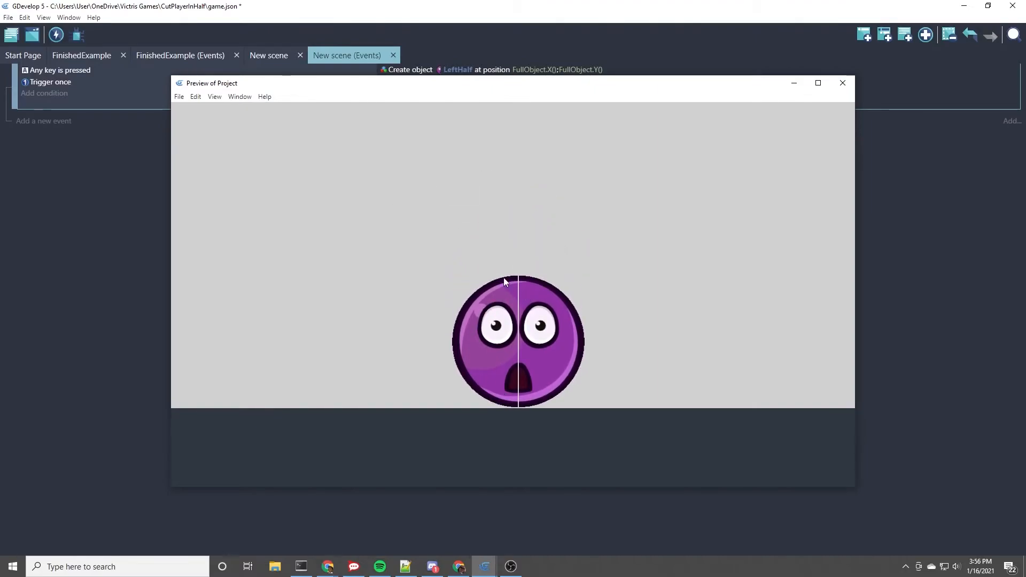
{"action": "mouse_move", "coordinate": [664, 144]}
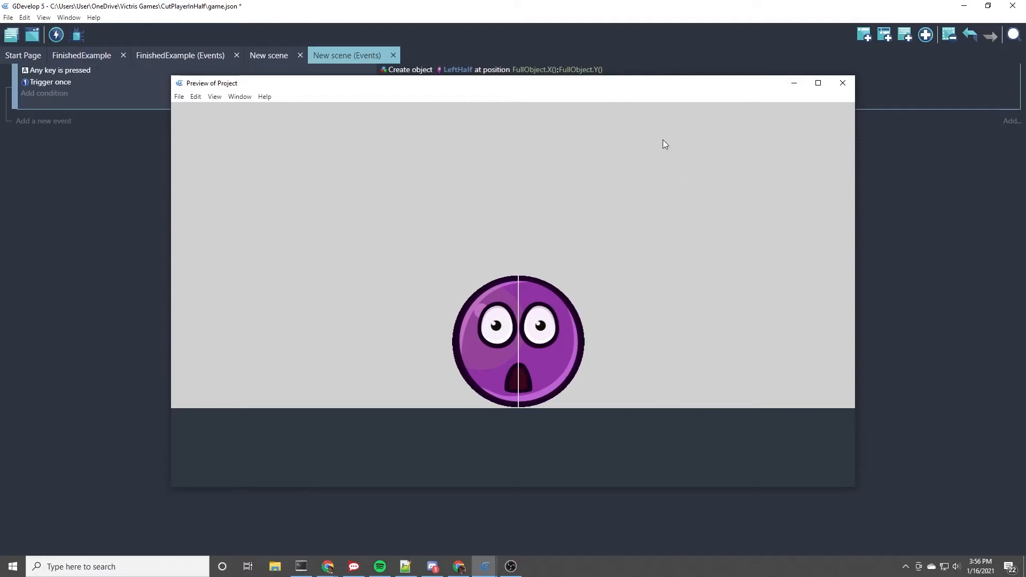
{"action": "mouse_move", "coordinate": [844, 83]}
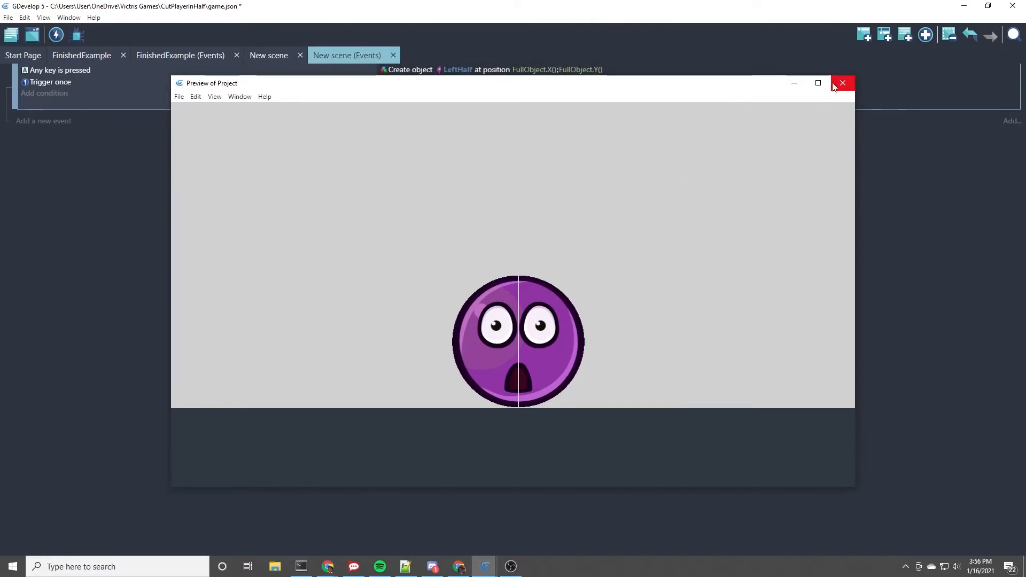
{"action": "mouse_move", "coordinate": [495, 398]}
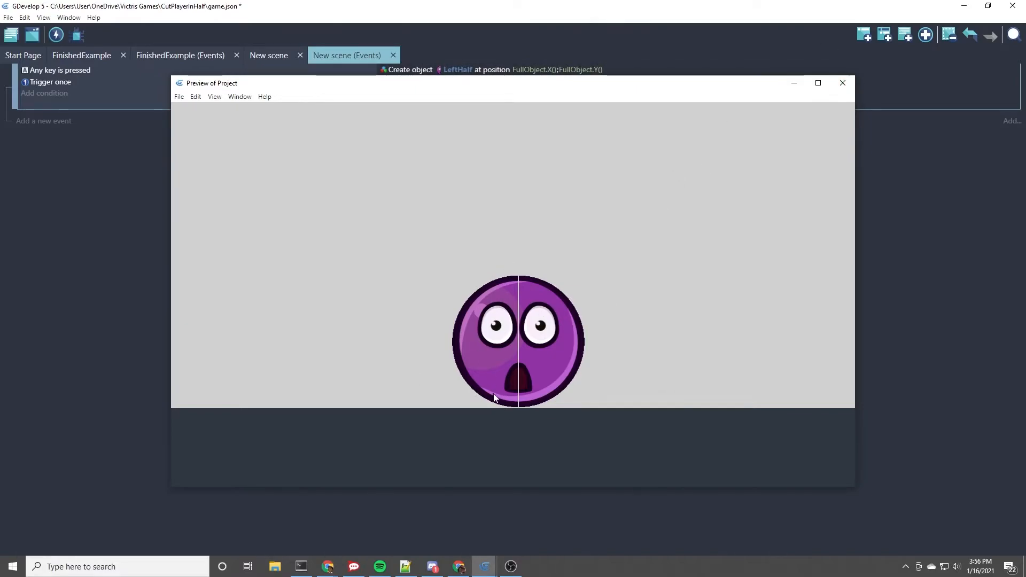
{"action": "mouse_move", "coordinate": [476, 293]}
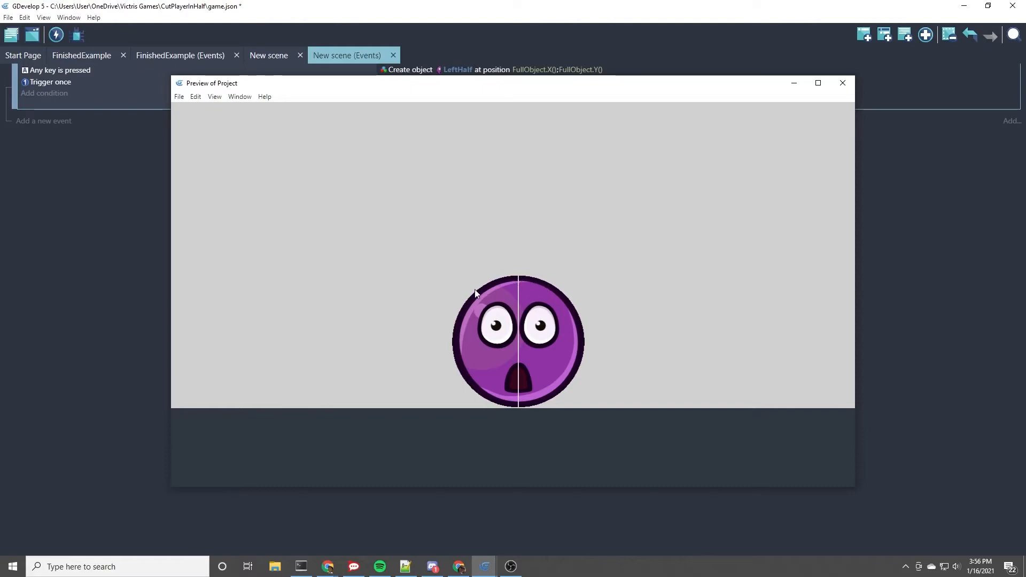
{"action": "mouse_move", "coordinate": [844, 84]}
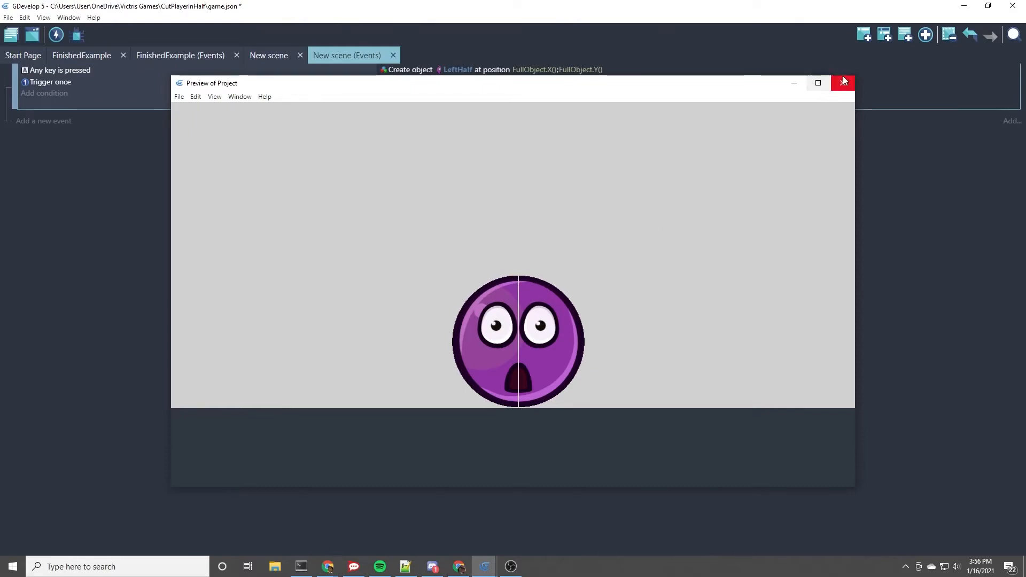
{"action": "left_click", "coordinate": [844, 83]}
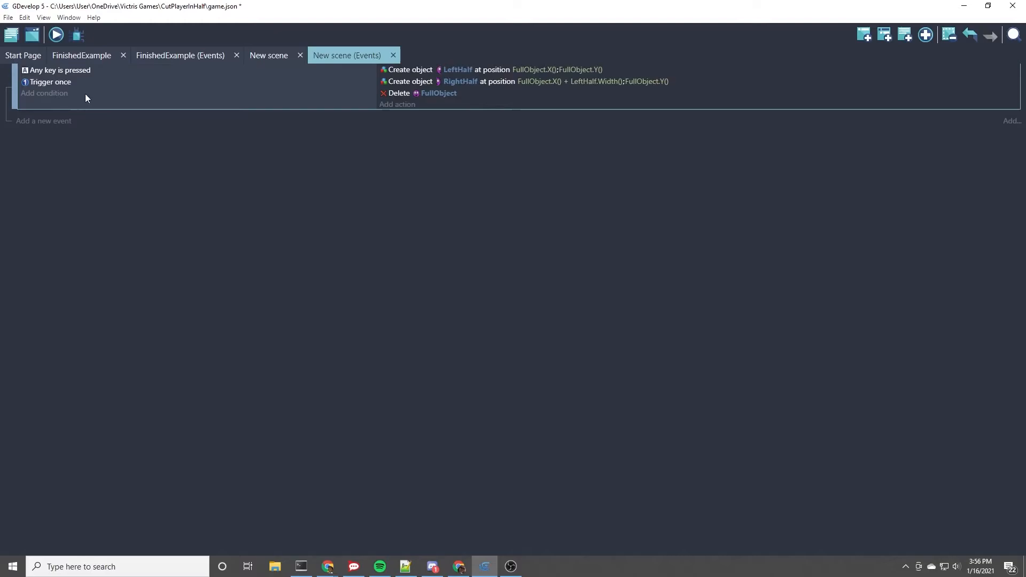
{"action": "mouse_move", "coordinate": [396, 114]}
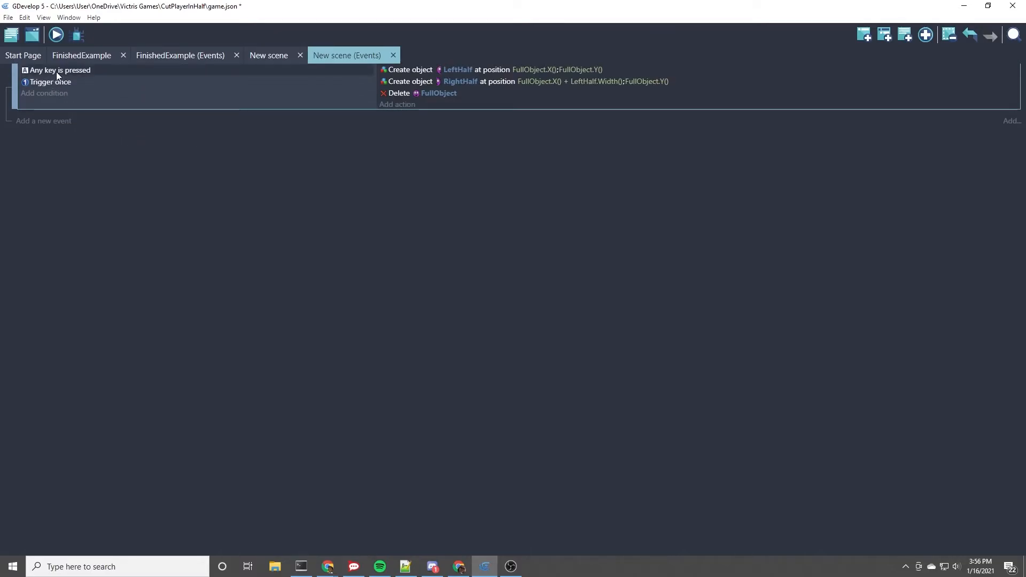
Add a Physics2 action that adds 500 to LeftHalf's angular velocity
{"action": "left_click", "coordinate": [397, 104]}
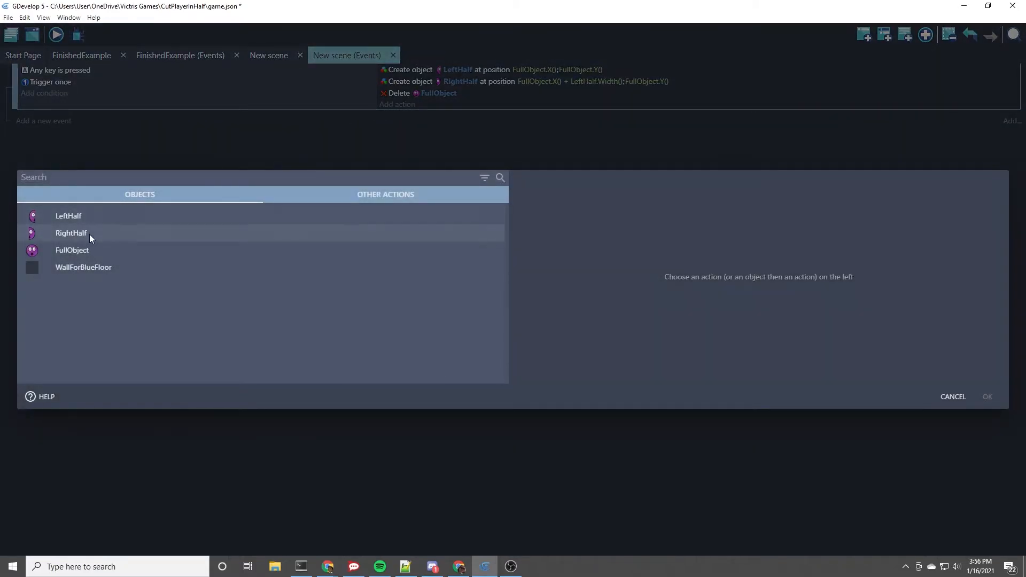
{"action": "left_click", "coordinate": [69, 215]}
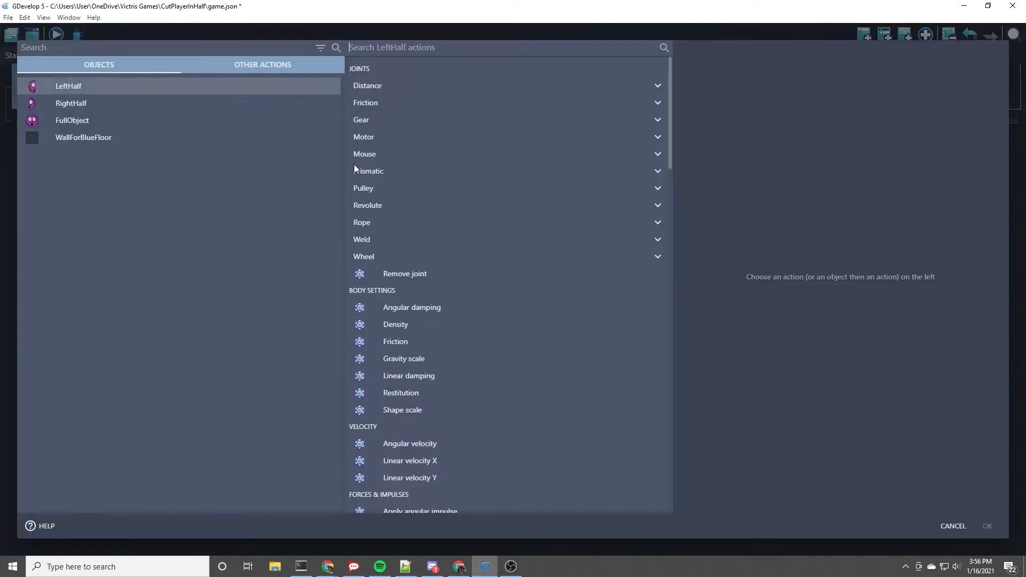
{"action": "mouse_move", "coordinate": [418, 175]}
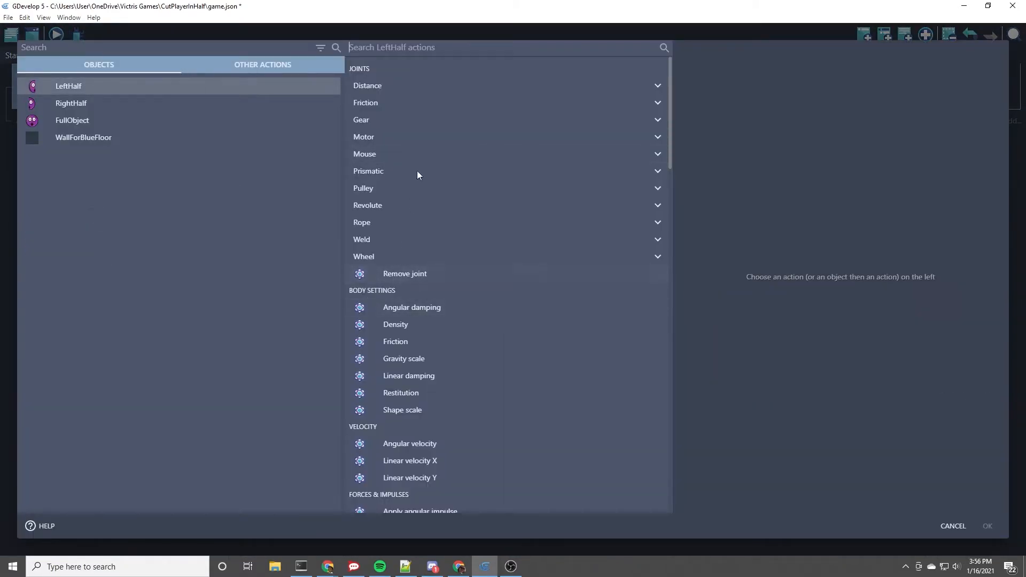
{"action": "mouse_move", "coordinate": [427, 276]}
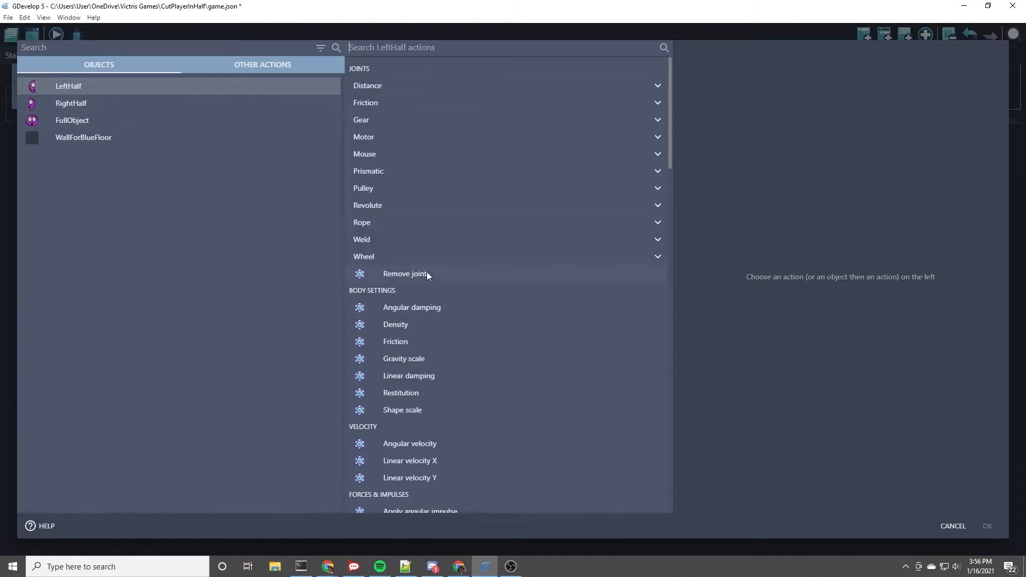
{"action": "mouse_move", "coordinate": [402, 409]}
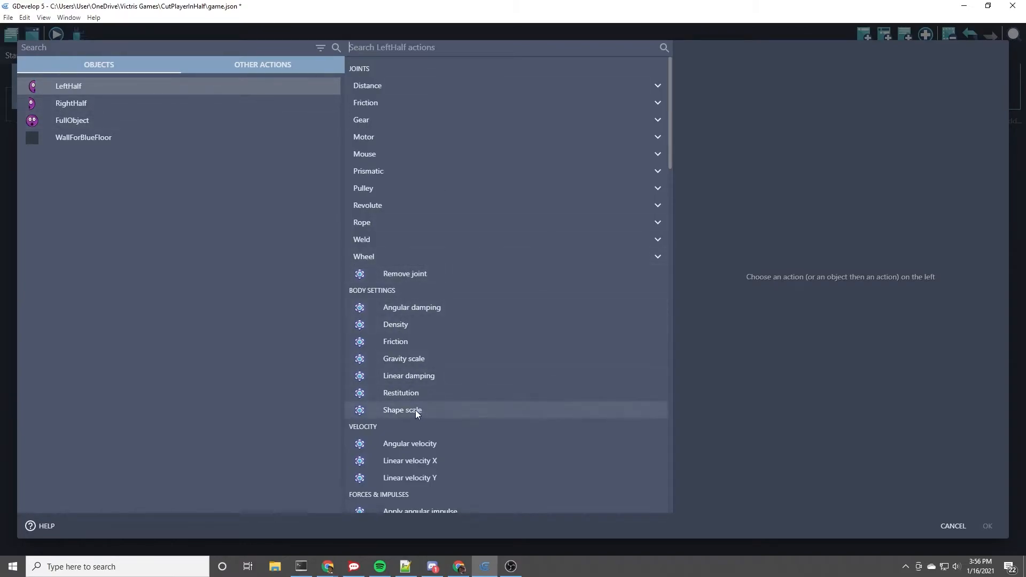
{"action": "left_click", "coordinate": [409, 443]}
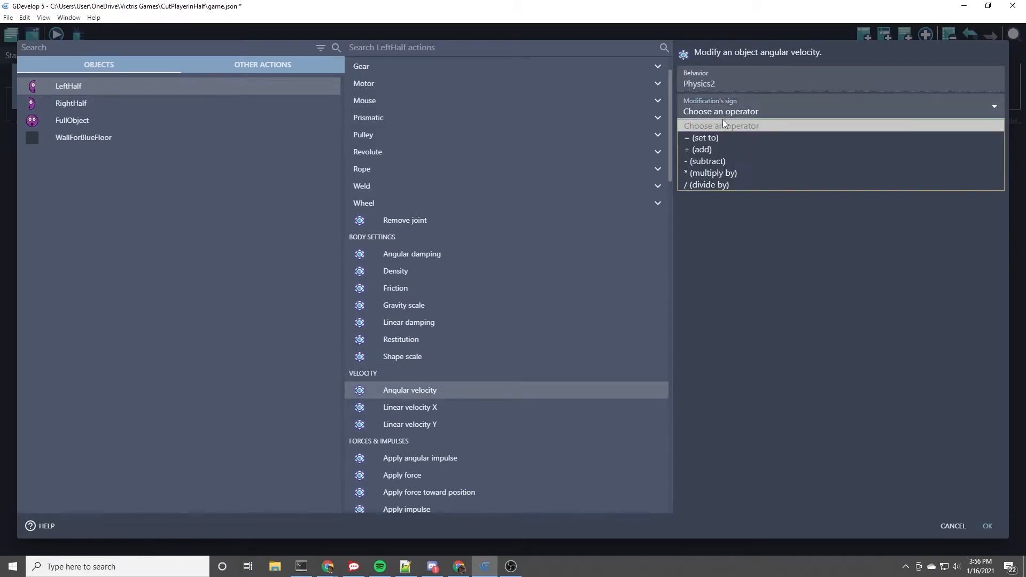
{"action": "left_click", "coordinate": [699, 150]}
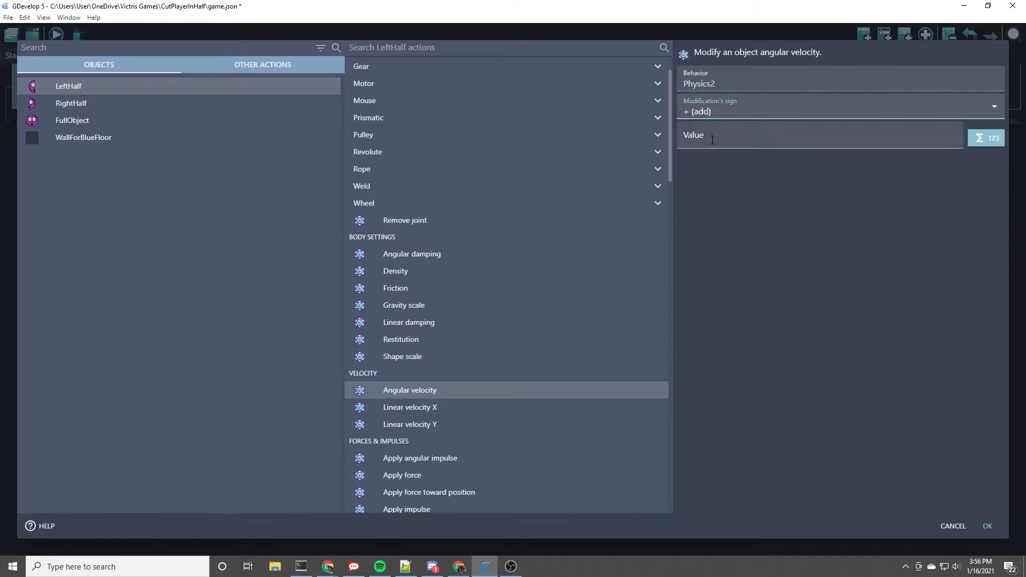
{"action": "type", "text": "500"}
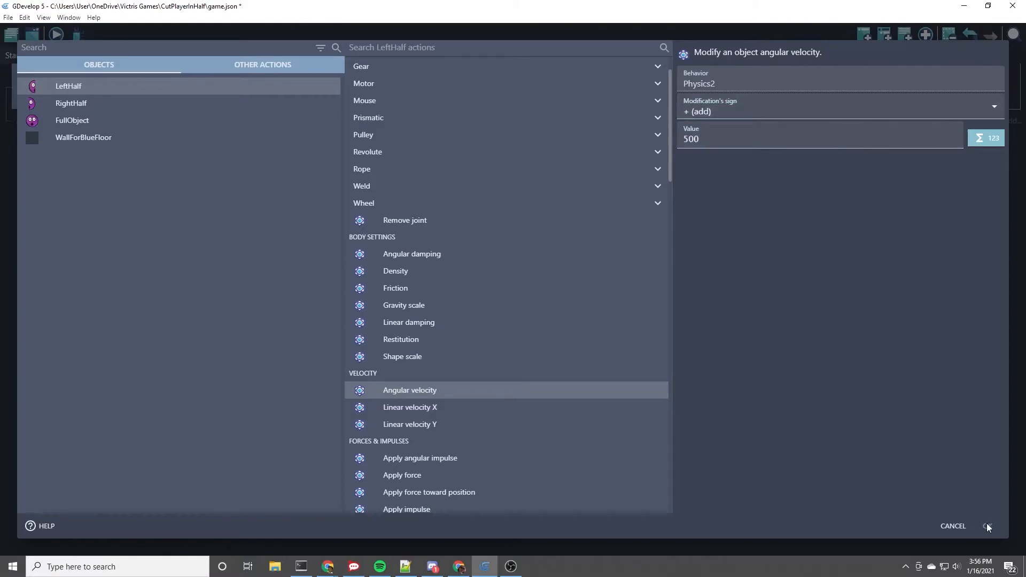
{"action": "left_click", "coordinate": [989, 526]}
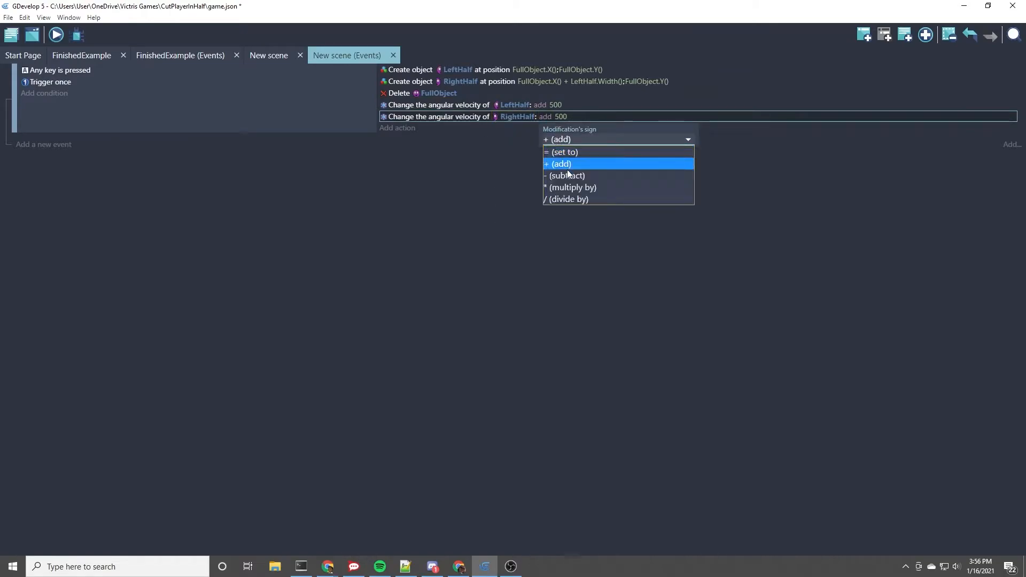
Switch RightHalf's angular velocity modification to subtract 500
{"action": "left_click", "coordinate": [564, 175]}
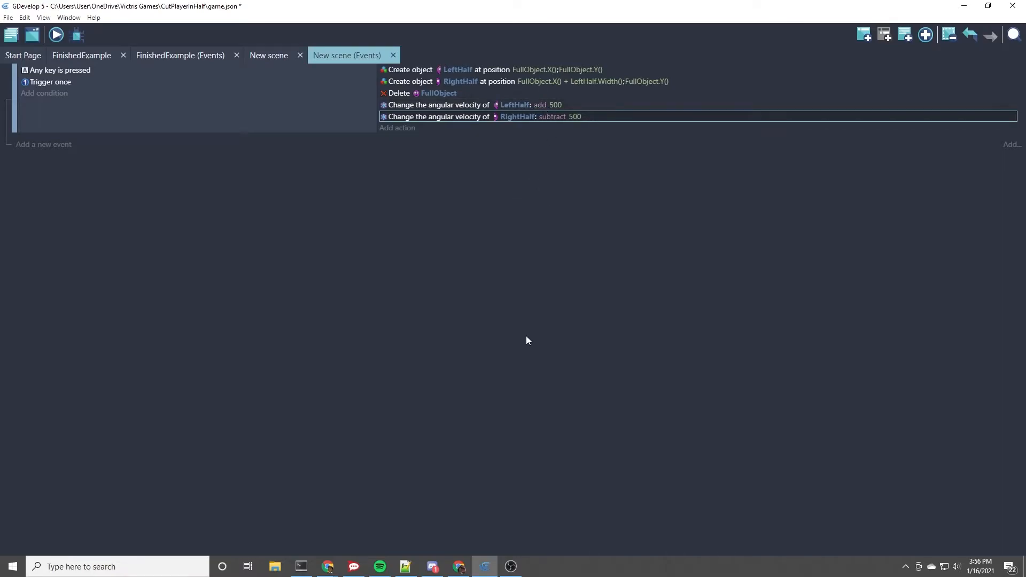
{"action": "mouse_move", "coordinate": [649, 283]}
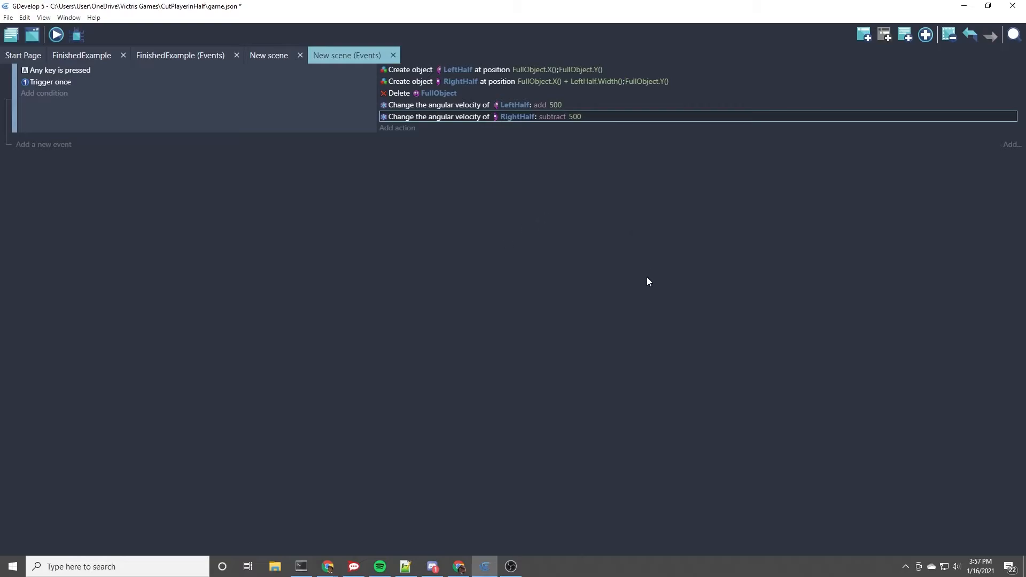
{"action": "mouse_move", "coordinate": [532, 341]}
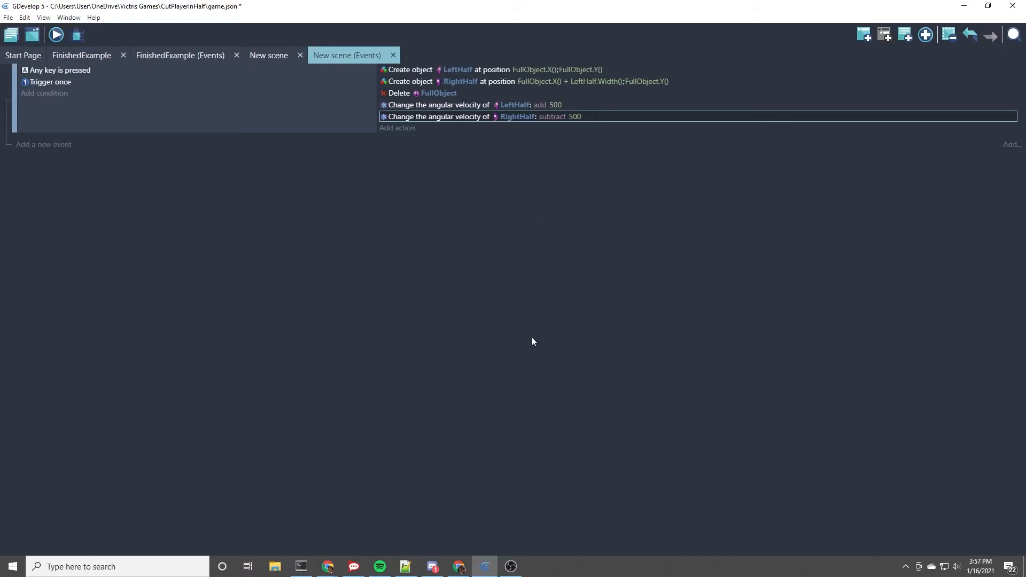
{"action": "mouse_move", "coordinate": [591, 347]}
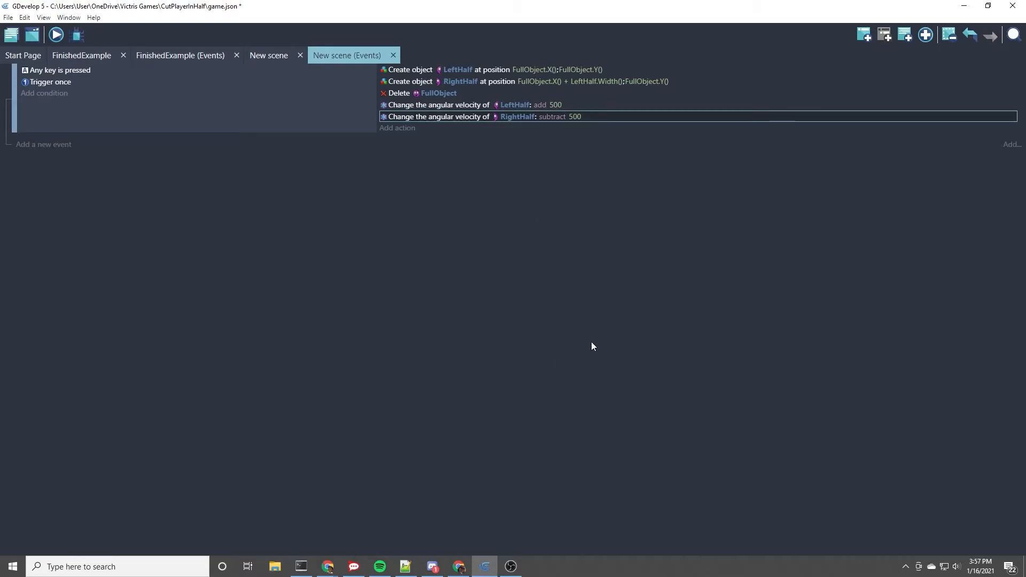
{"action": "mouse_move", "coordinate": [628, 258]}
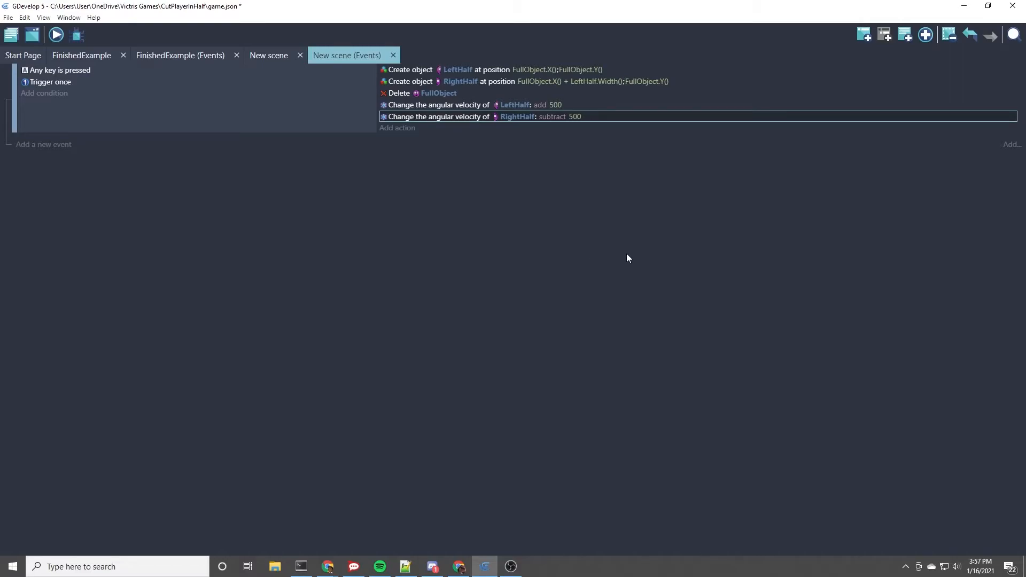
{"action": "mouse_move", "coordinate": [602, 256]}
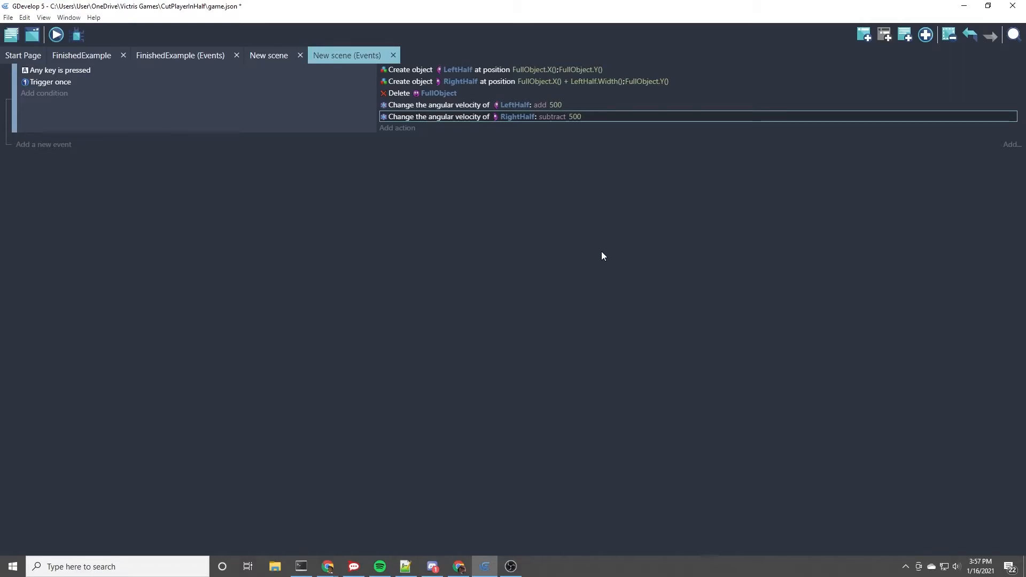
{"action": "mouse_move", "coordinate": [553, 276]}
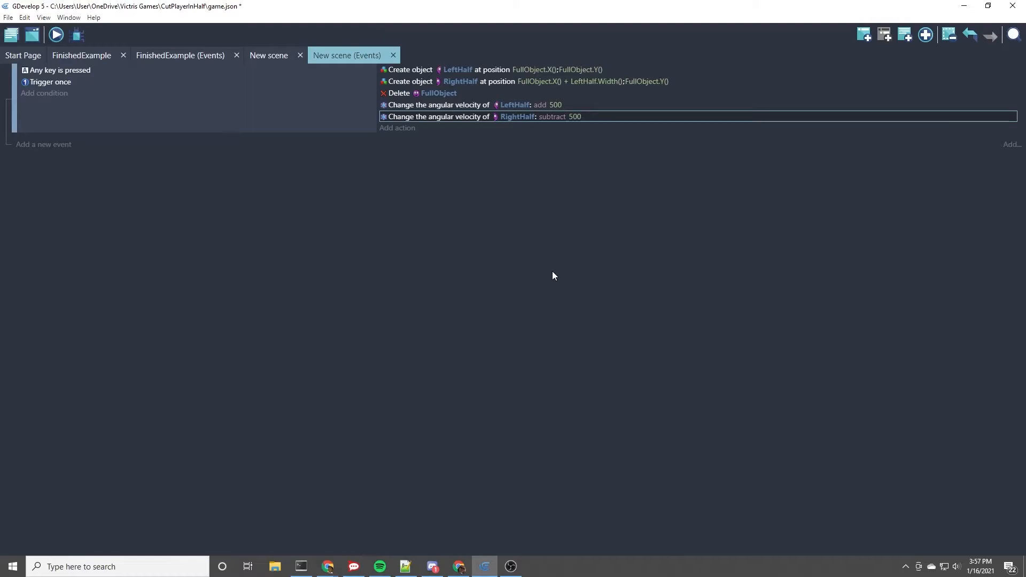
{"action": "mouse_move", "coordinate": [217, 40]}
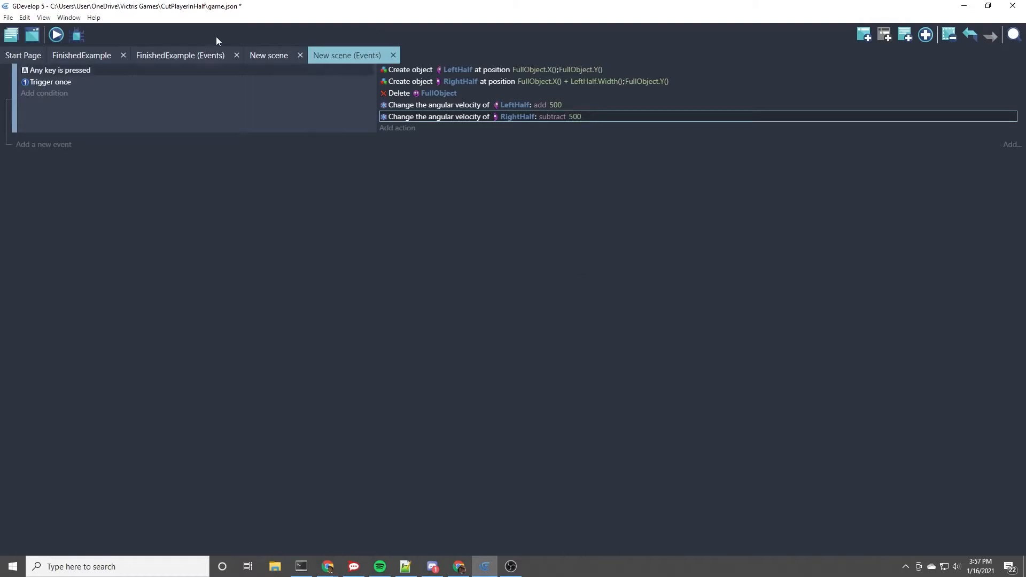
{"action": "mouse_move", "coordinate": [56, 36]}
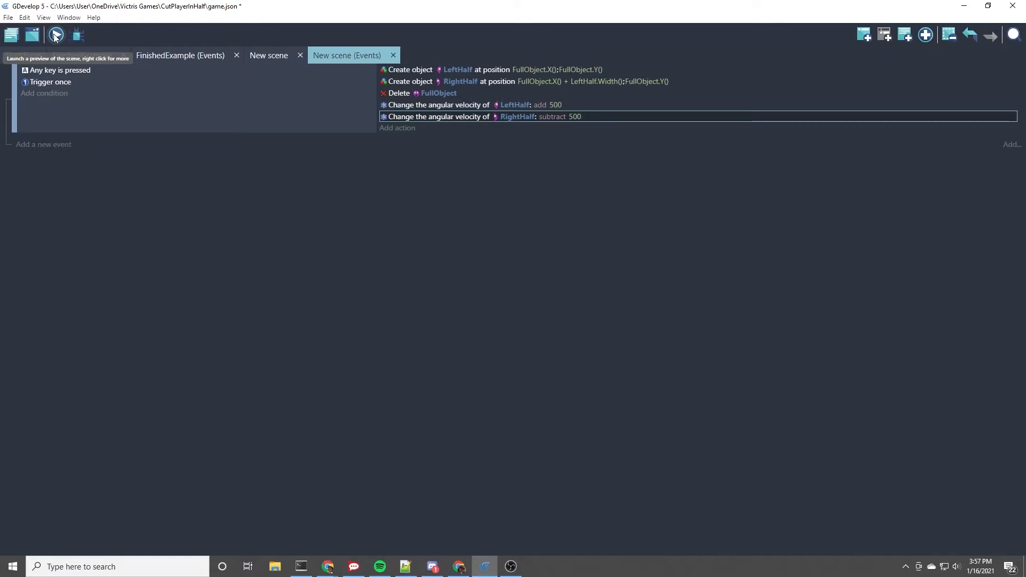
{"action": "left_click", "coordinate": [55, 34]}
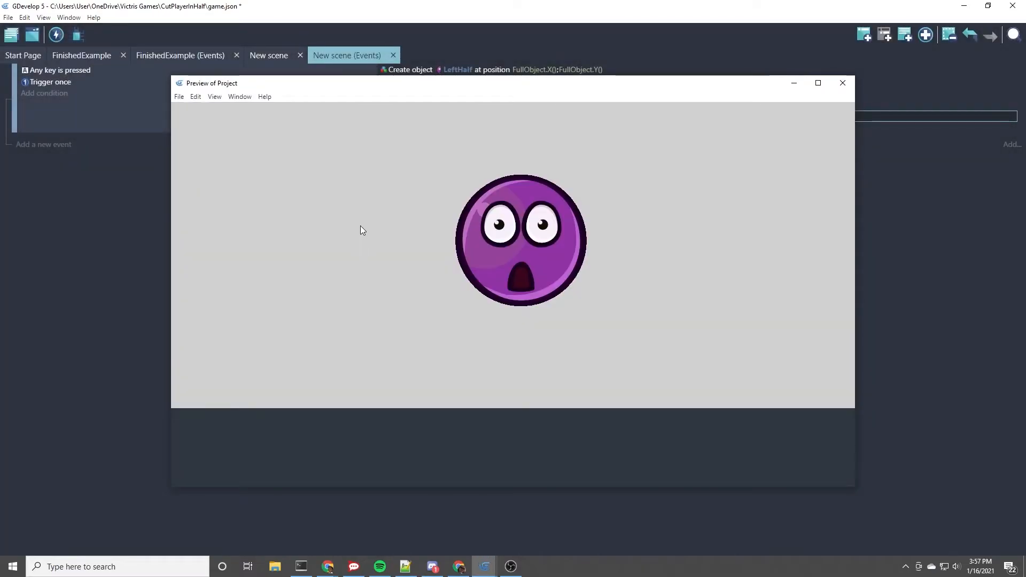
{"action": "mouse_move", "coordinate": [360, 220]}
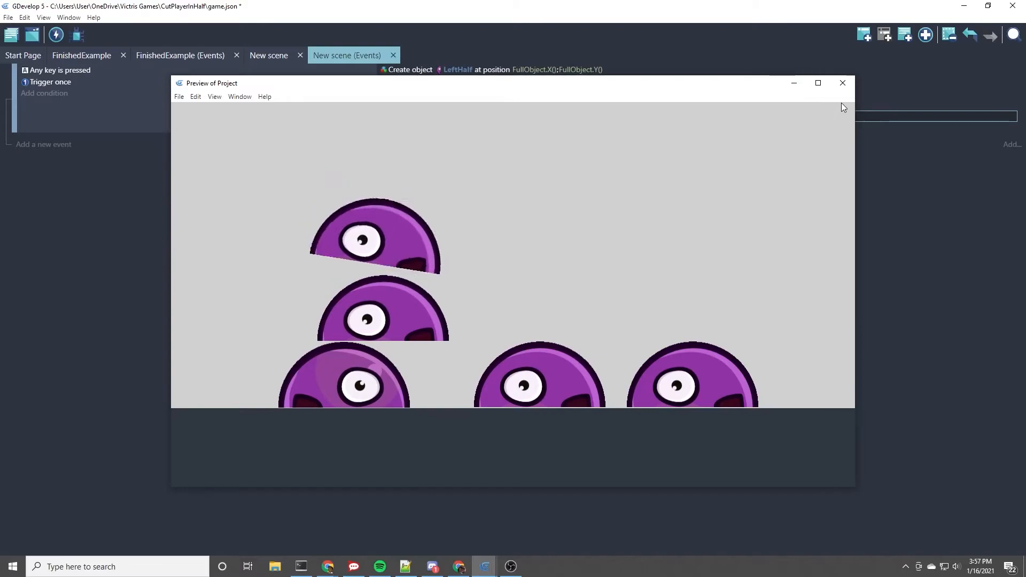
{"action": "left_click", "coordinate": [844, 83]}
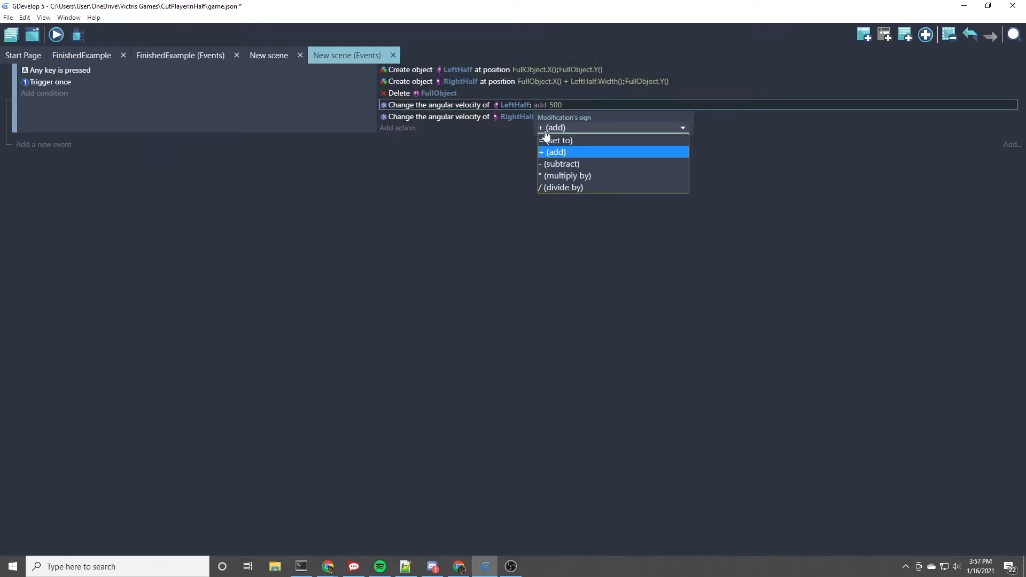
Swap the signs: LeftHalf subtracts 500 angular velocity, RightHalf adds 500
{"action": "left_click", "coordinate": [561, 163]}
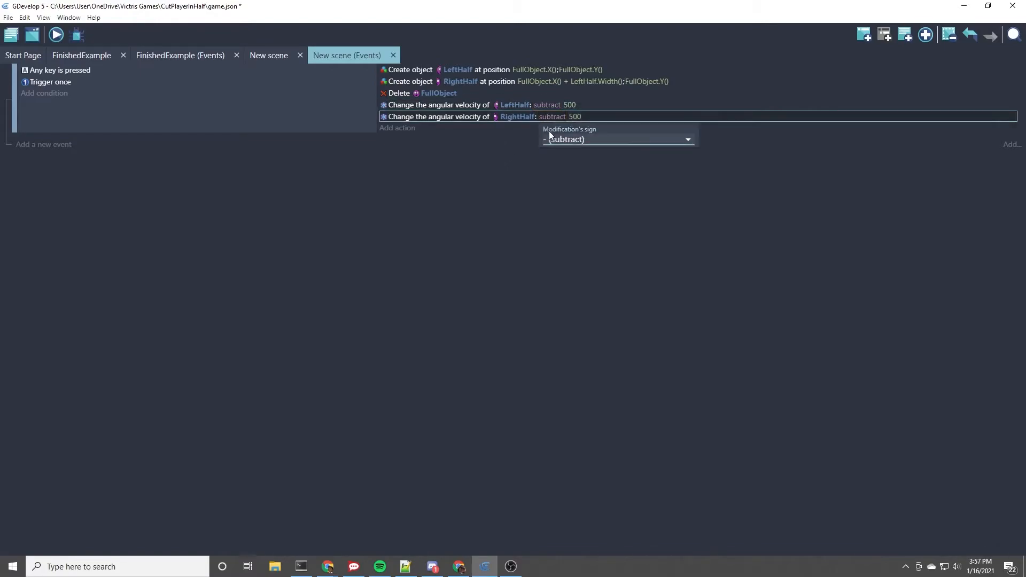
{"action": "left_click", "coordinate": [616, 139]}
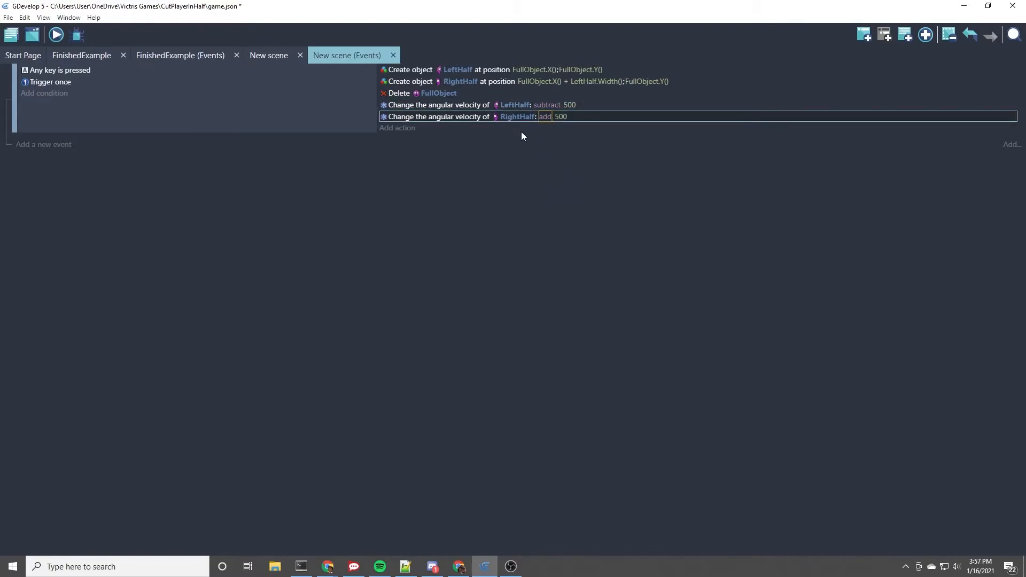
{"action": "mouse_move", "coordinate": [542, 266]}
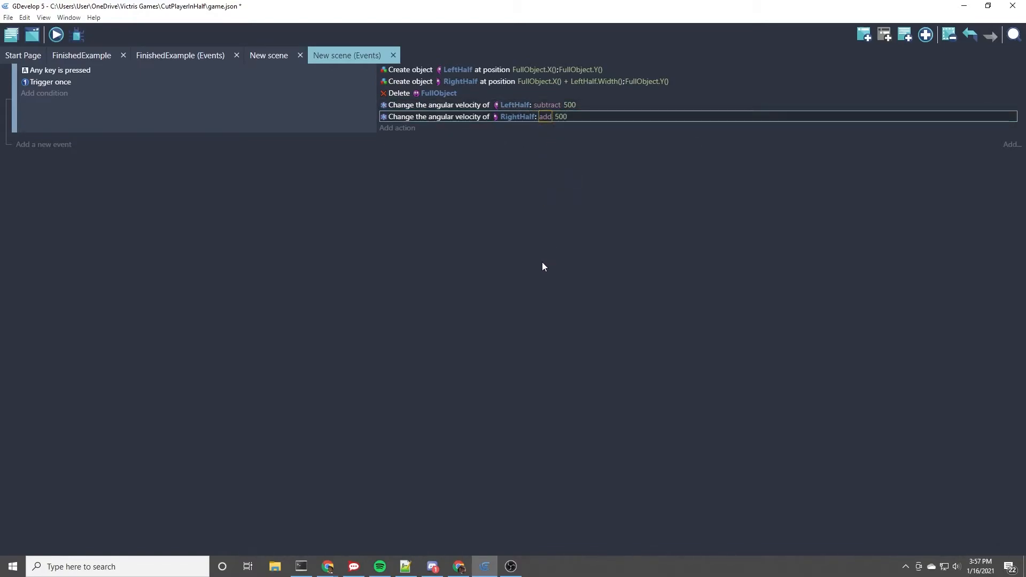
{"action": "mouse_move", "coordinate": [477, 266]}
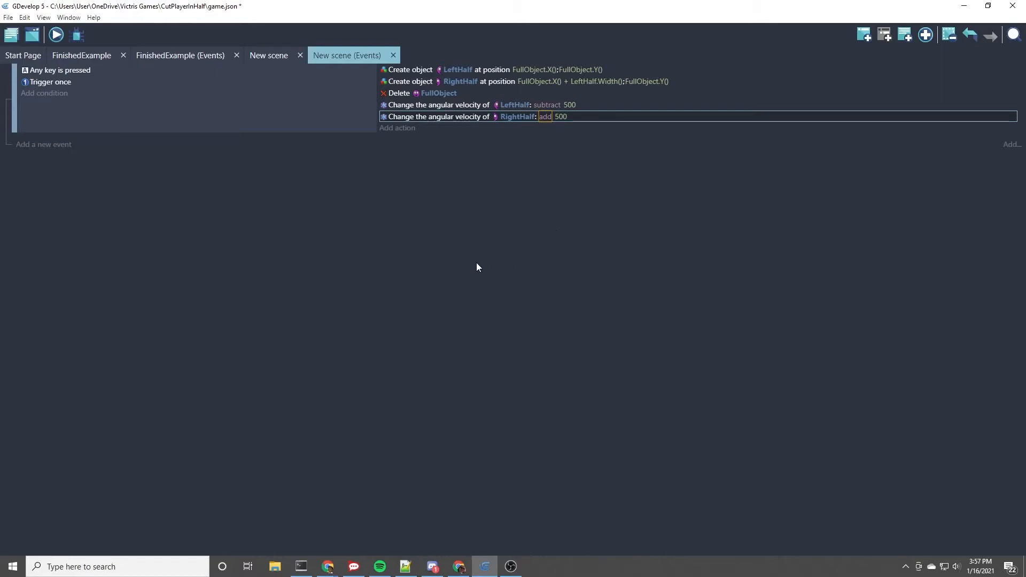
{"action": "mouse_move", "coordinate": [403, 308]}
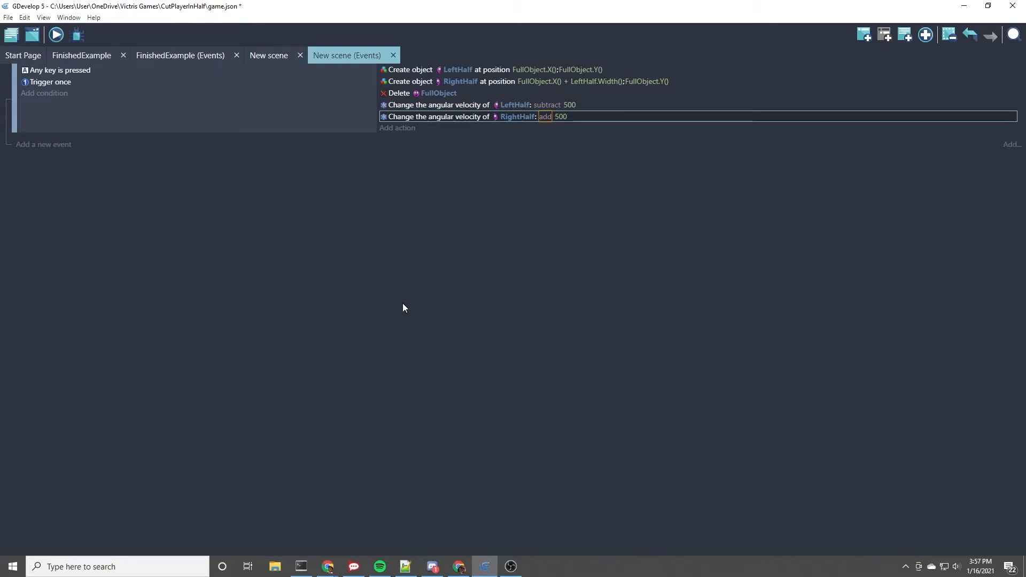
{"action": "mouse_move", "coordinate": [545, 123]}
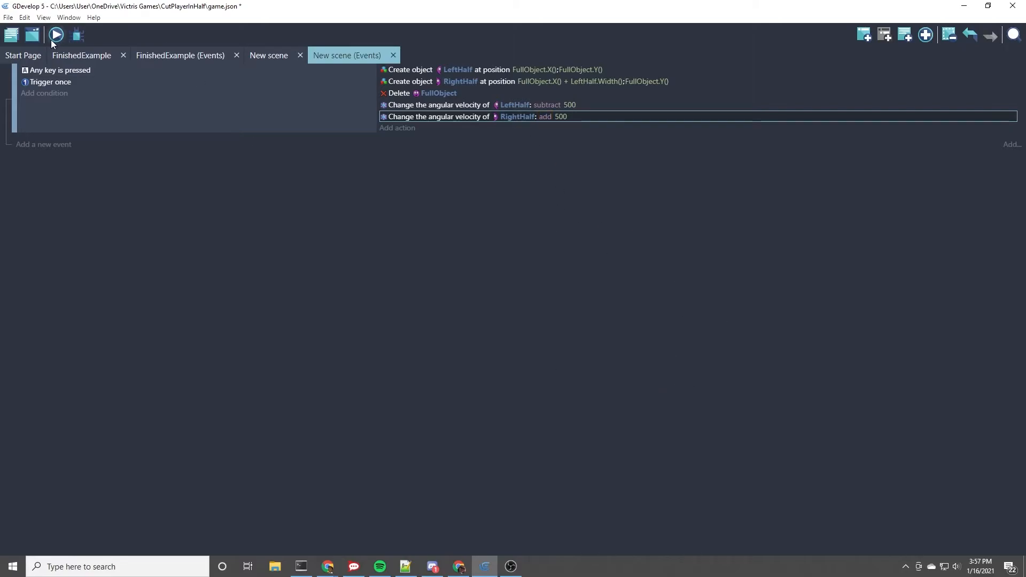
Preview the scene to watch the halves spin apart
{"action": "left_click", "coordinate": [56, 34]}
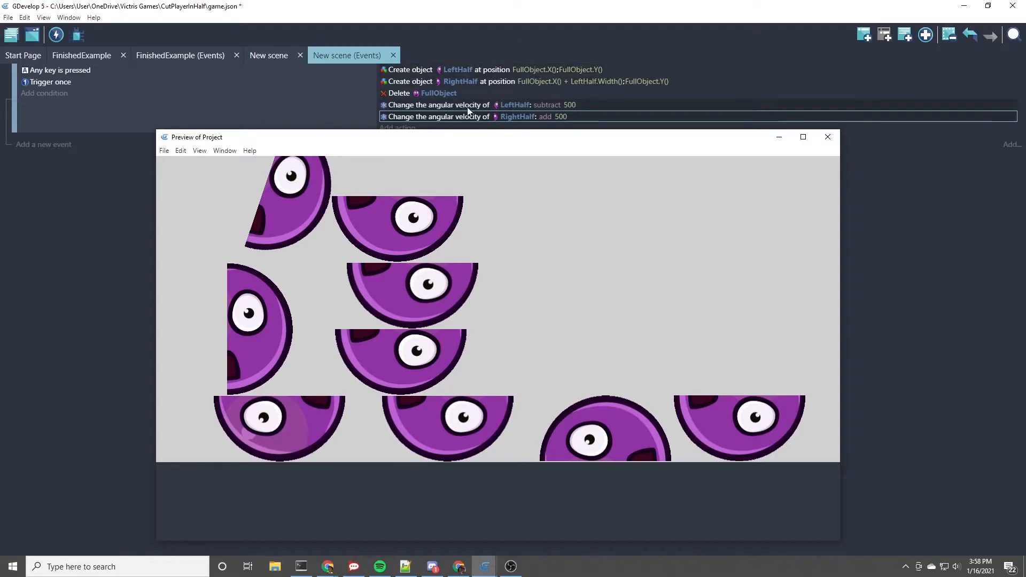
{"action": "mouse_move", "coordinate": [433, 98]}
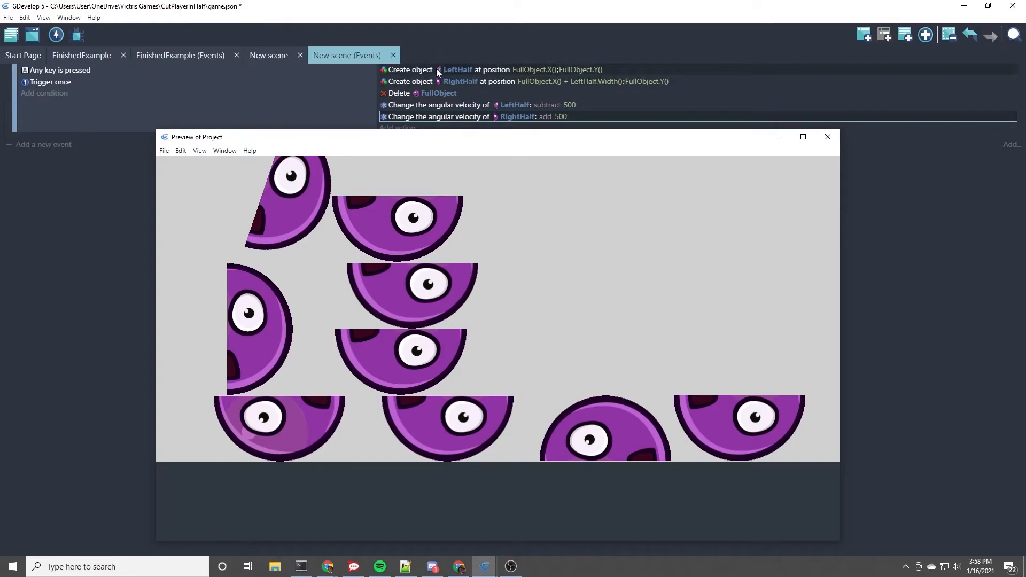
{"action": "mouse_move", "coordinate": [449, 74]}
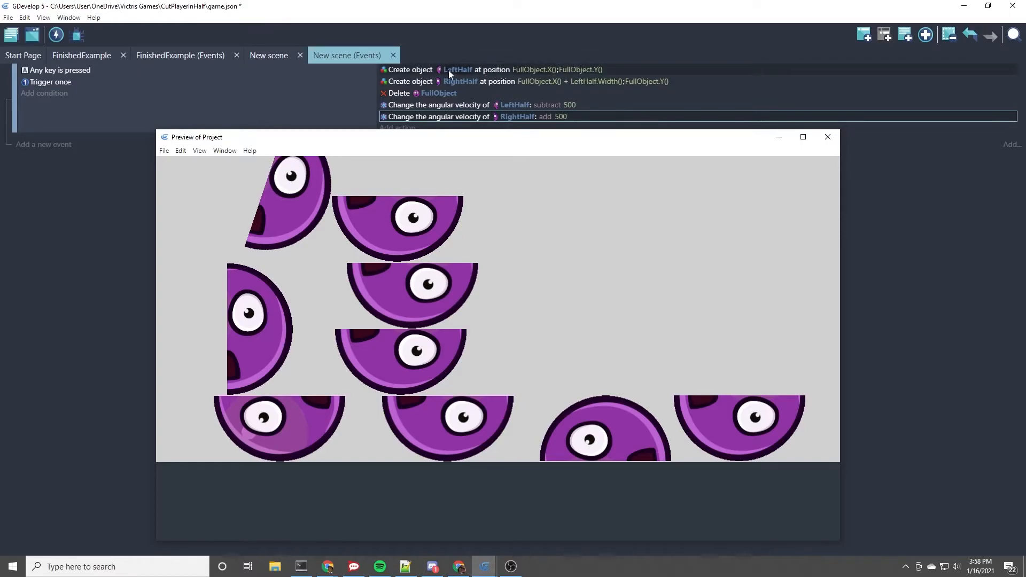
{"action": "mouse_move", "coordinate": [543, 89]}
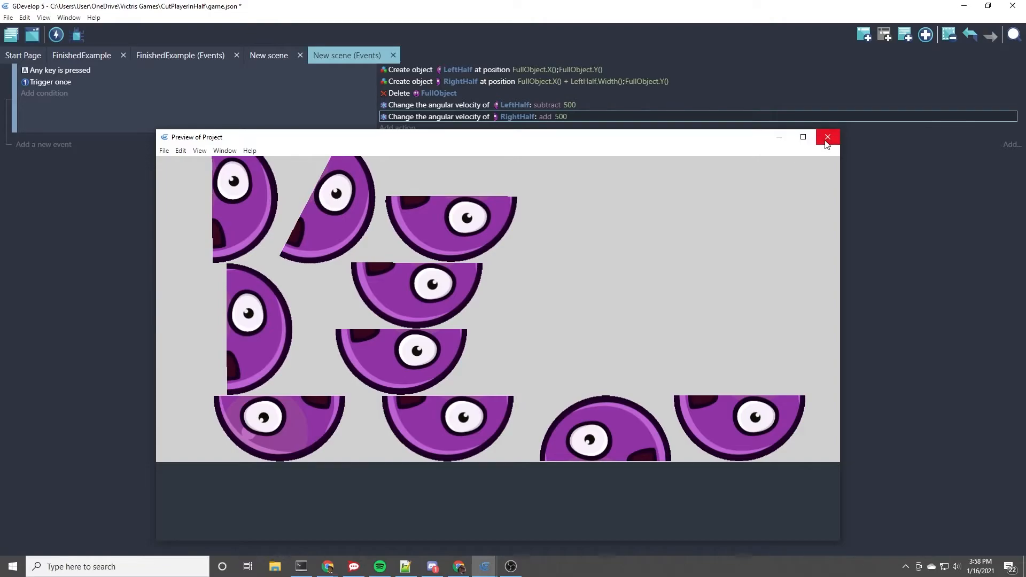
{"action": "left_click", "coordinate": [828, 137]}
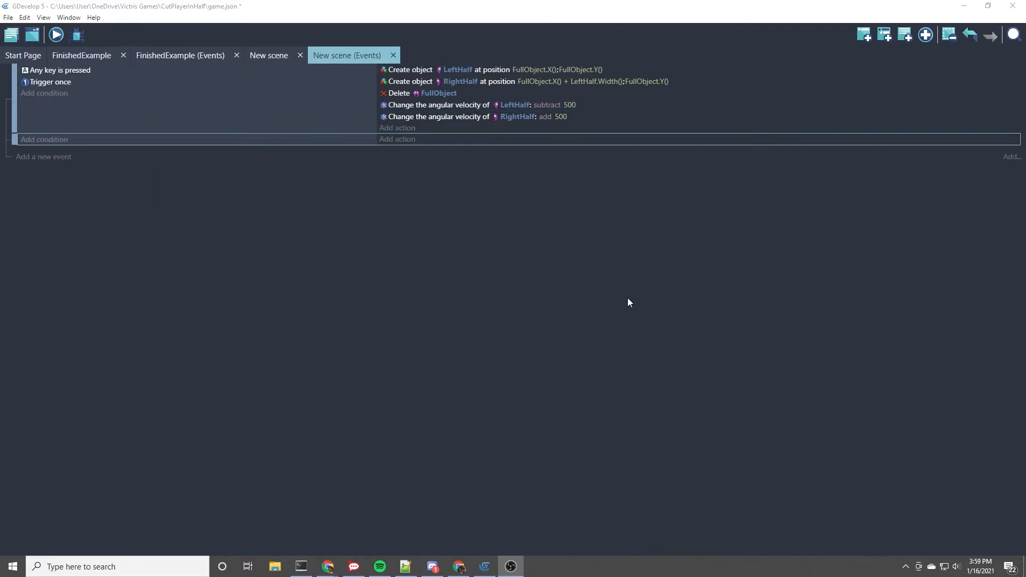
{"action": "mouse_move", "coordinate": [347, 143]}
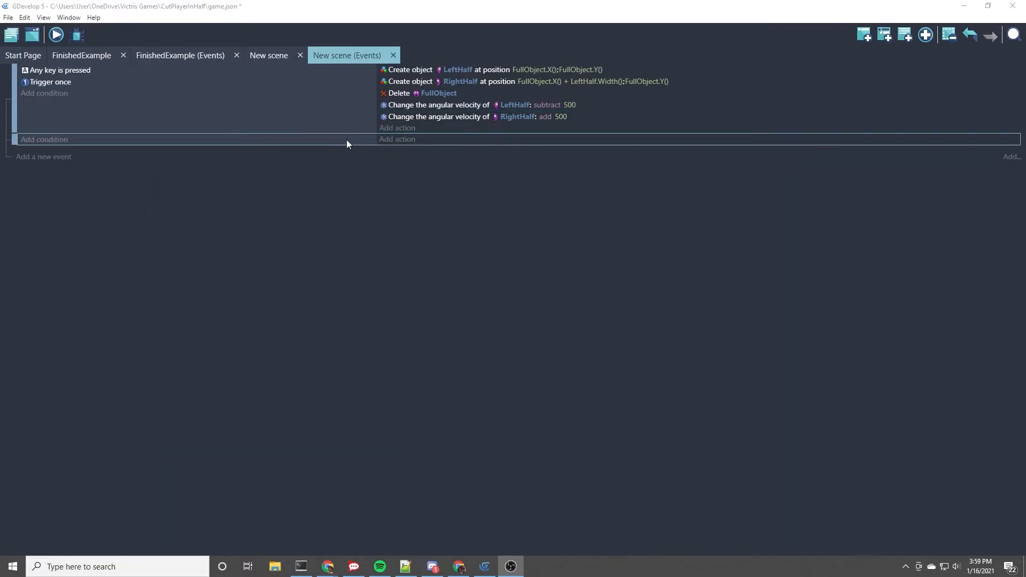
{"action": "left_click", "coordinate": [397, 139]}
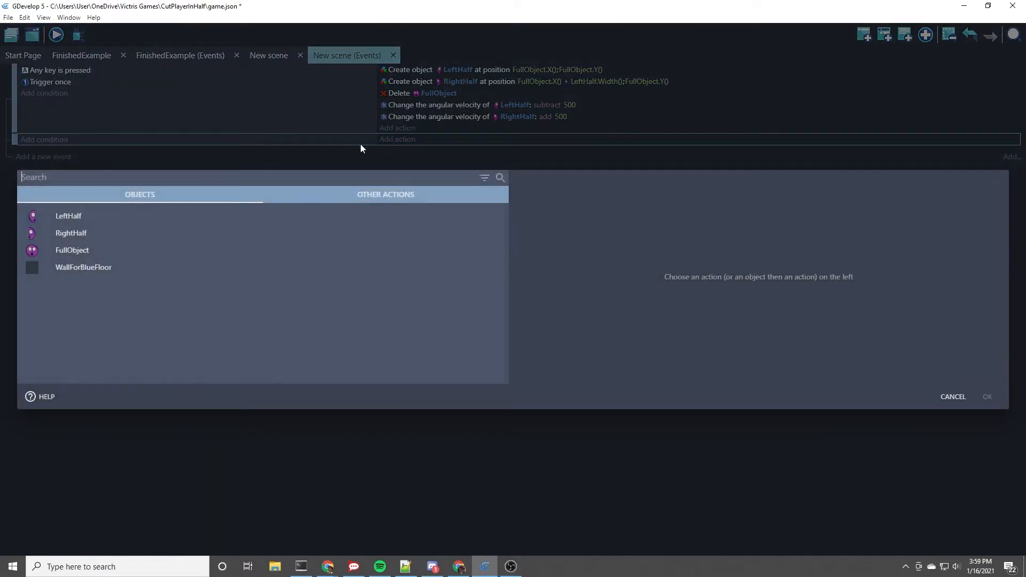
{"action": "mouse_move", "coordinate": [110, 218]}
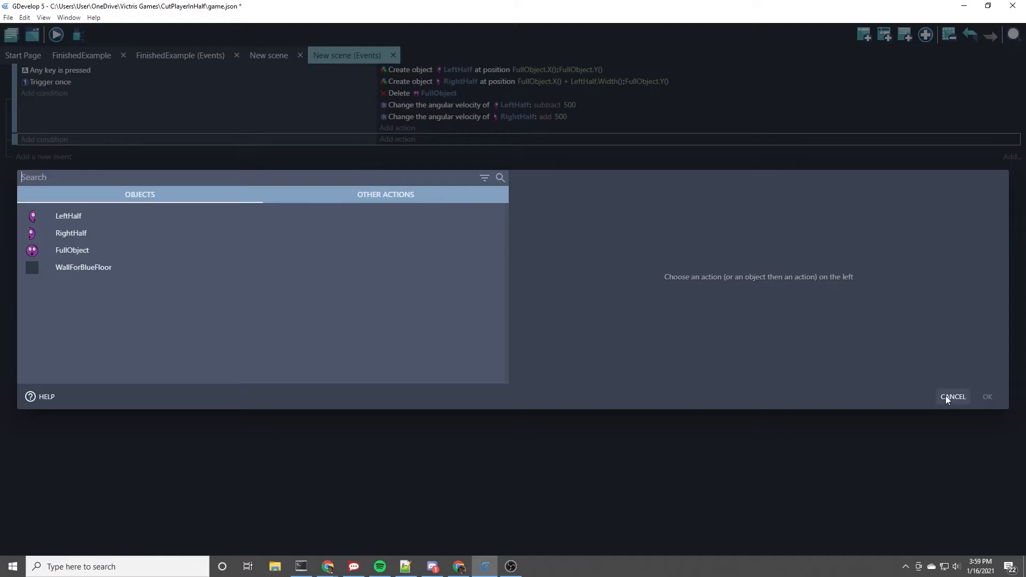
{"action": "left_click", "coordinate": [952, 397]}
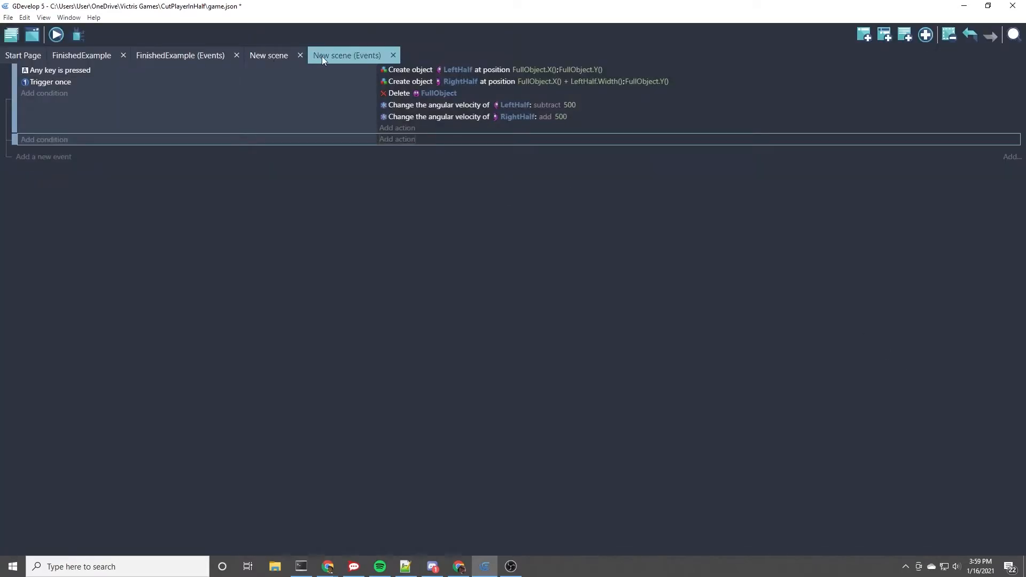
{"action": "mouse_move", "coordinate": [509, 117]}
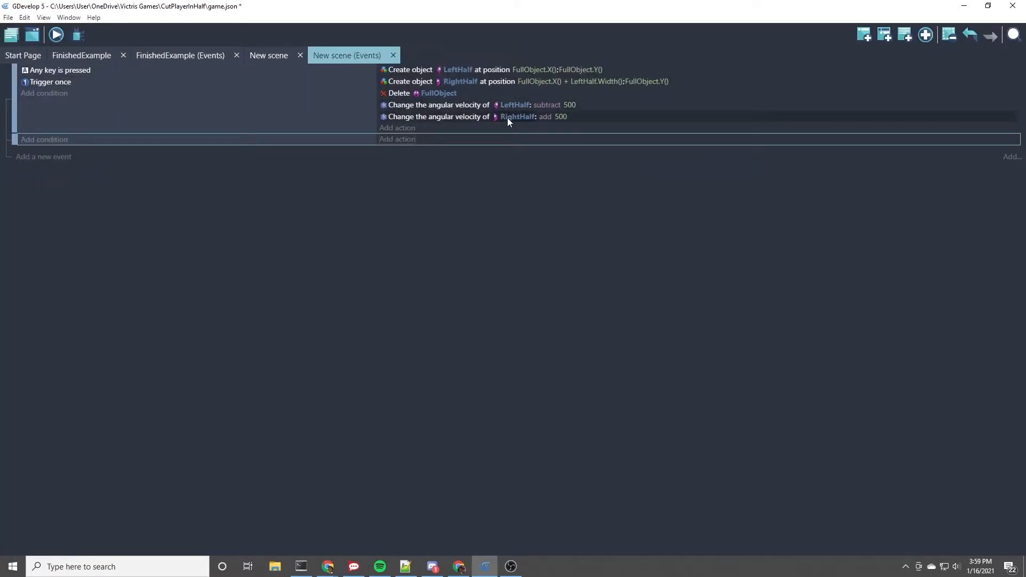
{"action": "mouse_move", "coordinate": [514, 104]}
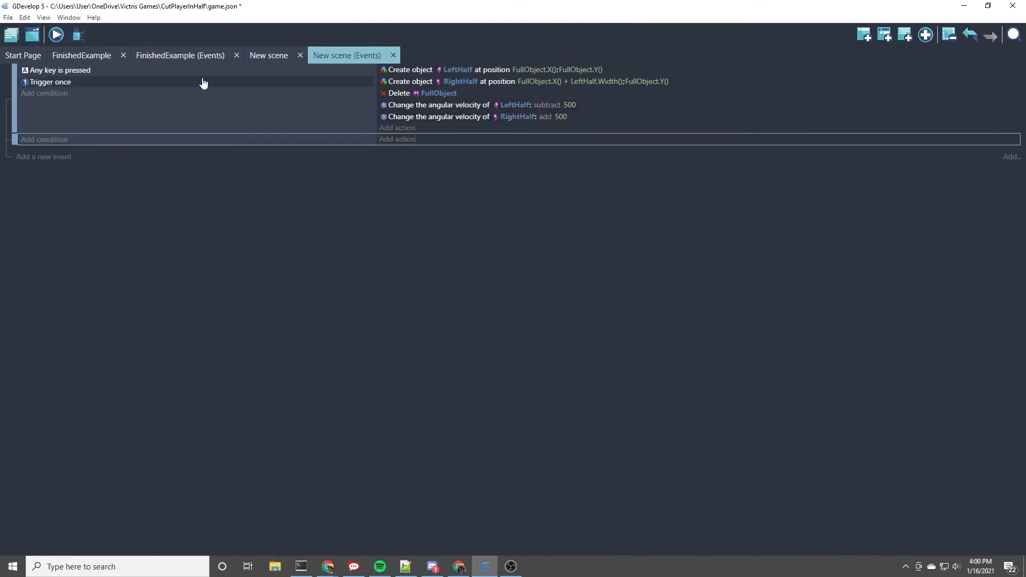
{"action": "mouse_move", "coordinate": [268, 59]}
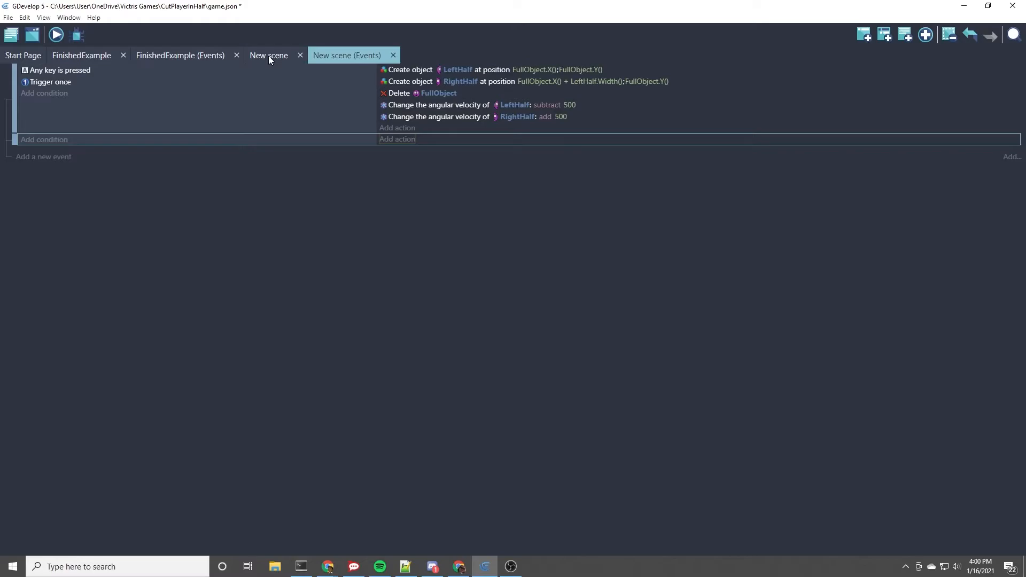
Create the BodyParts group in the scene containing LeftHalf and RightHalf
{"action": "left_click", "coordinate": [268, 55]}
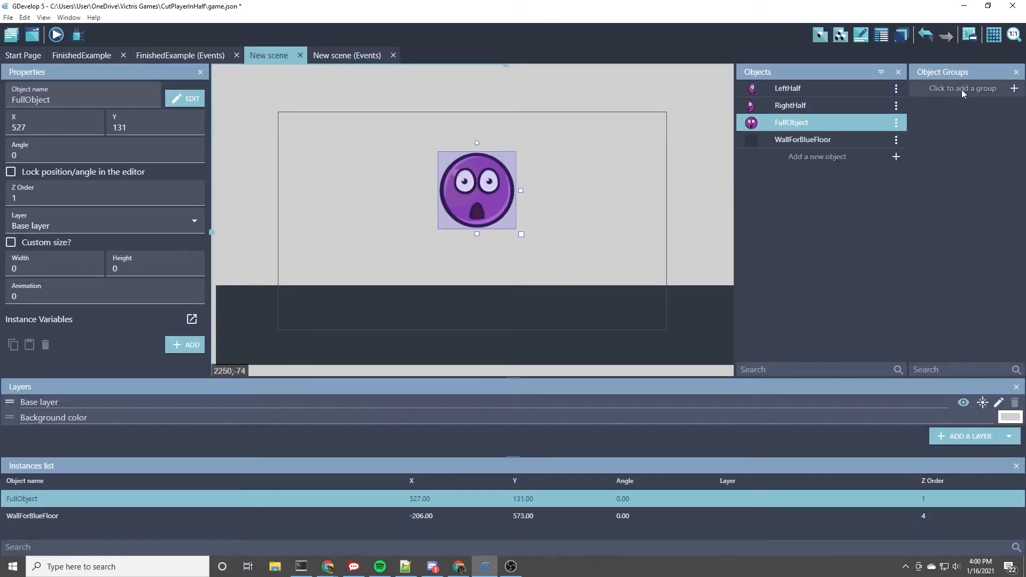
{"action": "mouse_move", "coordinate": [938, 89]}
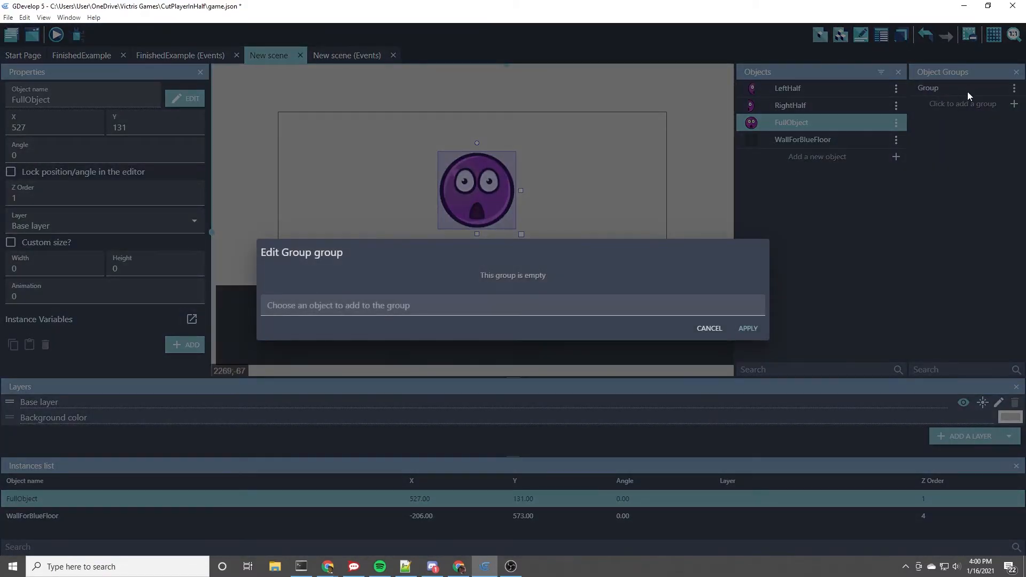
{"action": "mouse_move", "coordinate": [450, 284]}
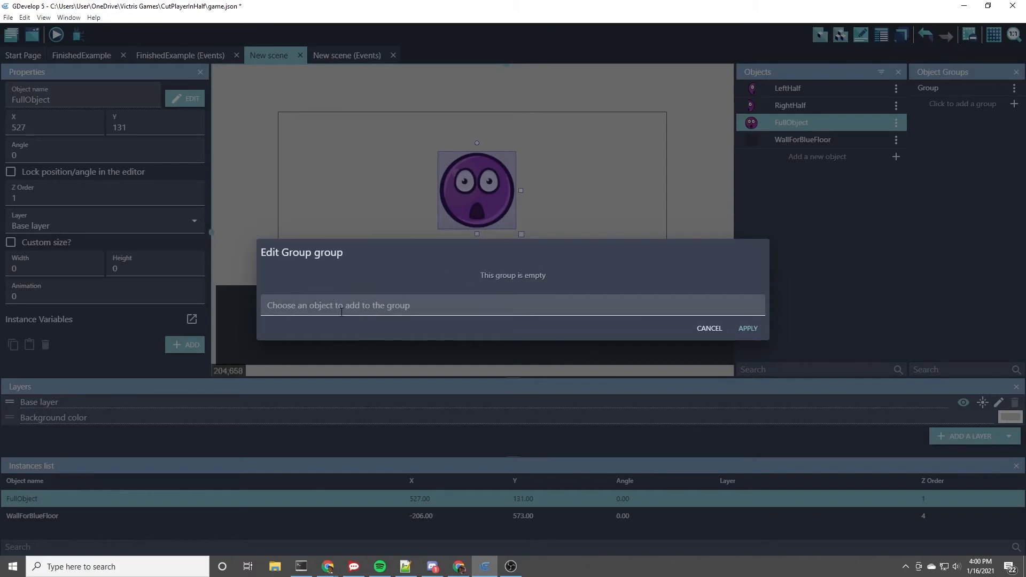
{"action": "type", "text": "LeftHalf"}
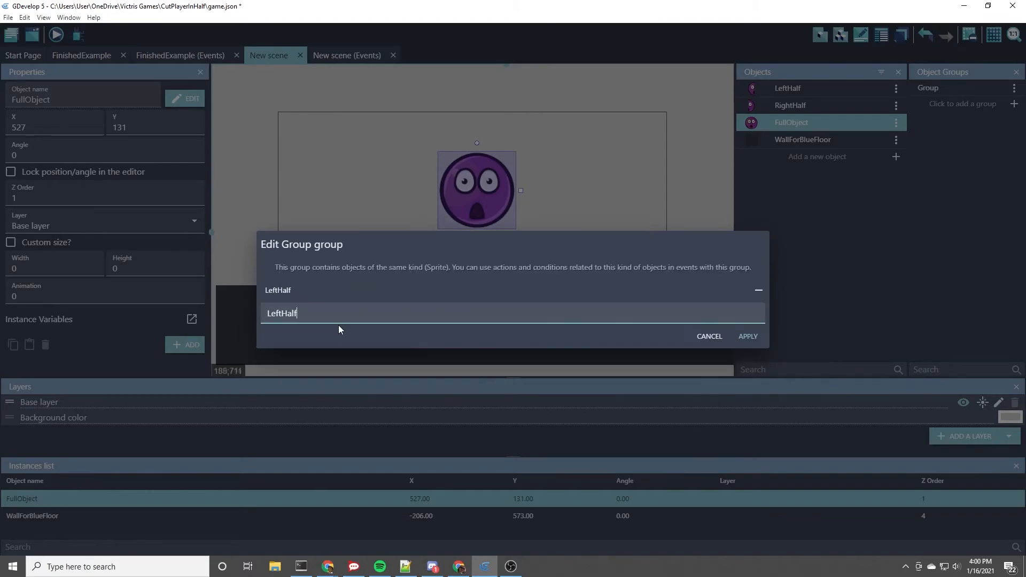
{"action": "type", "text": "RightHalf"}
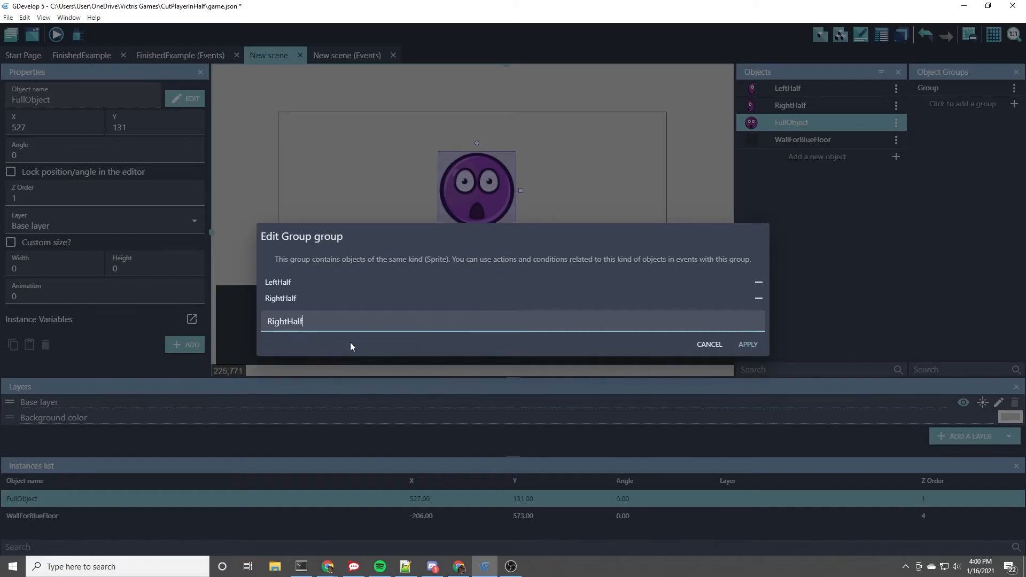
{"action": "left_click", "coordinate": [709, 344]}
{"action": "type", "text": "Body"}
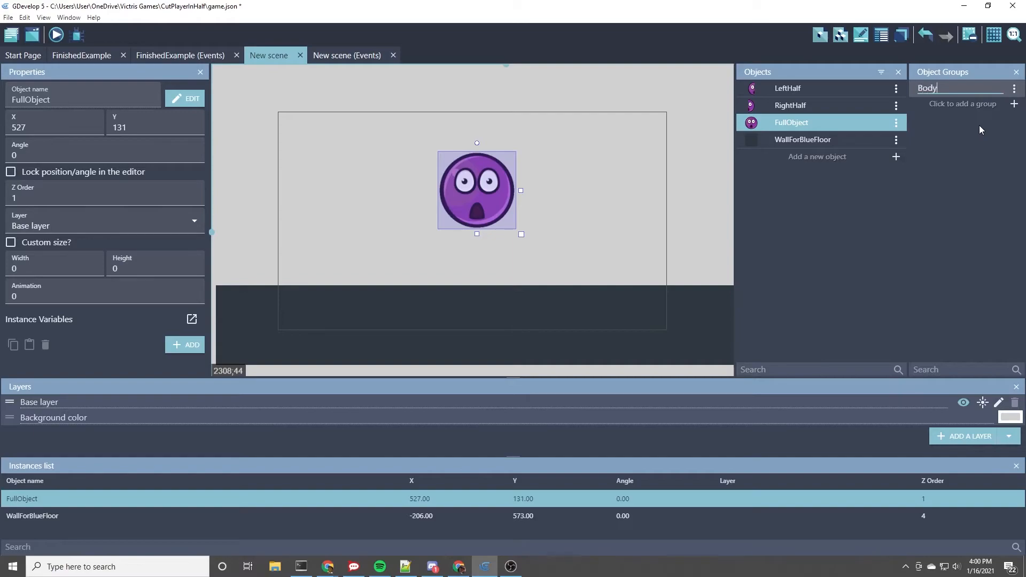
{"action": "type", "text": "Parts"}
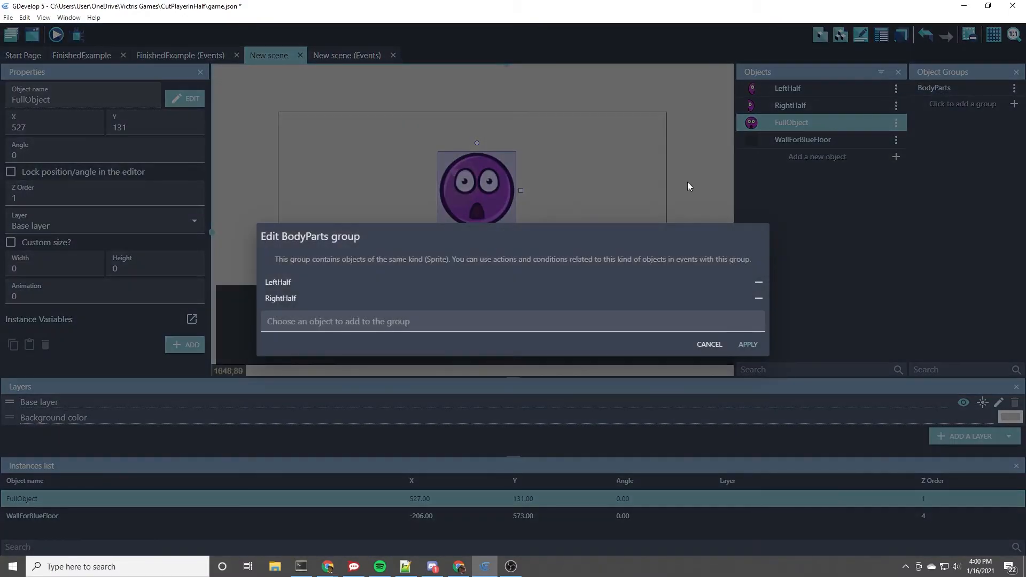
{"action": "mouse_move", "coordinate": [736, 363]}
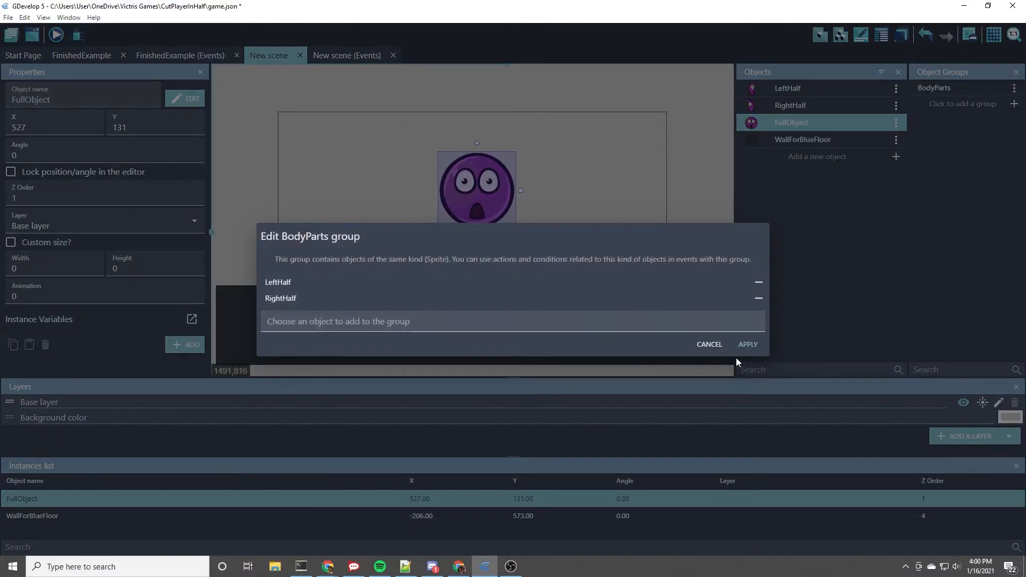
{"action": "left_click", "coordinate": [747, 344]}
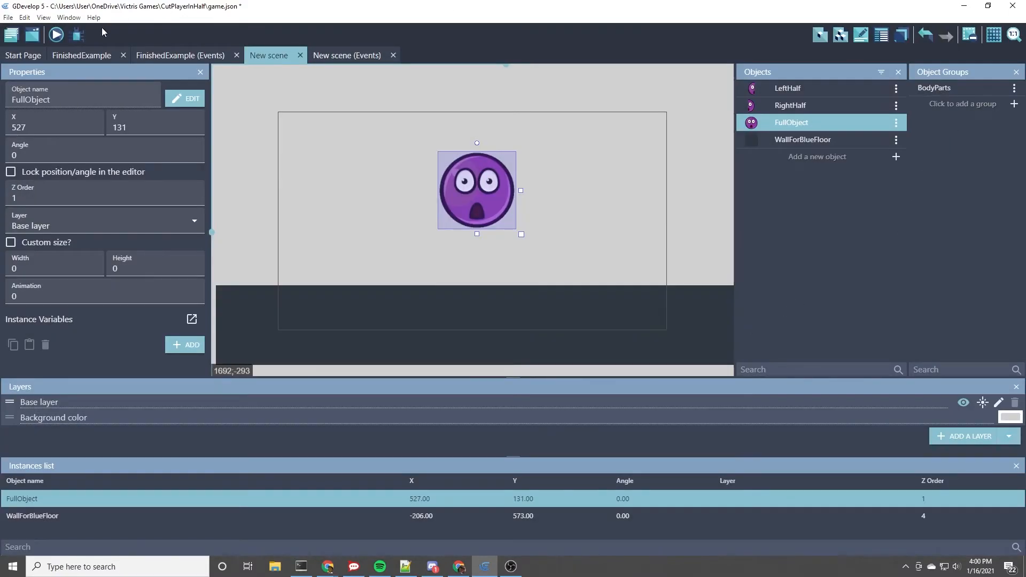
Add an action on the empty event subtracting 10 from BodyParts' opacity
{"action": "left_click", "coordinate": [346, 55]}
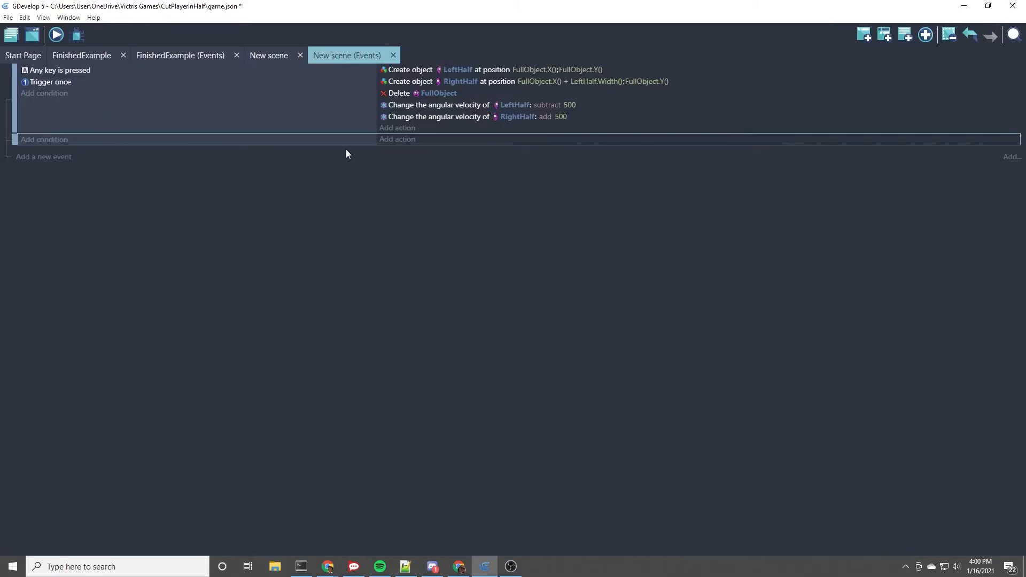
{"action": "left_click", "coordinate": [397, 139]}
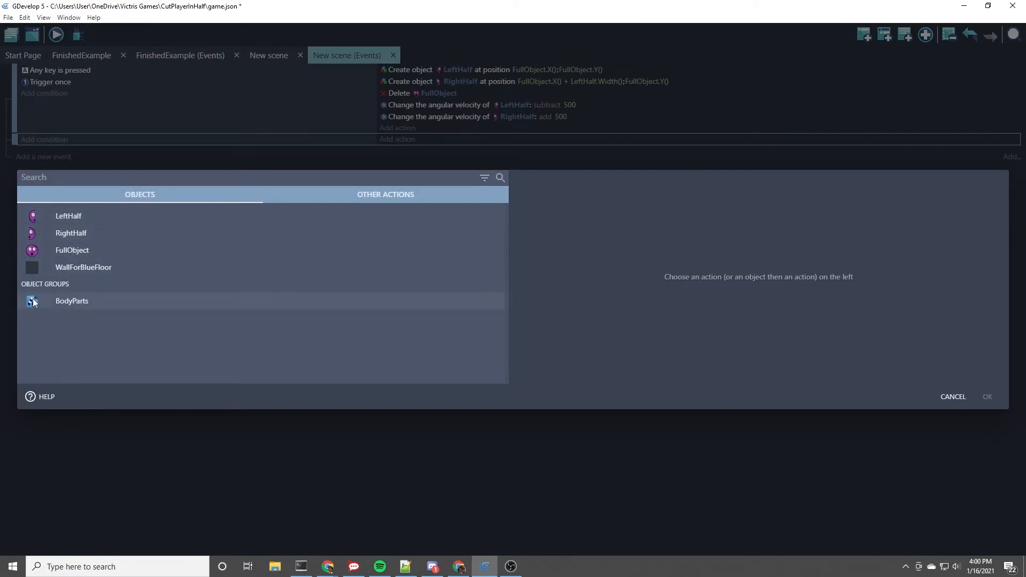
{"action": "left_click", "coordinate": [71, 301]}
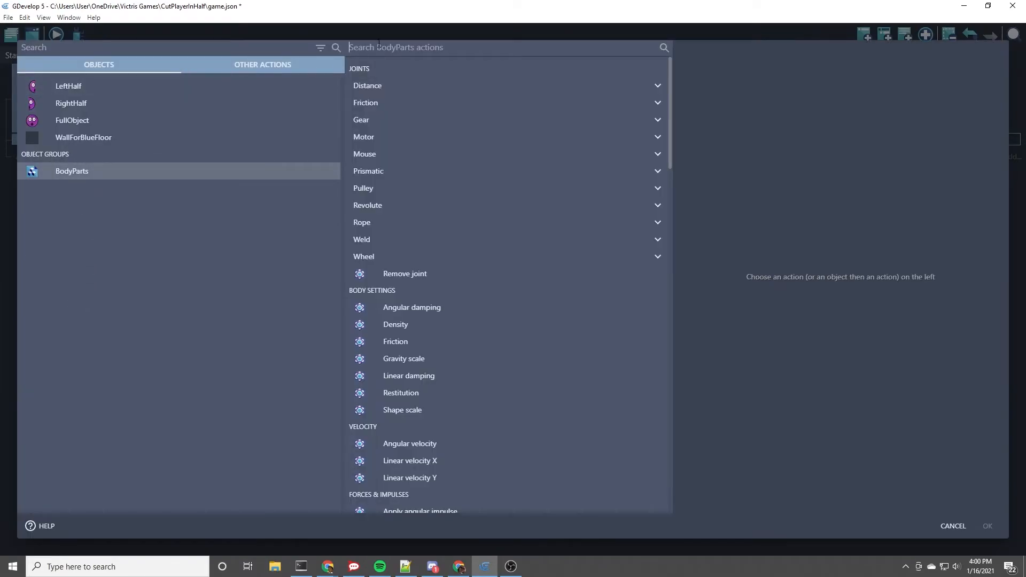
{"action": "type", "text": "opa"}
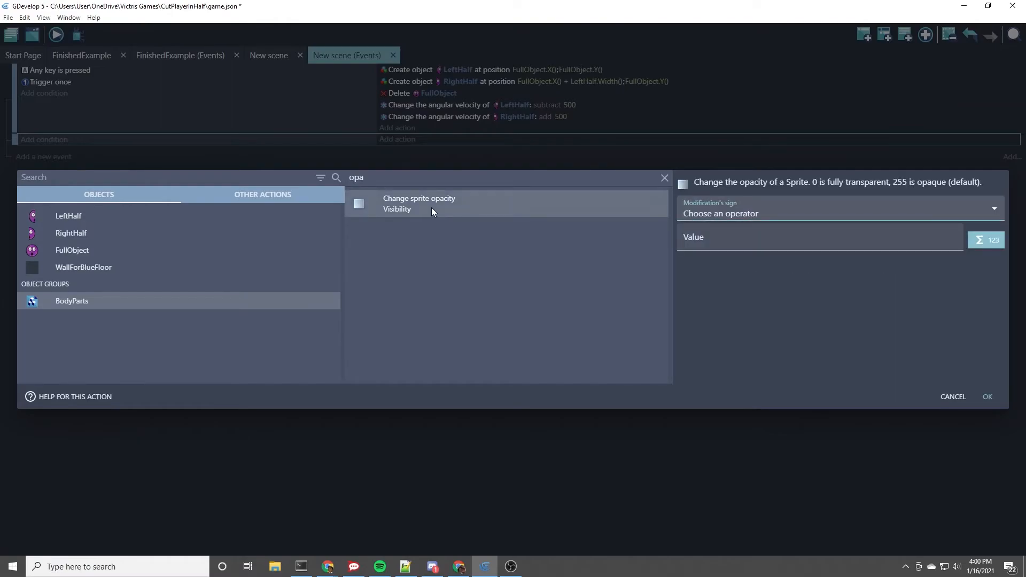
{"action": "left_click", "coordinate": [838, 214]}
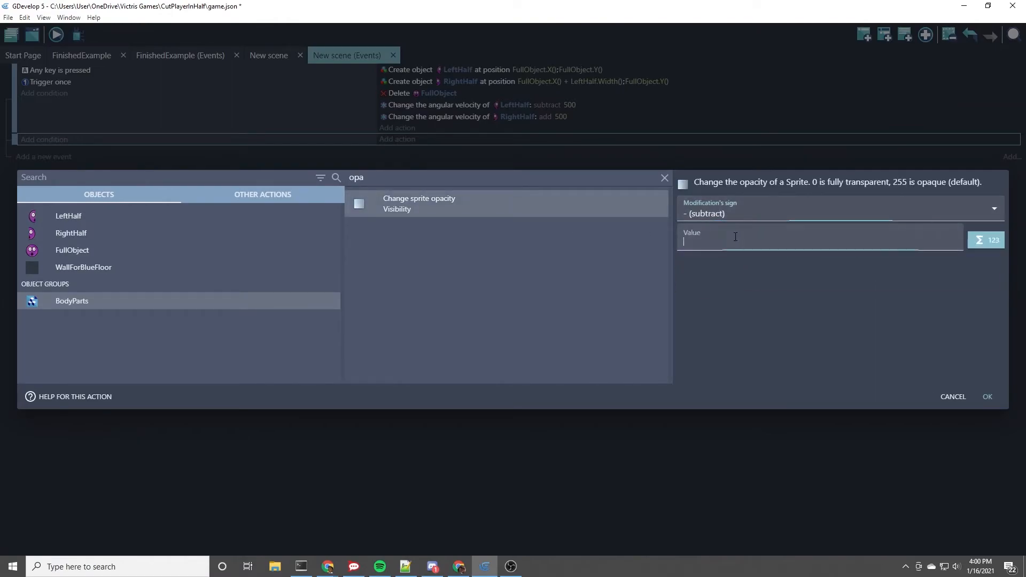
{"action": "type", "text": "0"}
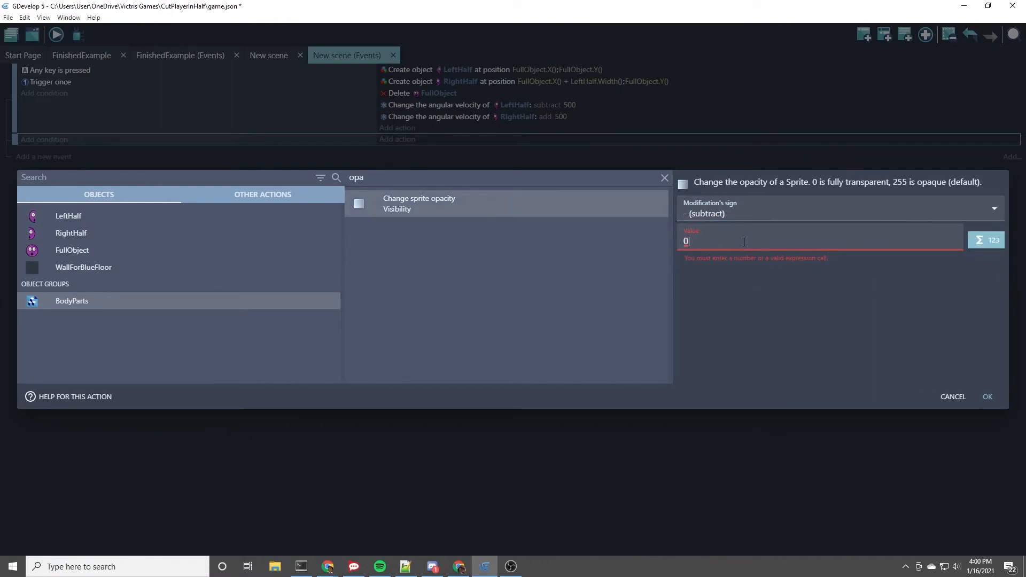
{"action": "type", "text": "10"}
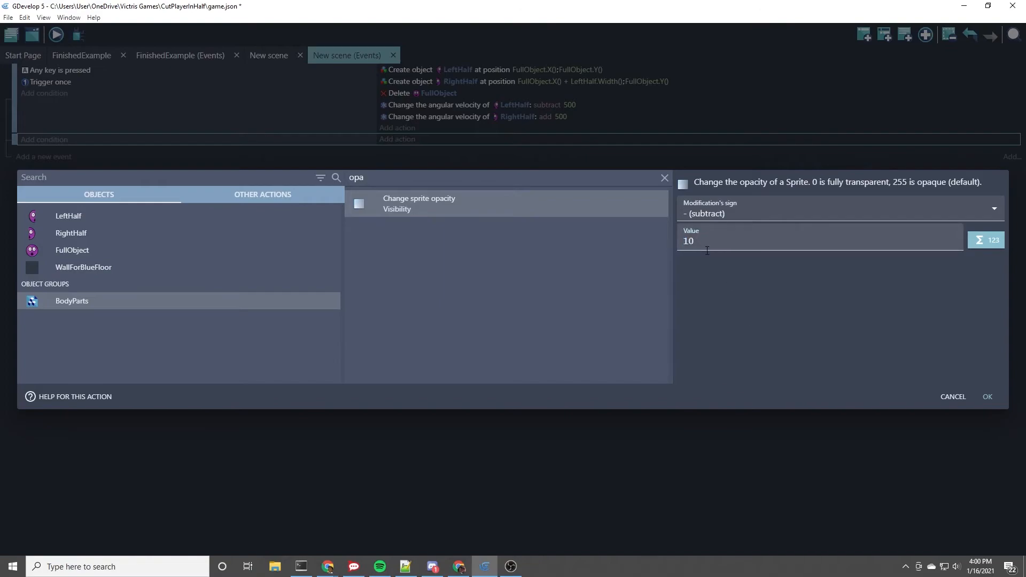
{"action": "mouse_move", "coordinate": [716, 240]}
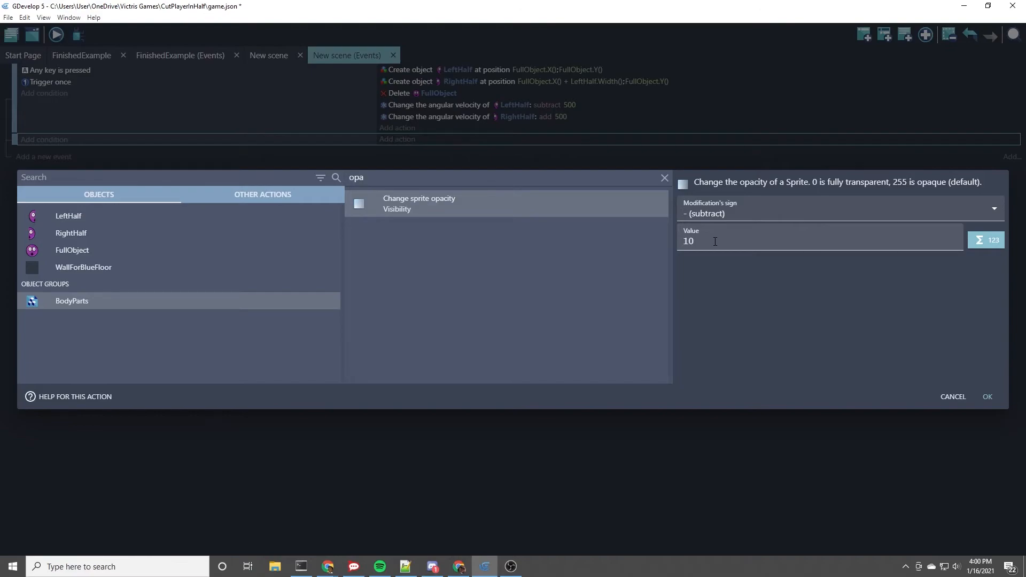
{"action": "mouse_move", "coordinate": [717, 237]}
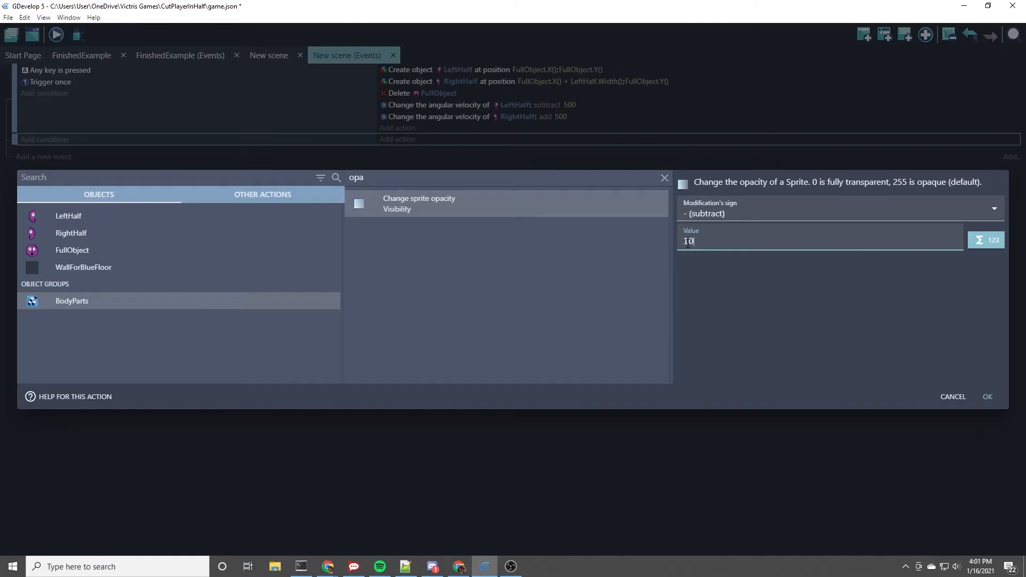
{"action": "mouse_move", "coordinate": [905, 184]}
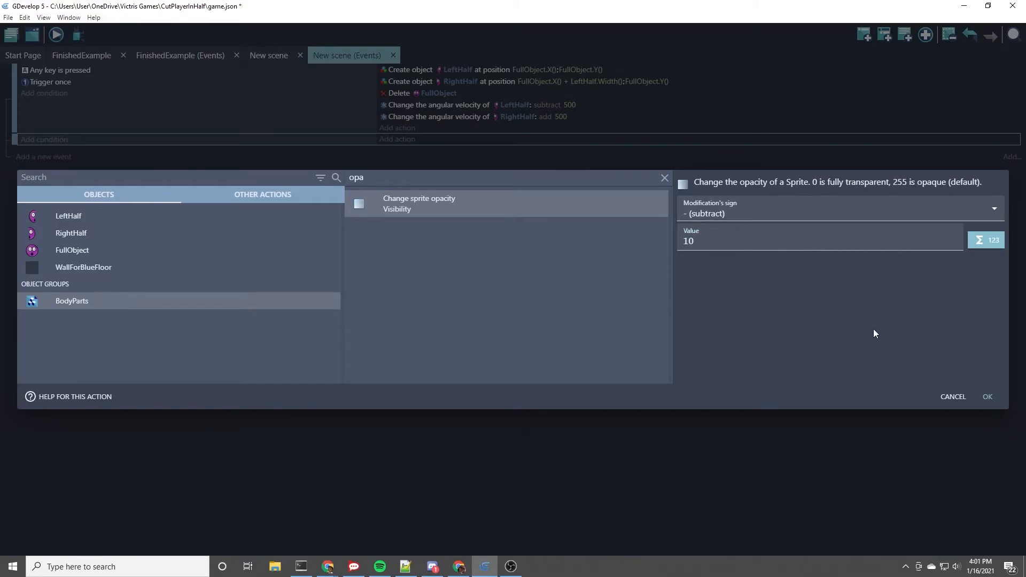
{"action": "left_click", "coordinate": [987, 397]}
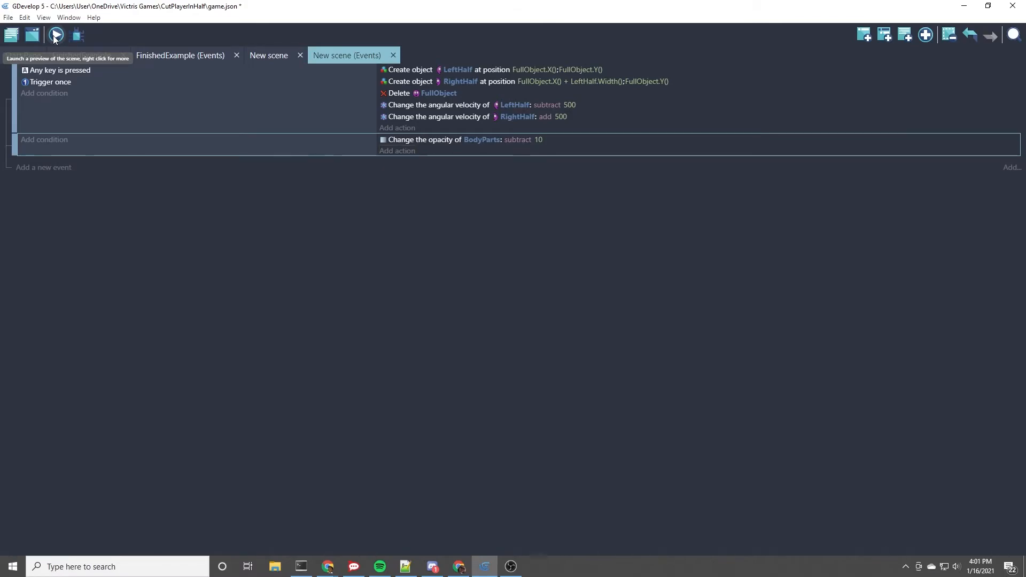
Change the BodyParts opacity decrement from 10 to 1 and preview the slower fade
{"action": "left_click", "coordinate": [56, 34]}
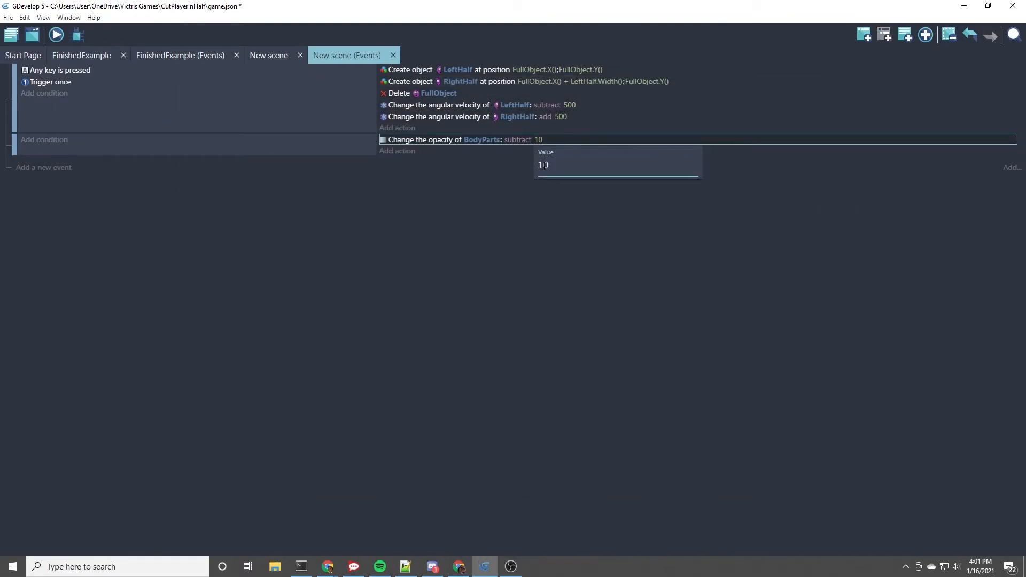
{"action": "key", "text": "Return"}
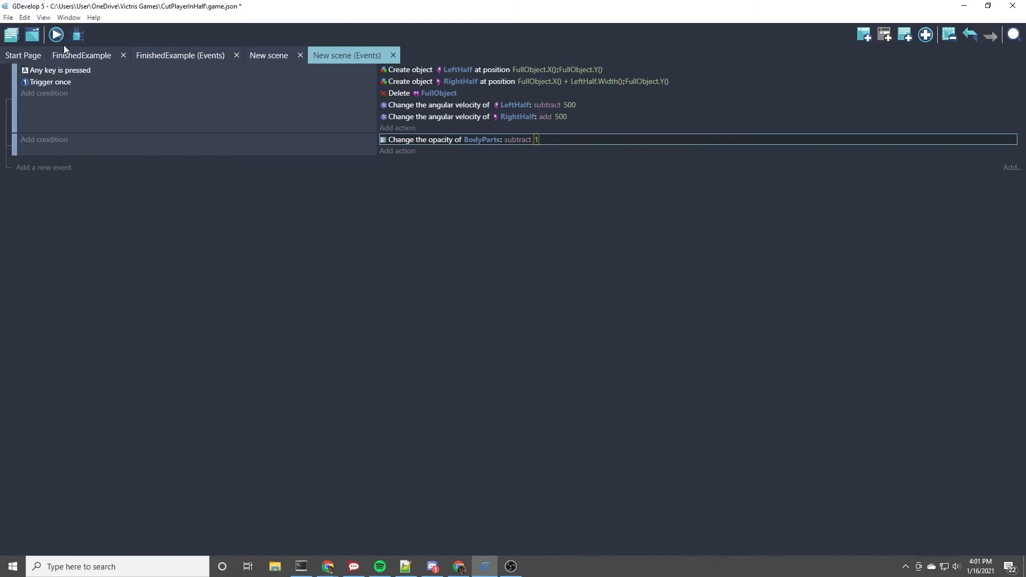
{"action": "left_click", "coordinate": [55, 36]}
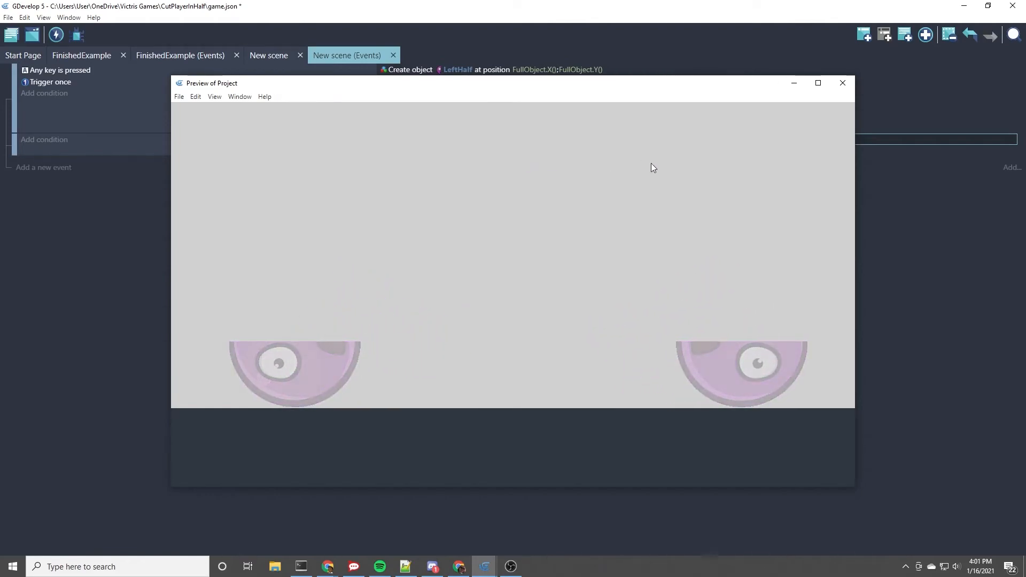
{"action": "left_click", "coordinate": [843, 84]}
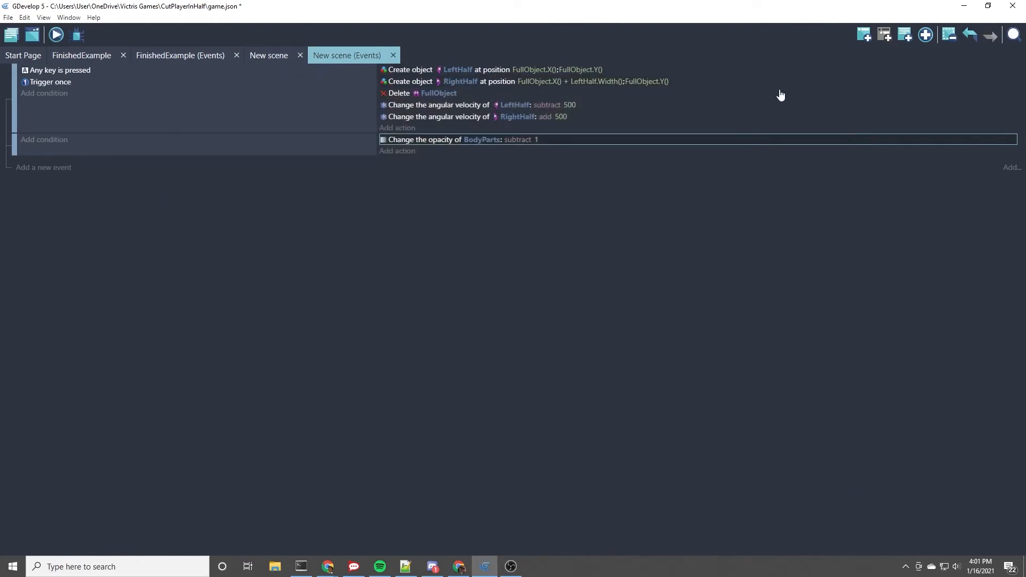
{"action": "mouse_move", "coordinate": [481, 139]}
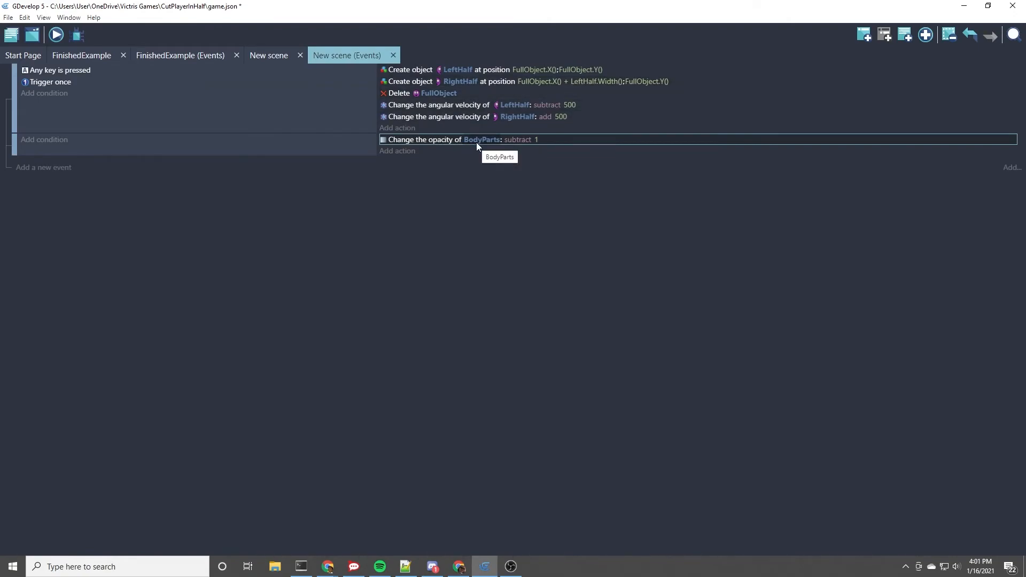
{"action": "mouse_move", "coordinate": [486, 146]}
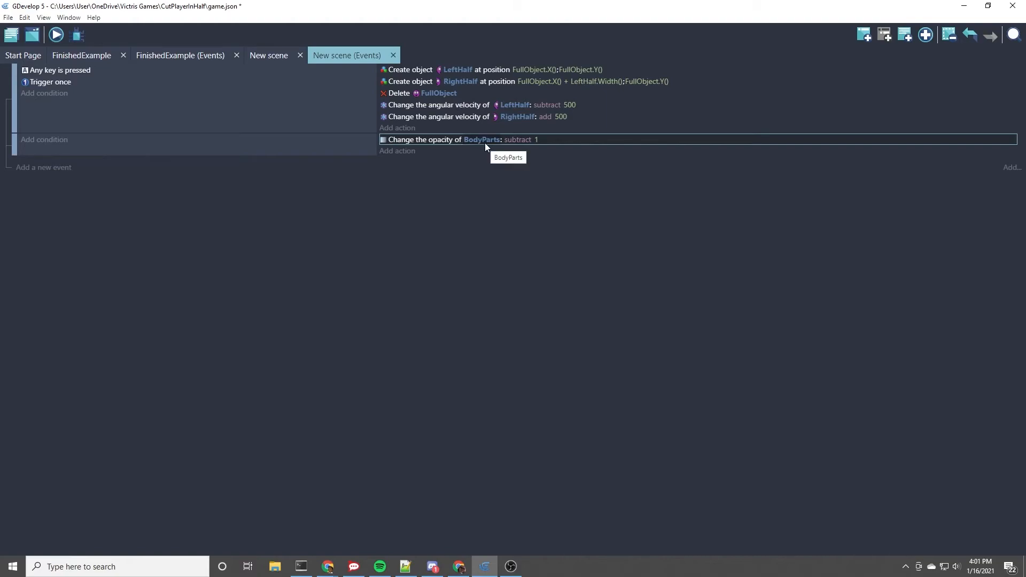
{"action": "mouse_move", "coordinate": [490, 148]}
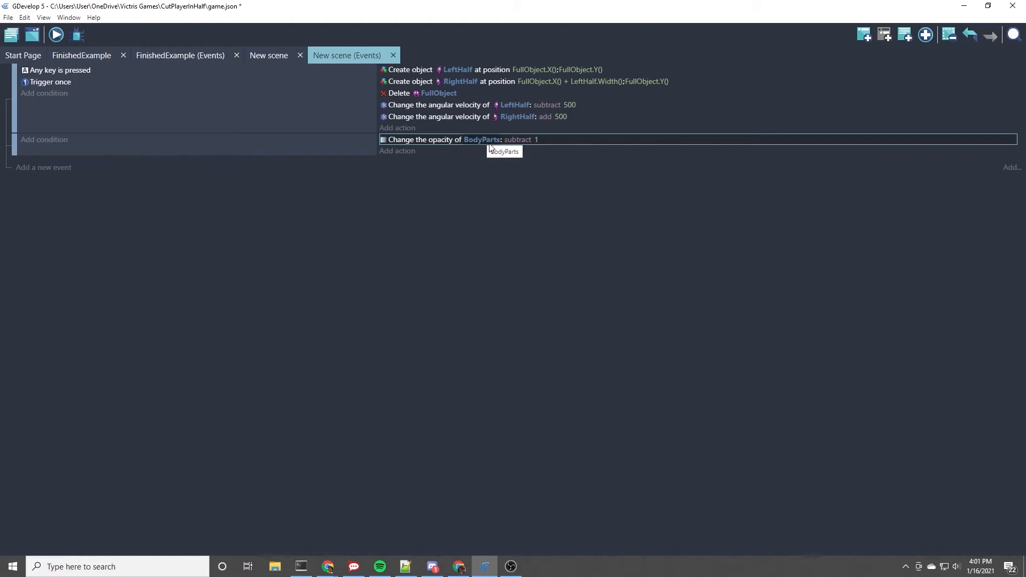
{"action": "mouse_move", "coordinate": [476, 144]}
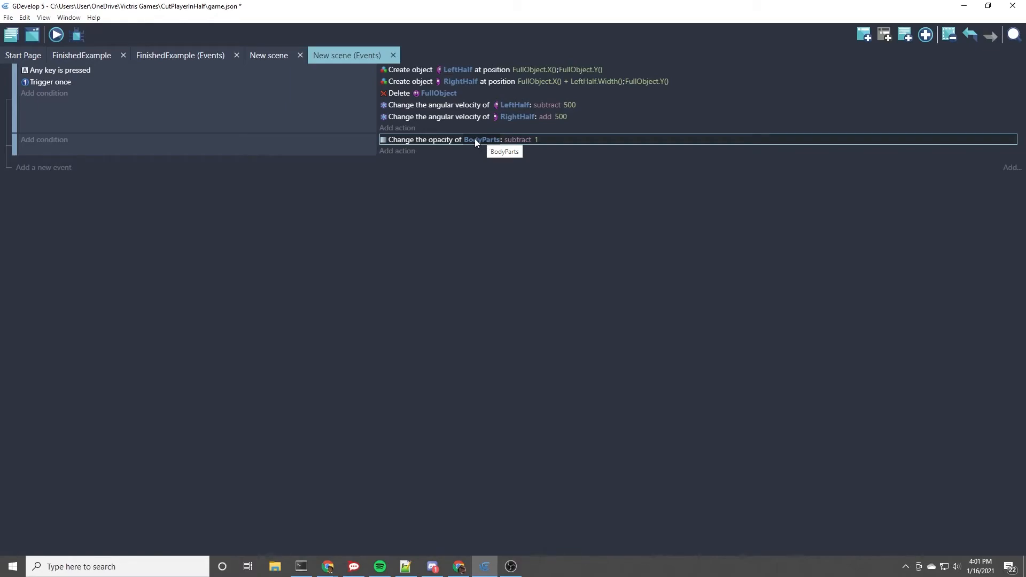
{"action": "mouse_move", "coordinate": [247, 148]}
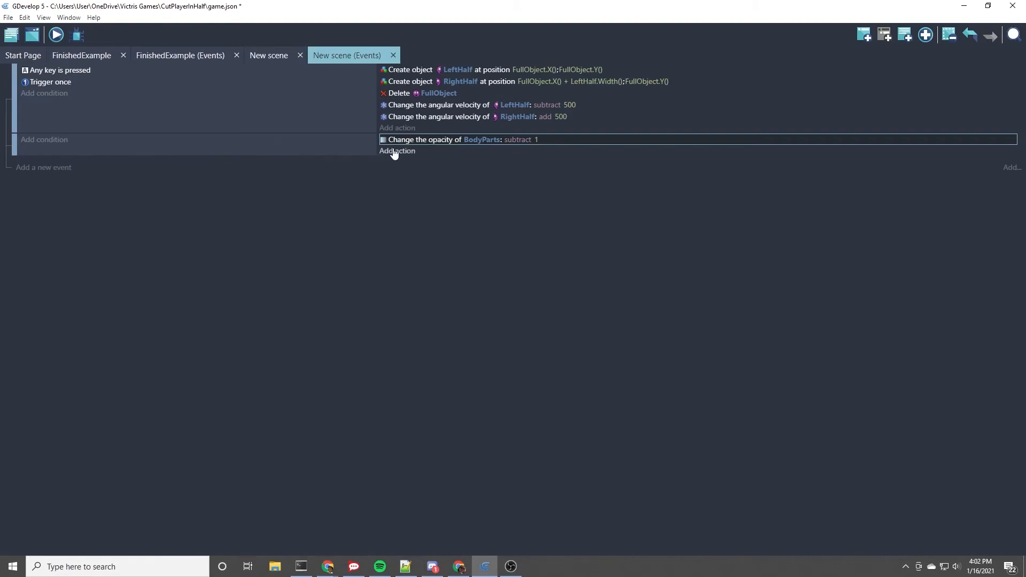
New event: condition BodyParts opacity = 0, with the Delete action targeting BodyParts
{"action": "left_click", "coordinate": [397, 150]}
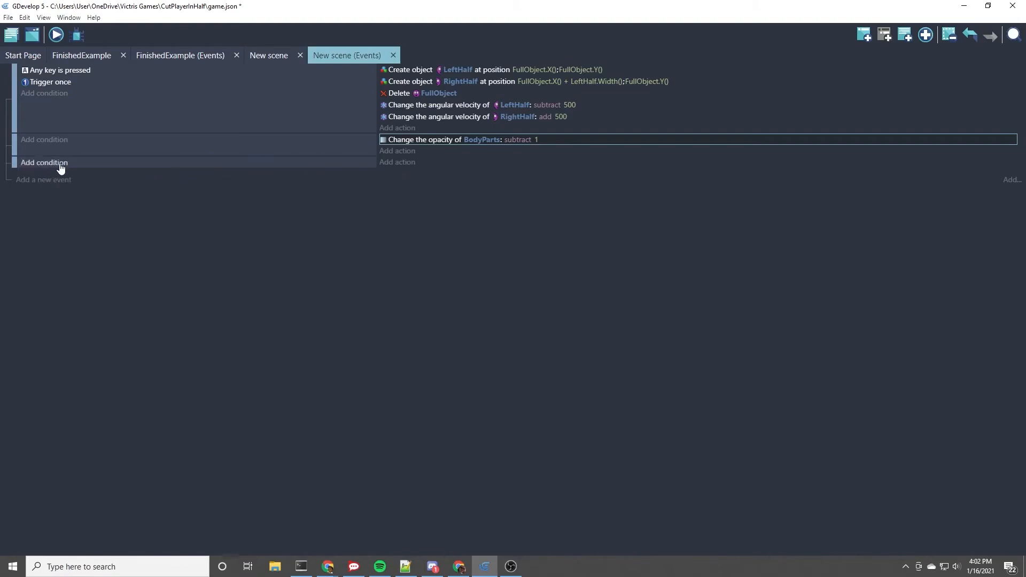
{"action": "mouse_move", "coordinate": [231, 167]}
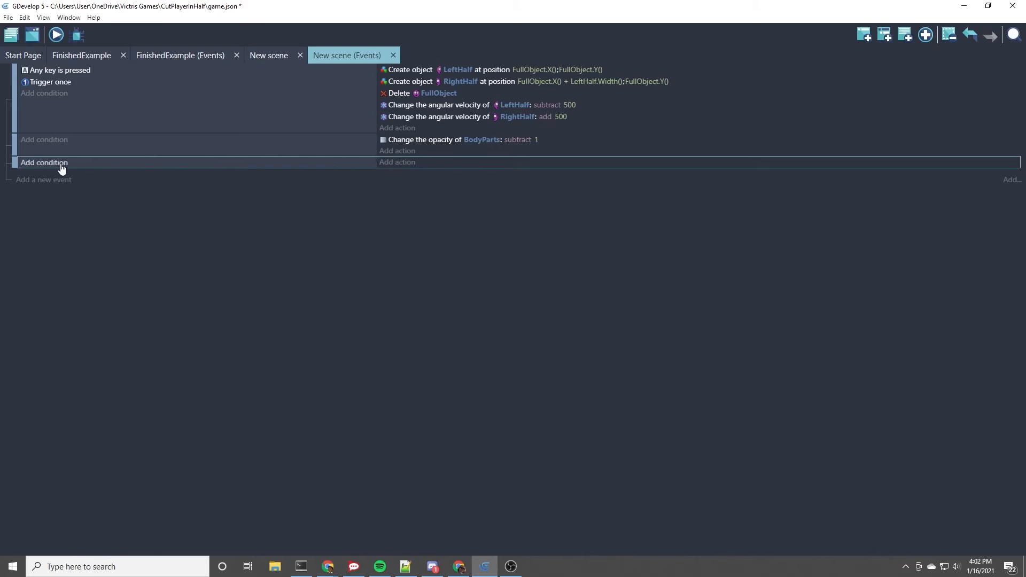
{"action": "left_click", "coordinate": [44, 162]}
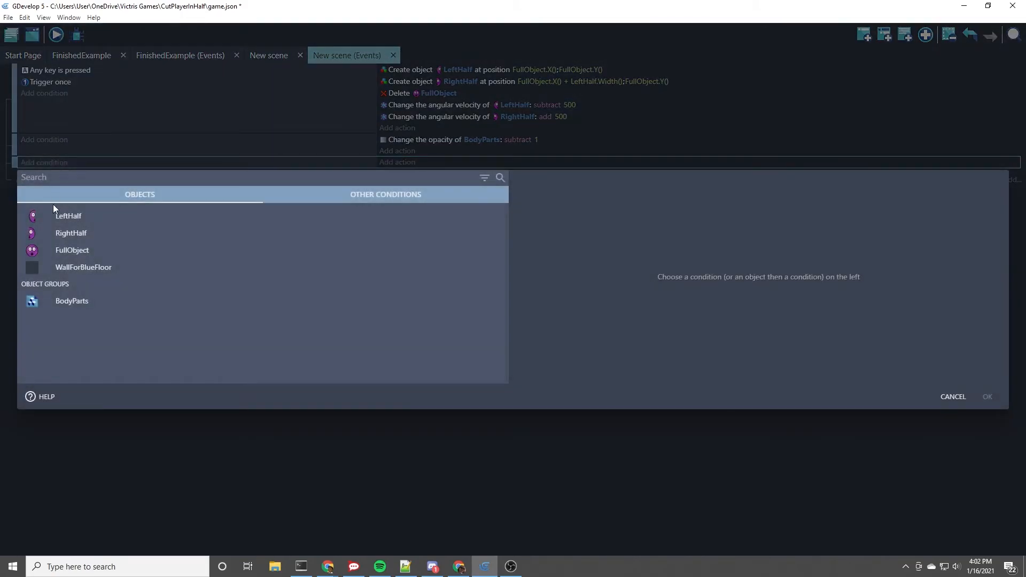
{"action": "left_click", "coordinate": [72, 301]}
{"action": "type", "text": "op"}
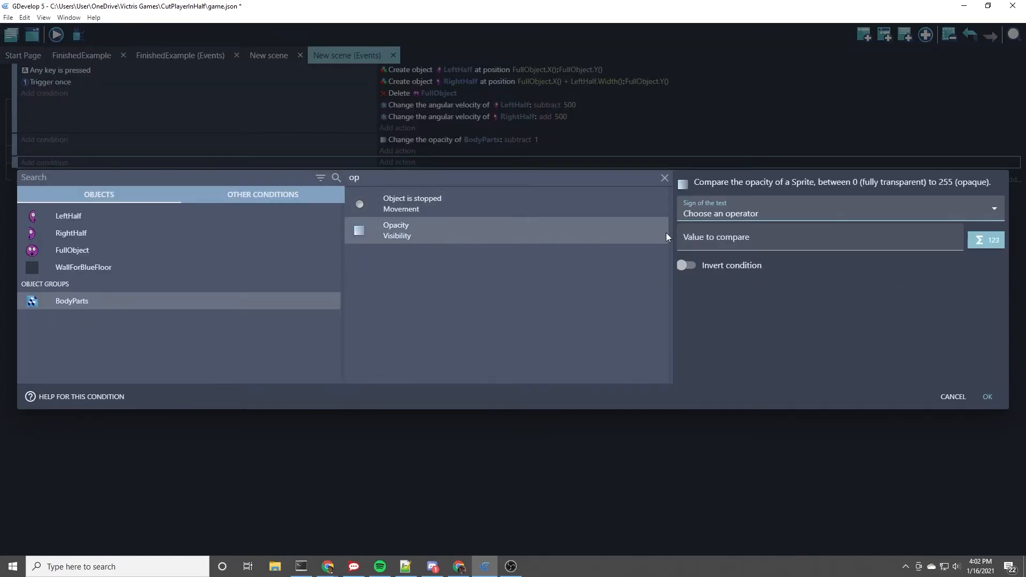
{"action": "left_click", "coordinate": [838, 213]}
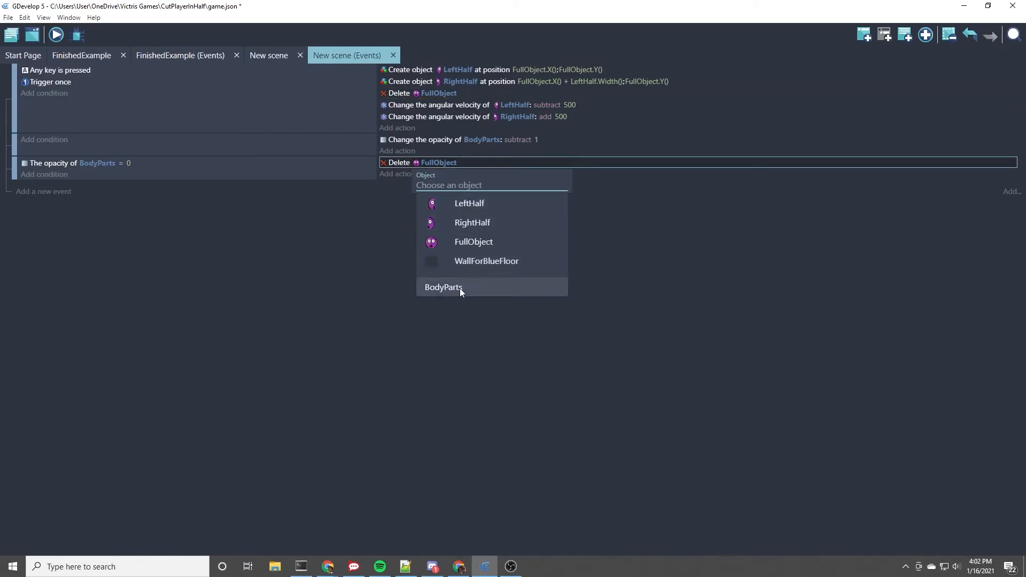
{"action": "left_click", "coordinate": [443, 288]}
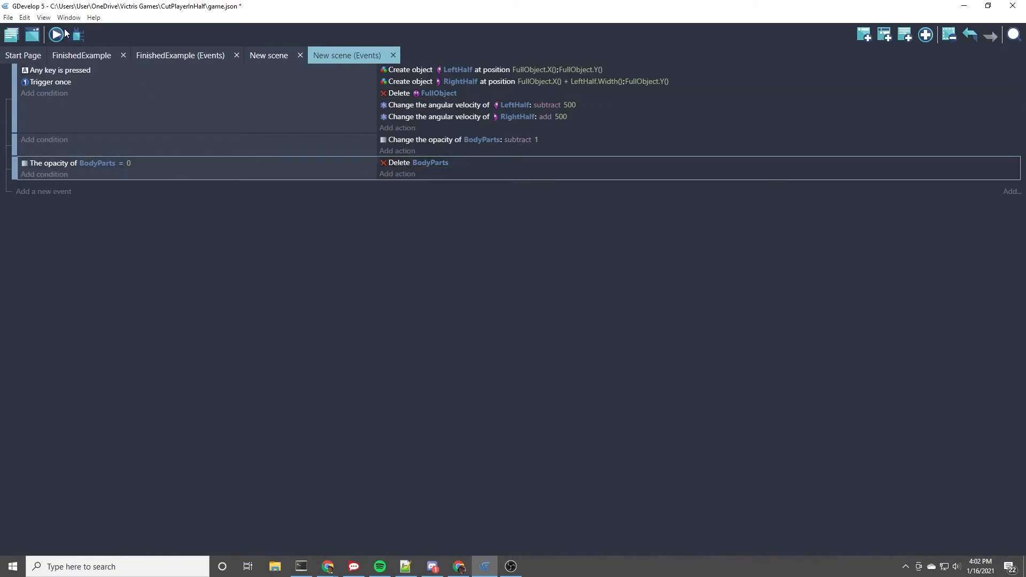
Launch a scene preview, then show the advanced preview options menu
{"action": "left_click", "coordinate": [54, 35]}
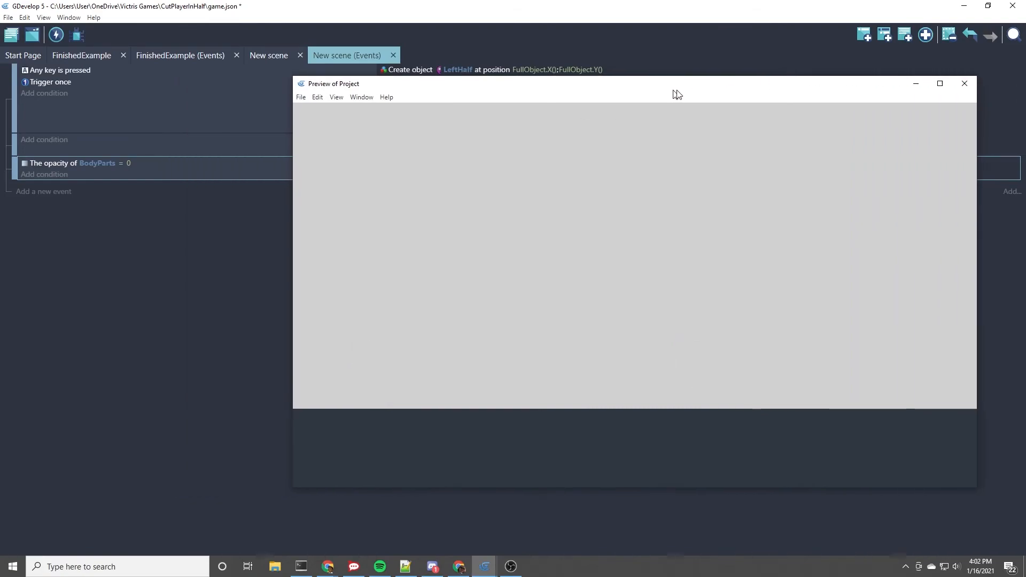
{"action": "mouse_move", "coordinate": [77, 34]}
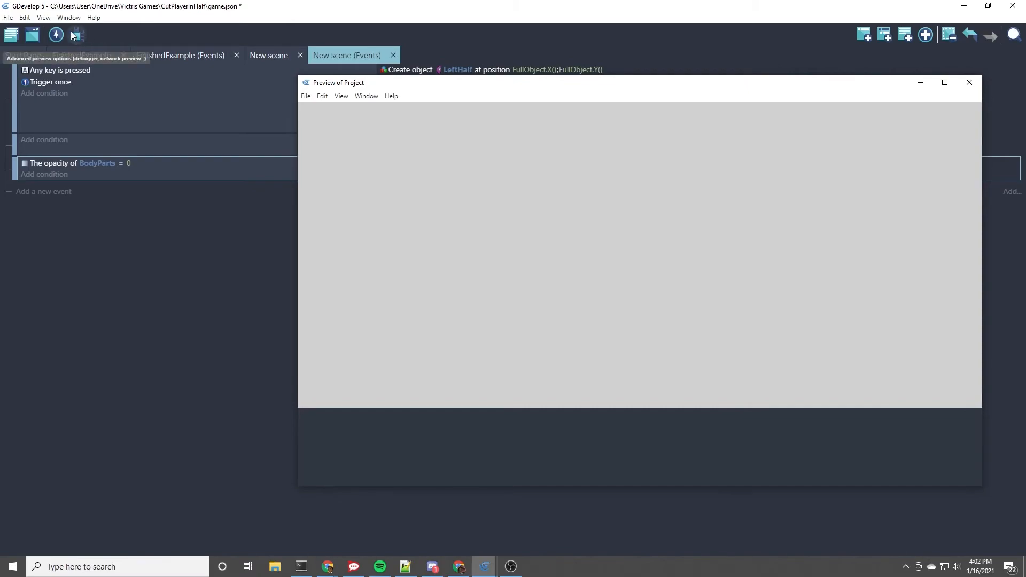
{"action": "left_click", "coordinate": [76, 36]}
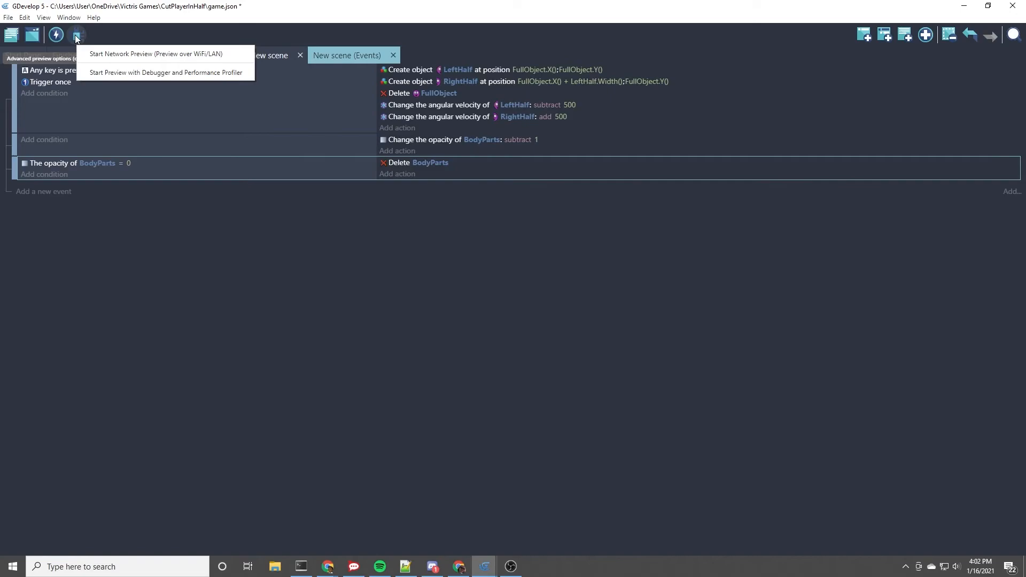
{"action": "mouse_move", "coordinate": [165, 72]}
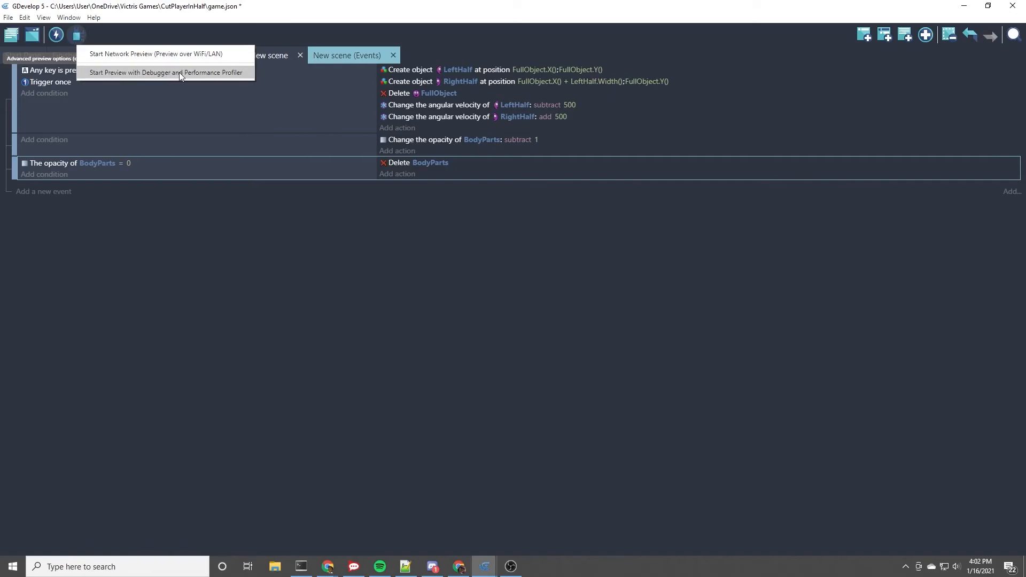
Start a debugger preview, connect to Game preview #62 and inspect the LeftHalf instances
{"action": "left_click", "coordinate": [166, 72]}
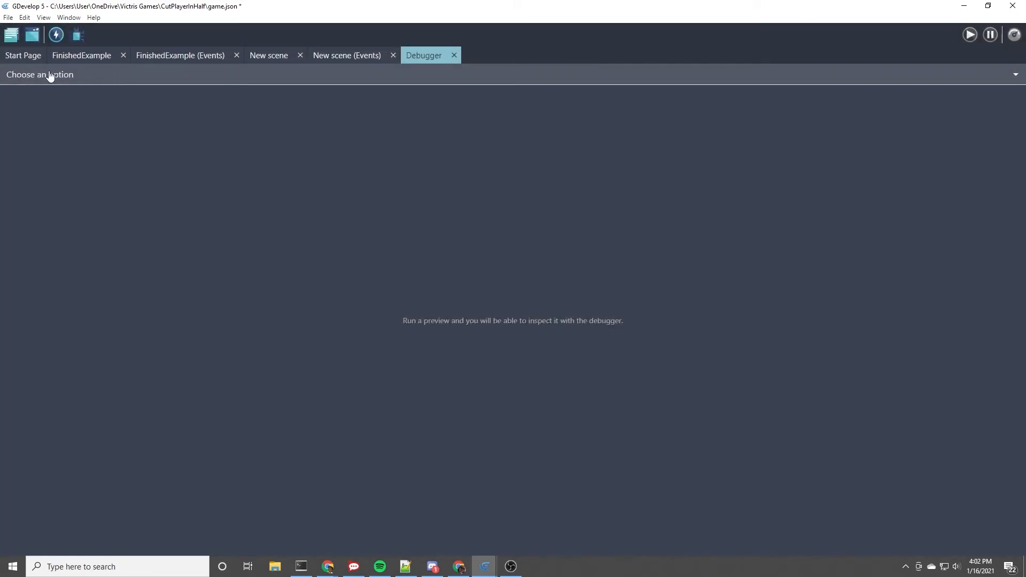
{"action": "left_click", "coordinate": [40, 74]}
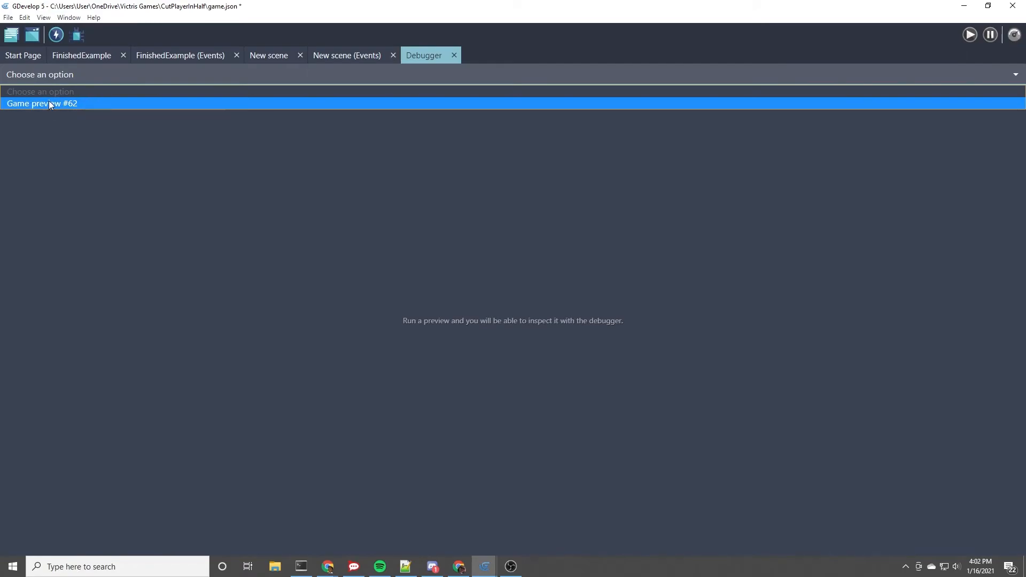
{"action": "left_click", "coordinate": [41, 104]}
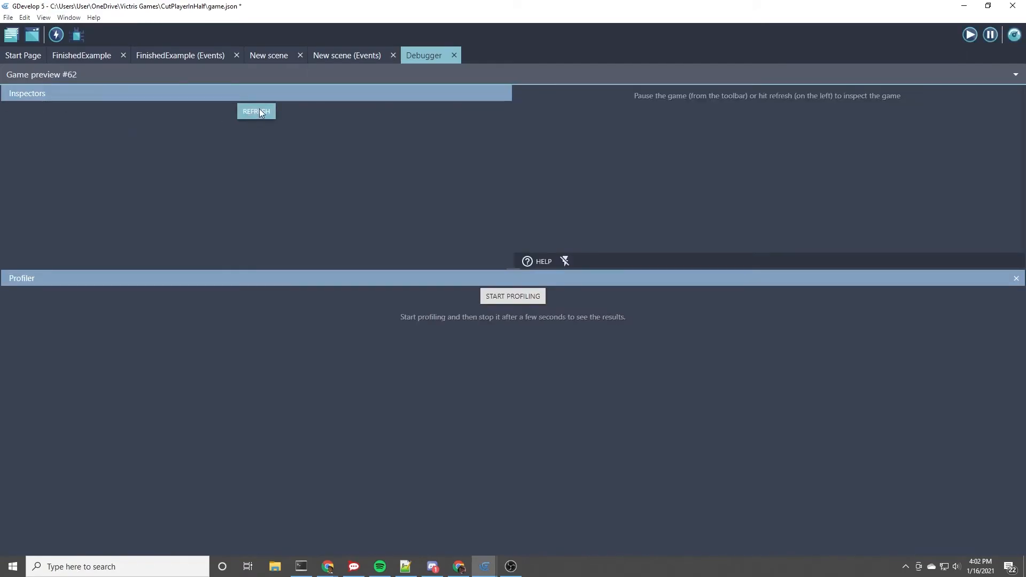
{"action": "left_click", "coordinate": [256, 110]}
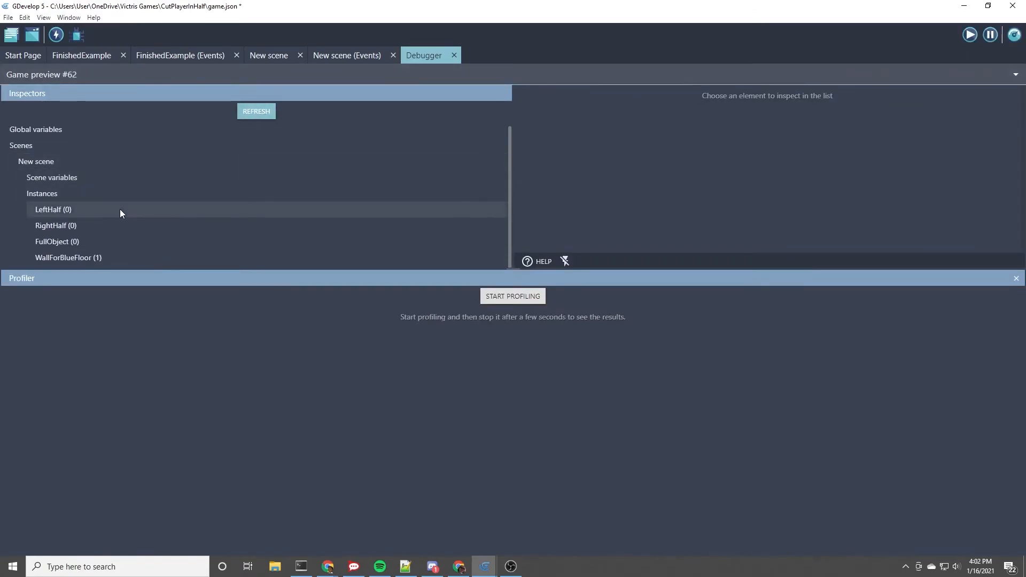
{"action": "left_click", "coordinate": [52, 209]}
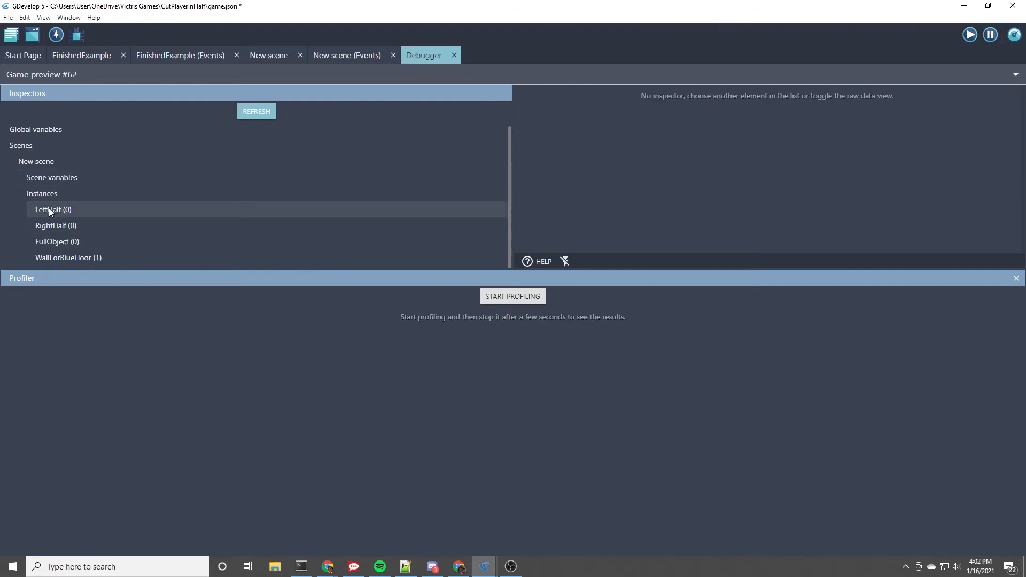
{"action": "mouse_move", "coordinate": [71, 226]}
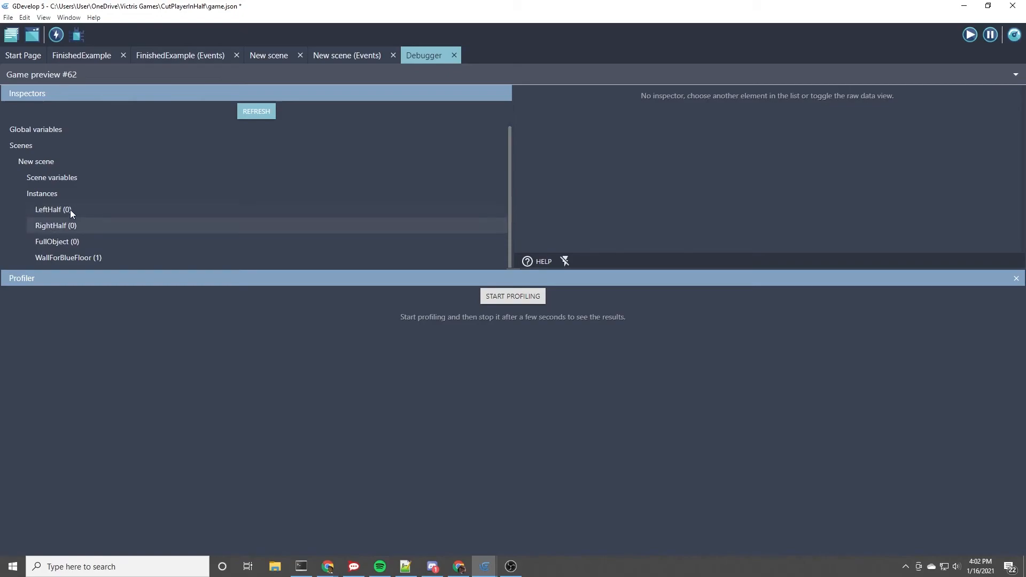
{"action": "mouse_move", "coordinate": [491, 555]}
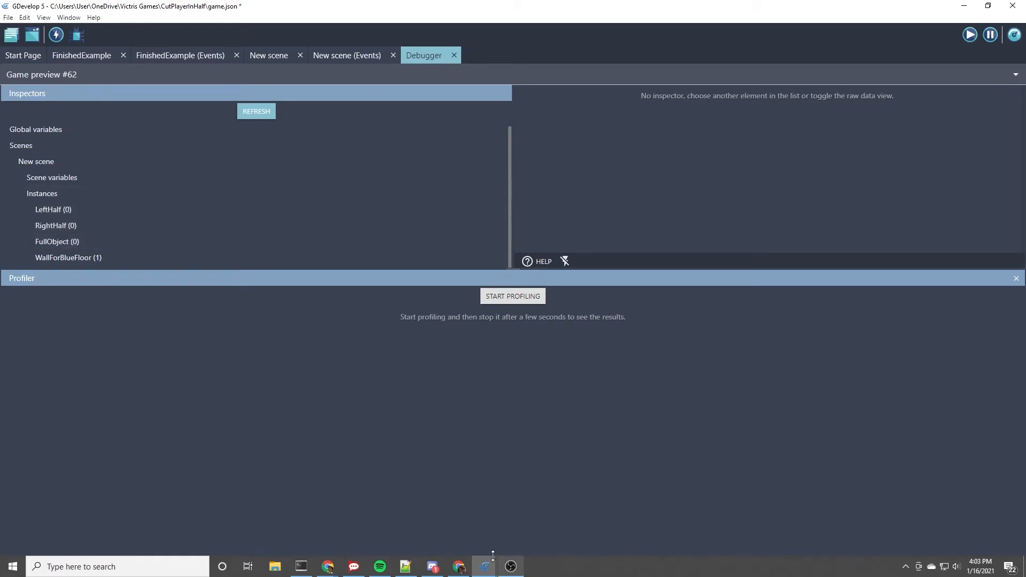
Refresh instance counts, view WallForBlueFloor's properties, then switch to FinishedExample's events
{"action": "left_click", "coordinate": [969, 34]}
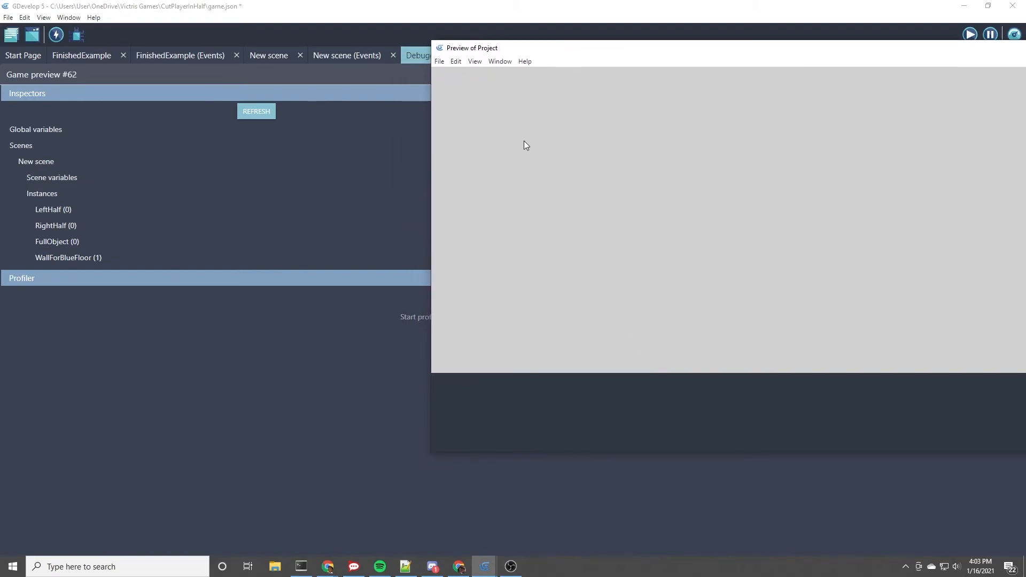
{"action": "mouse_move", "coordinate": [458, 116]}
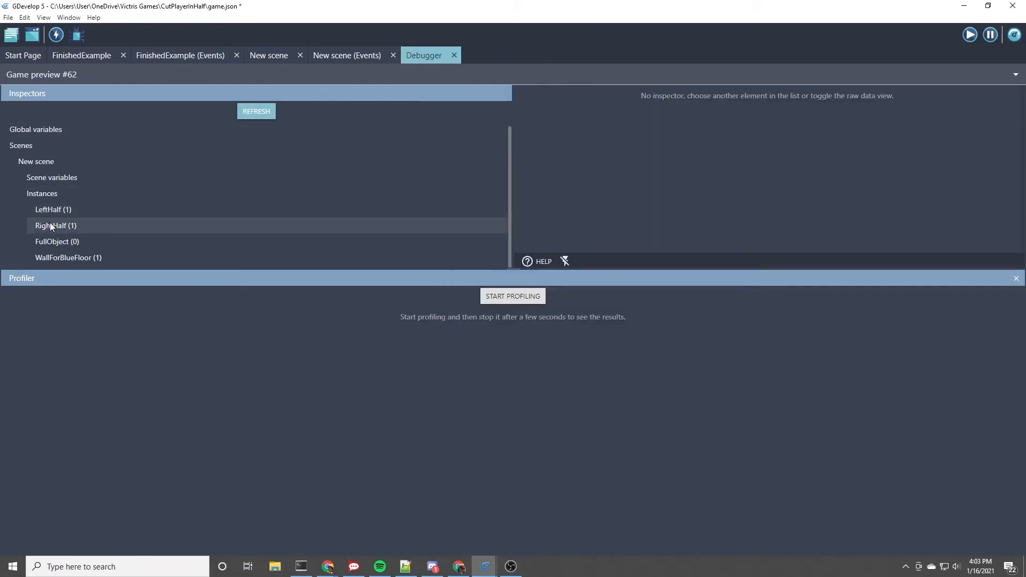
{"action": "mouse_move", "coordinate": [226, 142]}
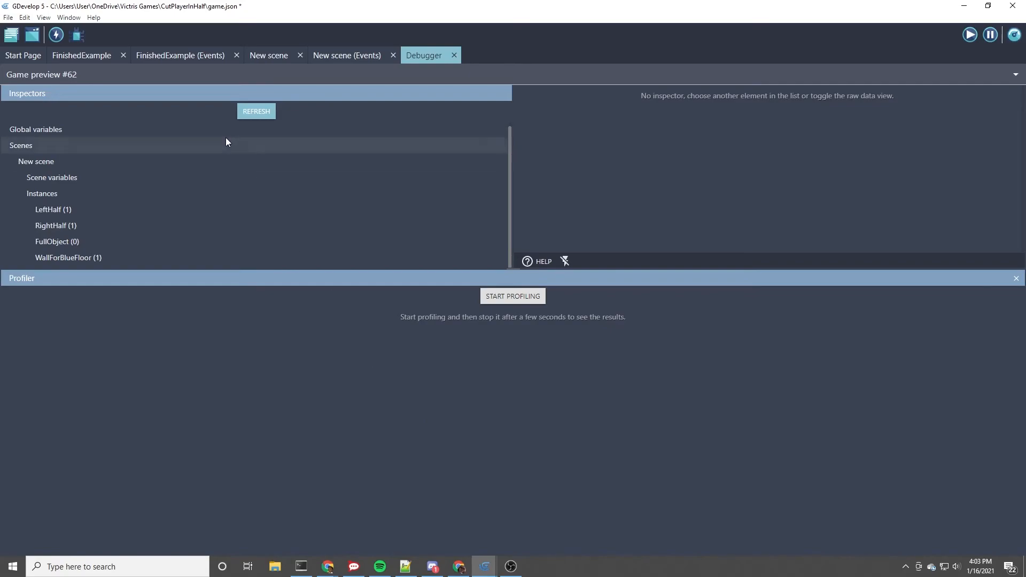
{"action": "mouse_move", "coordinate": [255, 111]}
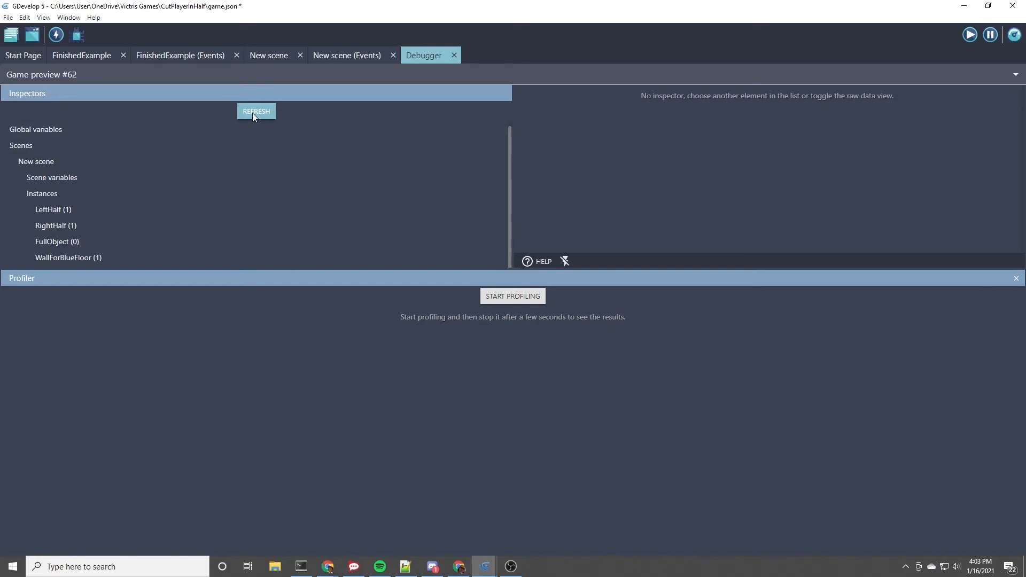
{"action": "left_click", "coordinate": [256, 110]}
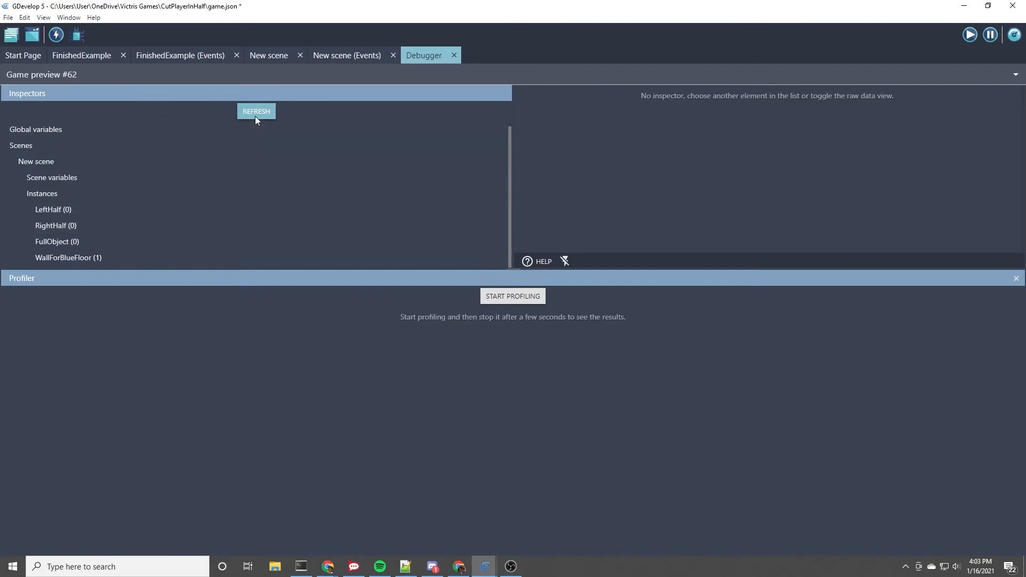
{"action": "mouse_move", "coordinate": [130, 225]}
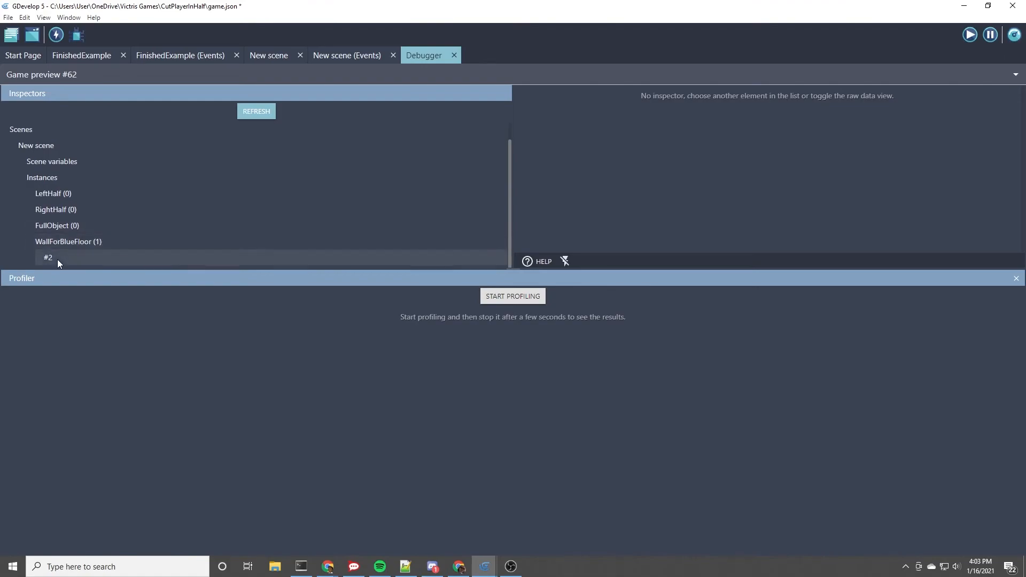
{"action": "left_click", "coordinate": [47, 257]}
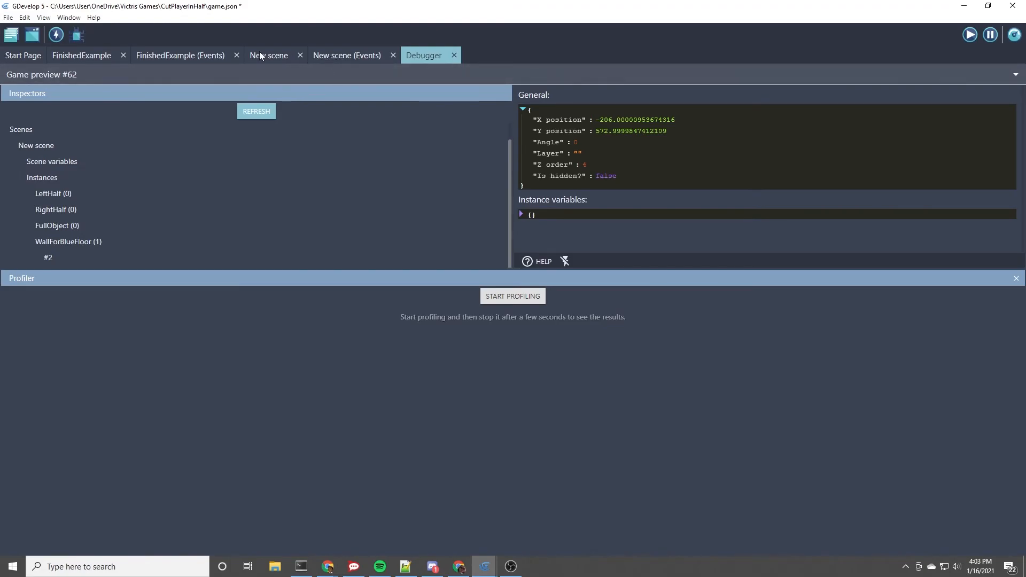
{"action": "left_click", "coordinate": [180, 54]}
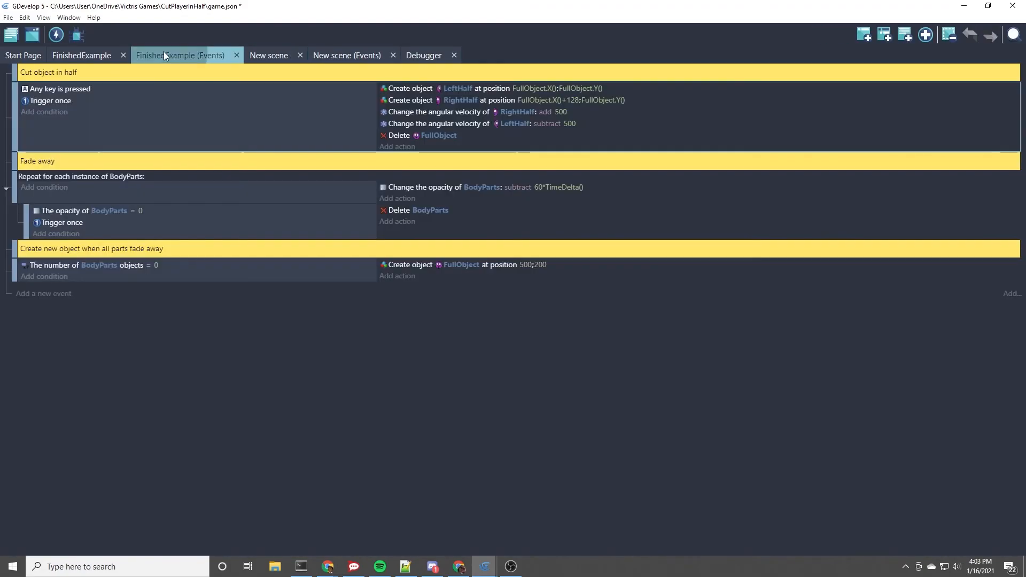
In New scene events, add an event creating FullObject at position 500;150
{"action": "left_click", "coordinate": [346, 55]}
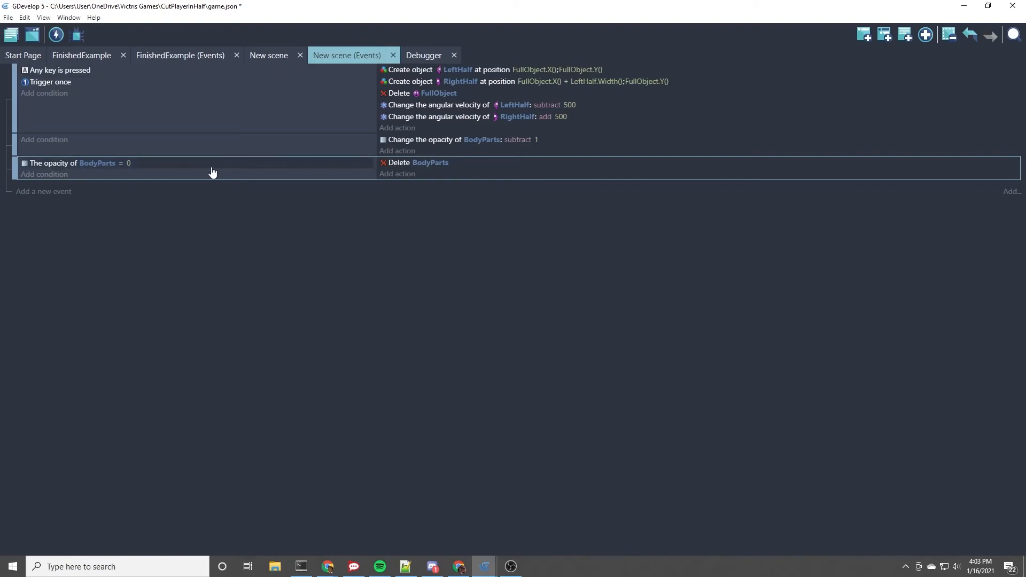
{"action": "mouse_move", "coordinate": [328, 150]}
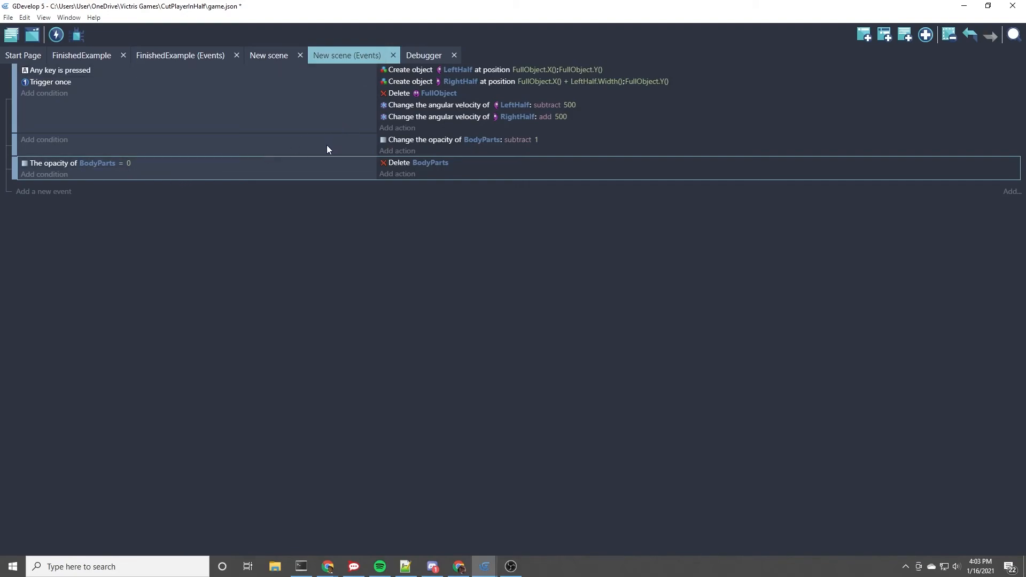
{"action": "mouse_move", "coordinate": [42, 192]}
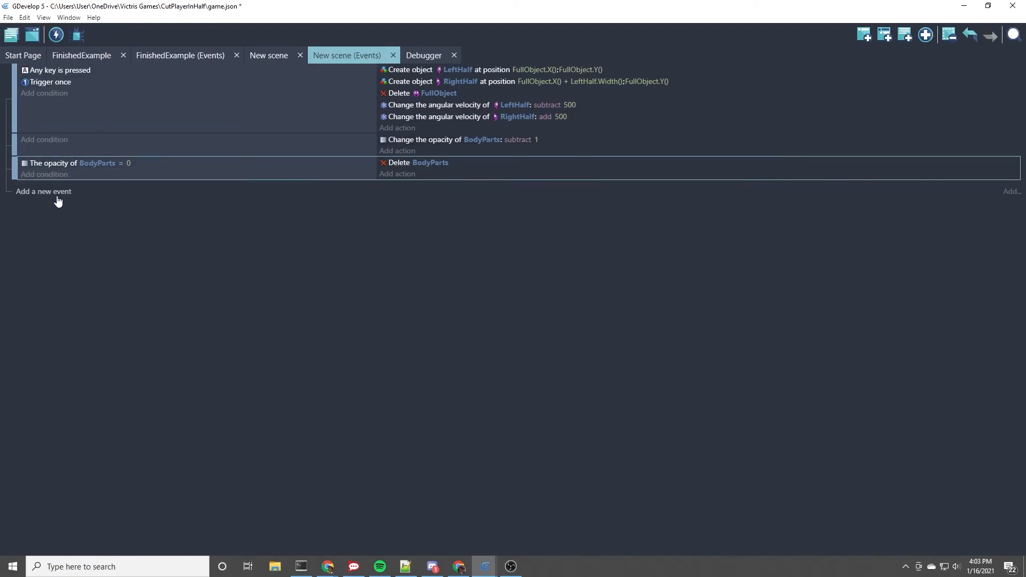
{"action": "left_click", "coordinate": [43, 191]}
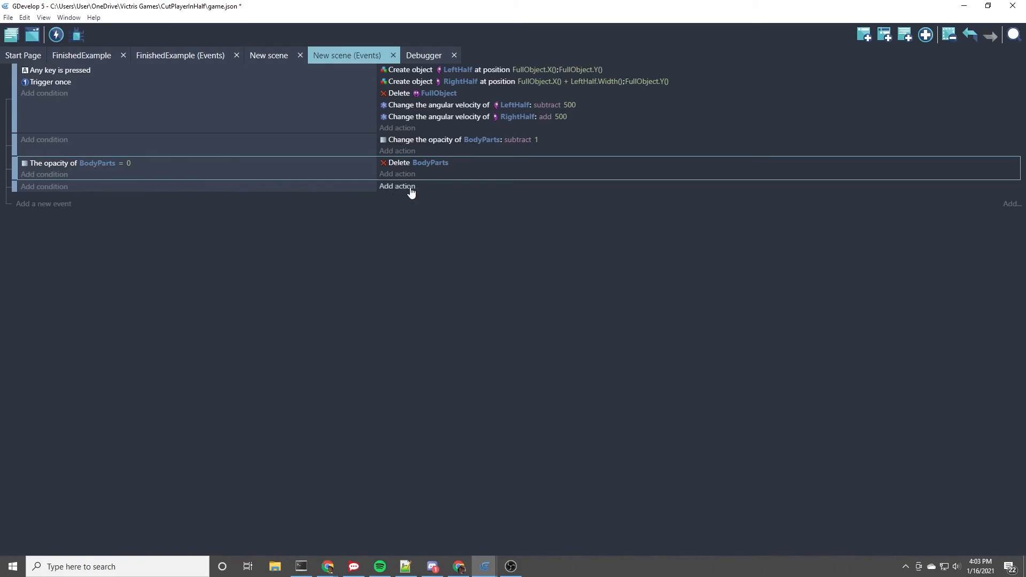
{"action": "left_click", "coordinate": [396, 186]}
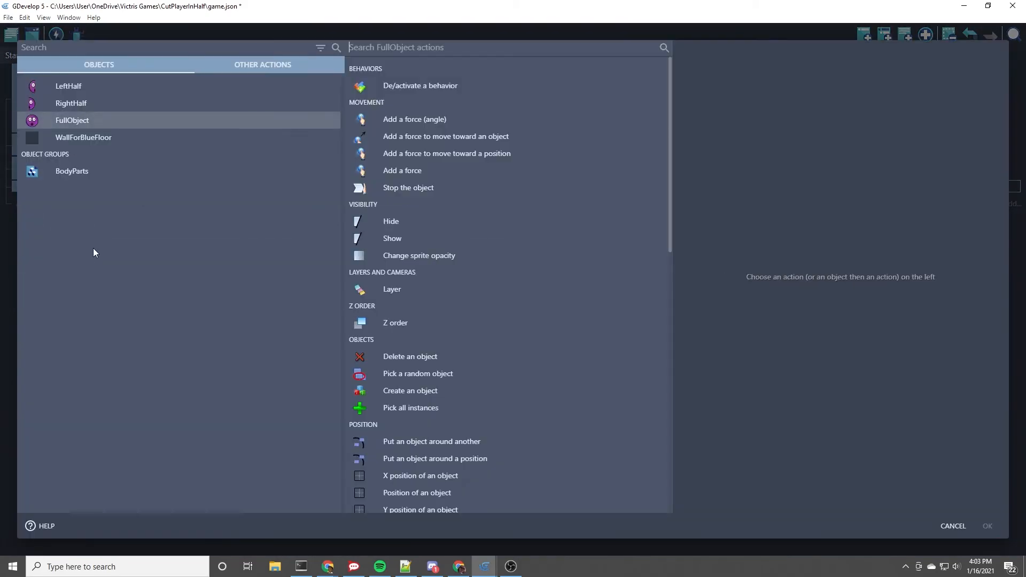
{"action": "type", "text": "cre"}
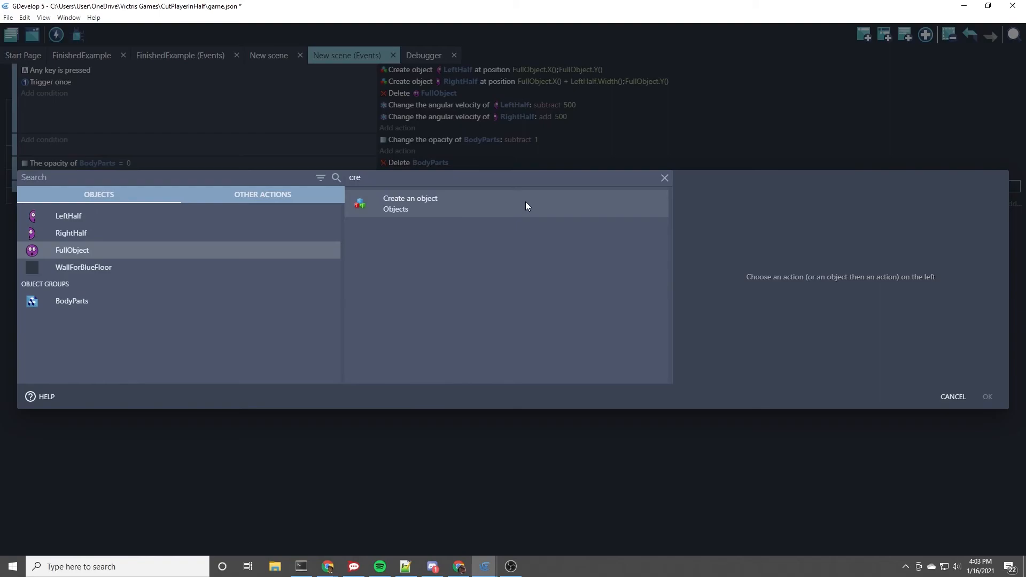
{"action": "left_click", "coordinate": [409, 204]}
{"action": "type", "text": "150"}
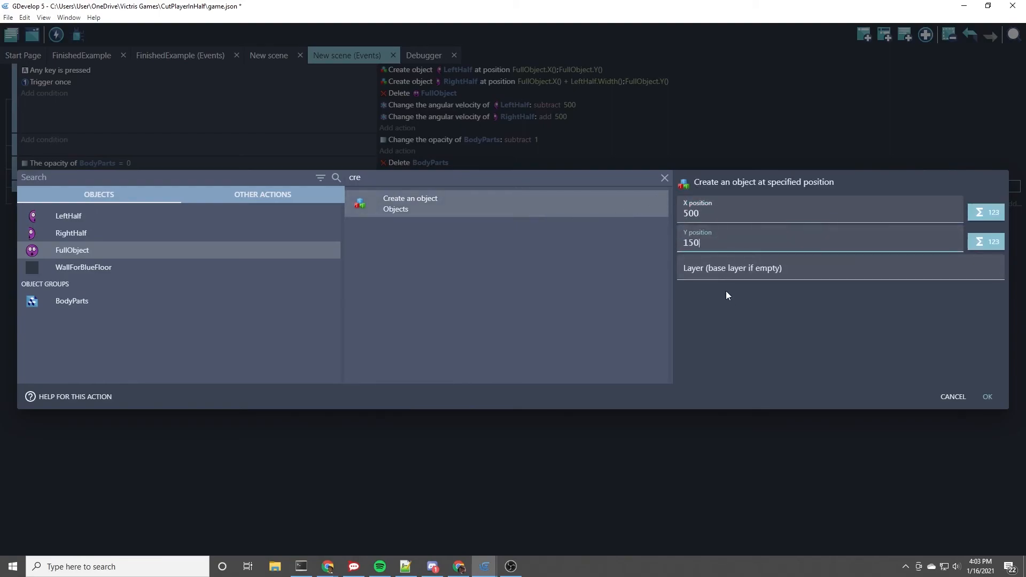
{"action": "left_click", "coordinate": [987, 396]}
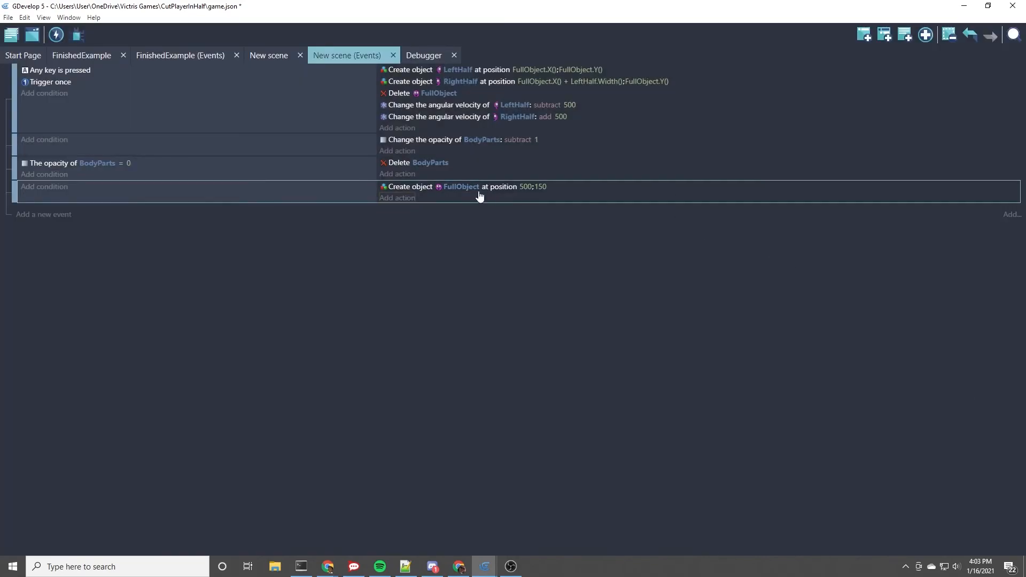
{"action": "mouse_move", "coordinate": [99, 162]}
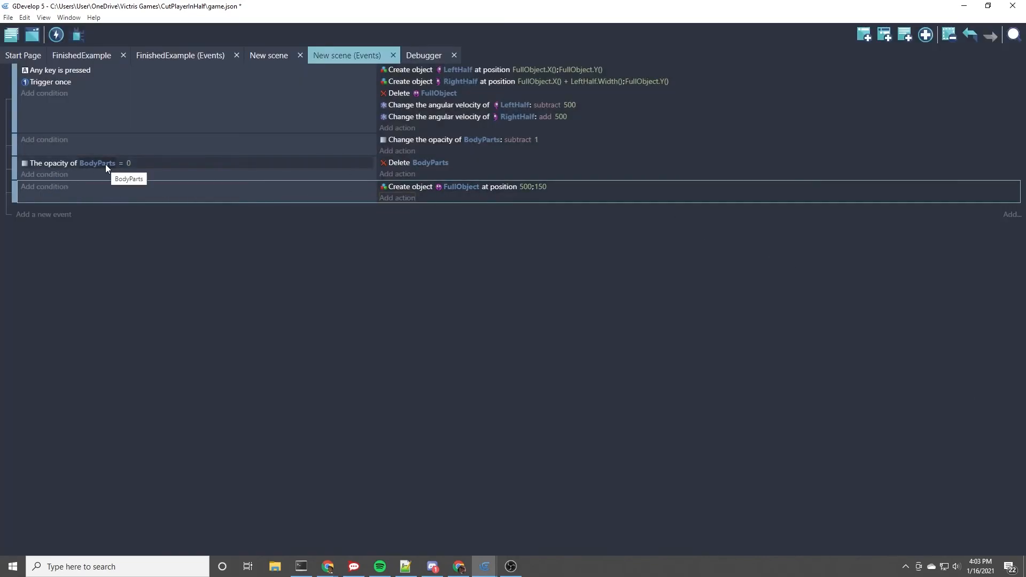
{"action": "mouse_move", "coordinate": [98, 168]}
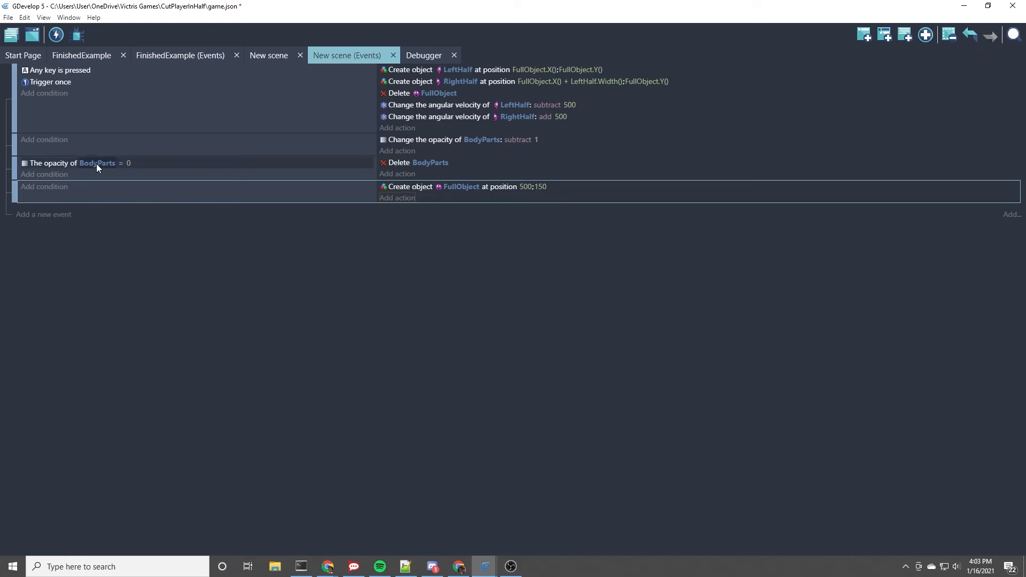
{"action": "mouse_move", "coordinate": [48, 190]}
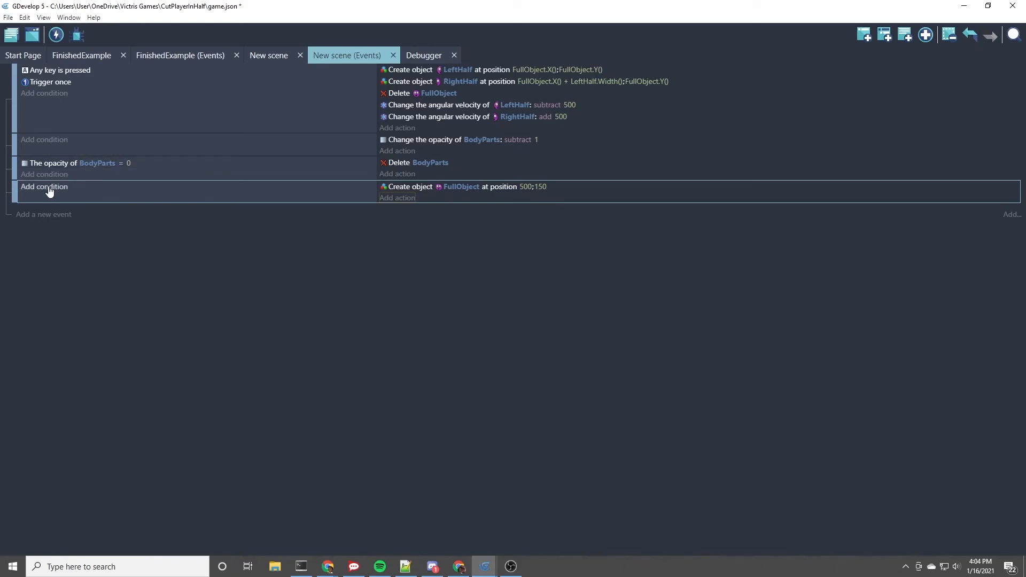
Add the condition number of BodyParts objects = 0 to the respawn event
{"action": "left_click", "coordinate": [44, 186]}
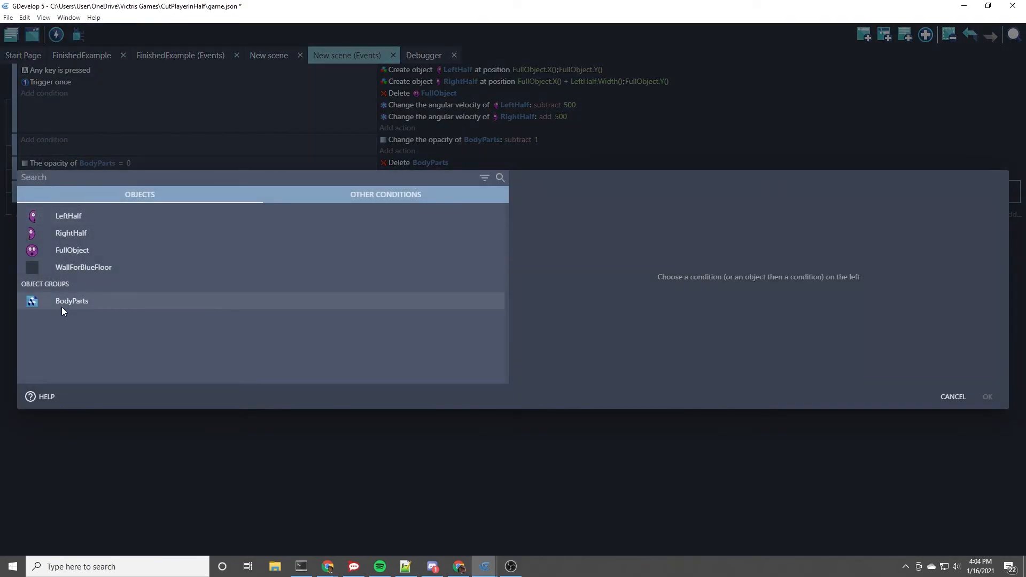
{"action": "left_click", "coordinate": [72, 300]}
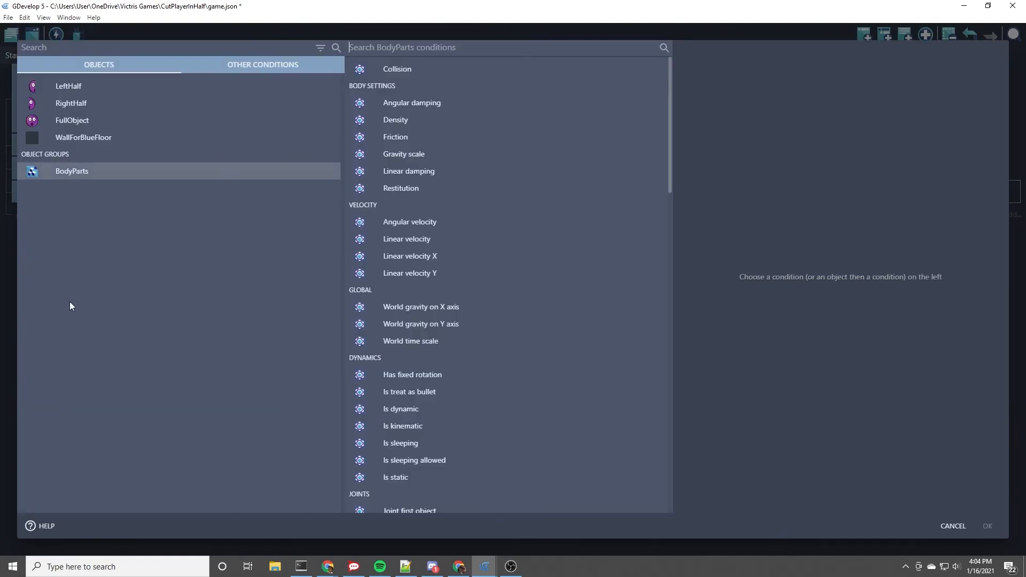
{"action": "type", "text": "cou"}
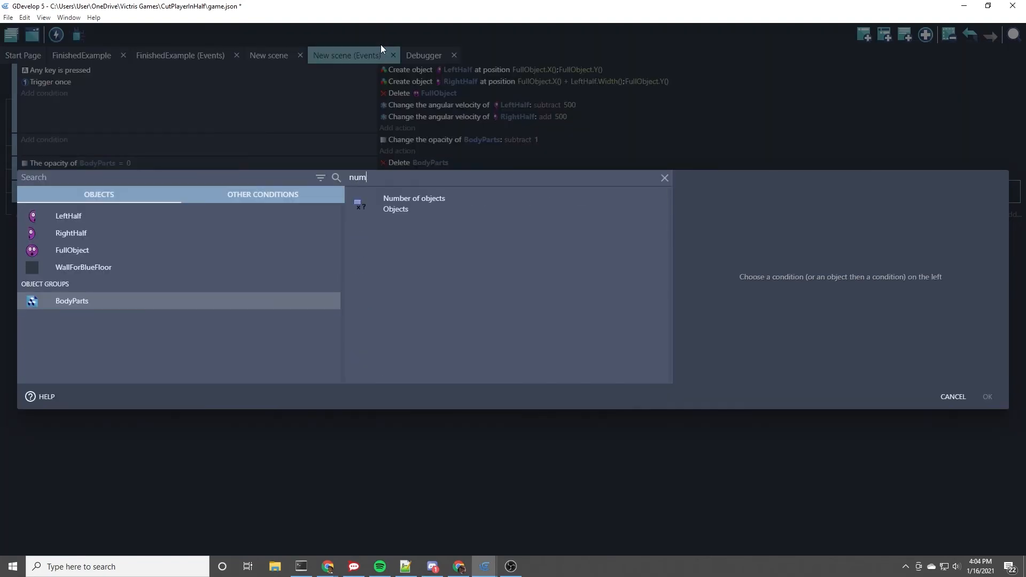
{"action": "left_click", "coordinate": [413, 204]}
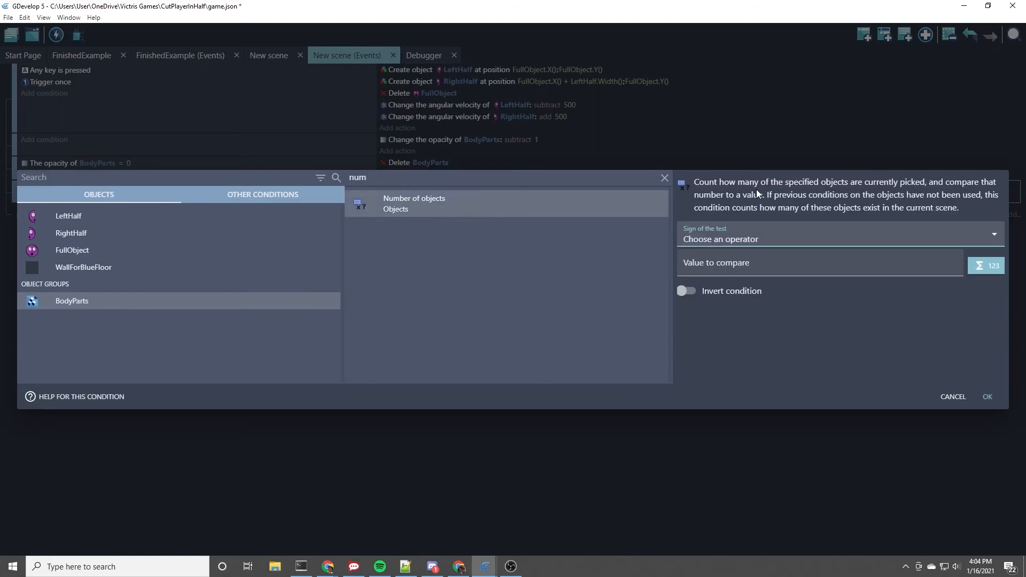
{"action": "left_click", "coordinate": [840, 238]}
{"action": "type", "text": "0"}
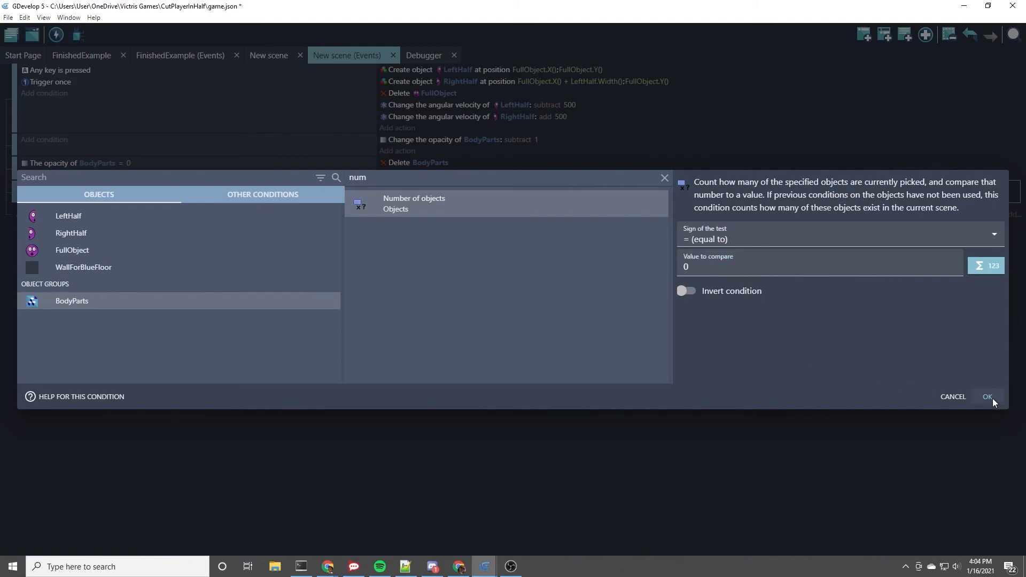
{"action": "left_click", "coordinate": [988, 397]}
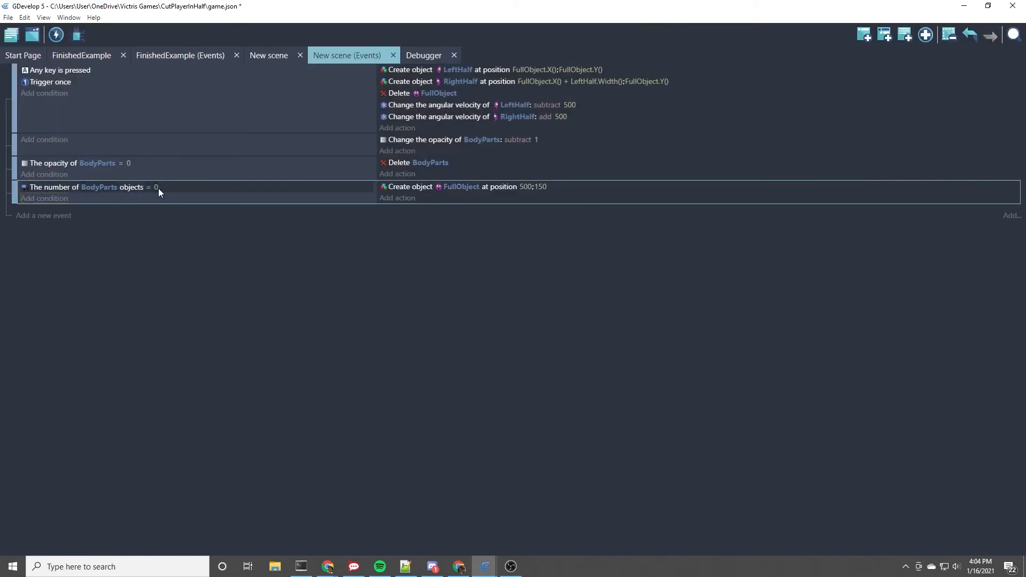
{"action": "mouse_move", "coordinate": [460, 186]}
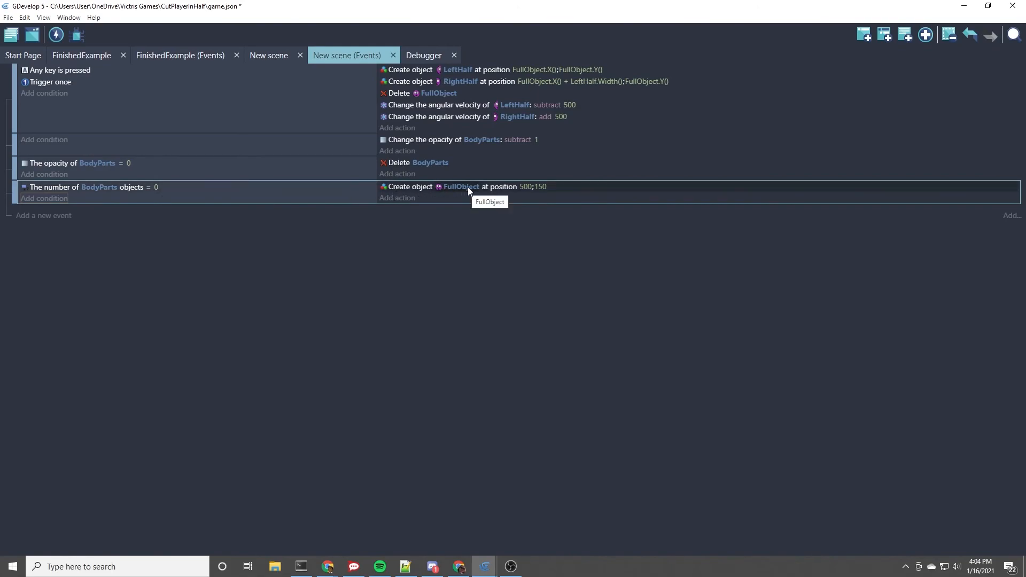
{"action": "mouse_move", "coordinate": [481, 194]}
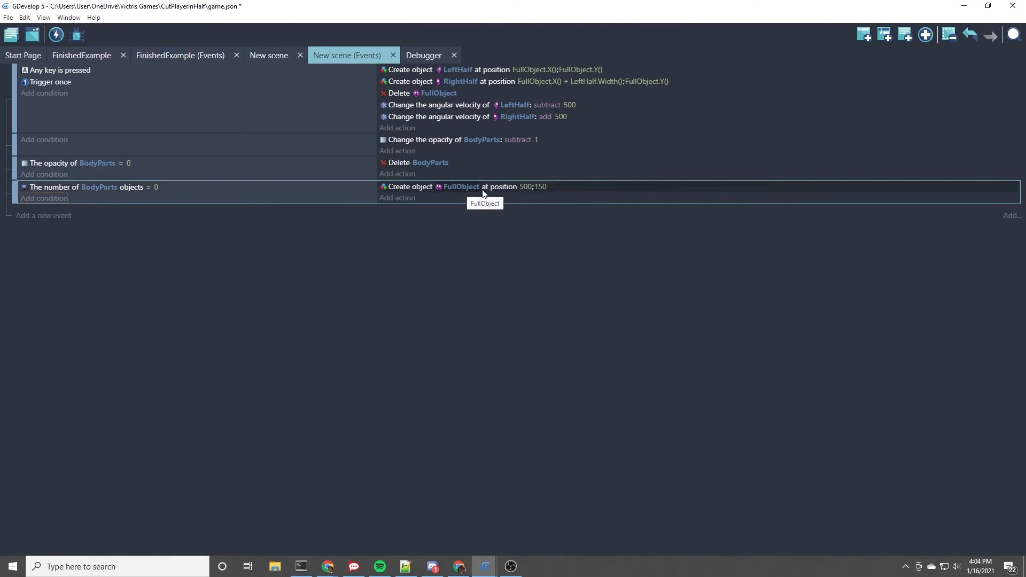
{"action": "mouse_move", "coordinate": [99, 106]}
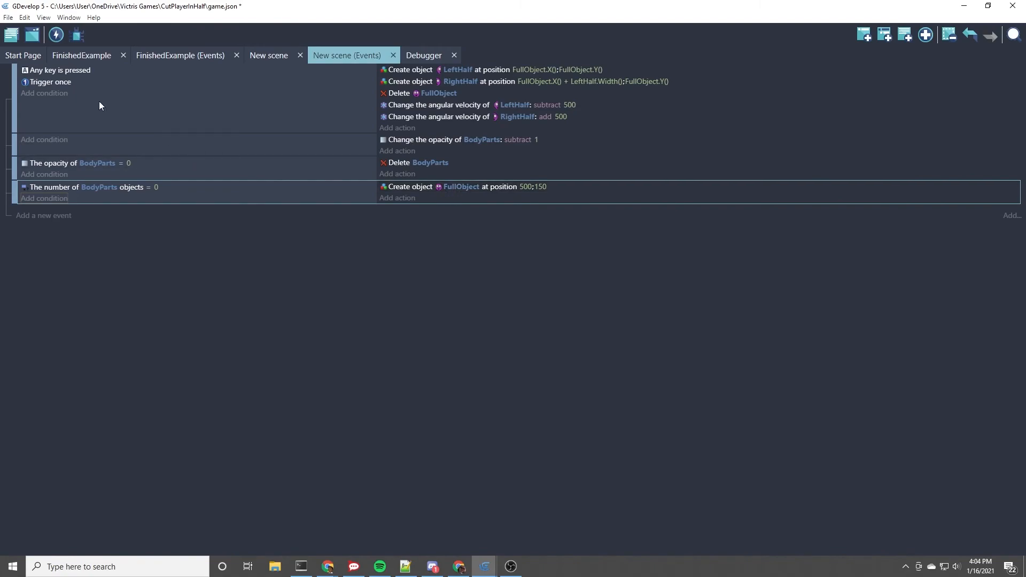
Copy Trigger once from the first event into the respawn event's conditions
{"action": "left_click", "coordinate": [52, 82]}
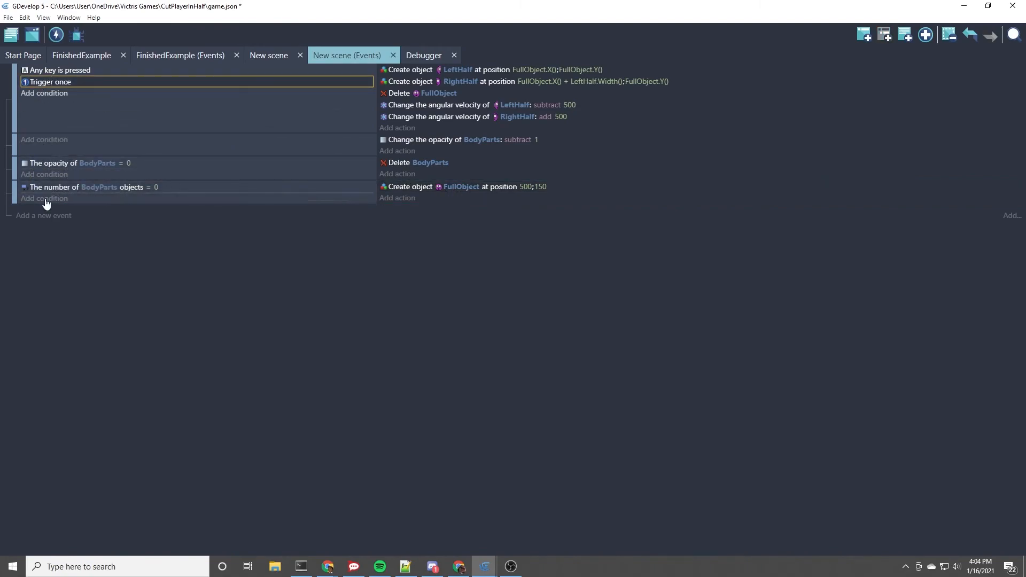
{"action": "left_click", "coordinate": [44, 198]}
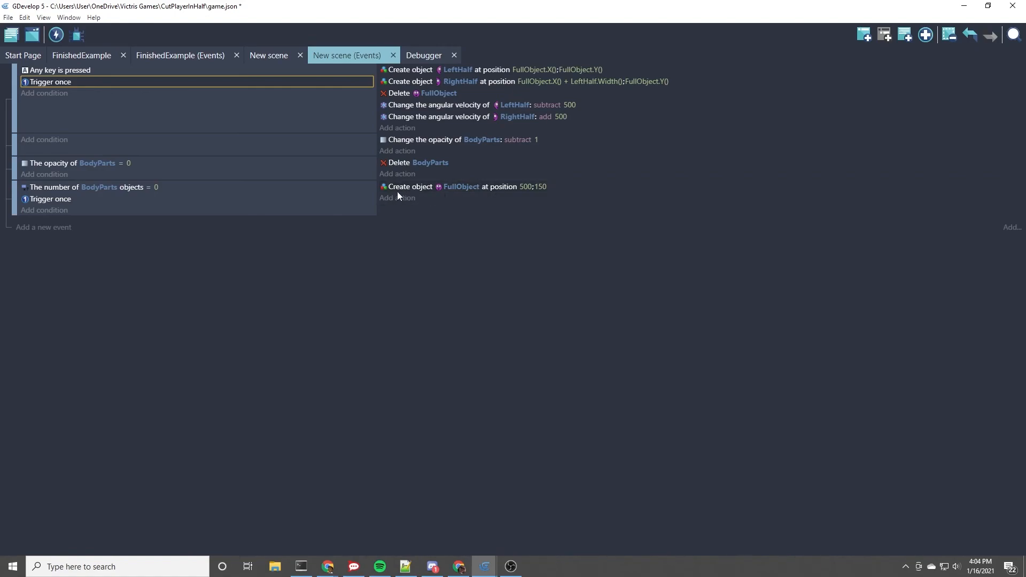
{"action": "mouse_move", "coordinate": [558, 556]}
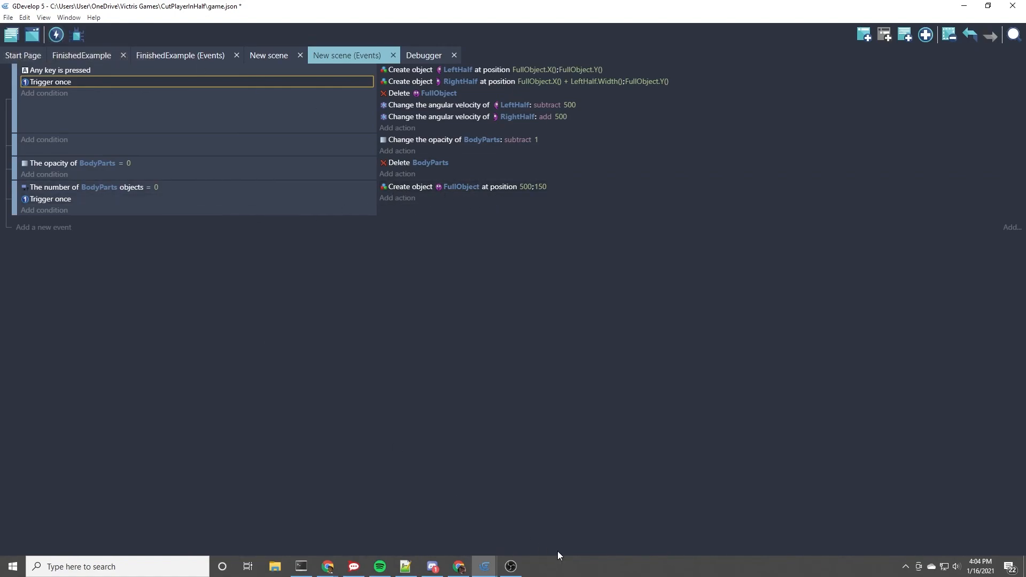
Run a preview, close it, return to the New scene tab and launch a fresh preview
{"action": "left_click", "coordinate": [55, 35]}
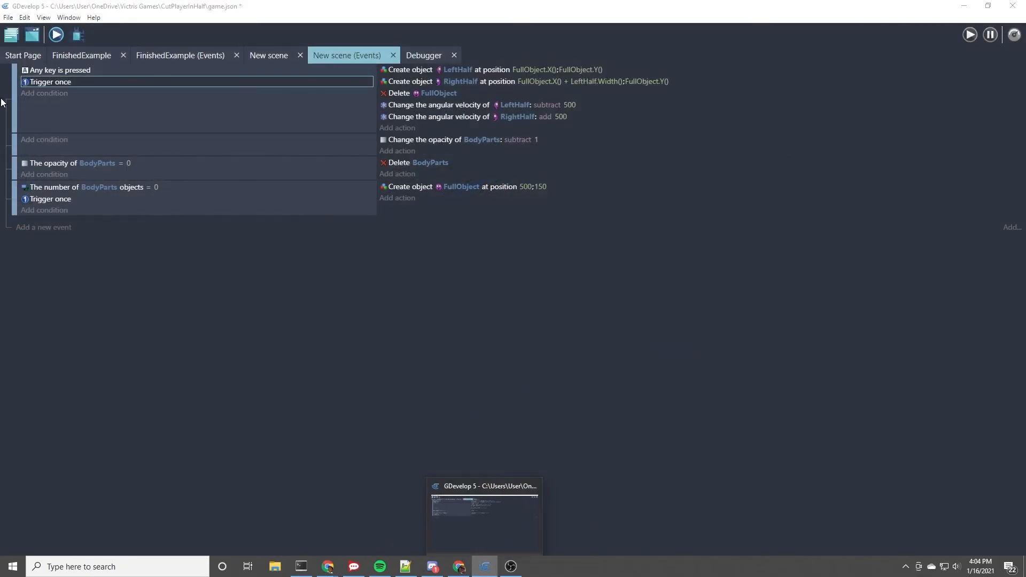
{"action": "left_click", "coordinate": [56, 34]}
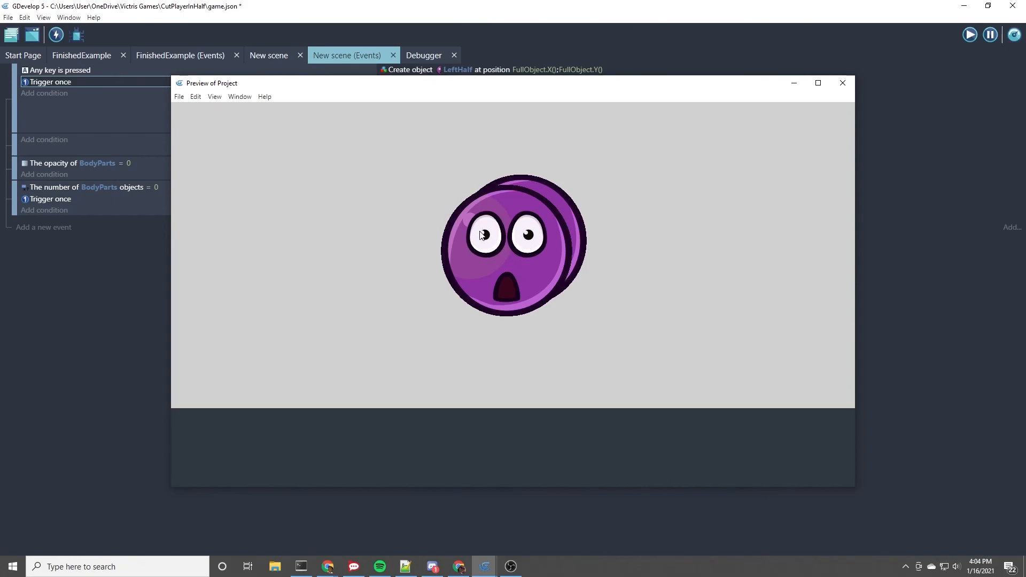
{"action": "left_click", "coordinate": [843, 84]}
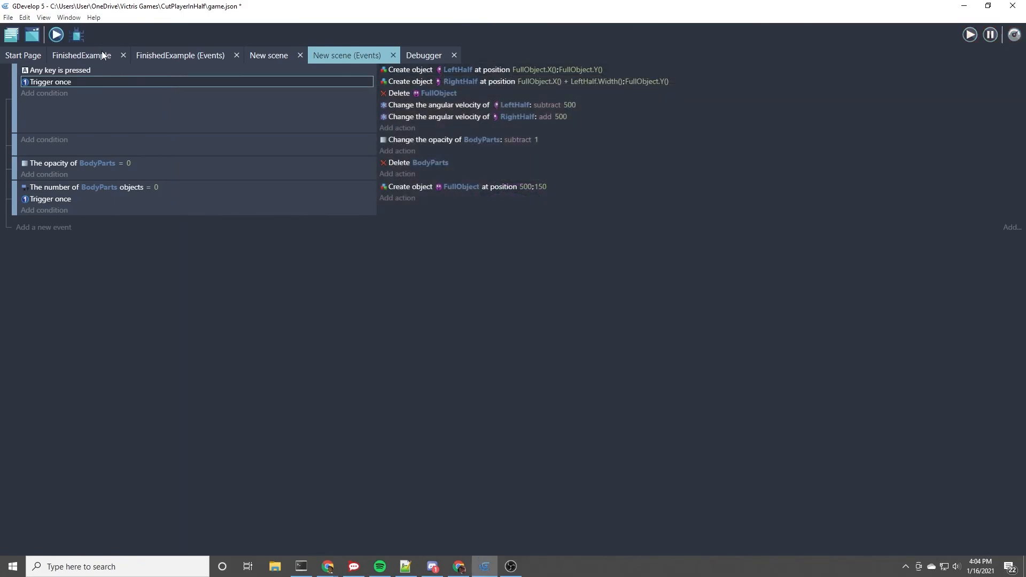
{"action": "left_click", "coordinate": [268, 55]}
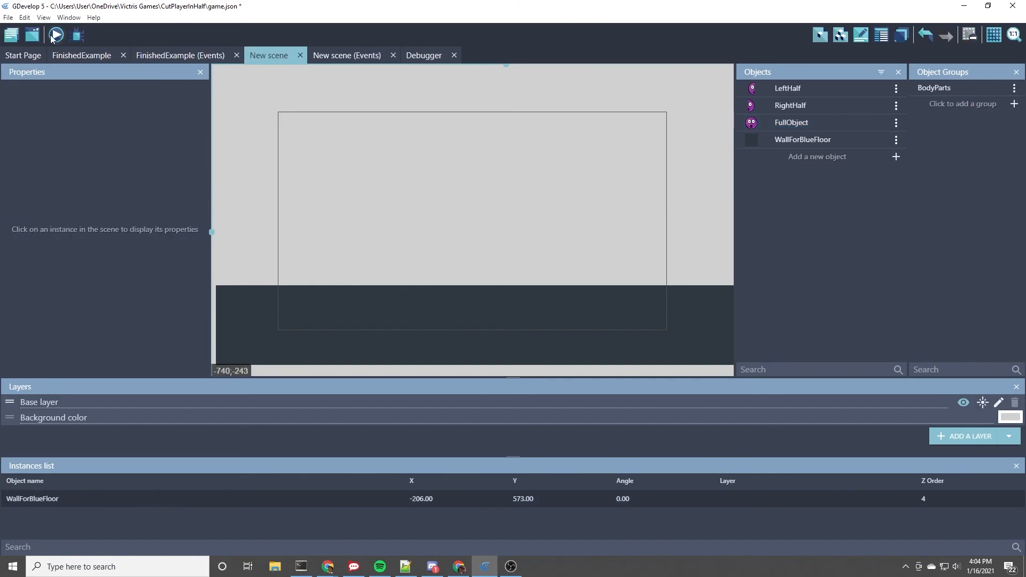
{"action": "left_click", "coordinate": [56, 35]}
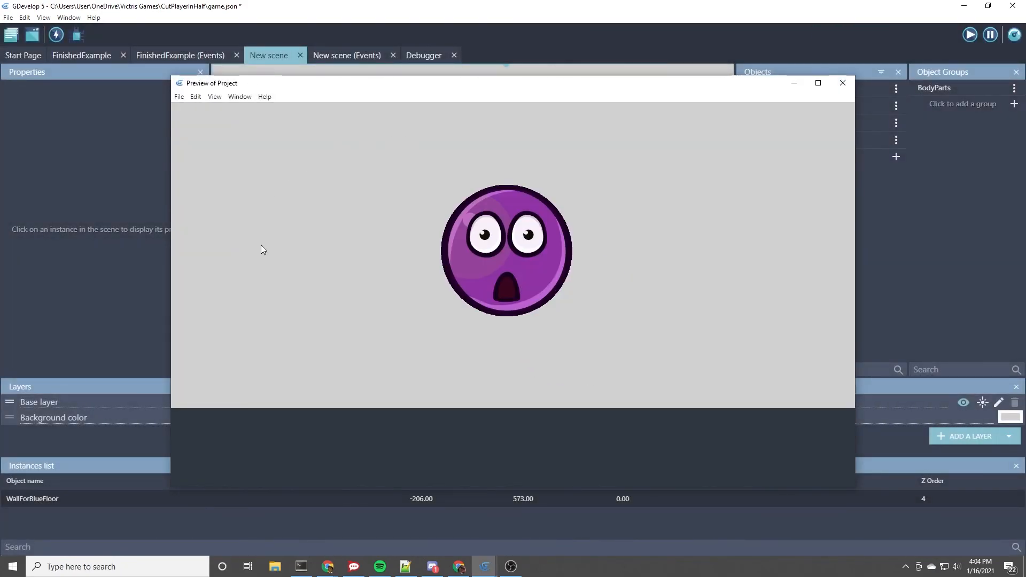
{"action": "mouse_move", "coordinate": [401, 212]}
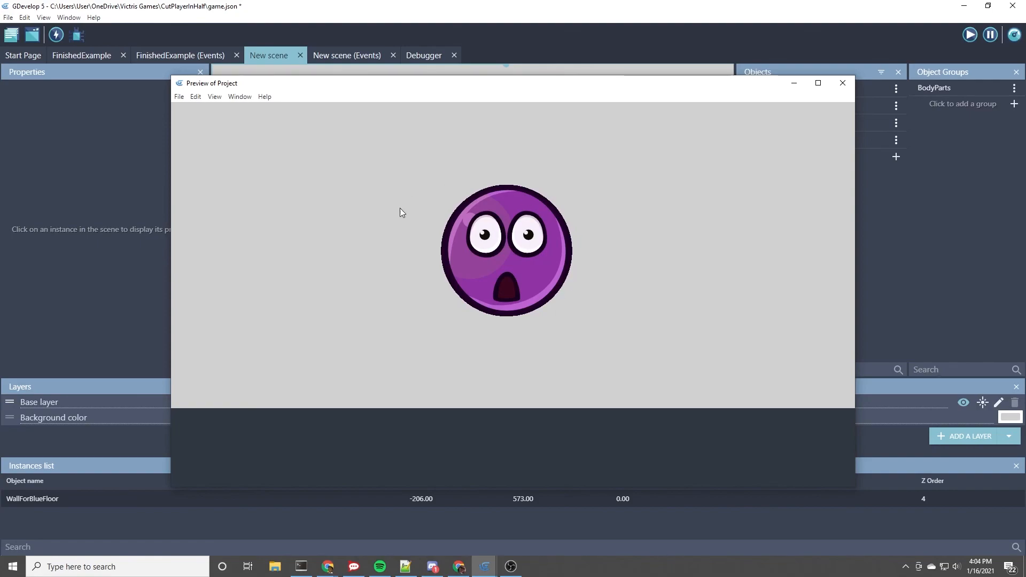
{"action": "mouse_move", "coordinate": [579, 256]}
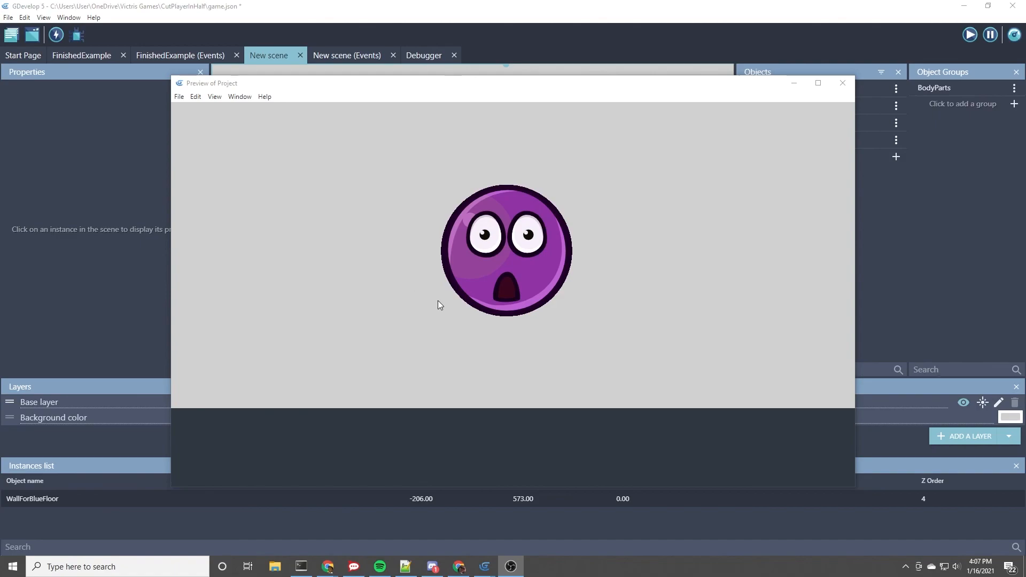
{"action": "mouse_move", "coordinate": [596, 179]}
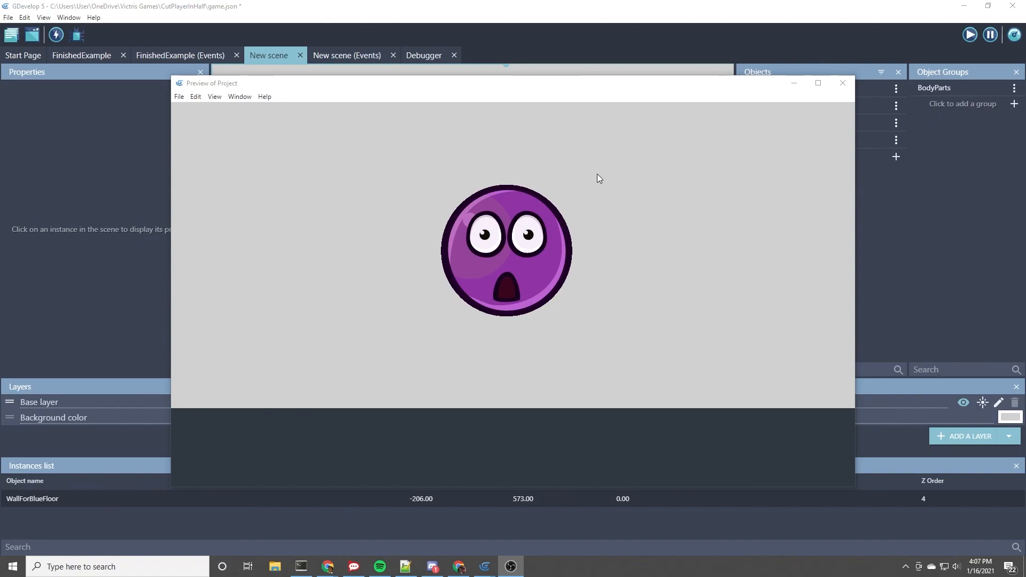
{"action": "mouse_move", "coordinate": [541, 336]}
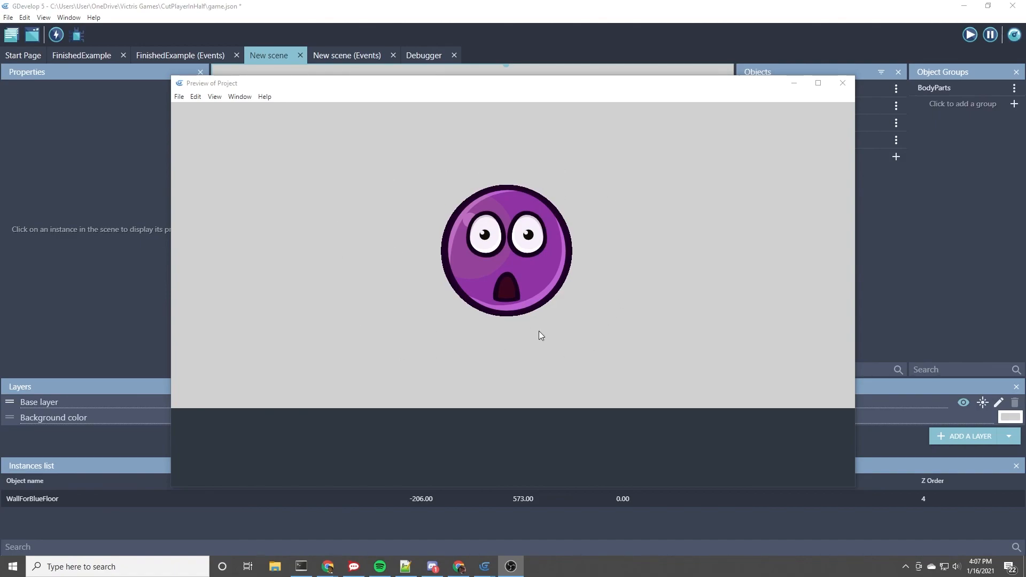
{"action": "mouse_move", "coordinate": [924, 346]}
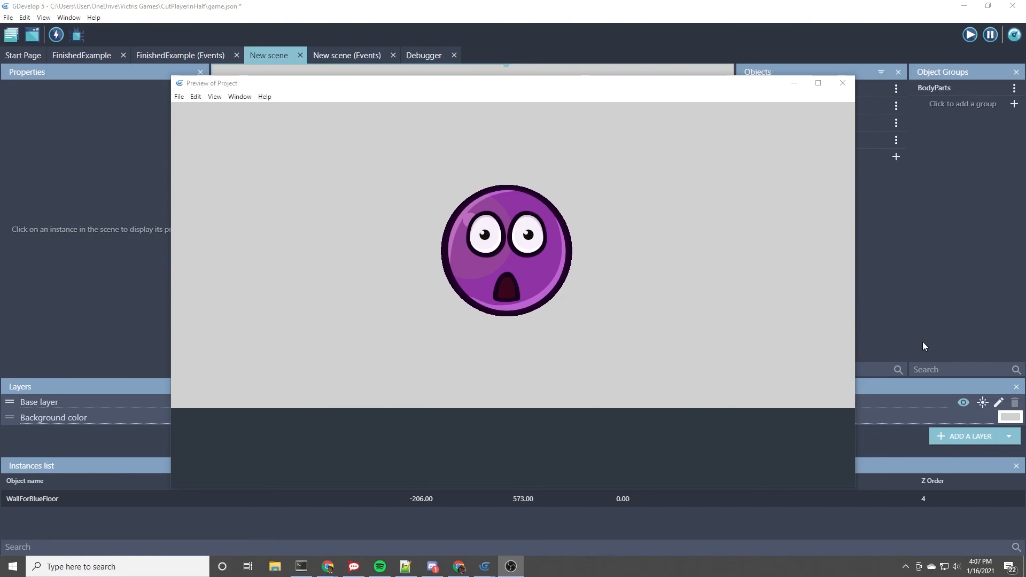